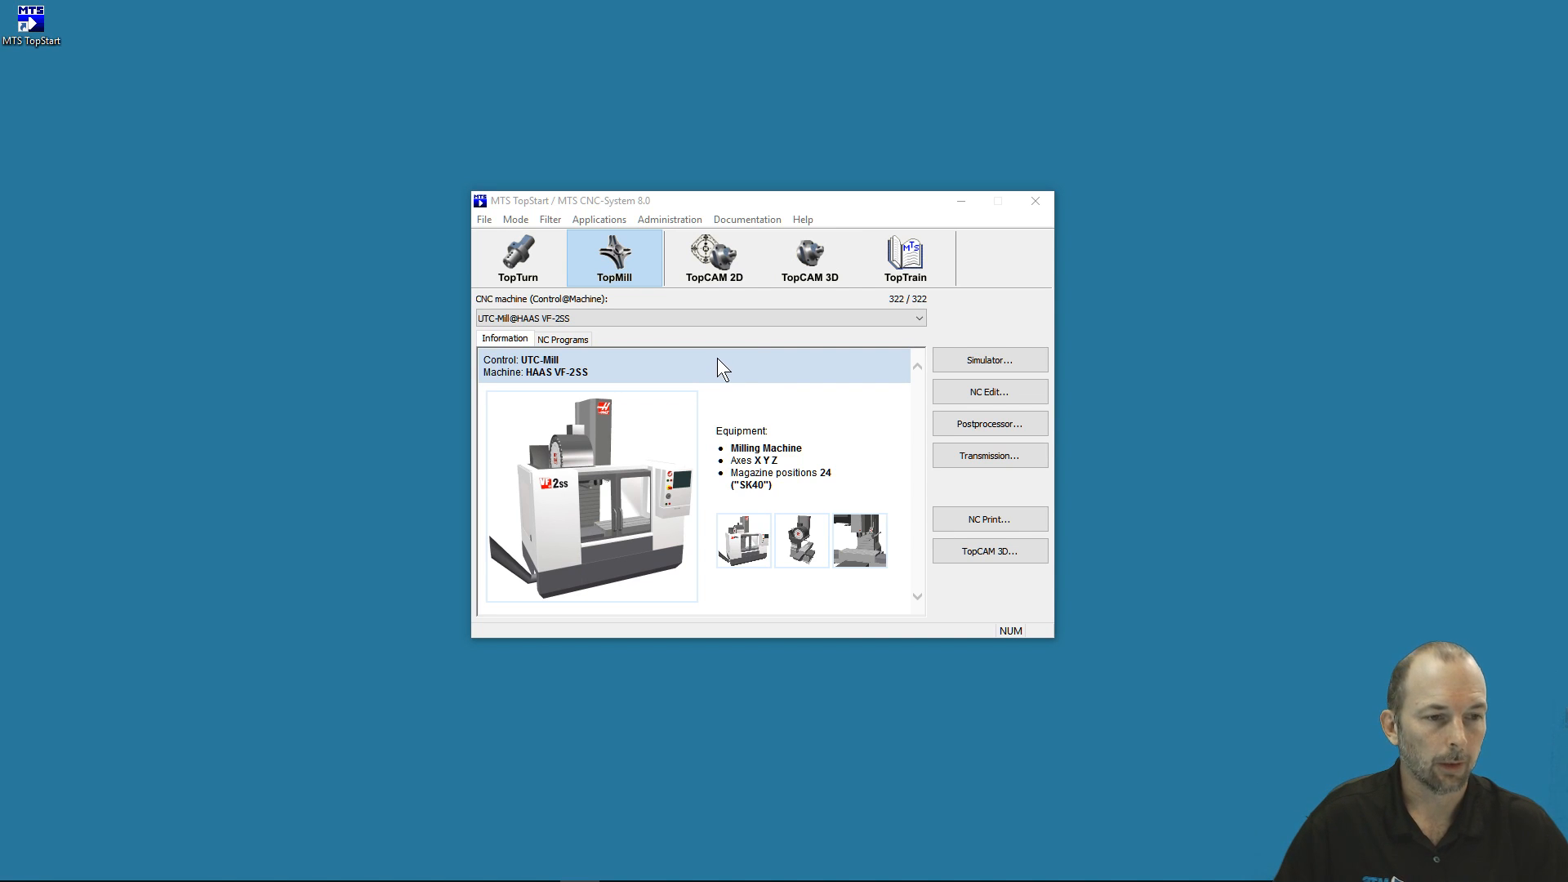
mouse_move(678, 210)
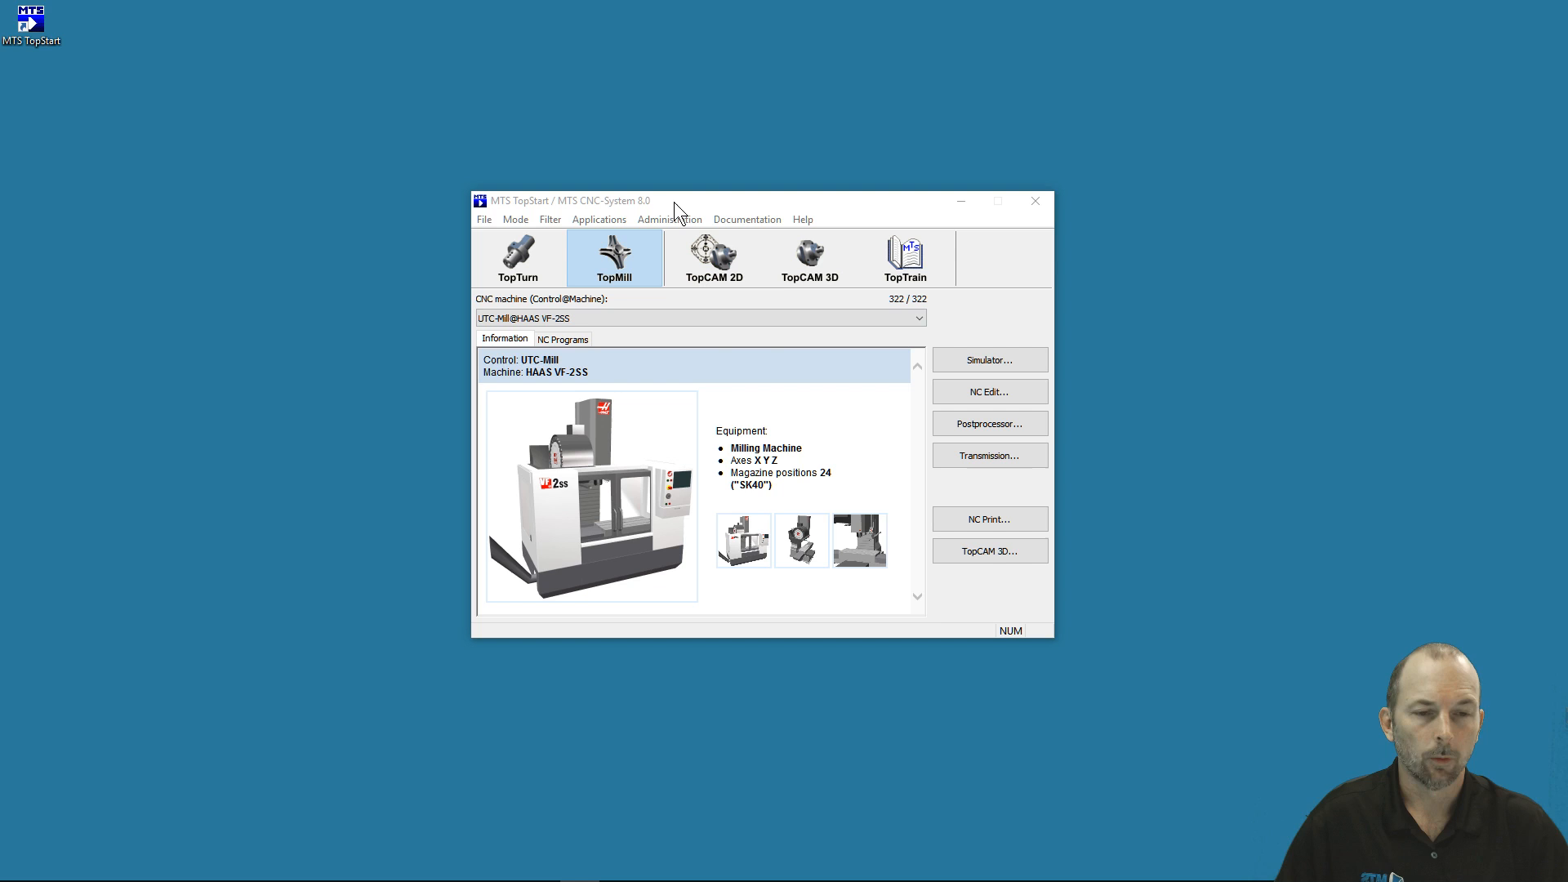
mouse_move(812, 207)
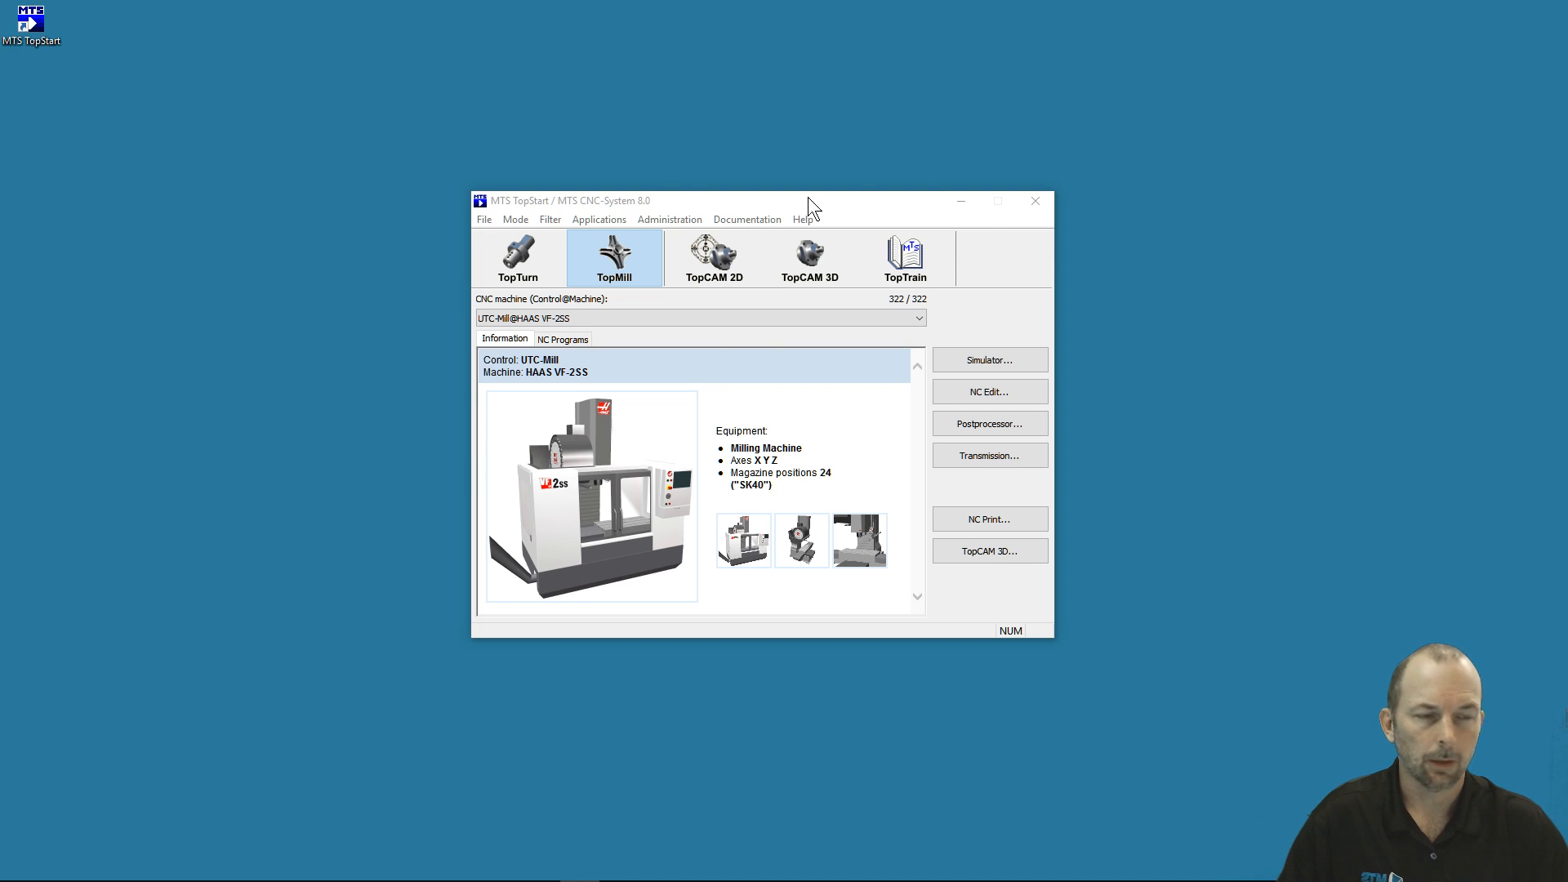
Exit MTS TopStart showing UTC-Mill@HAAS VF-2SS via its window close button.
click(1035, 201)
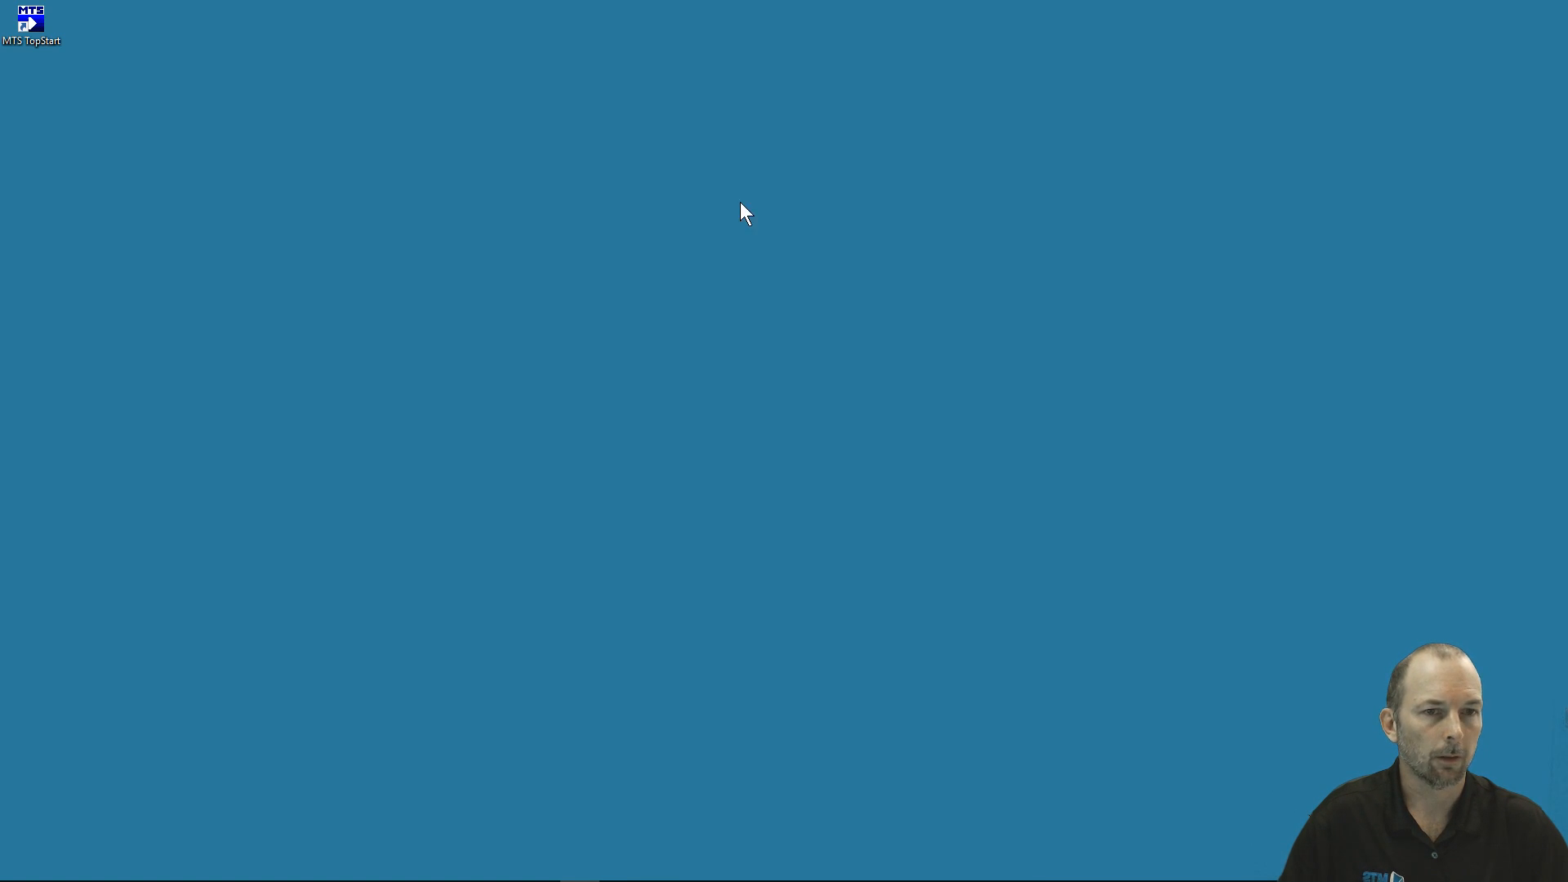
mouse_move(414, 275)
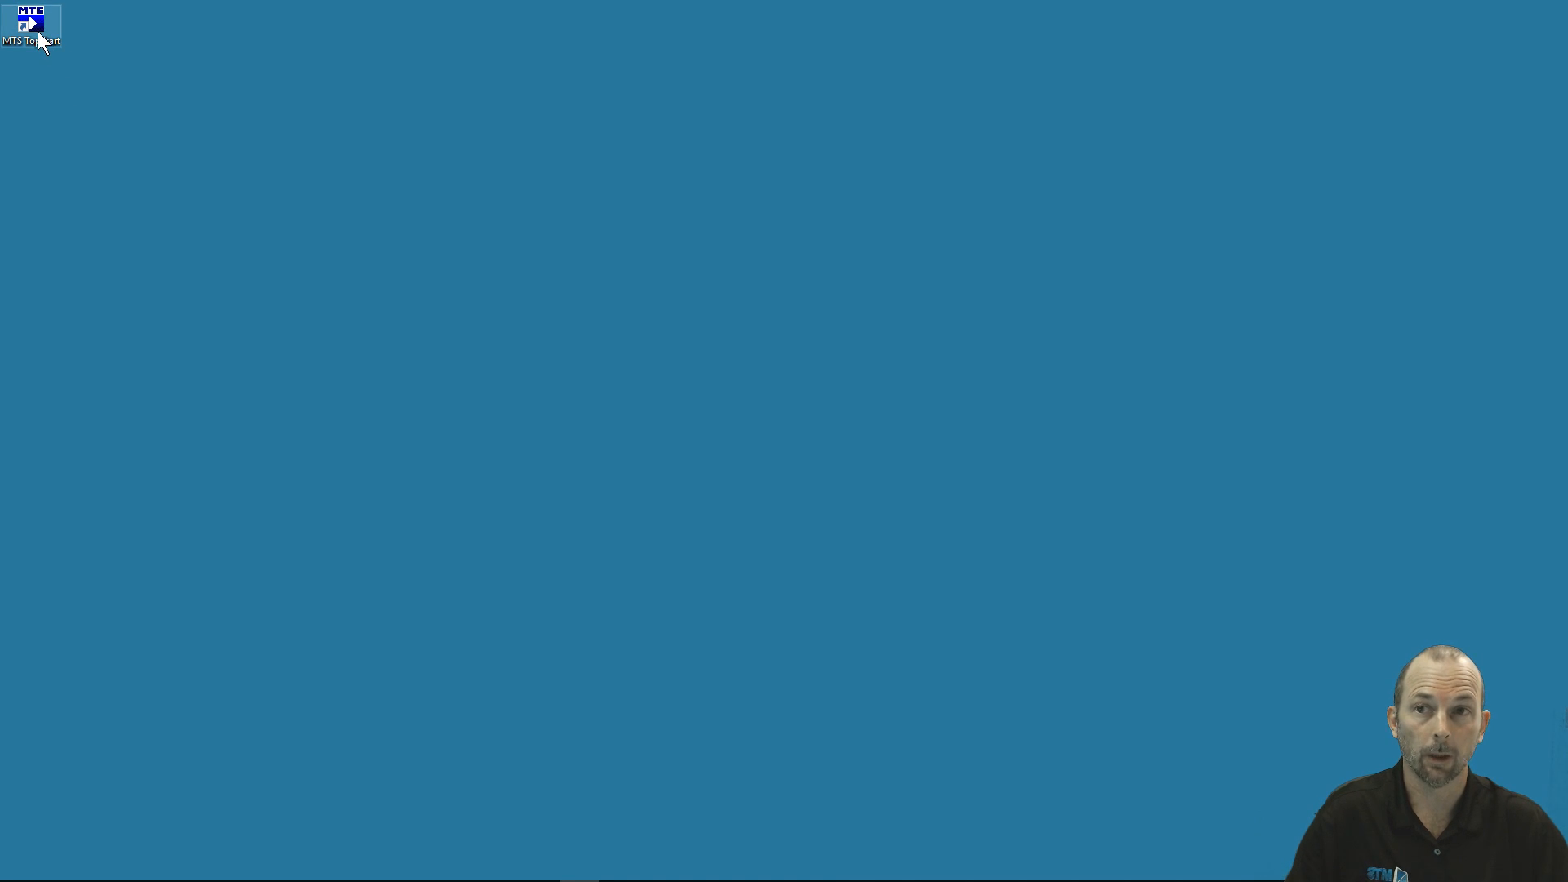
mouse_move(45, 35)
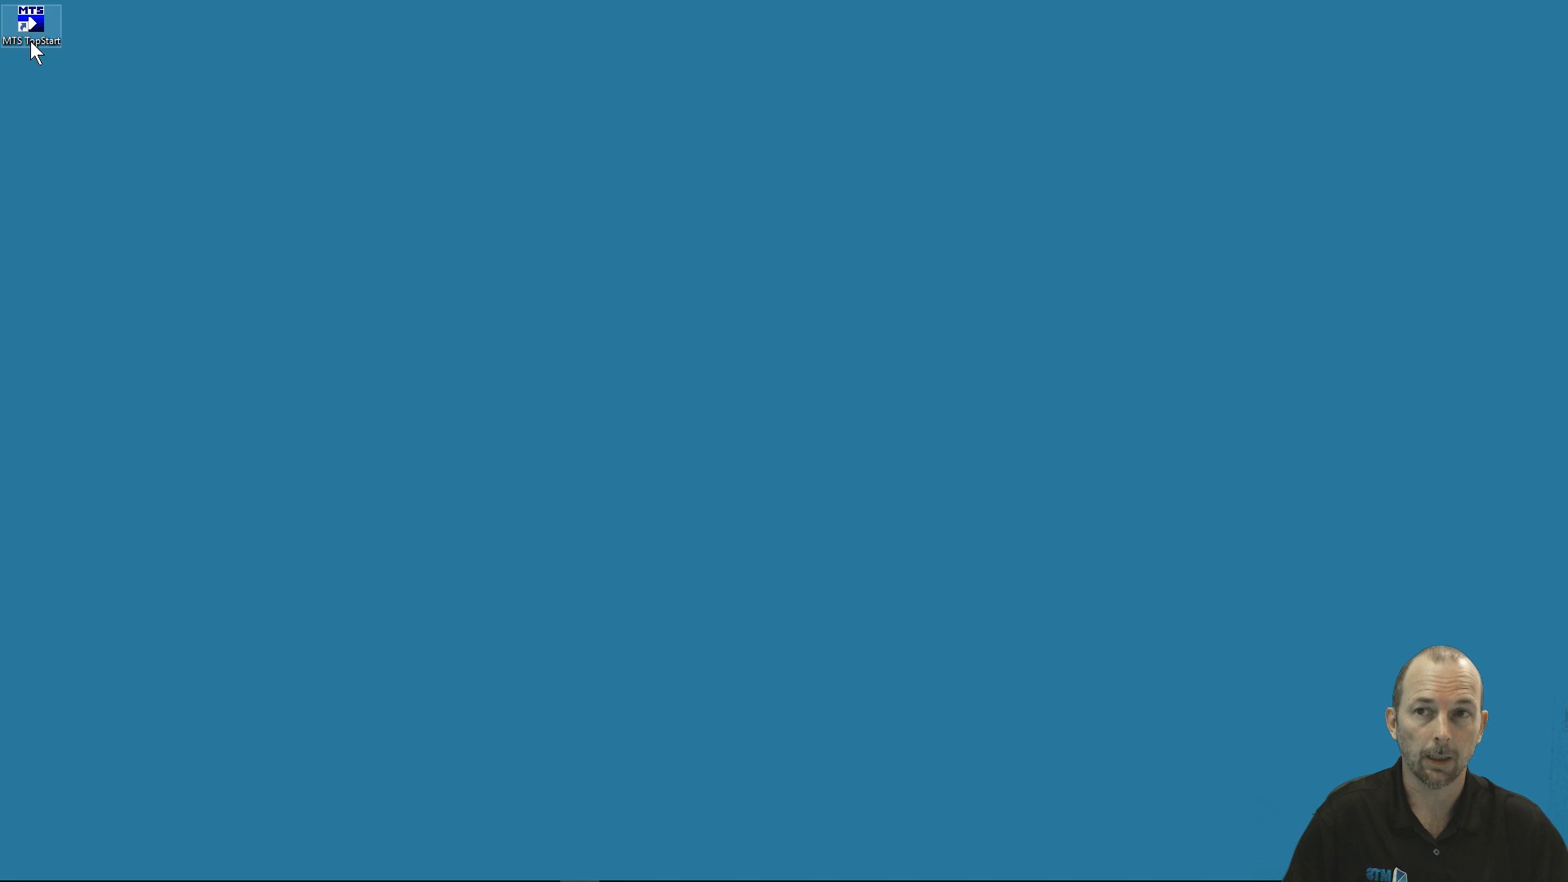
mouse_move(38, 43)
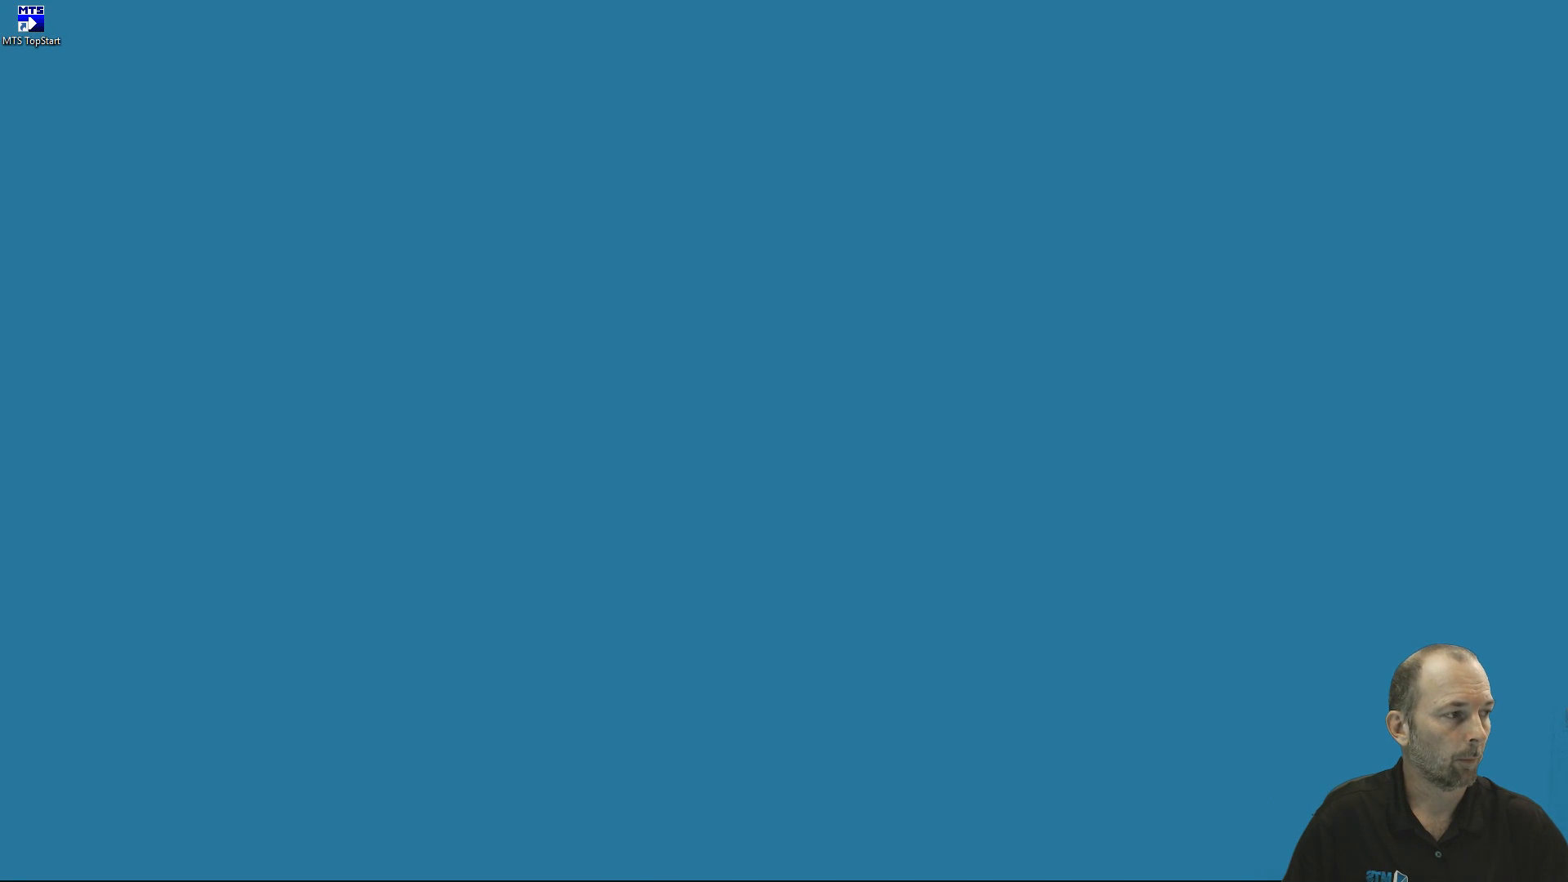
Relaunch MTS TopStart from its desktop icon, reopening UTC-Mill@HAAS VF-2SS in TopMill.
double_click(30, 22)
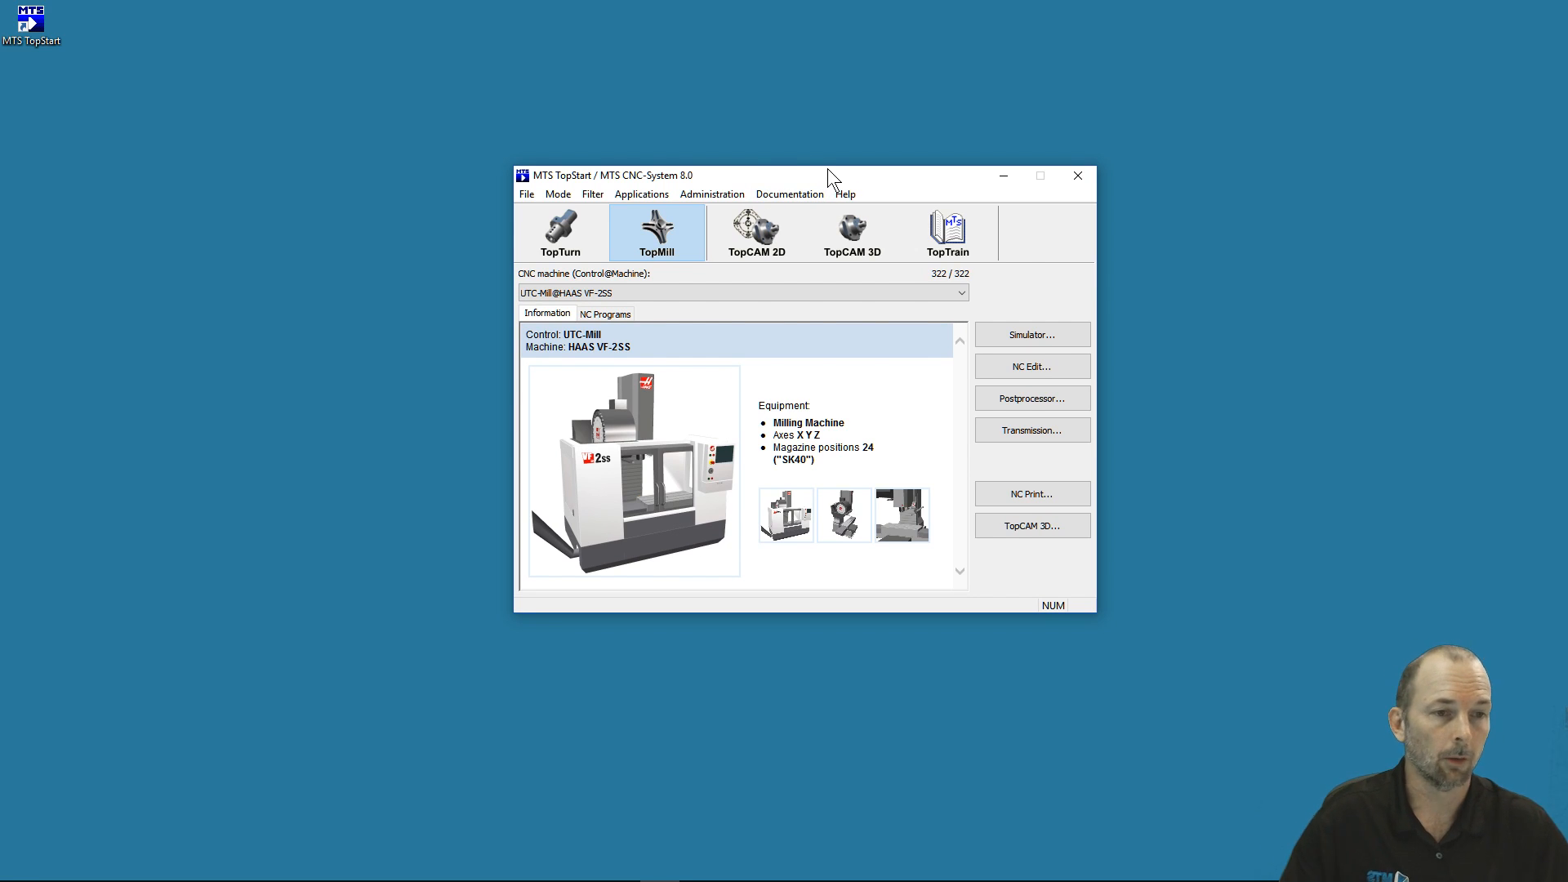
mouse_move(859, 247)
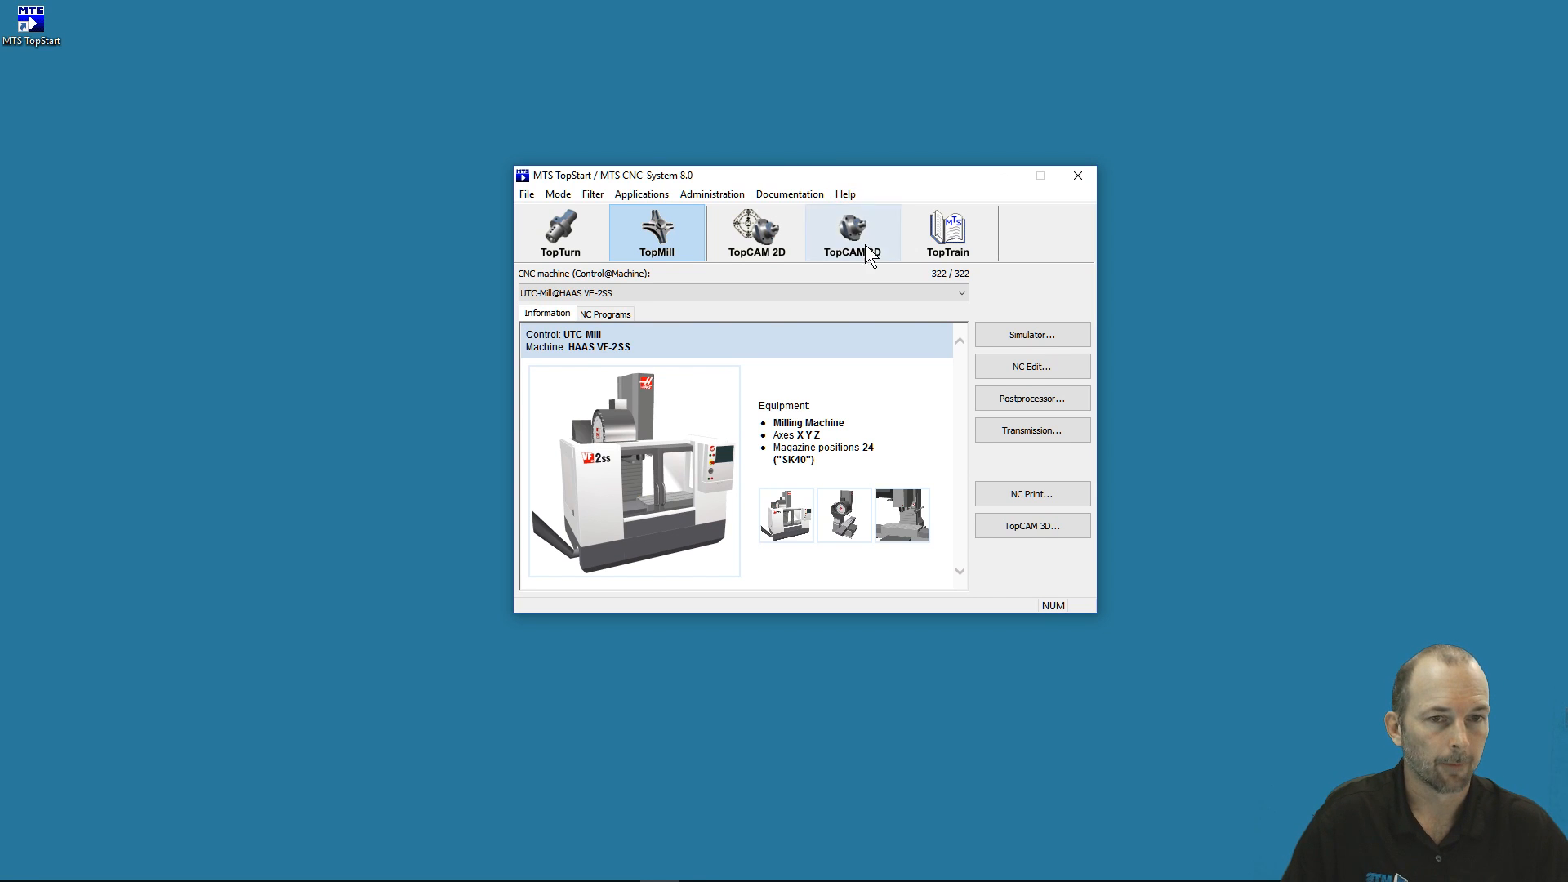
mouse_move(756, 232)
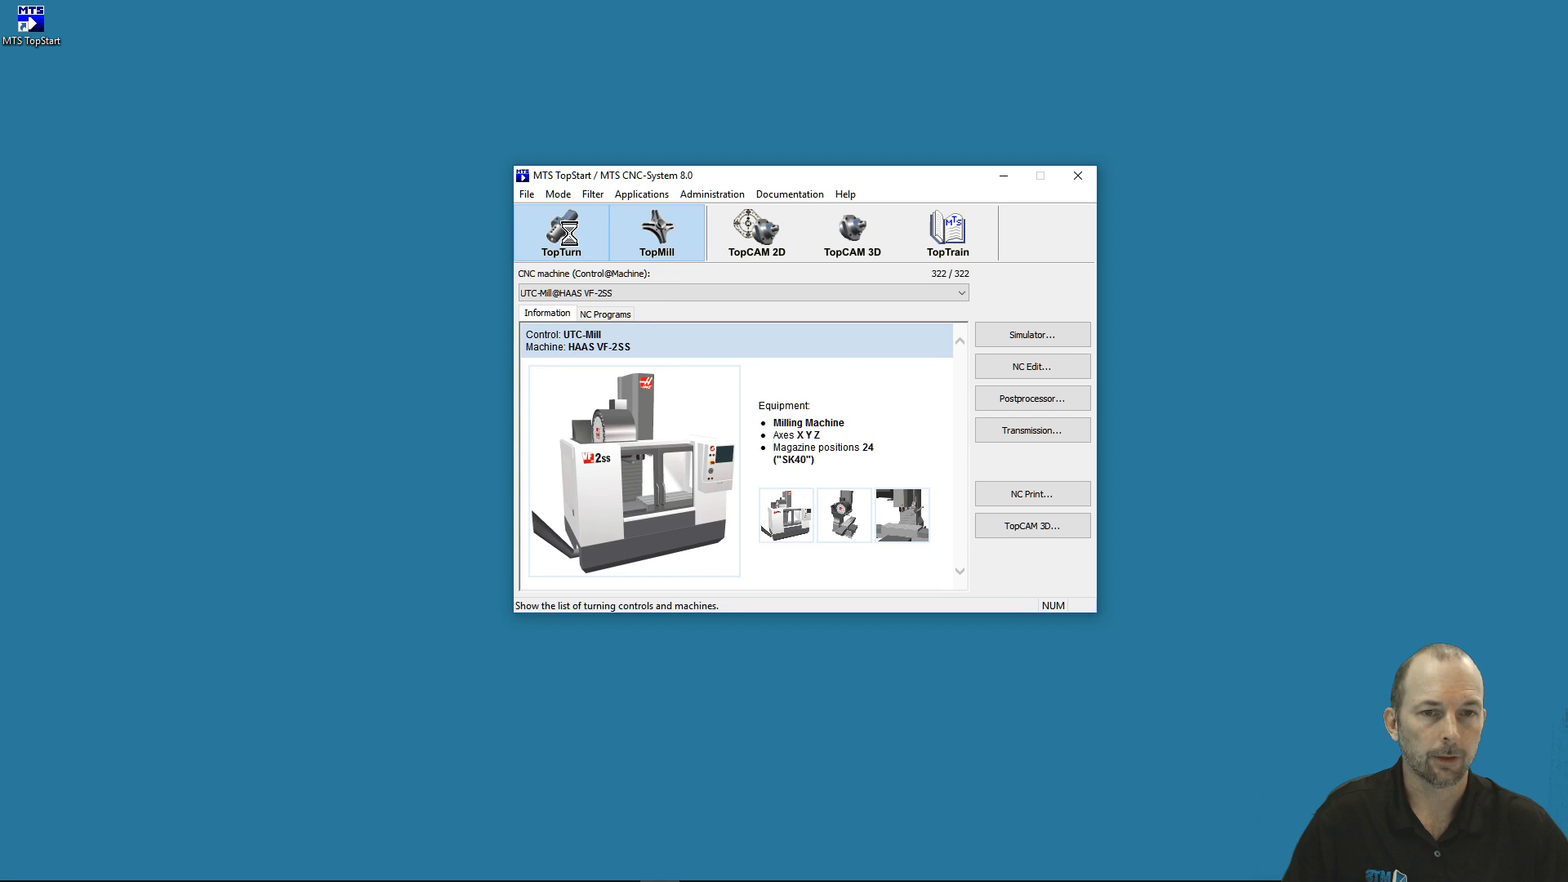
click(561, 233)
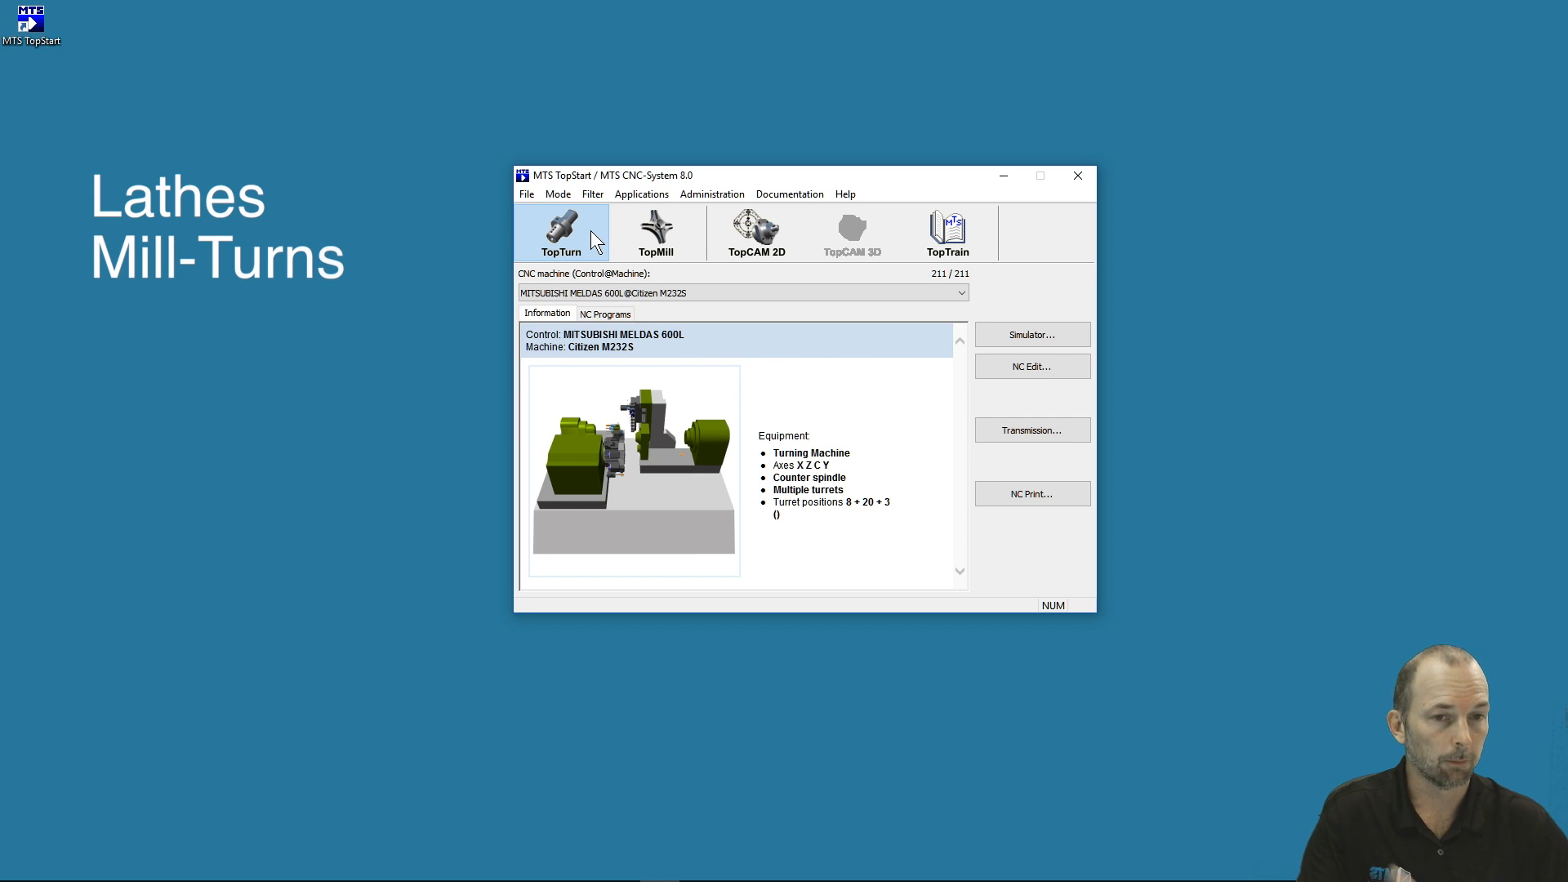
mouse_move(656, 235)
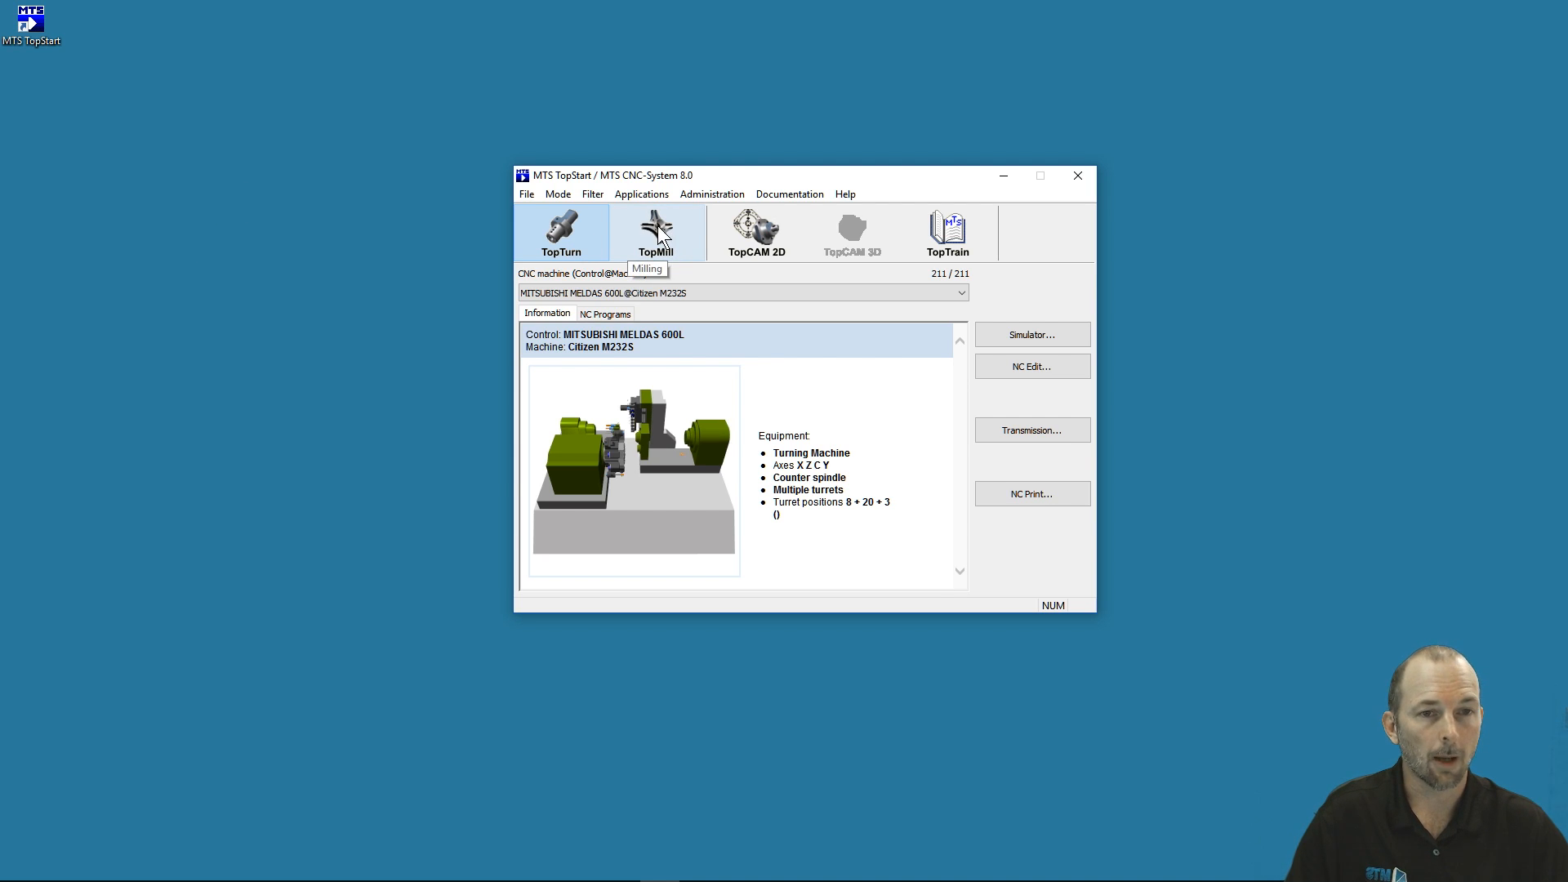
click(656, 232)
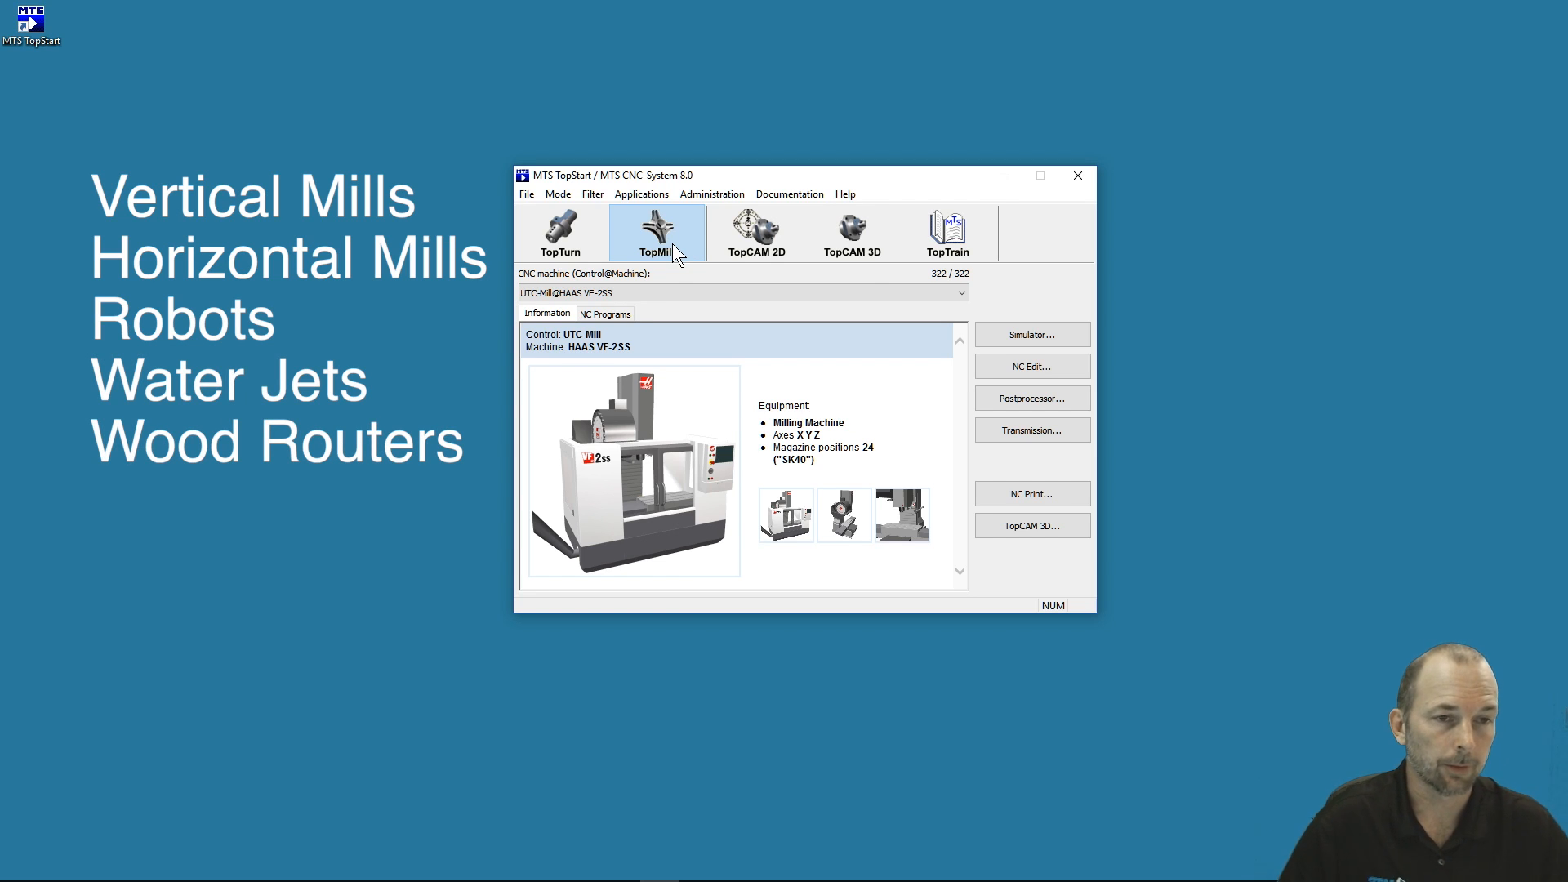
mouse_move(757, 232)
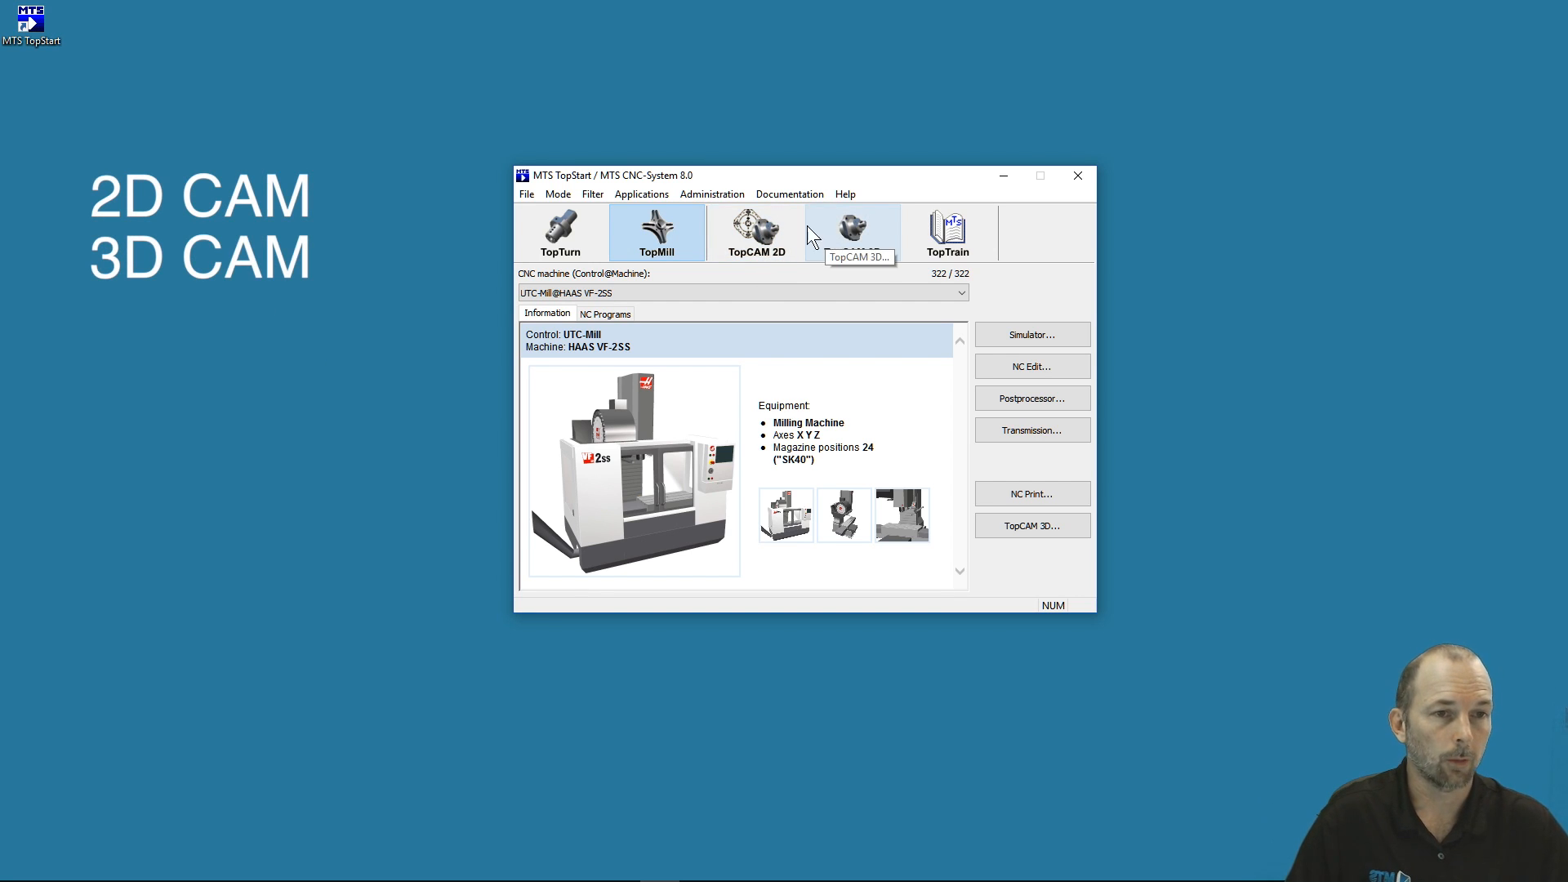
mouse_move(757, 232)
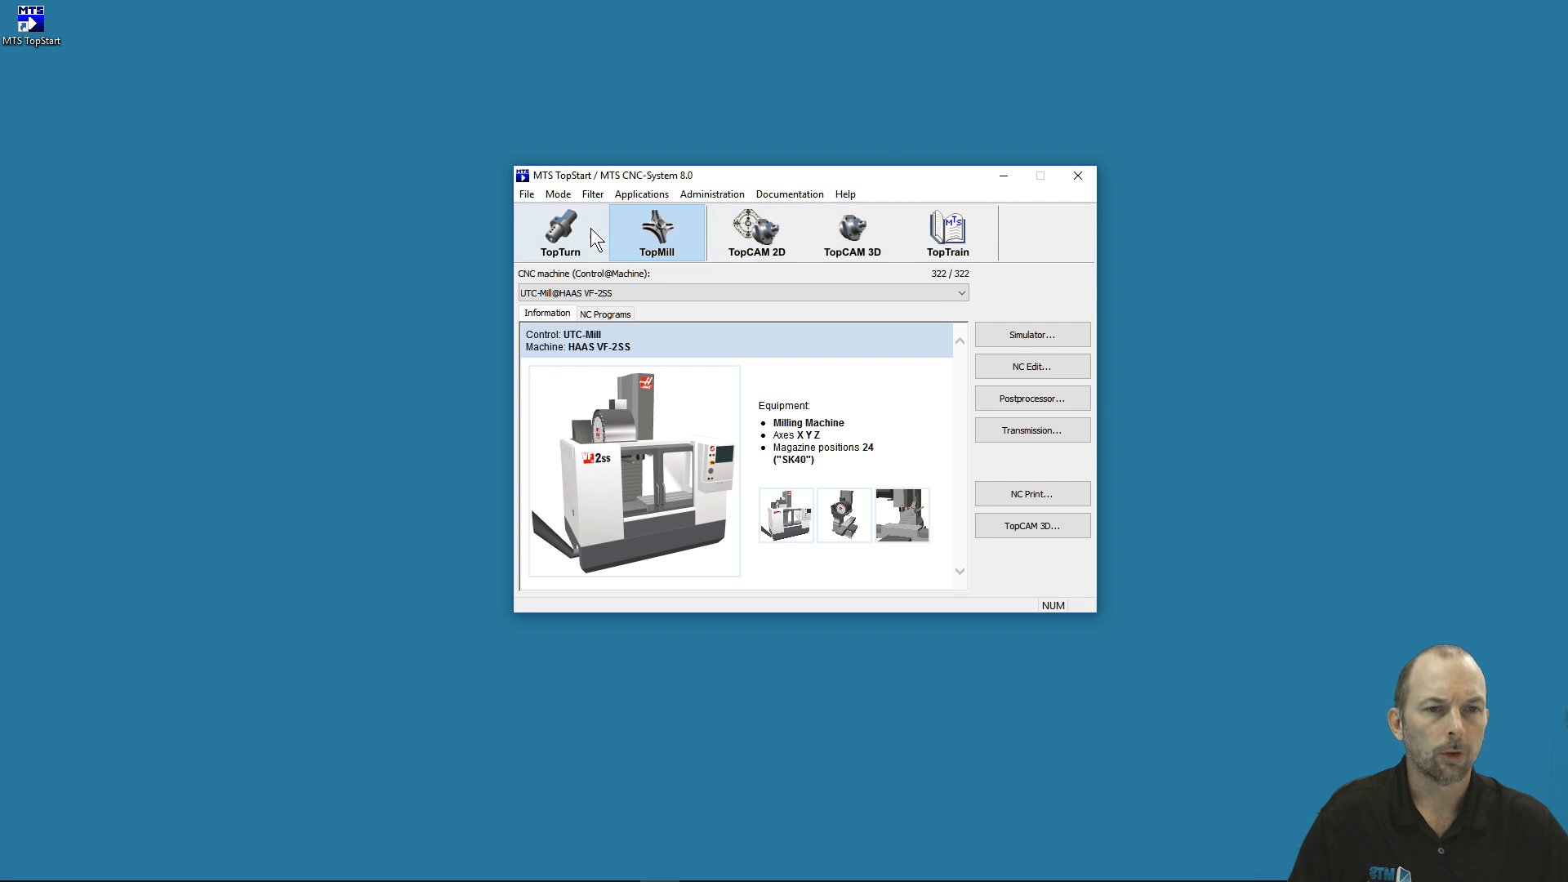
mouse_move(650, 235)
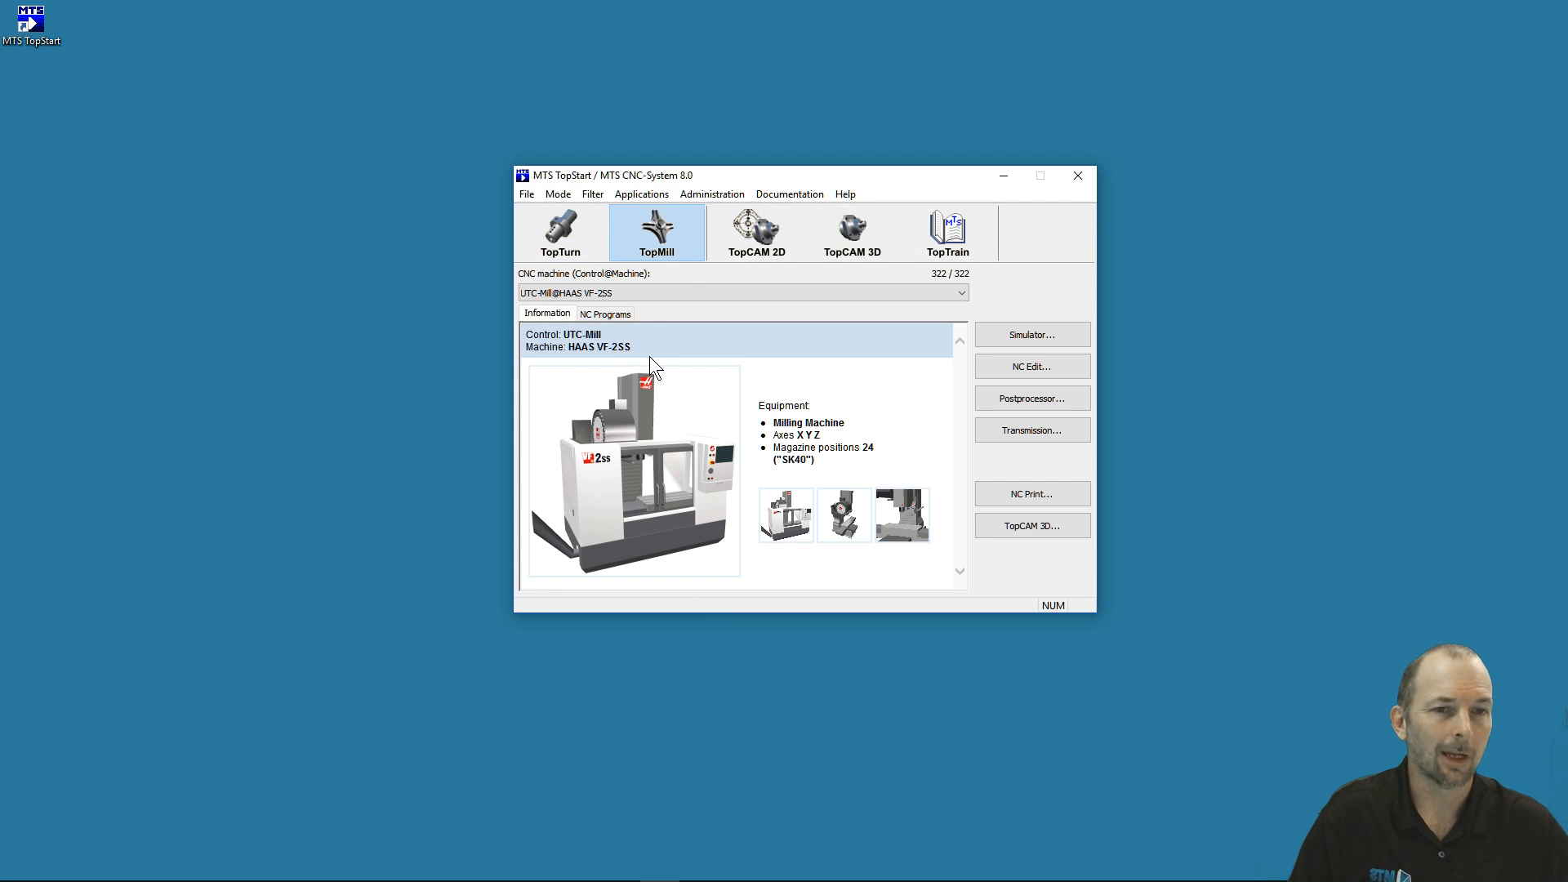
mouse_move(705, 330)
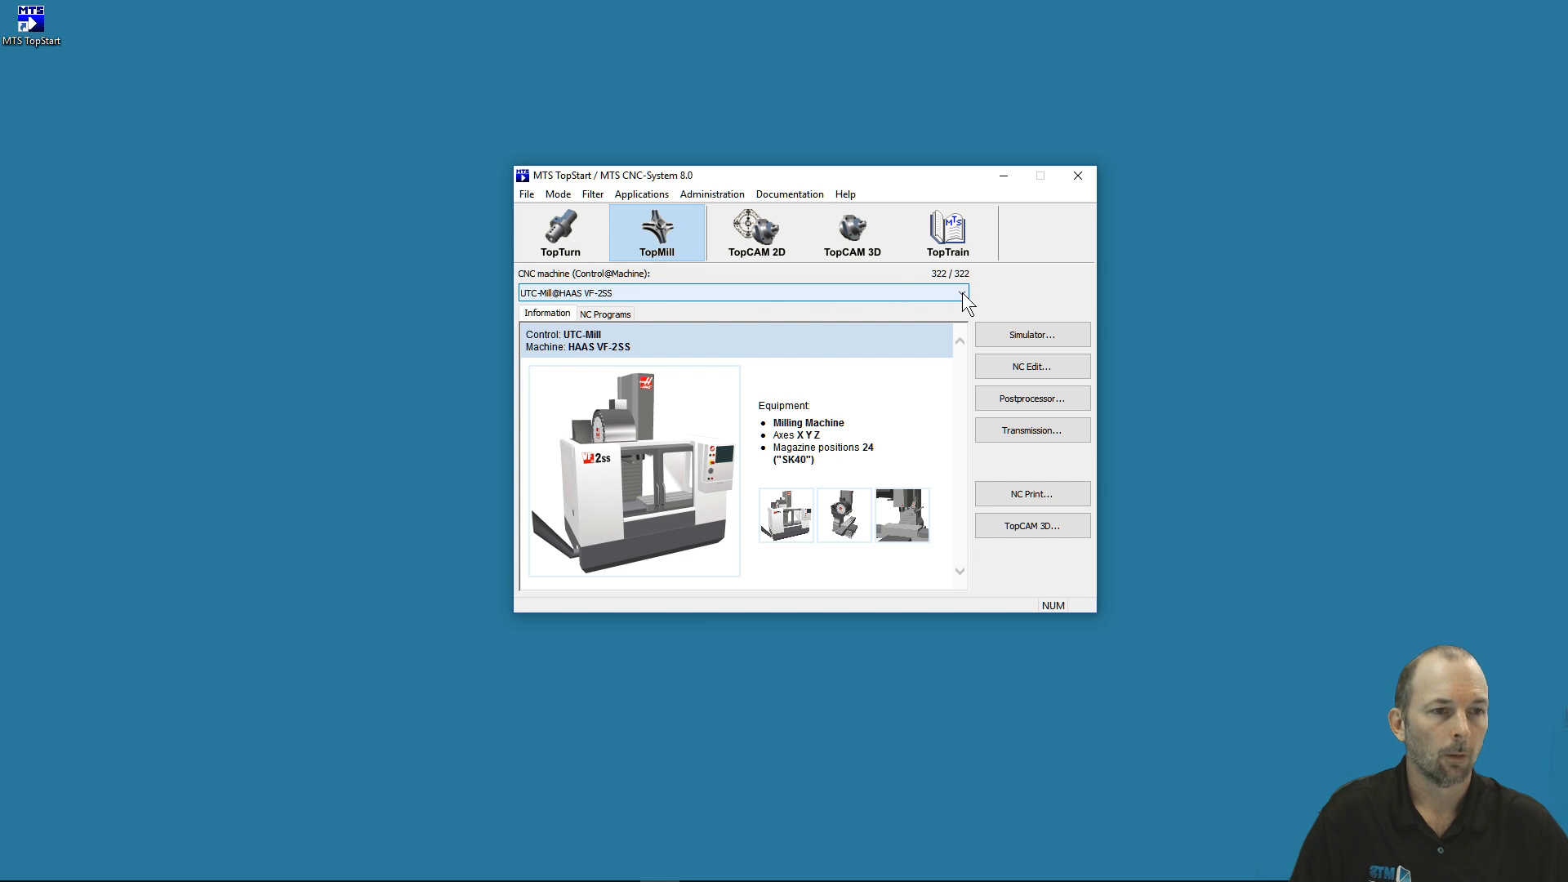
Browse the CNC machine list and load PAL2007-Mill@DMU 50 T40 SK40.
click(961, 292)
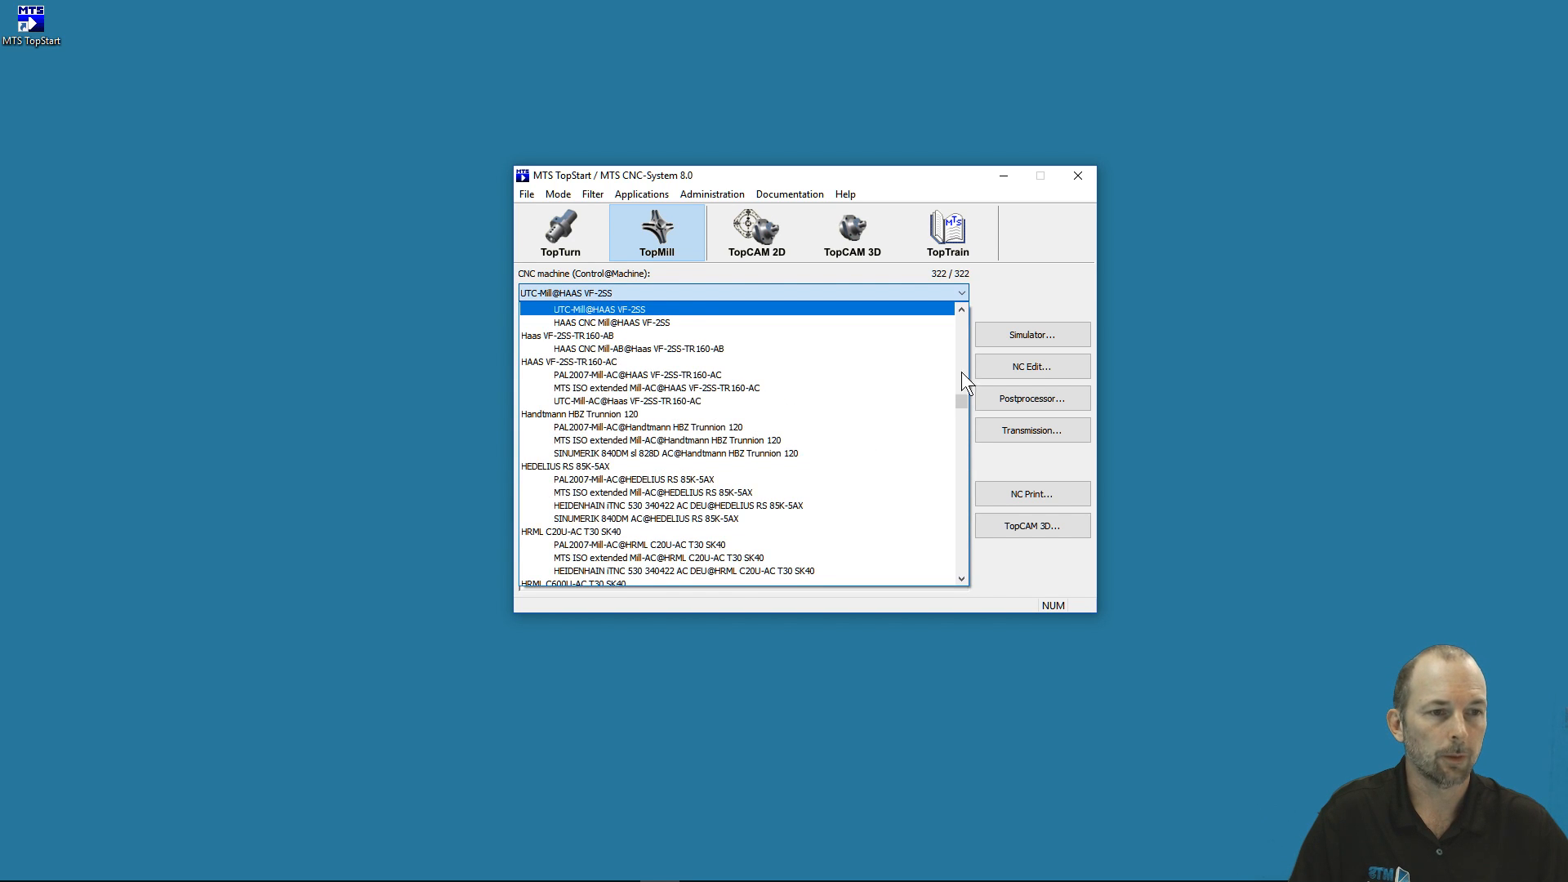
scroll(down, 3)
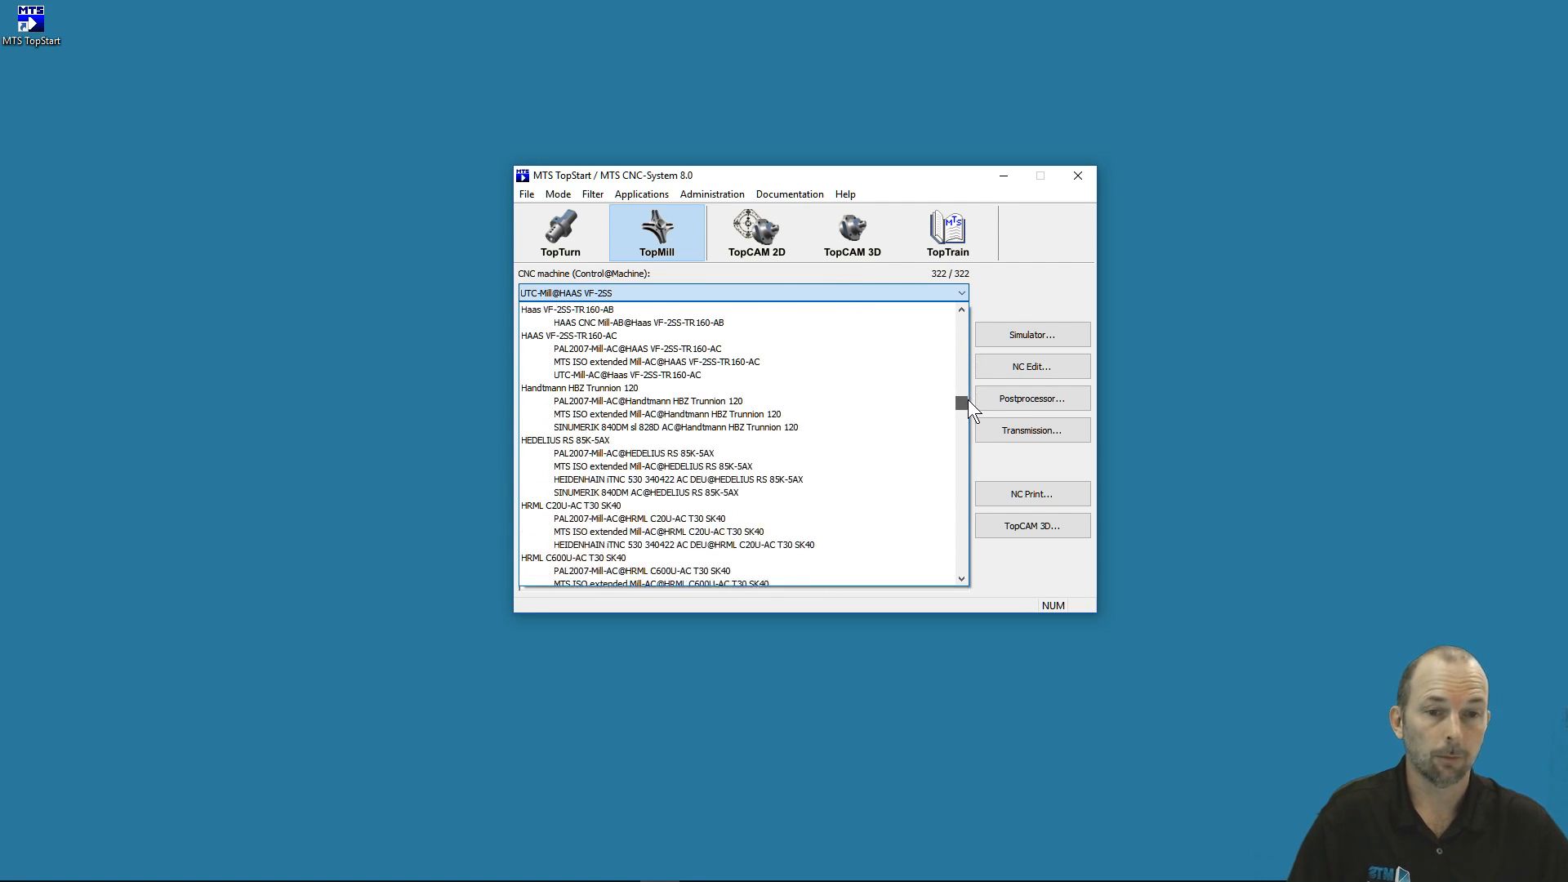
scroll(down, 3)
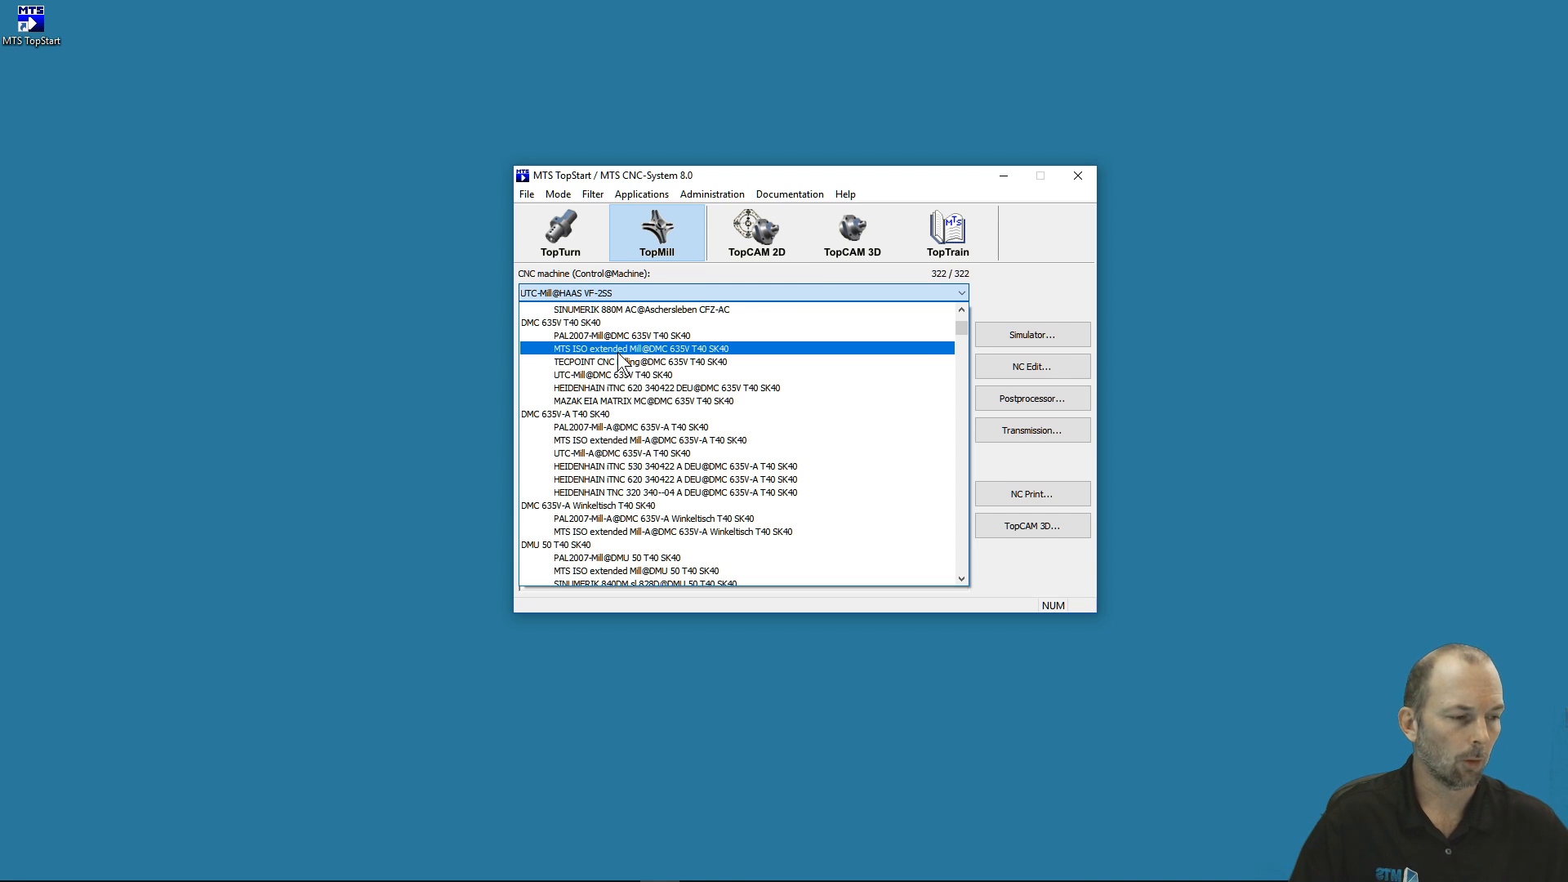
click(670, 492)
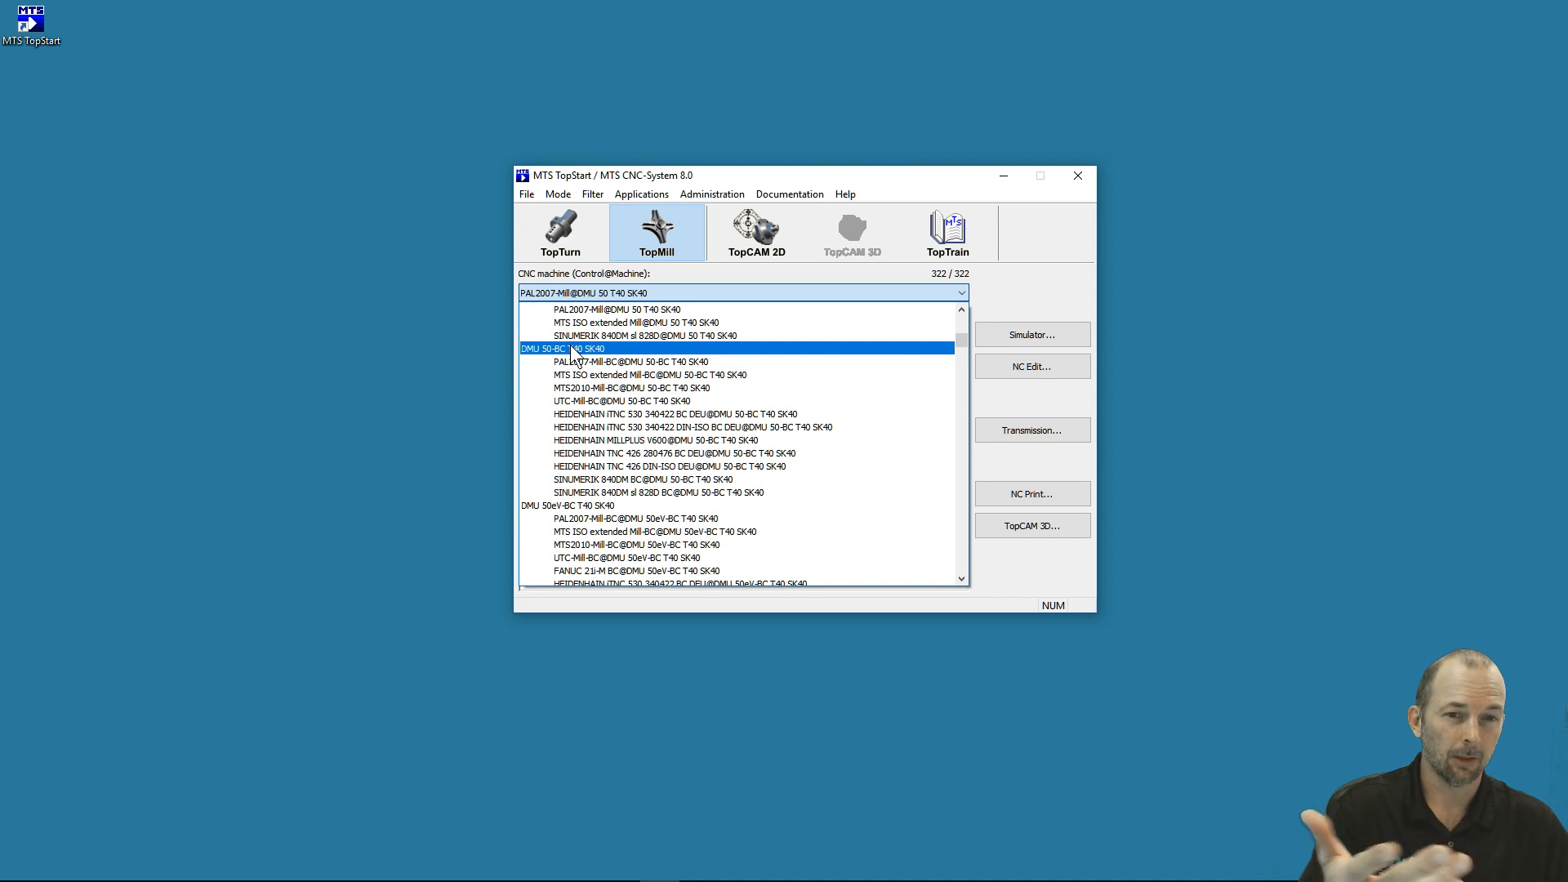
mouse_move(589, 365)
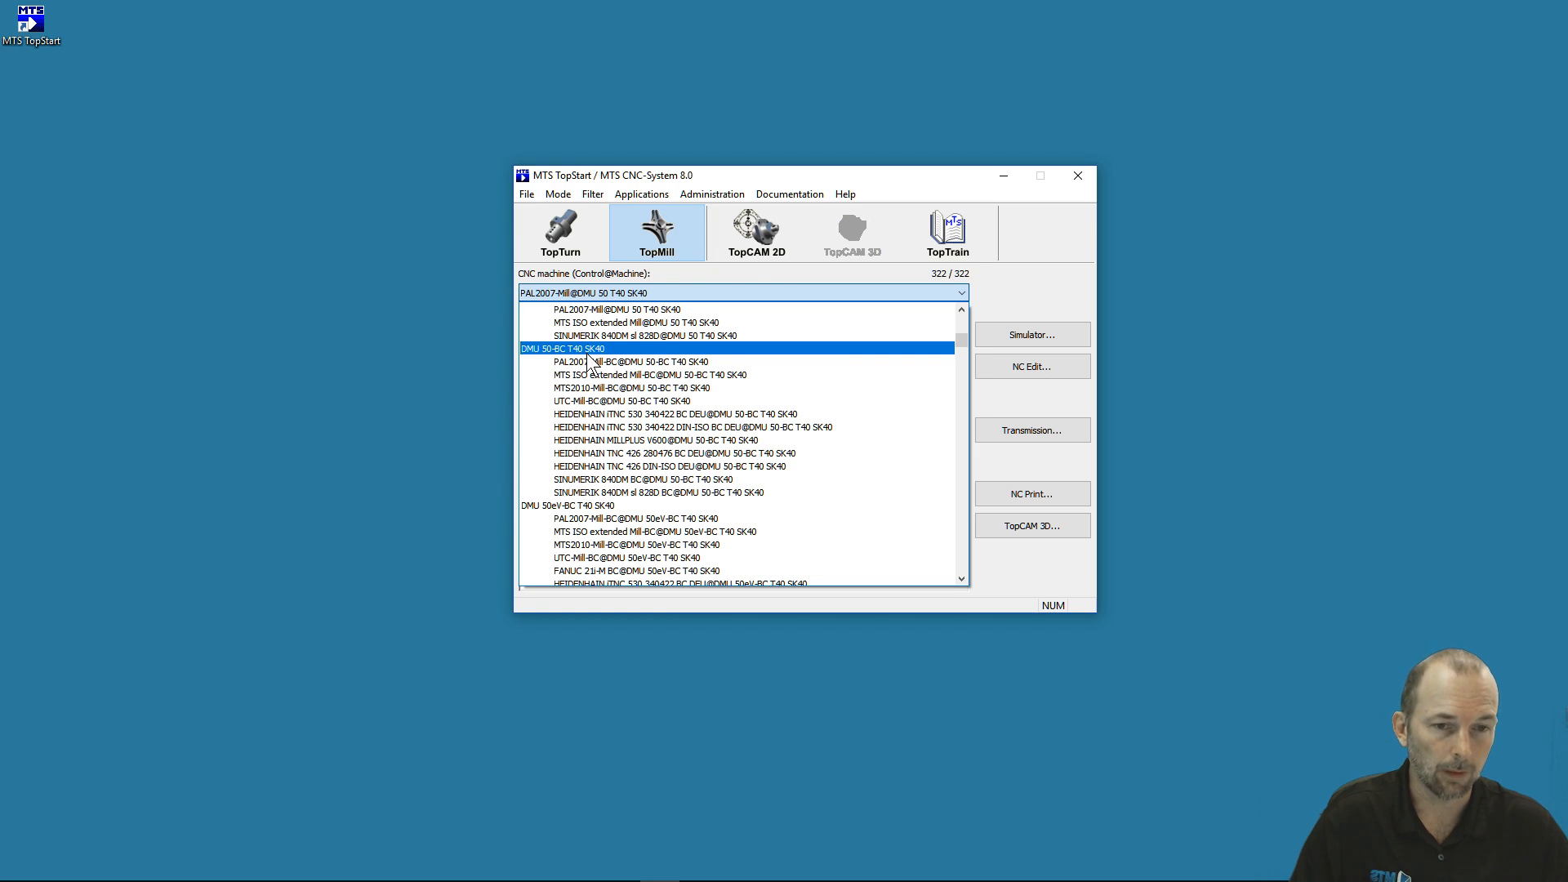
click(695, 427)
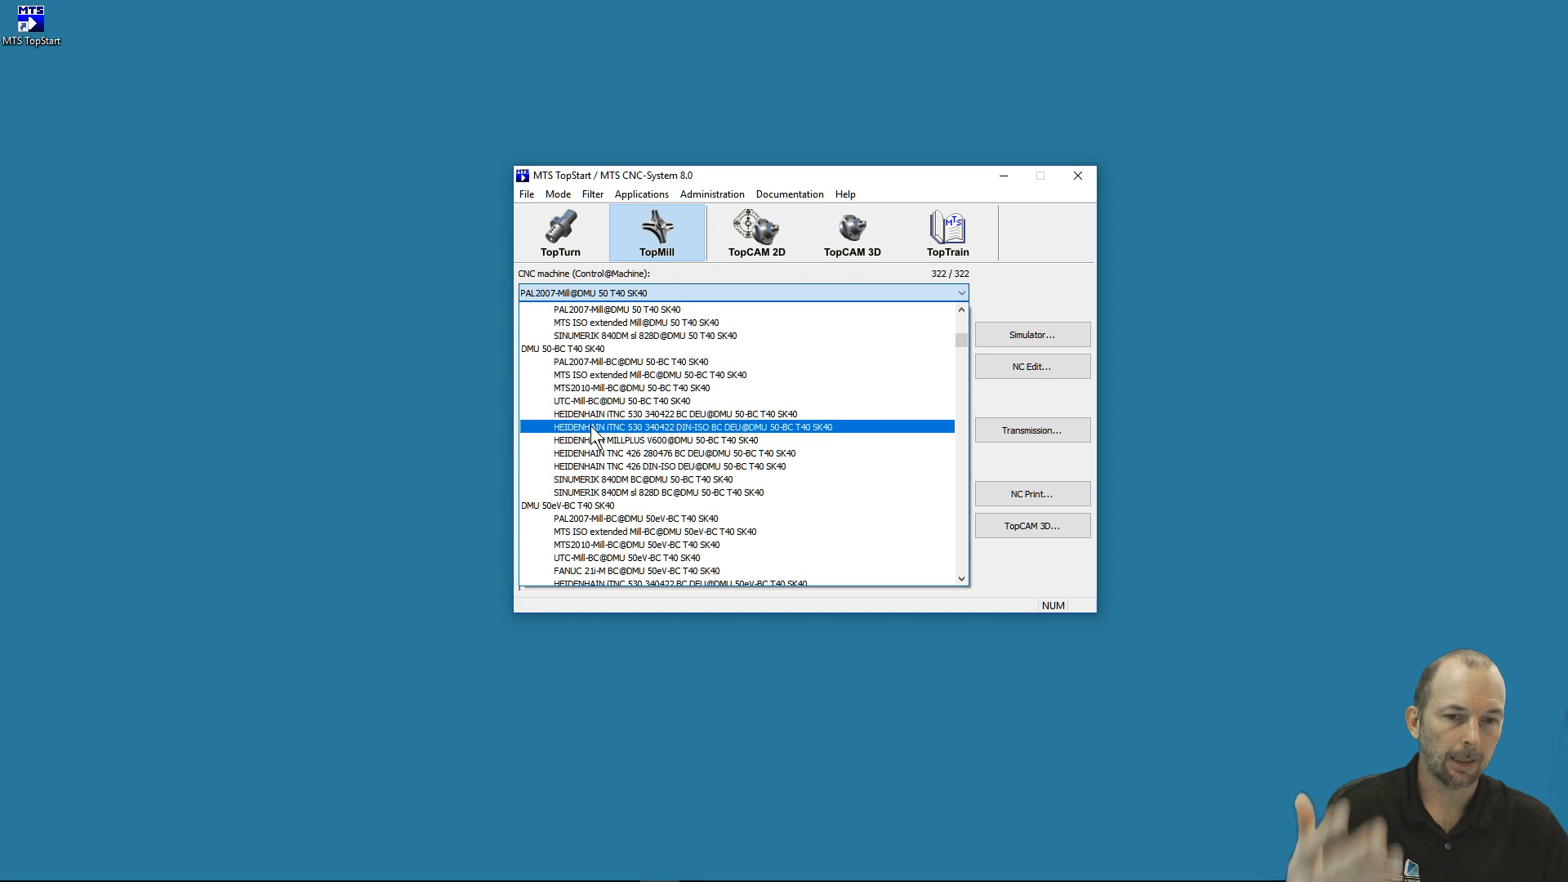
click(690, 453)
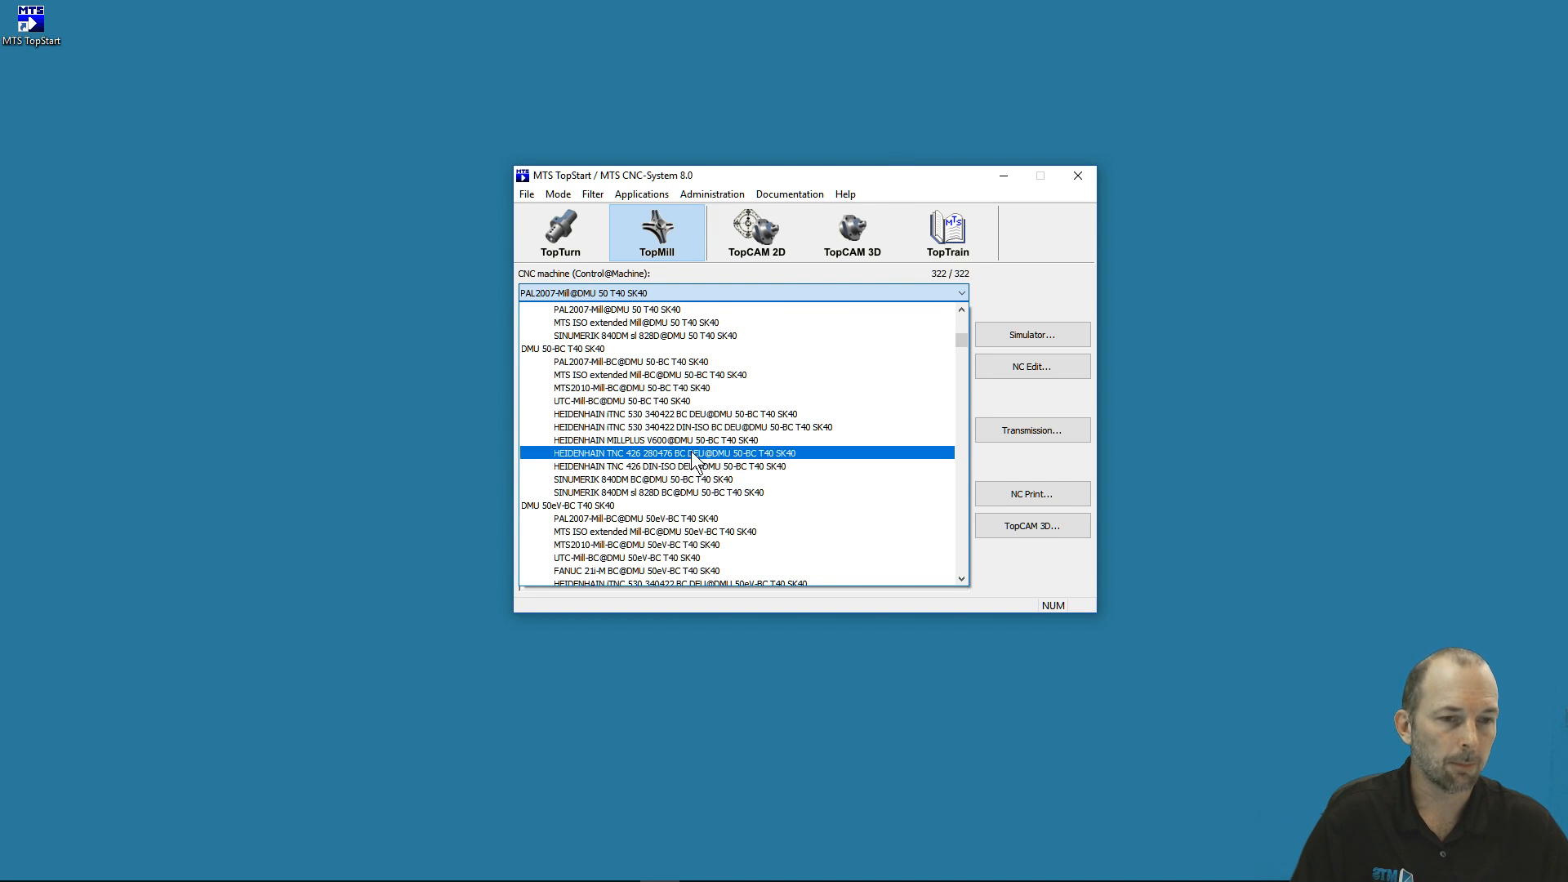
mouse_move(683, 468)
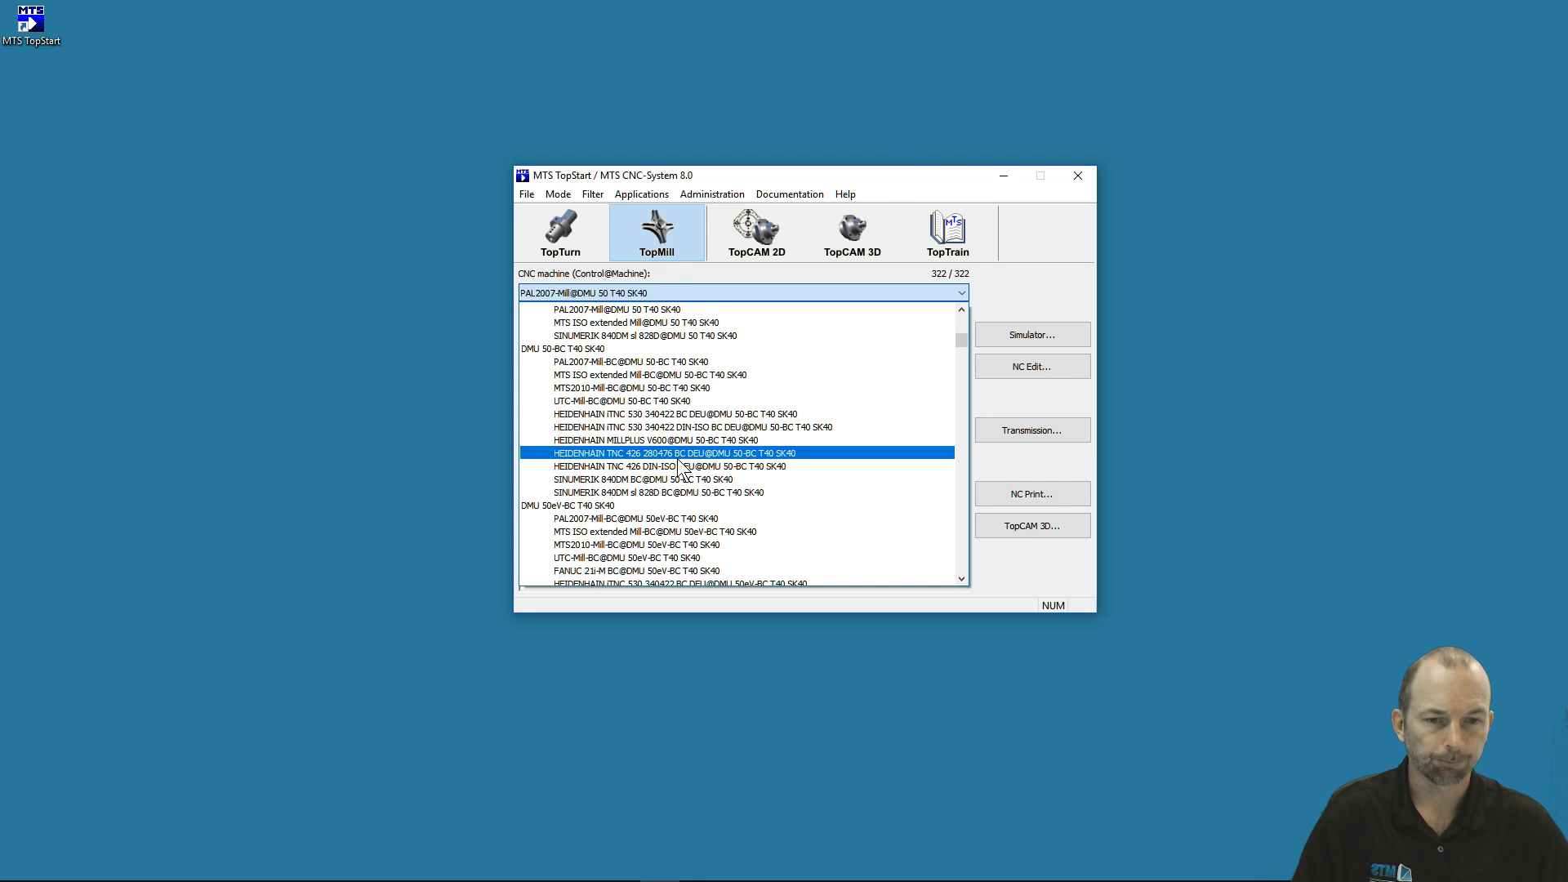
click(632, 361)
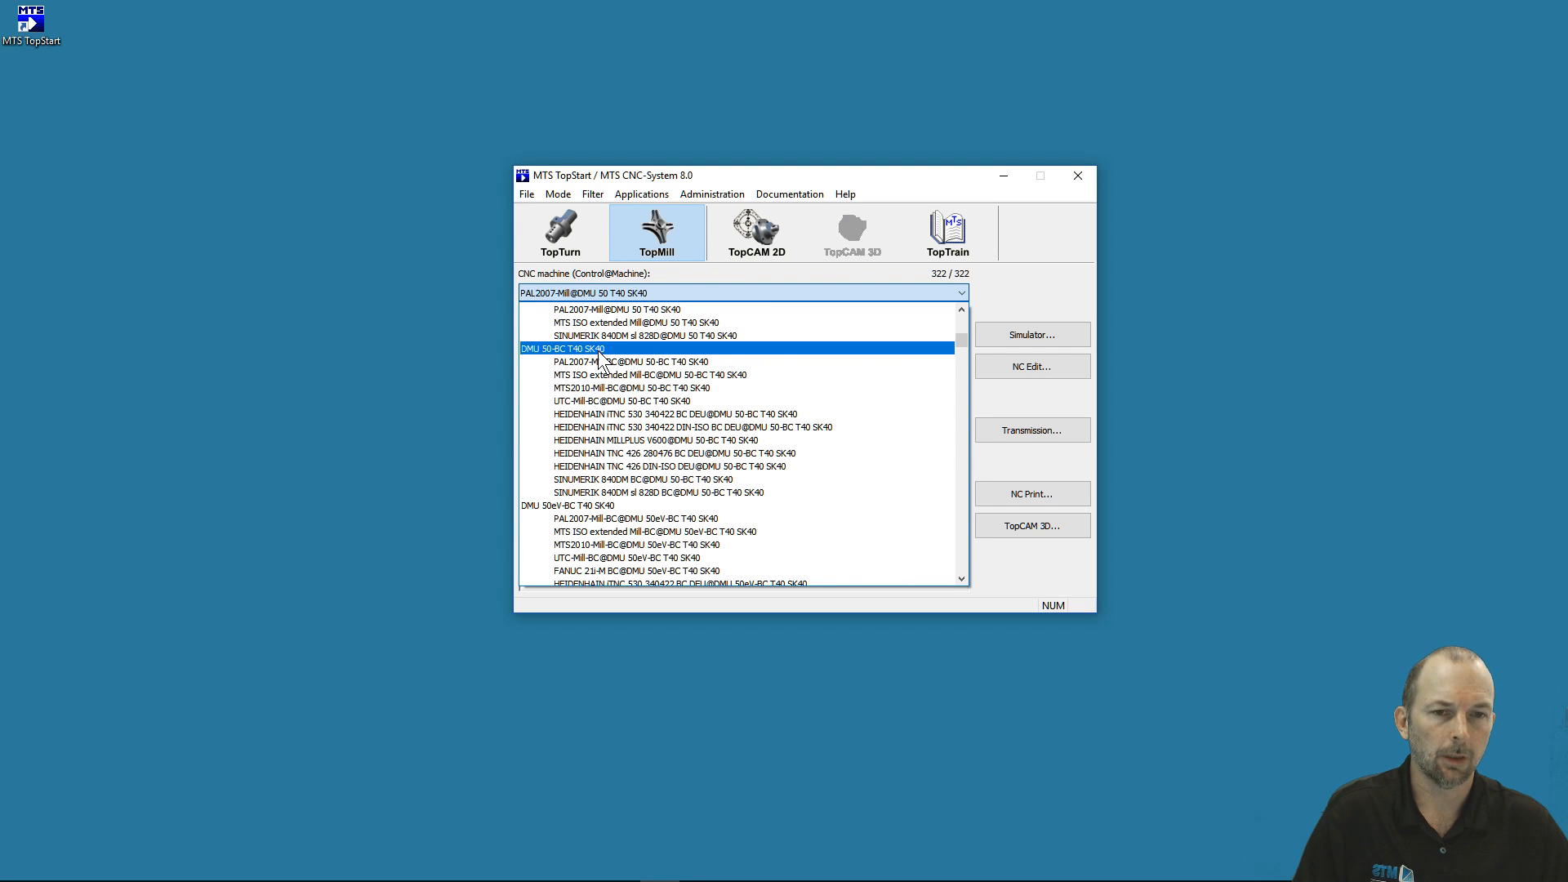
click(660, 492)
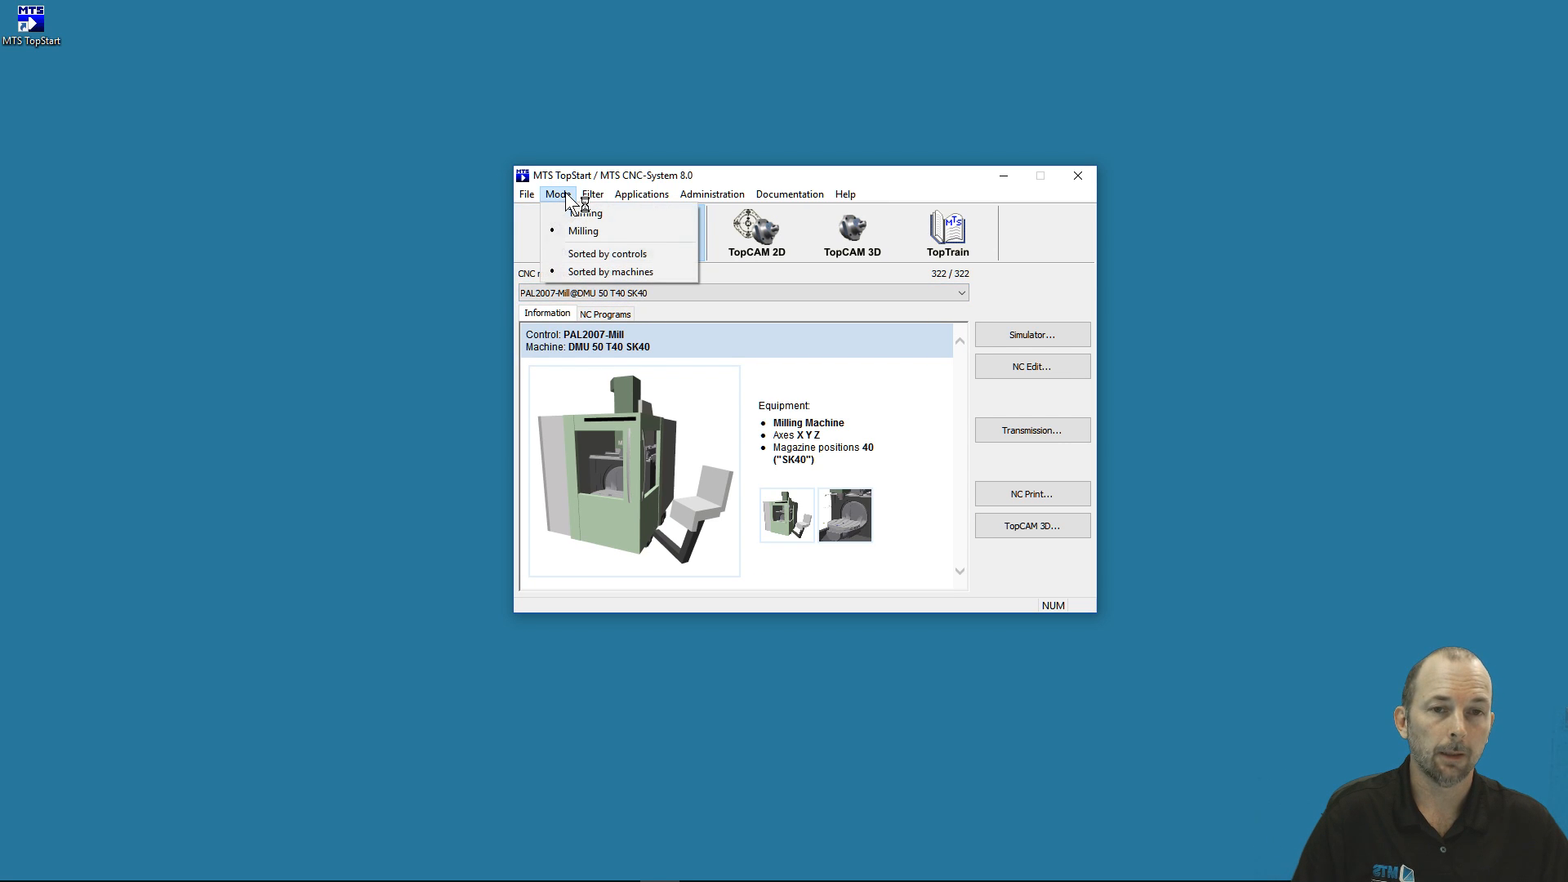
mouse_move(606, 253)
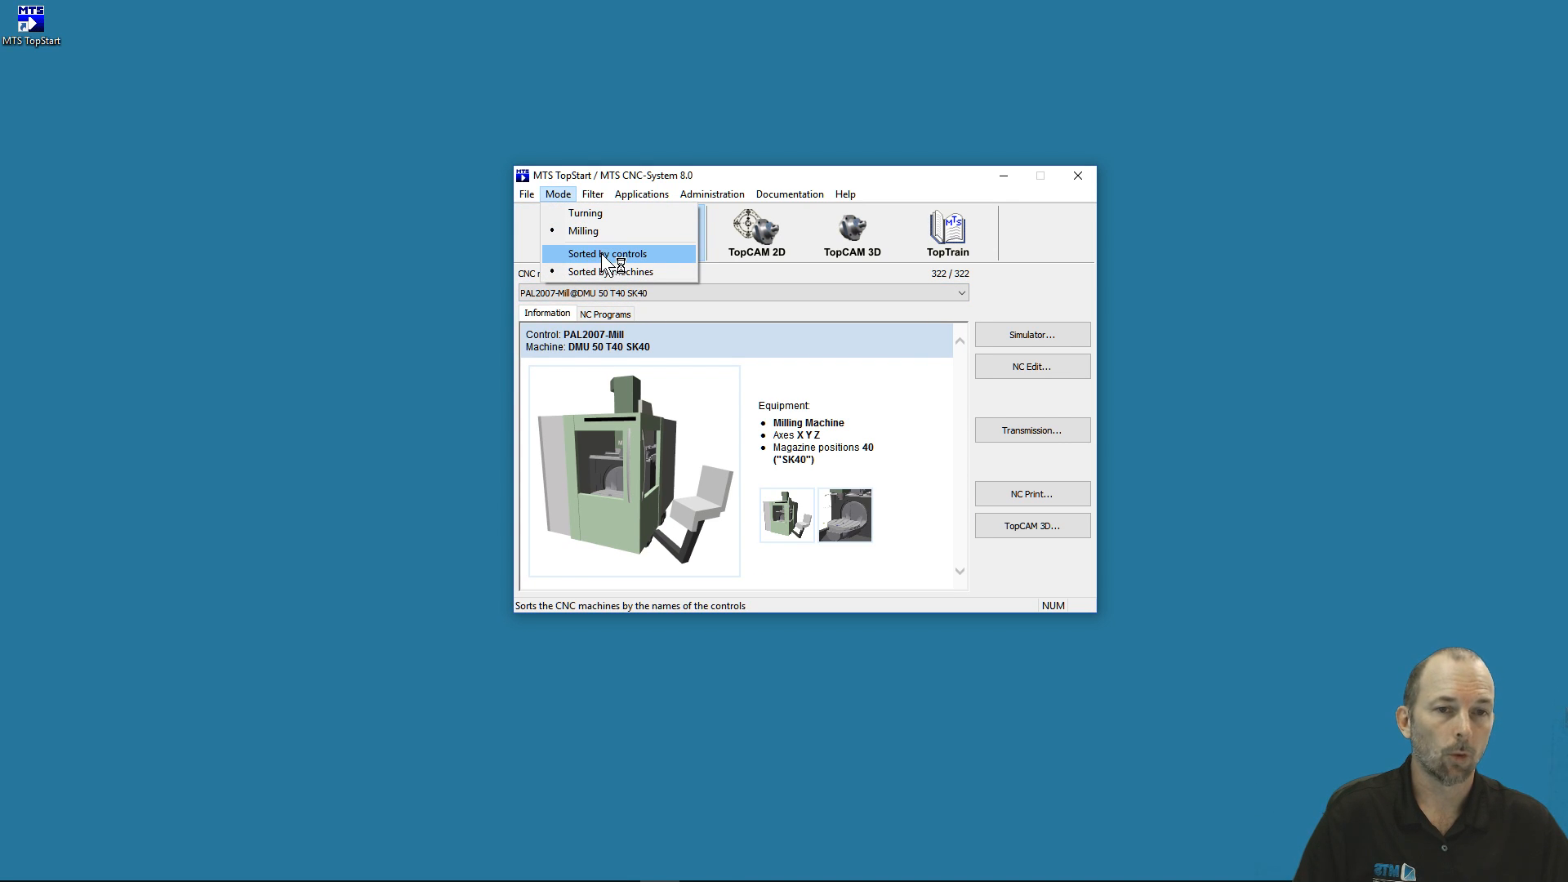
Sort machines by control name and browse the machine list to the FANUC controls.
click(605, 253)
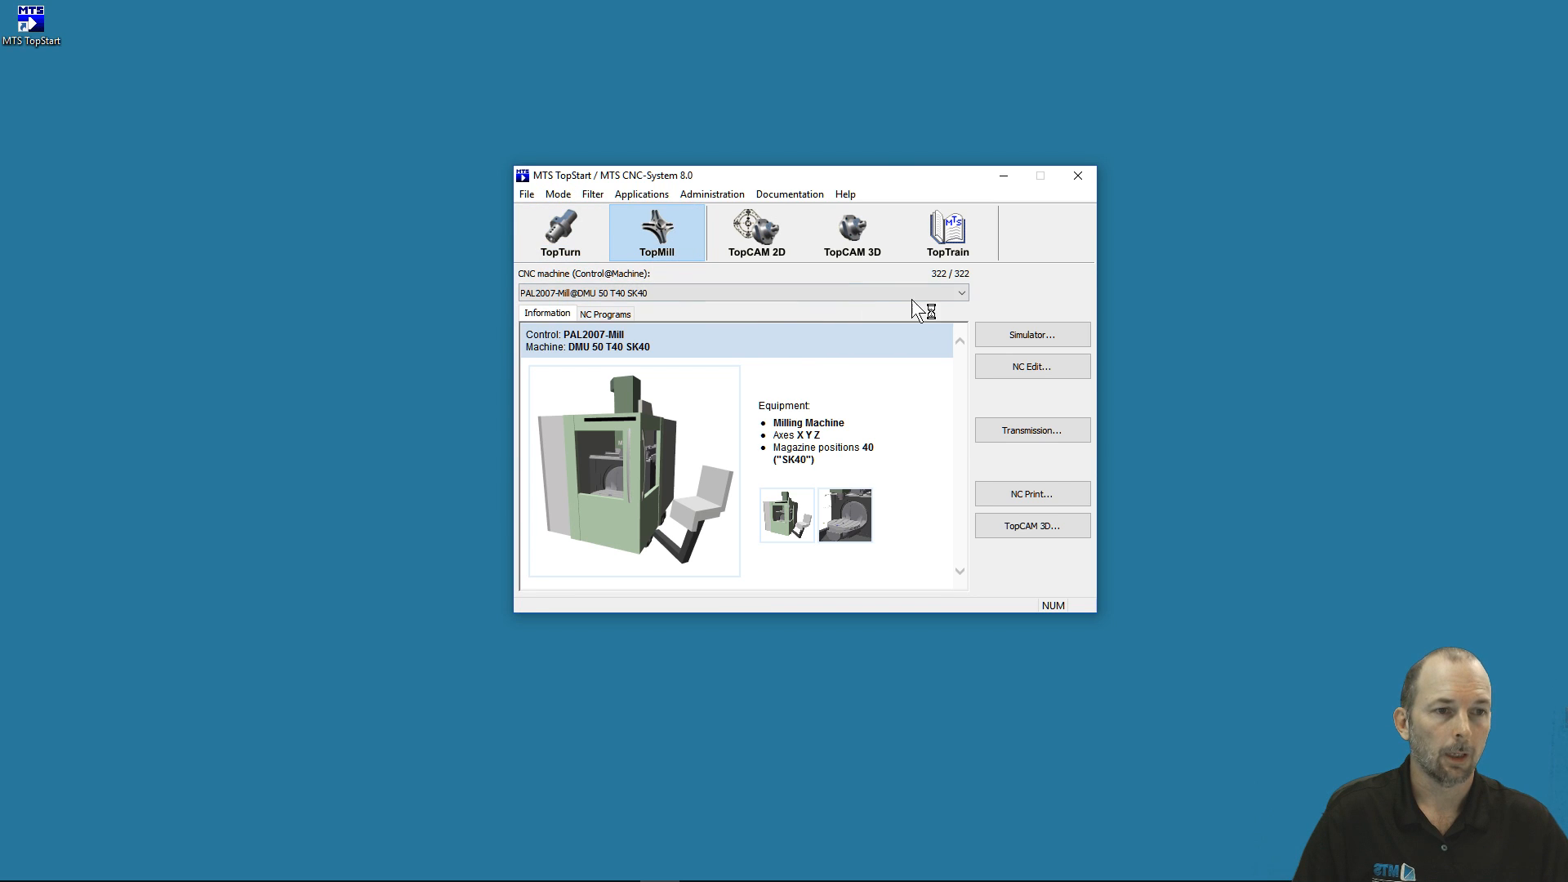
click(957, 293)
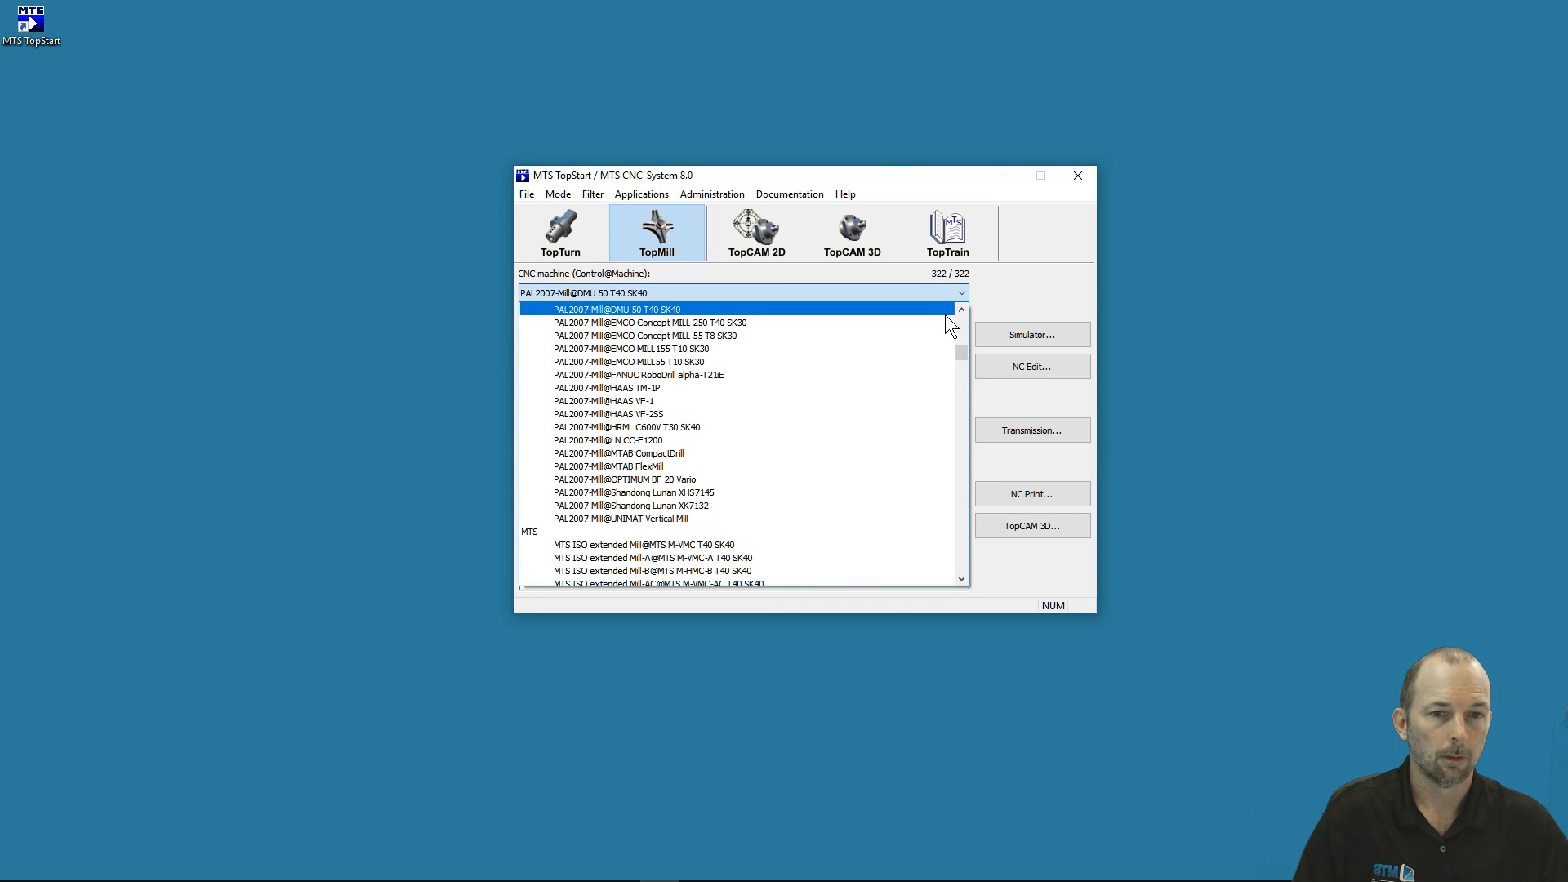
scroll(down, 3)
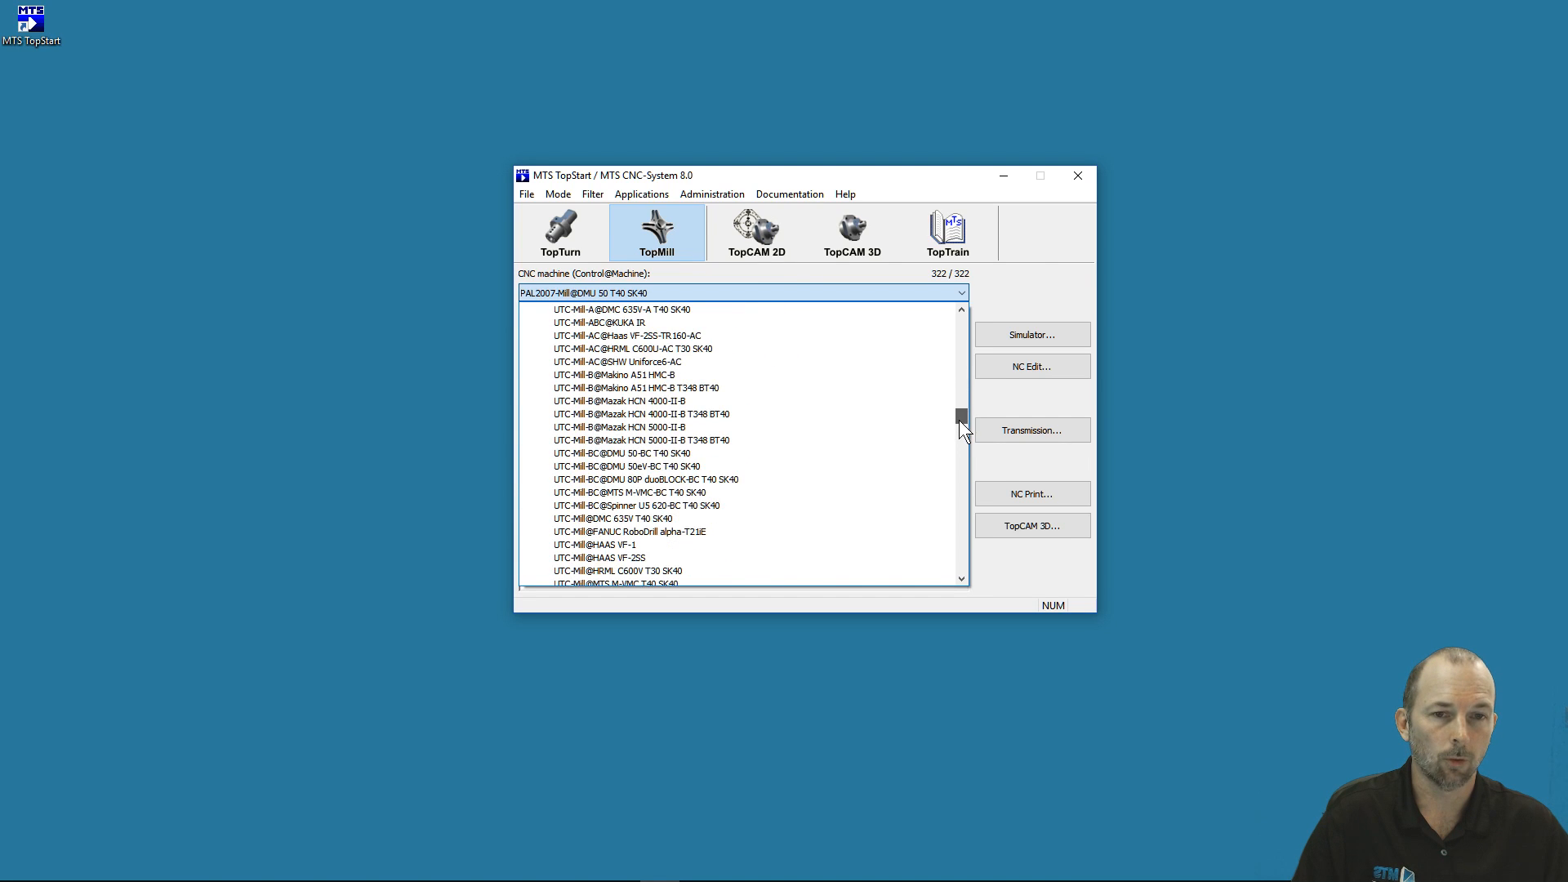
click(650, 388)
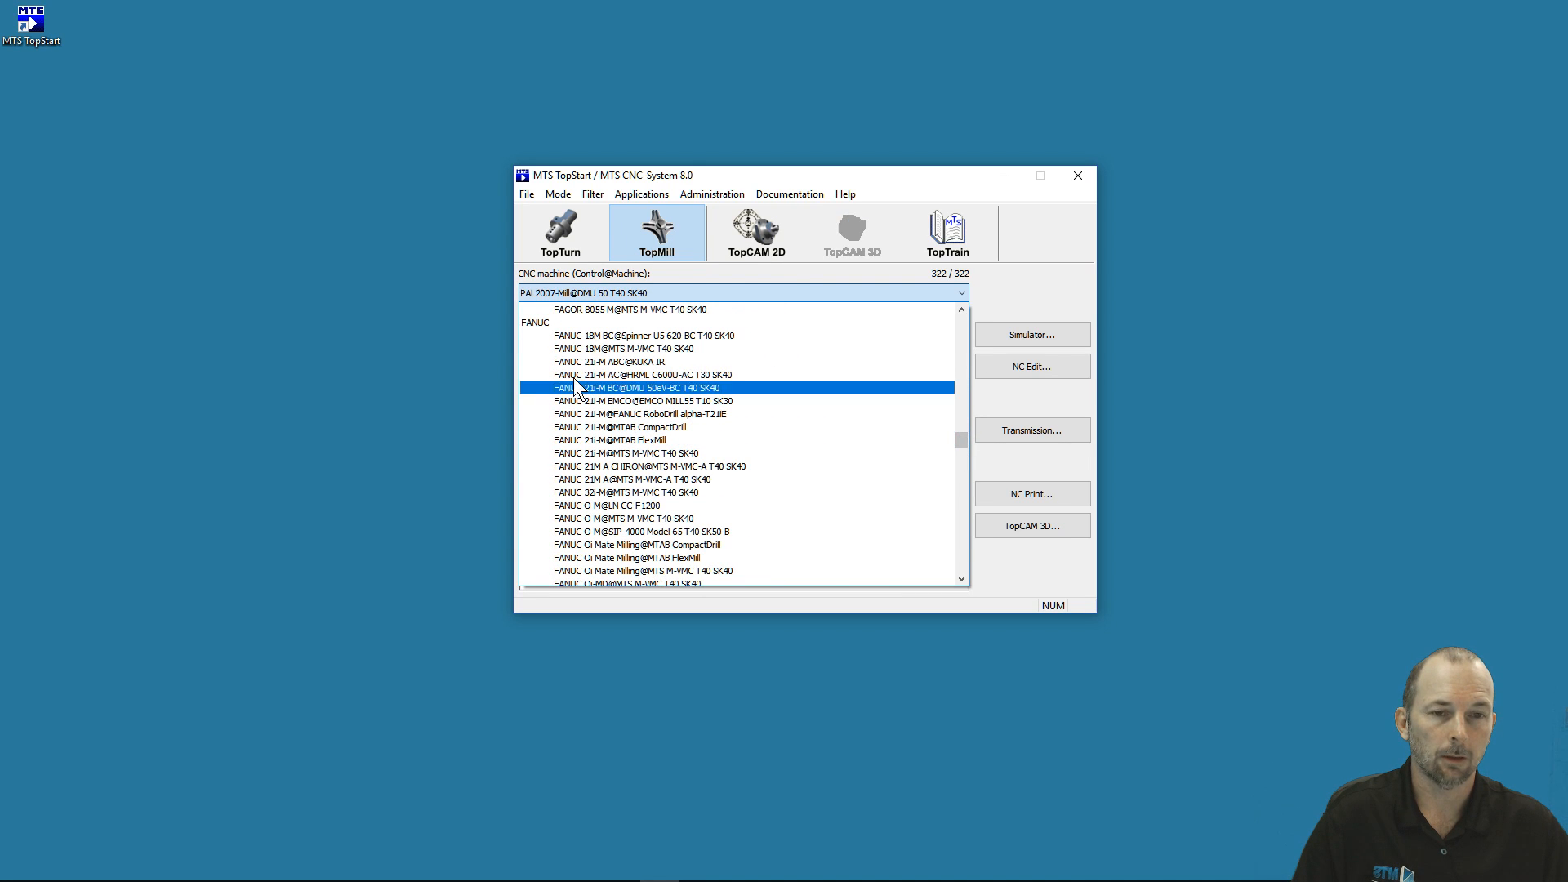
click(618, 427)
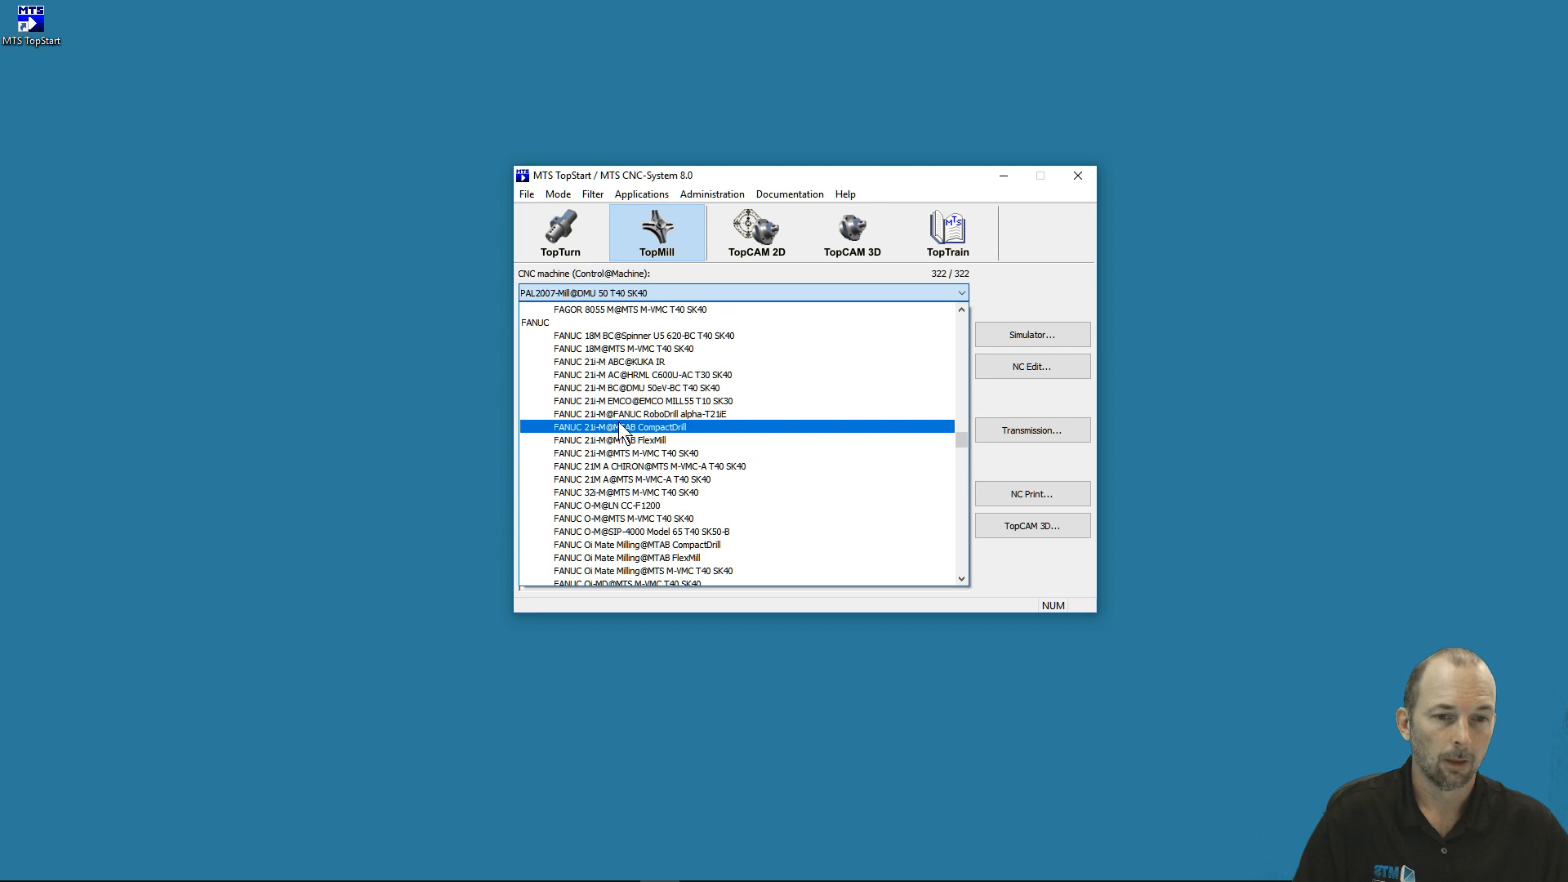
click(636, 544)
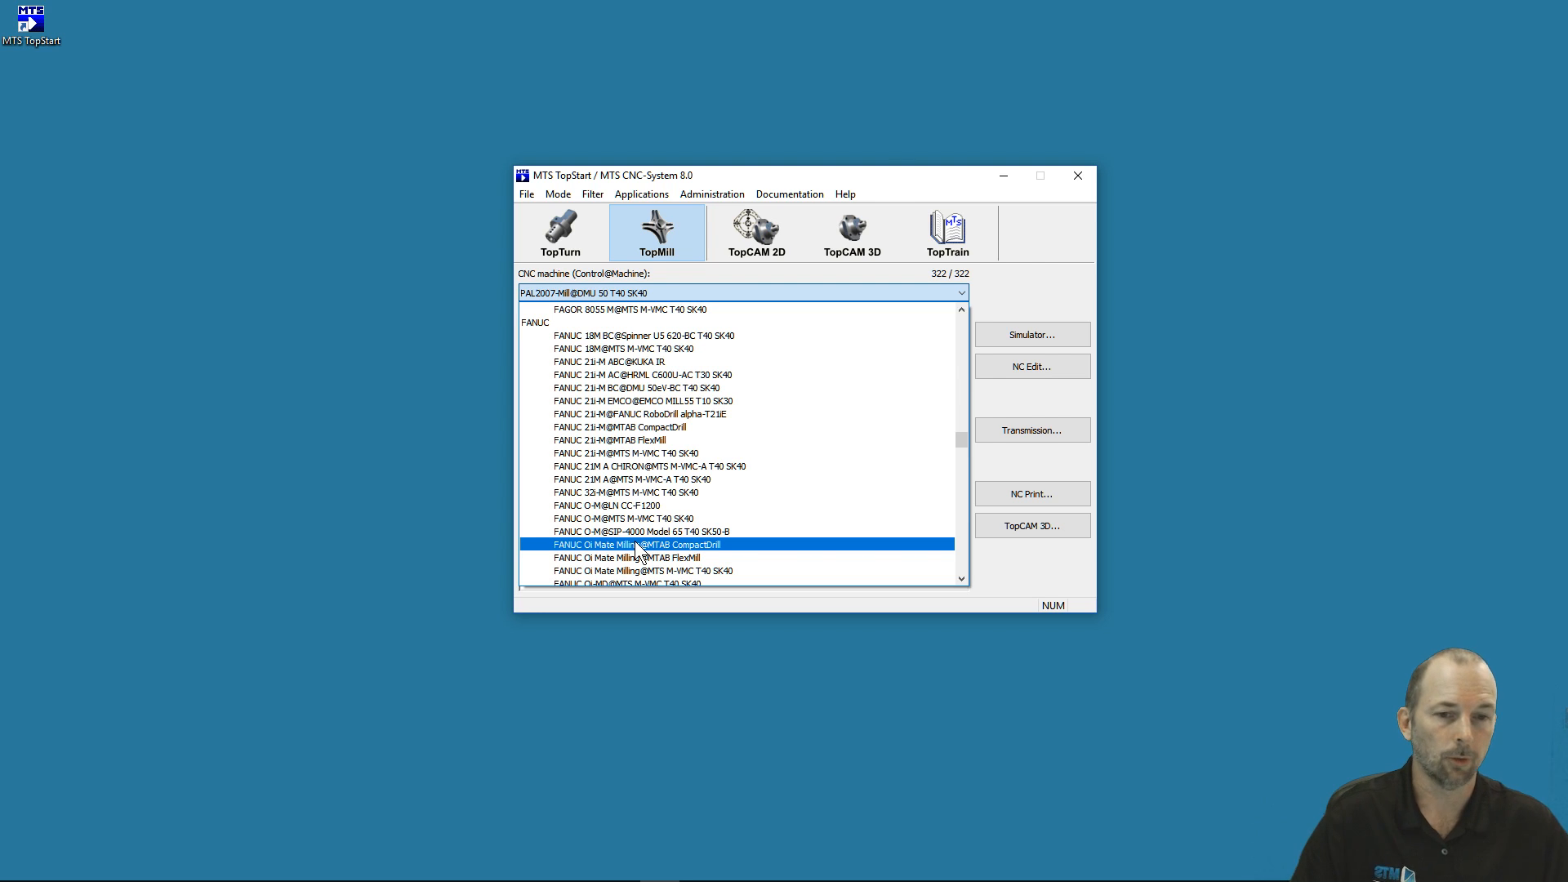
Load FANUC Oi Mate Milling@MTAB CompactDrill, then sort the machine list by machine name.
click(624, 544)
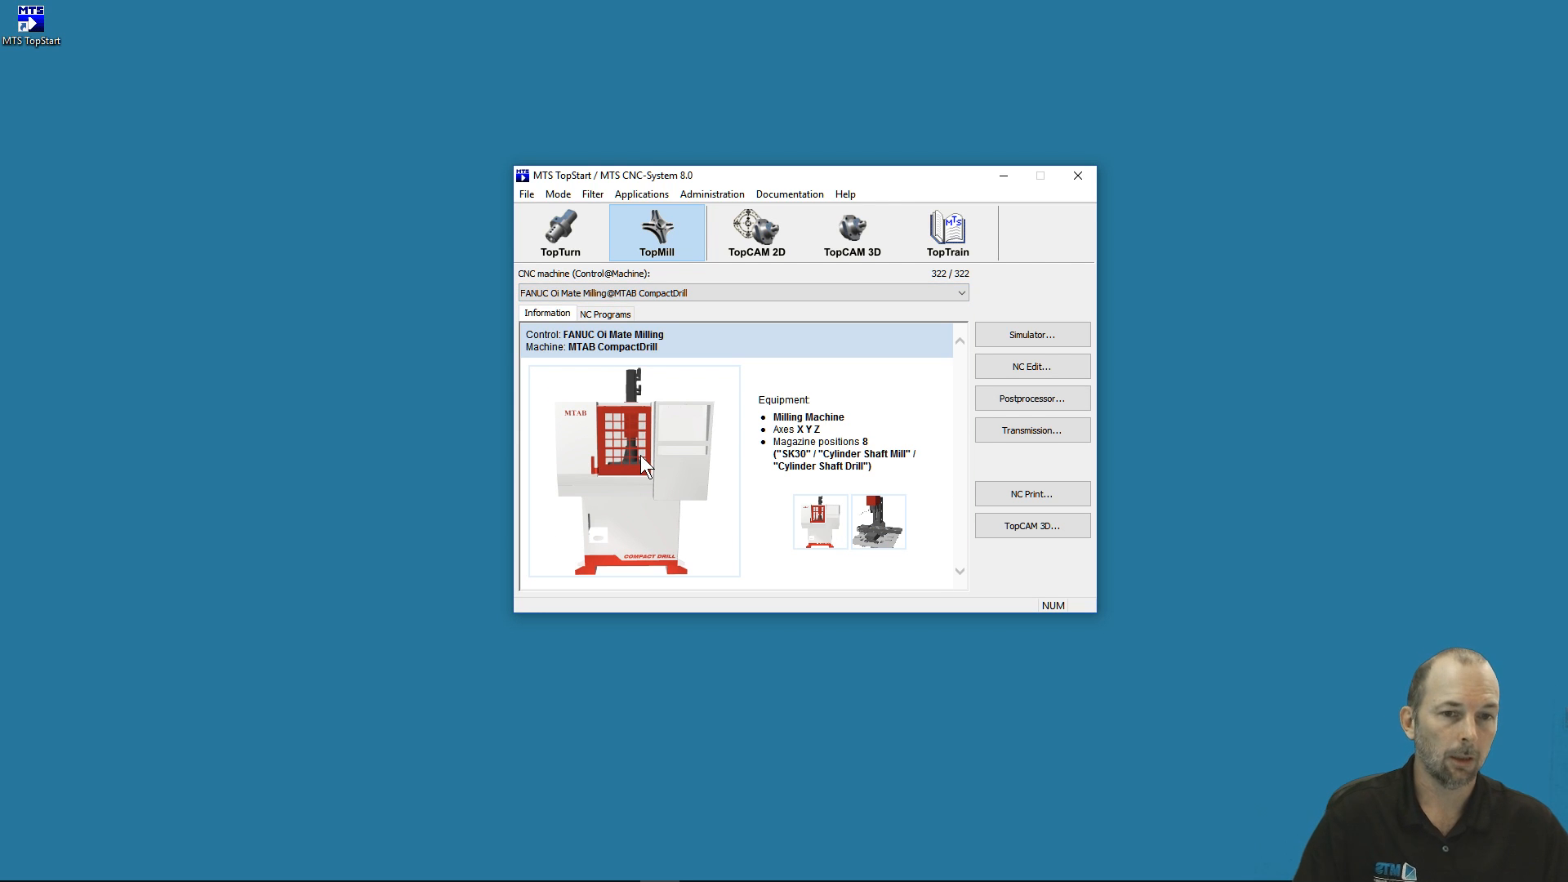
mouse_move(623, 409)
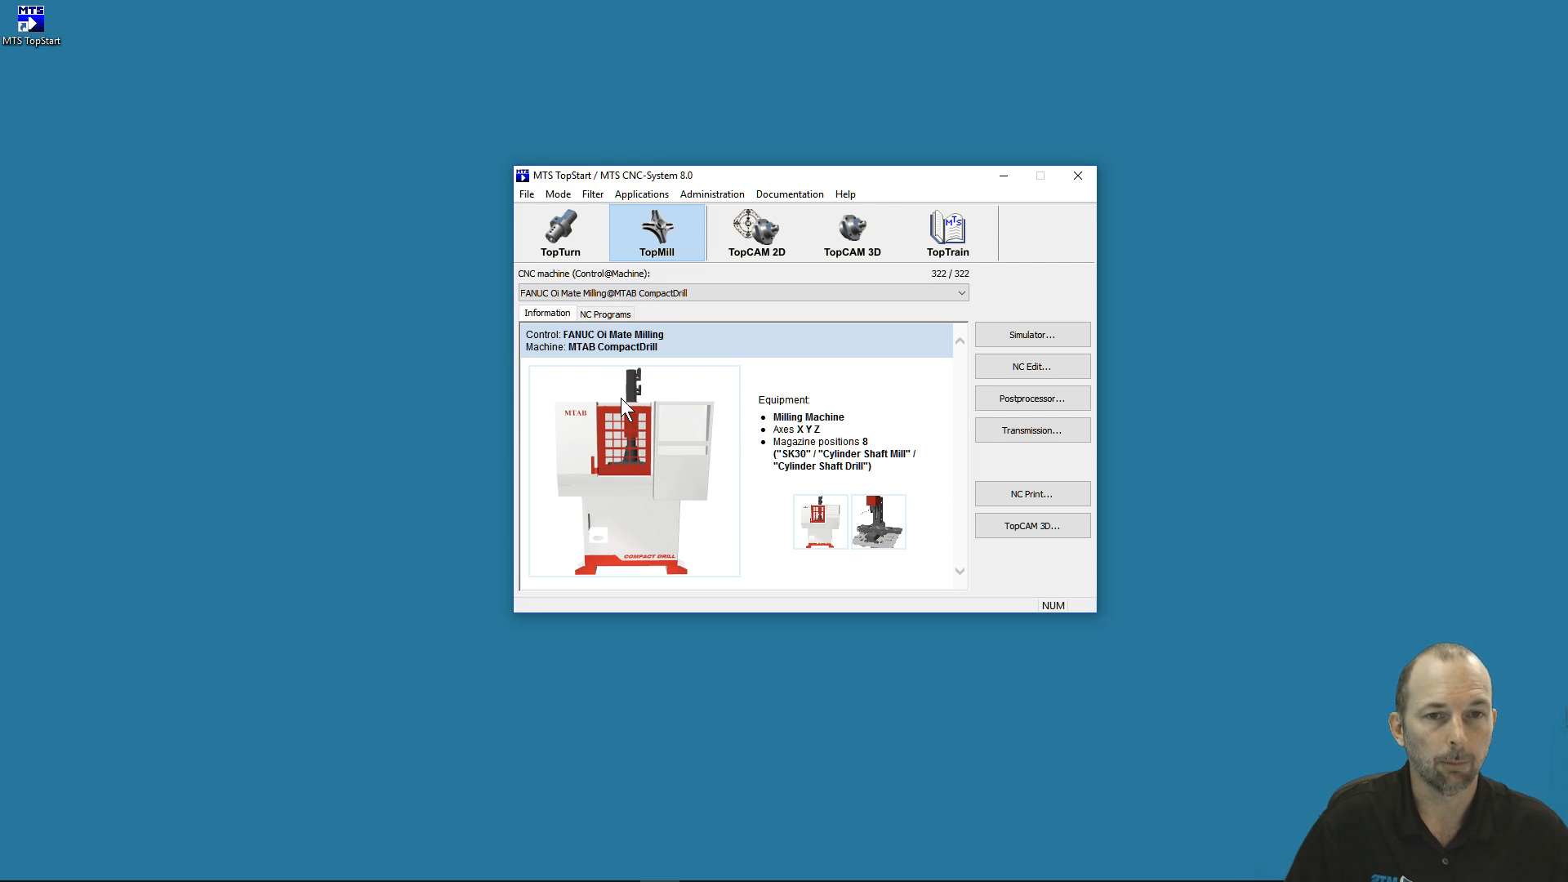
mouse_move(557, 194)
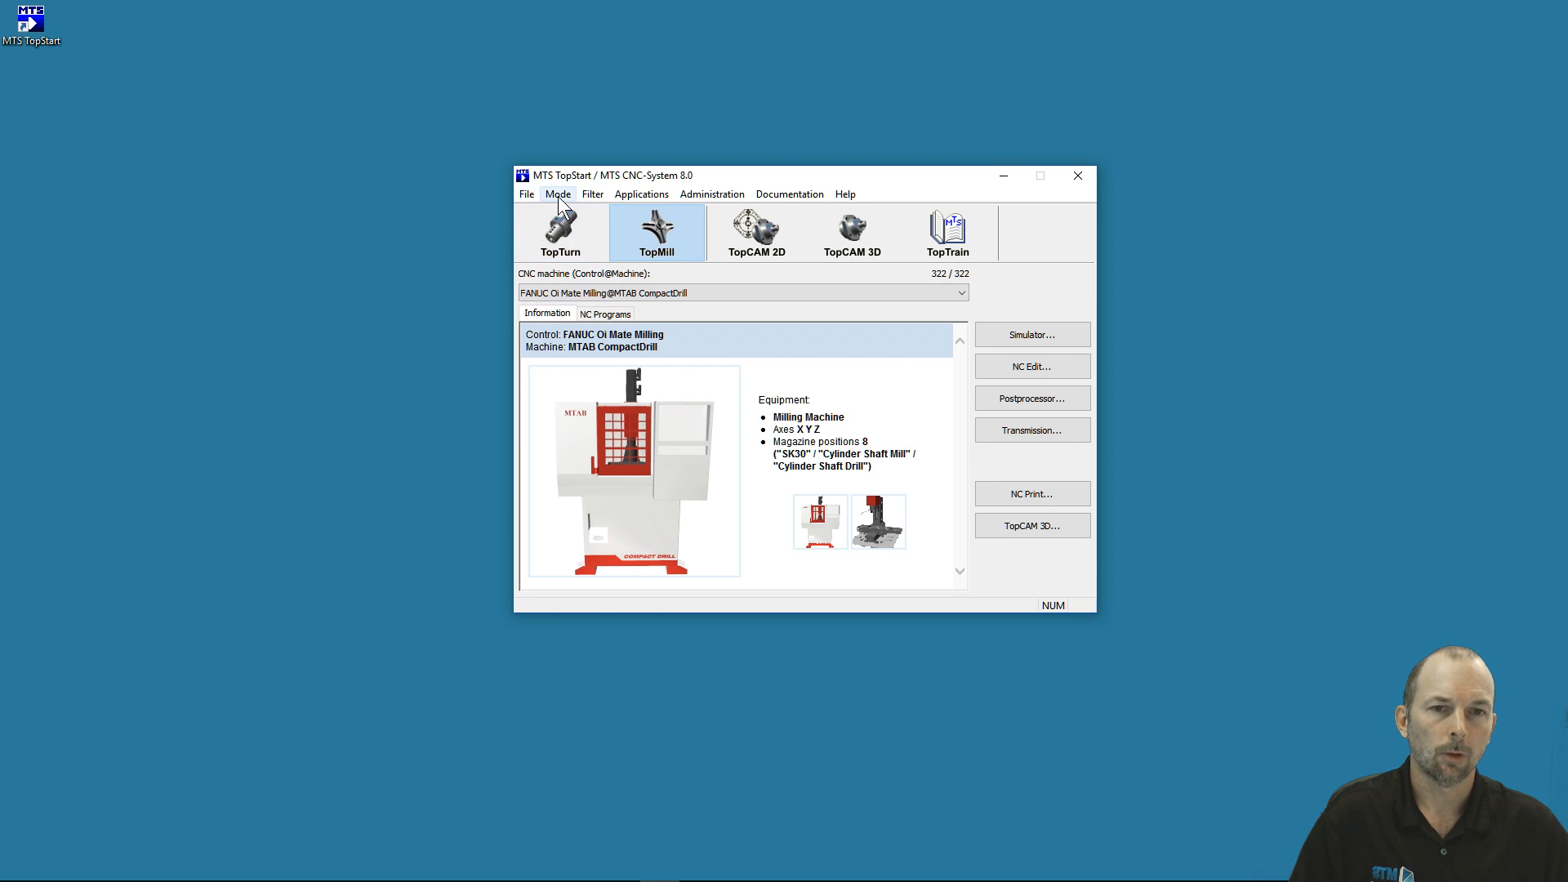
click(558, 194)
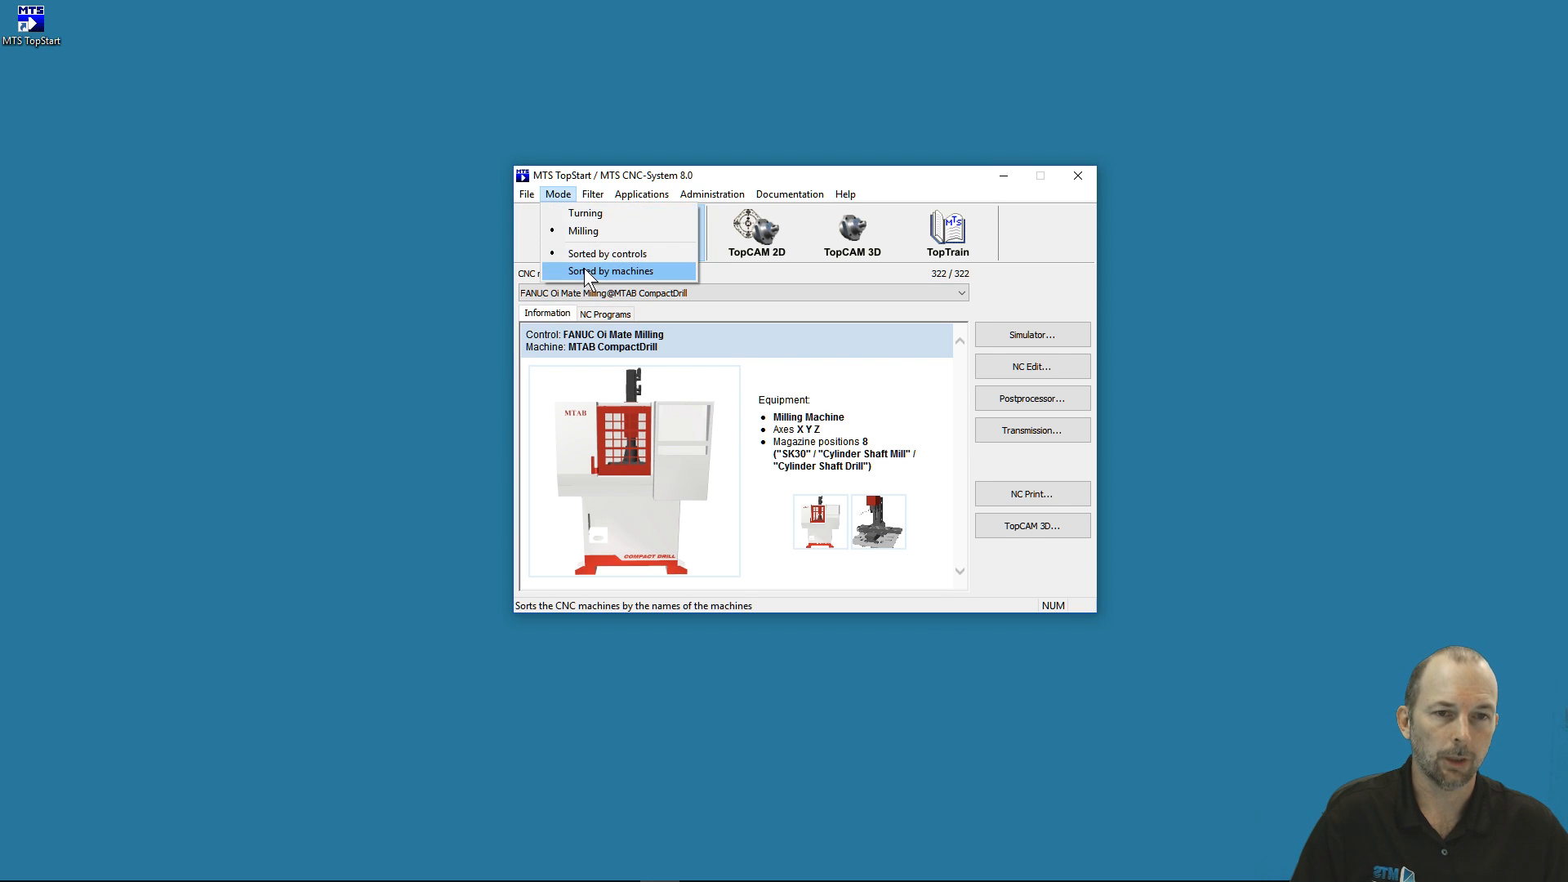
click(611, 271)
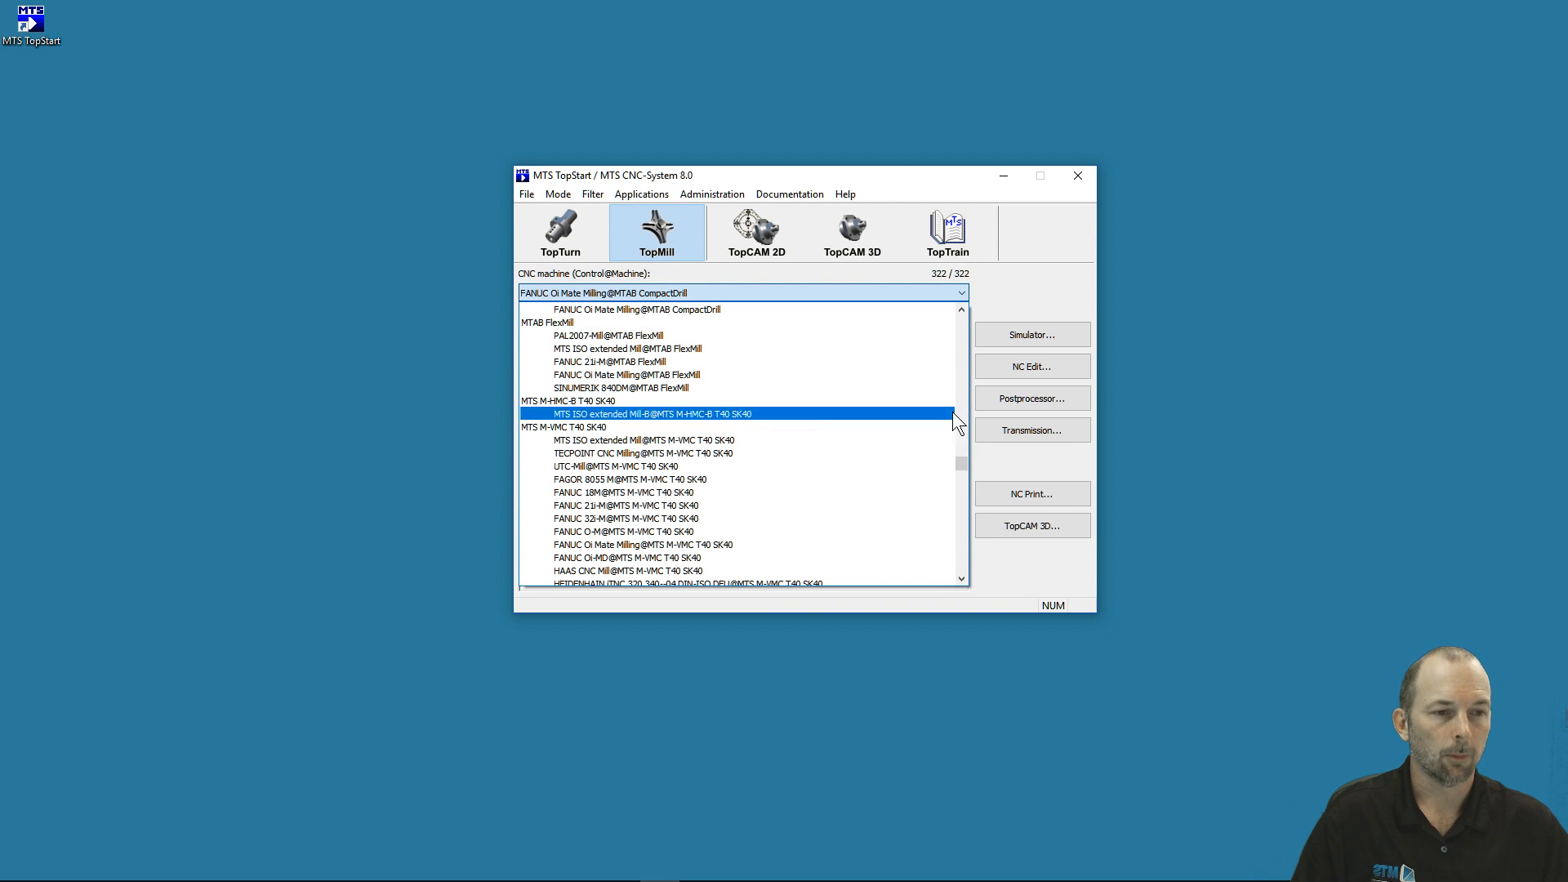
scroll(down, 3)
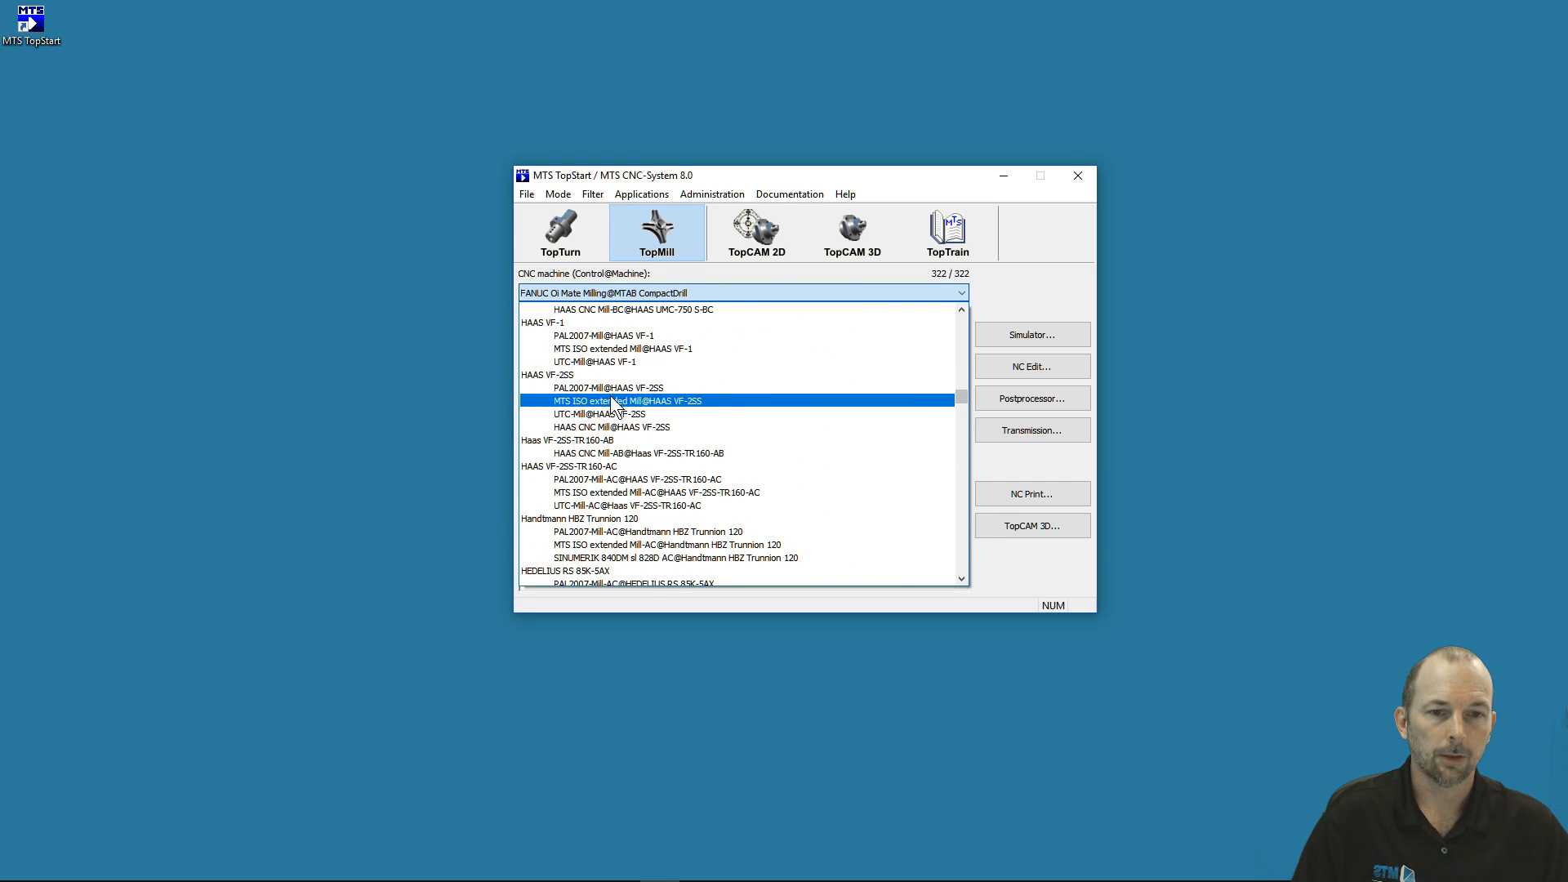
Browse the machine list to the HAAS VF-2SS group showing its four controls.
click(612, 427)
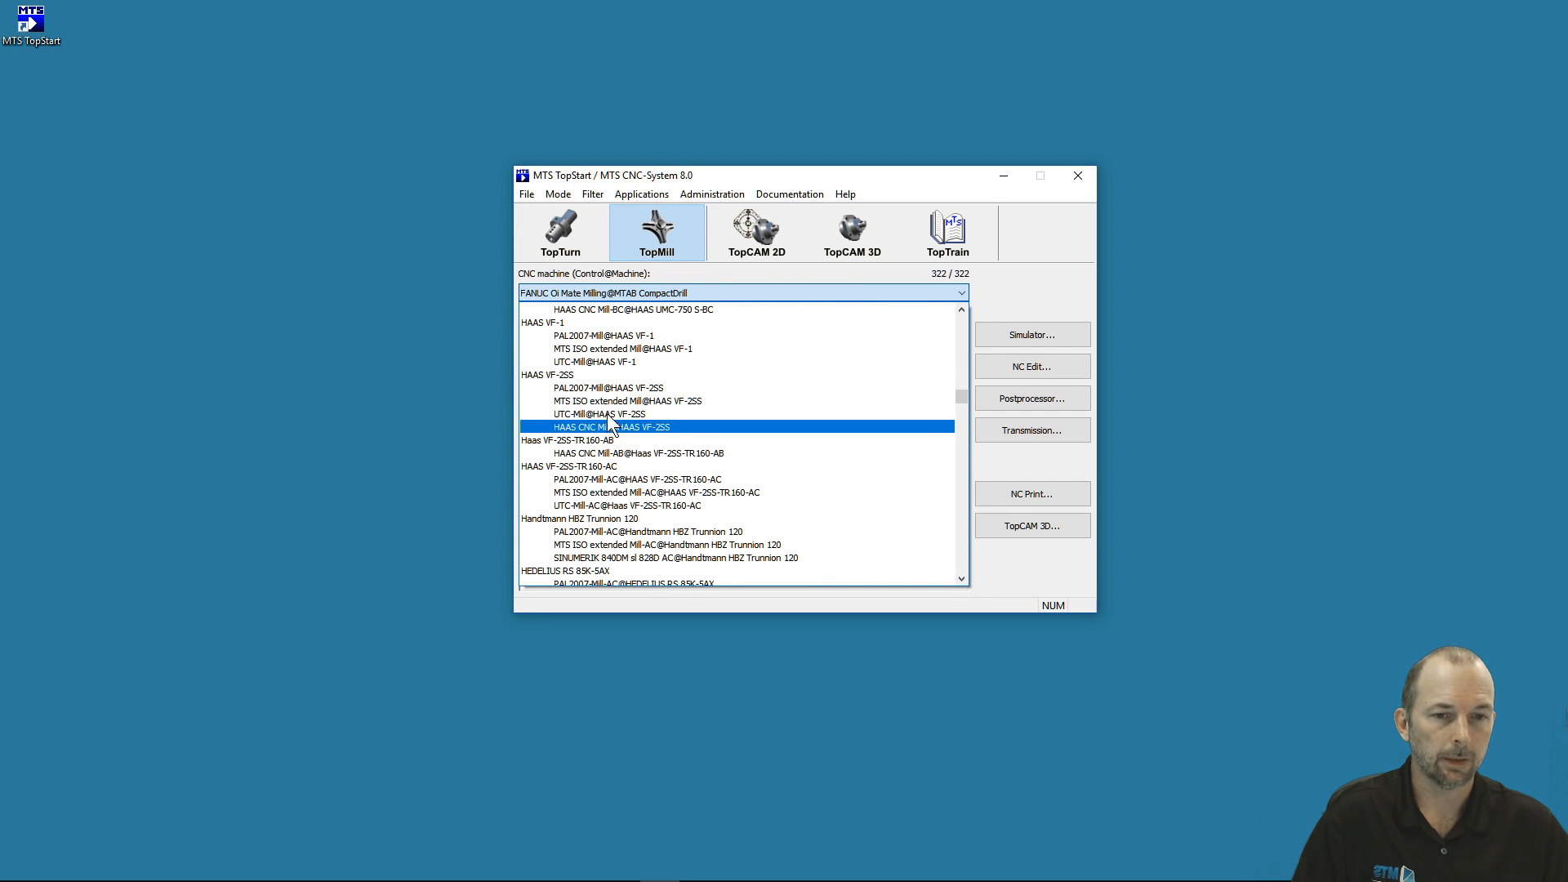
click(600, 414)
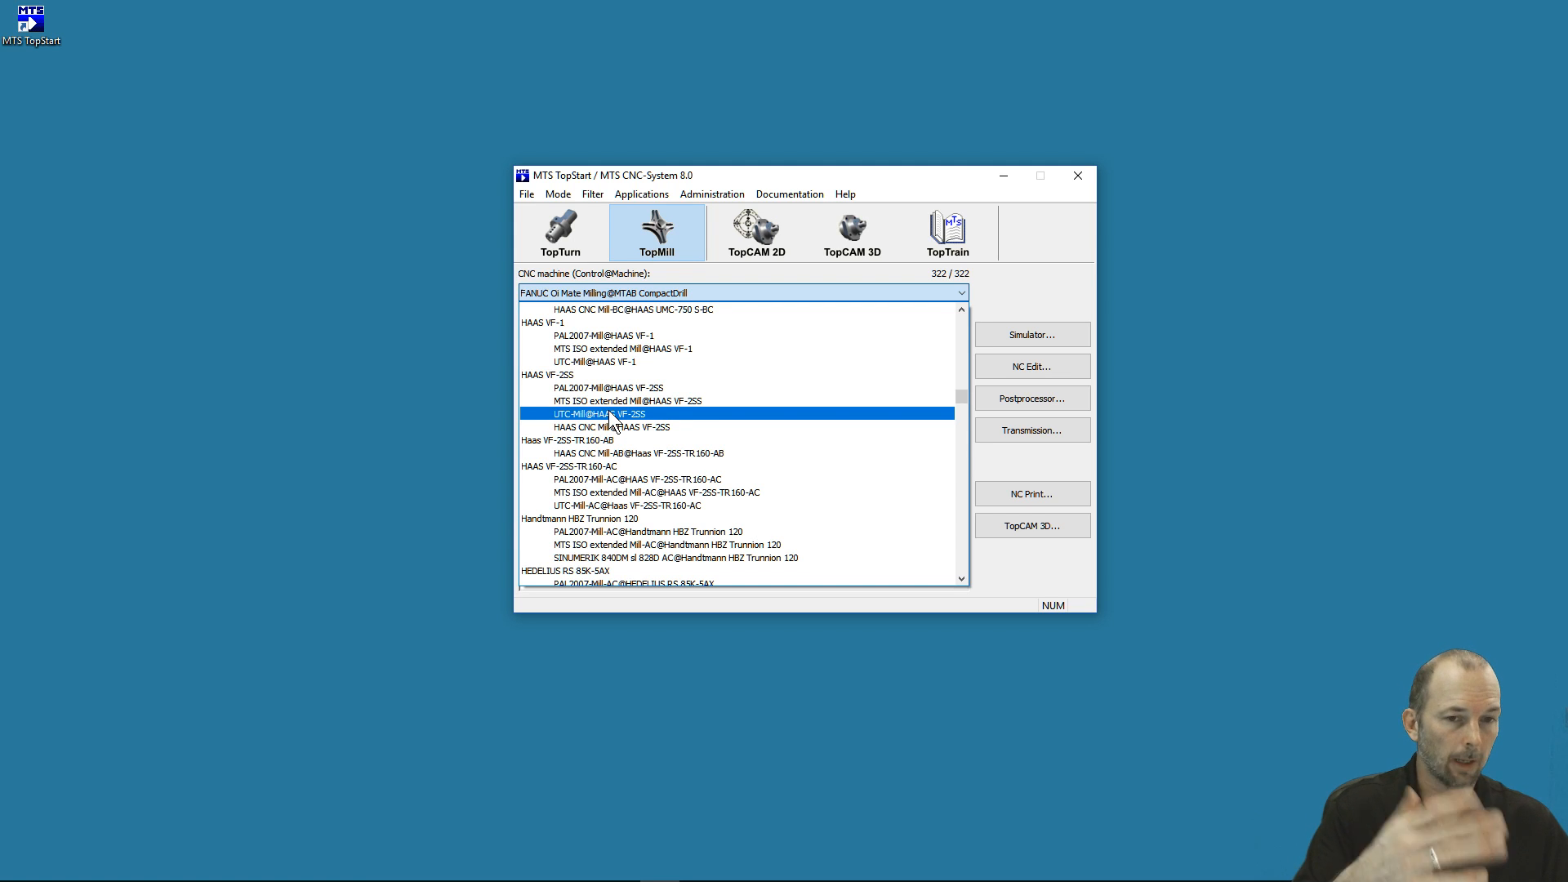
Select UTC-Mill@HAAS VF-2SS from the machine list to show its equipment details.
click(611, 428)
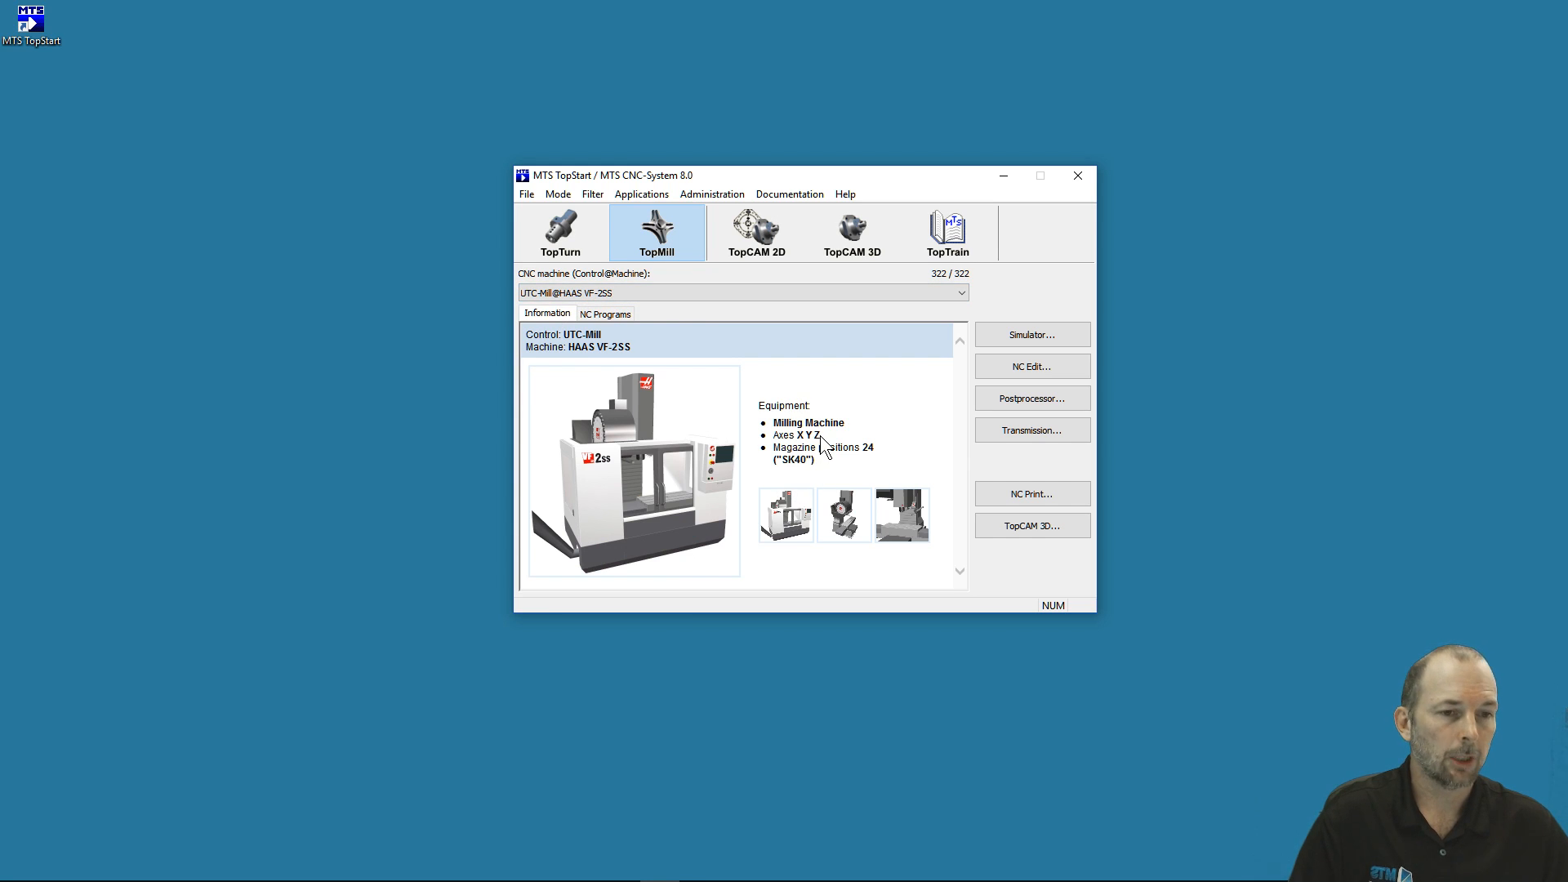
mouse_move(602, 379)
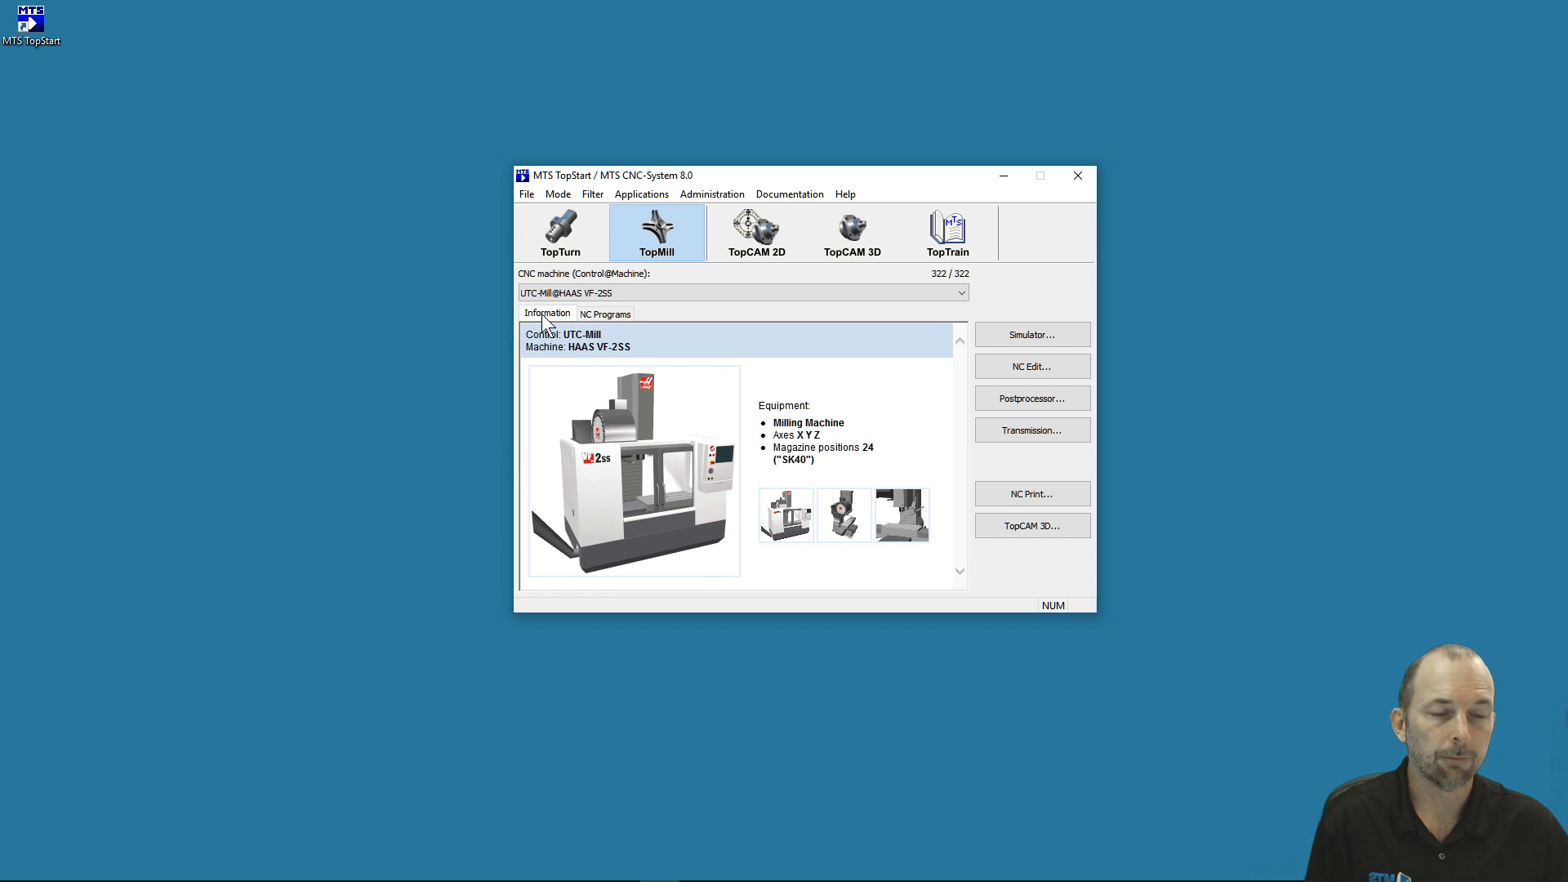
mouse_move(800, 445)
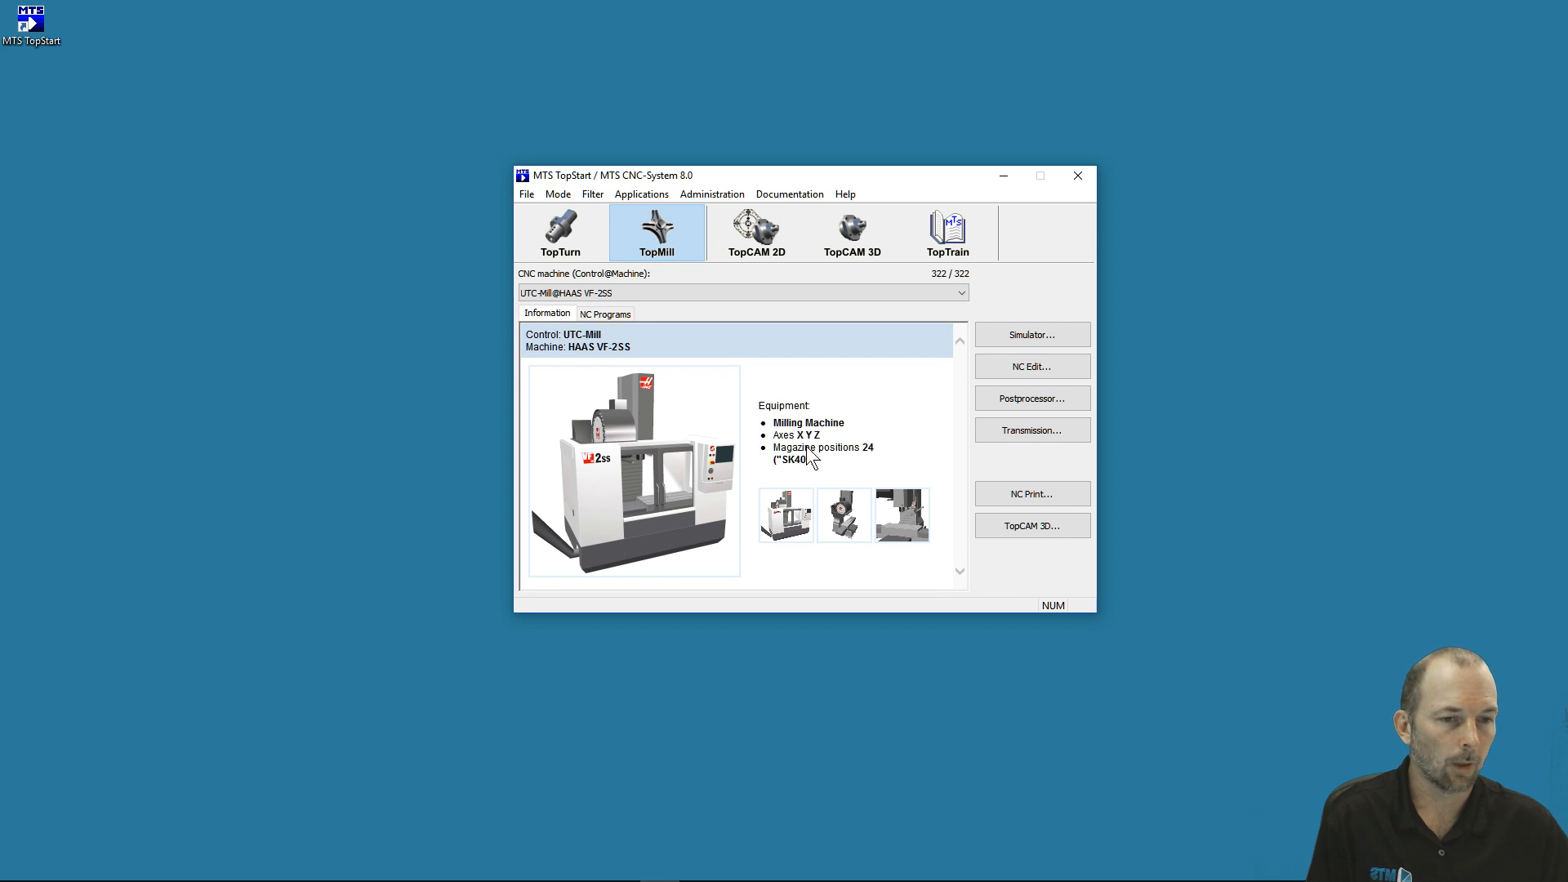
mouse_move(870, 460)
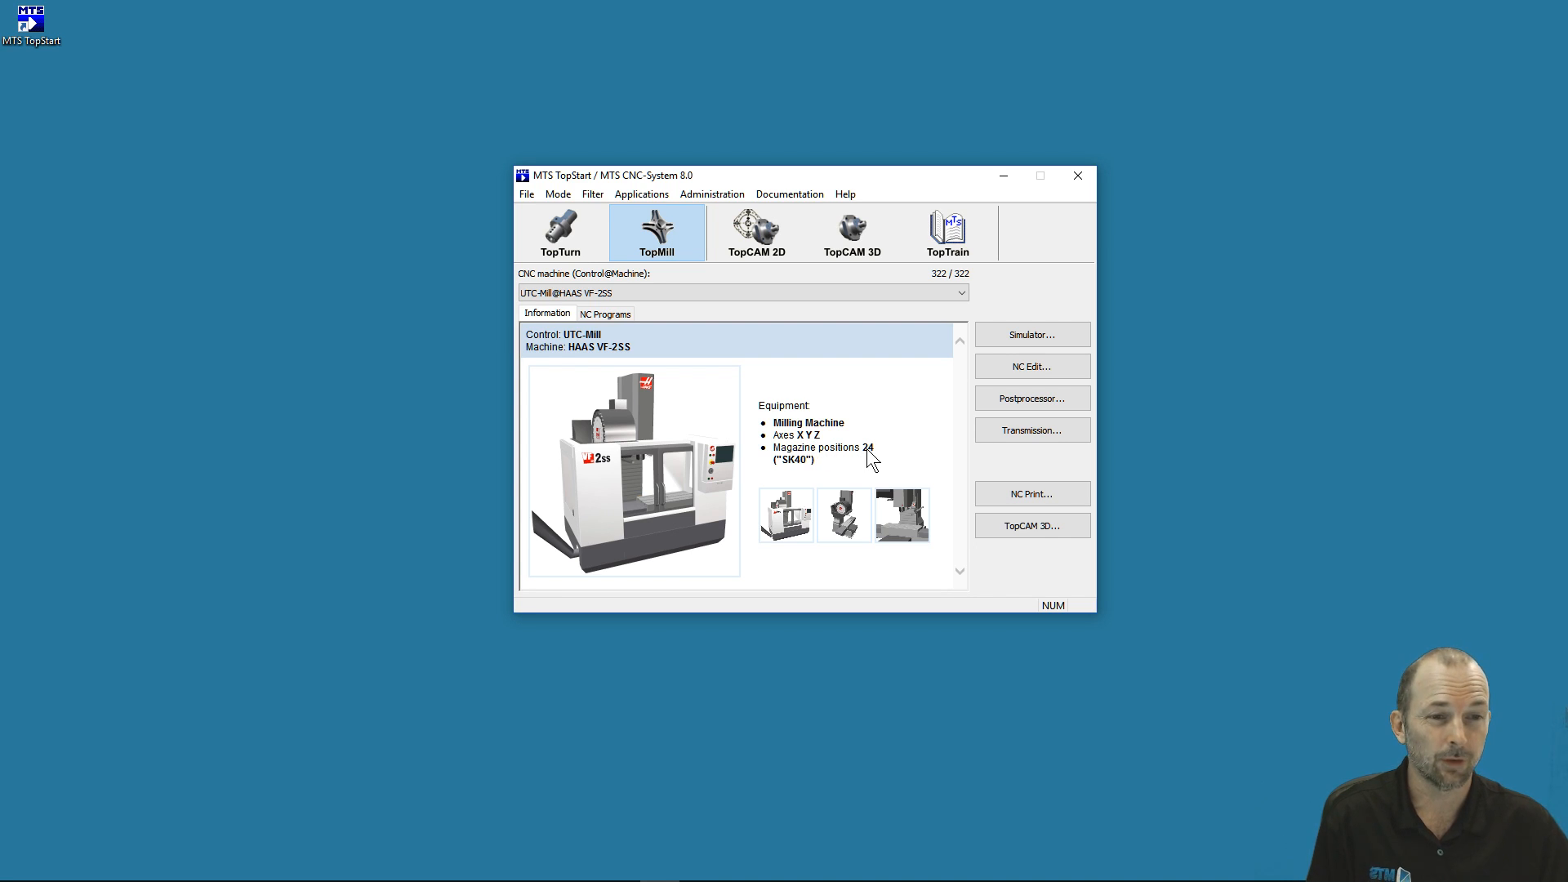
mouse_move(792, 475)
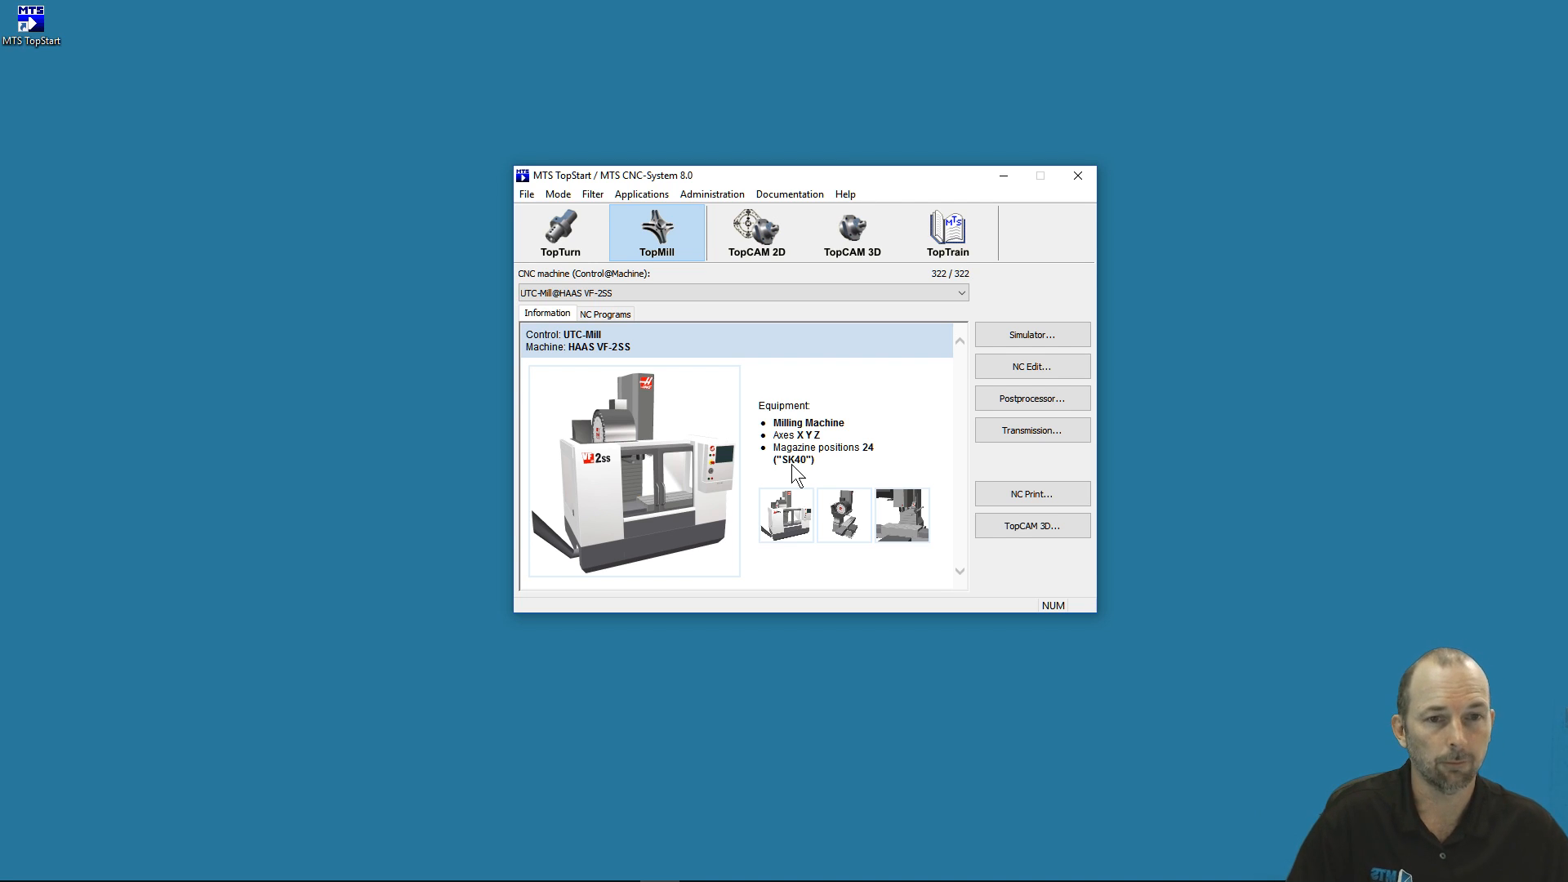
Step through machine entries until SINUMERIK 840DM sl 828D AC@Handtmann HBZ Trunnion 120 is selected.
click(743, 292)
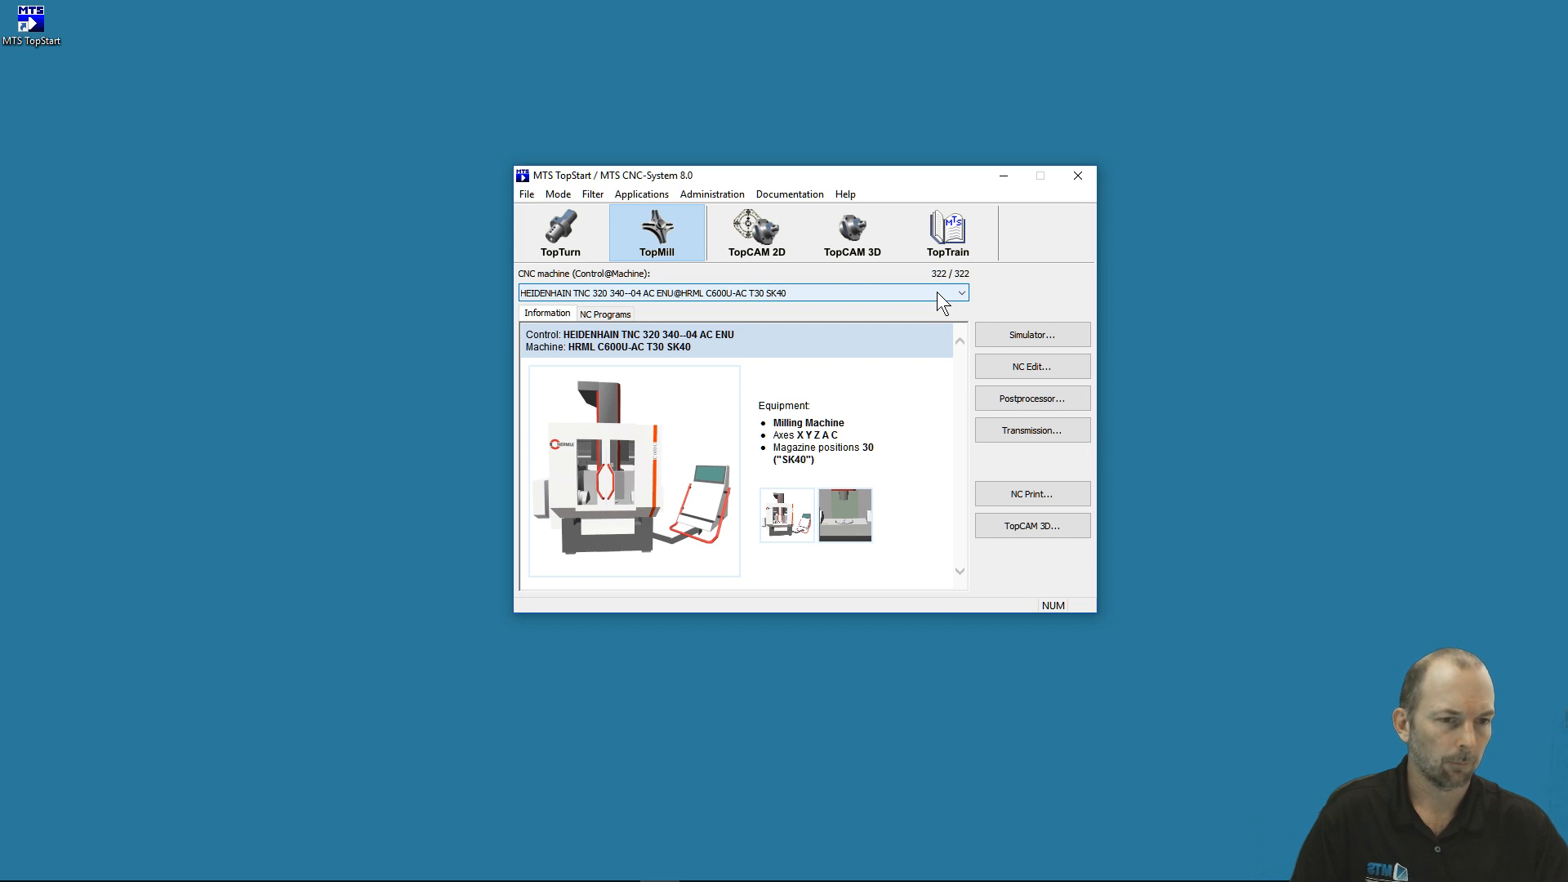
click(739, 292)
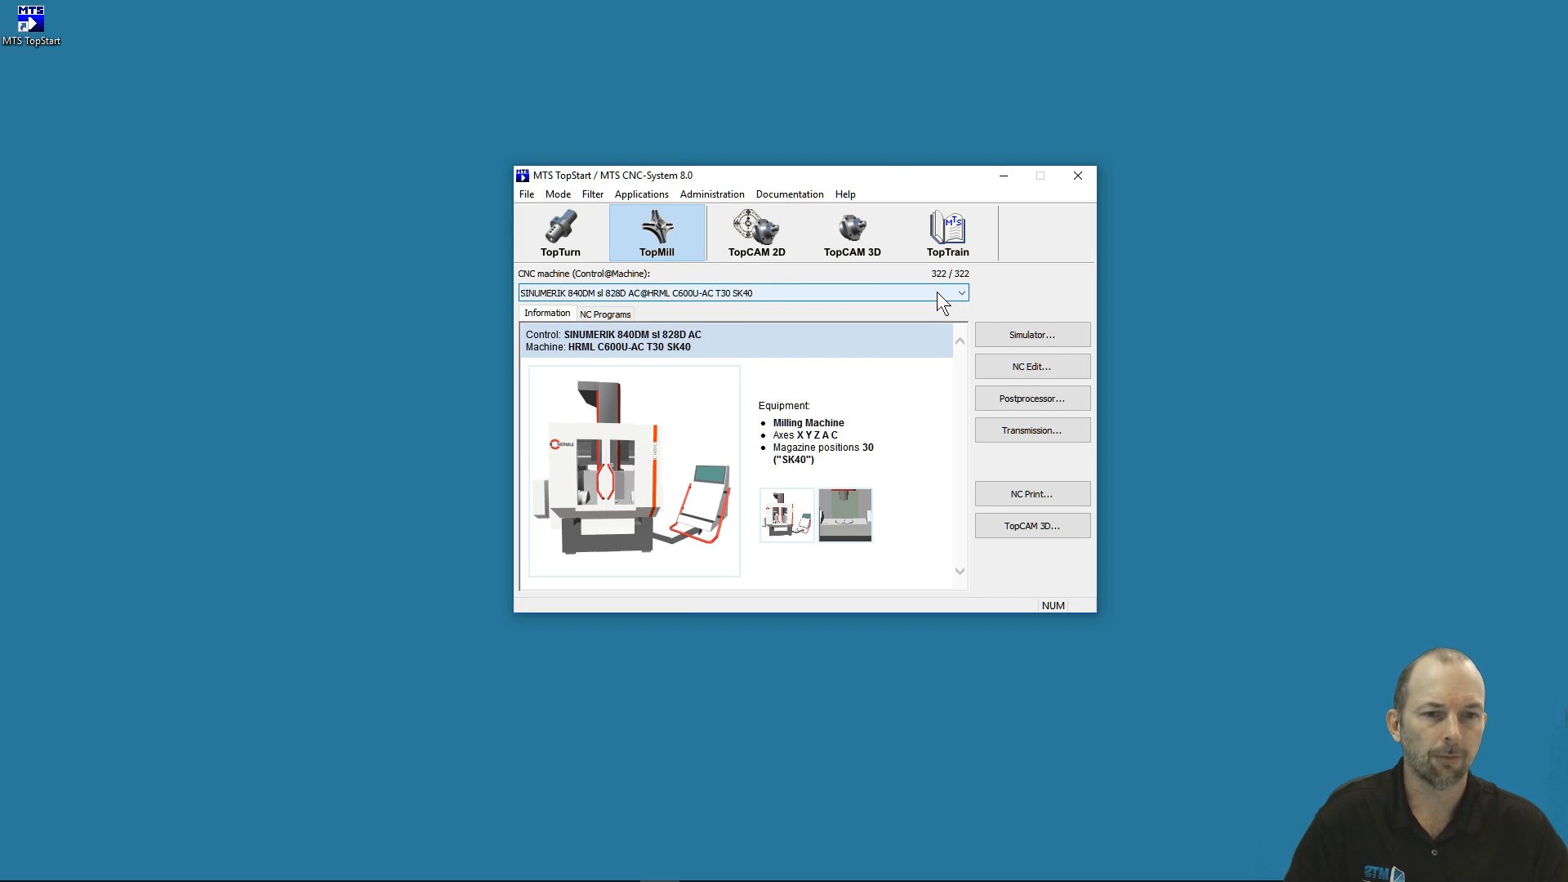
click(740, 292)
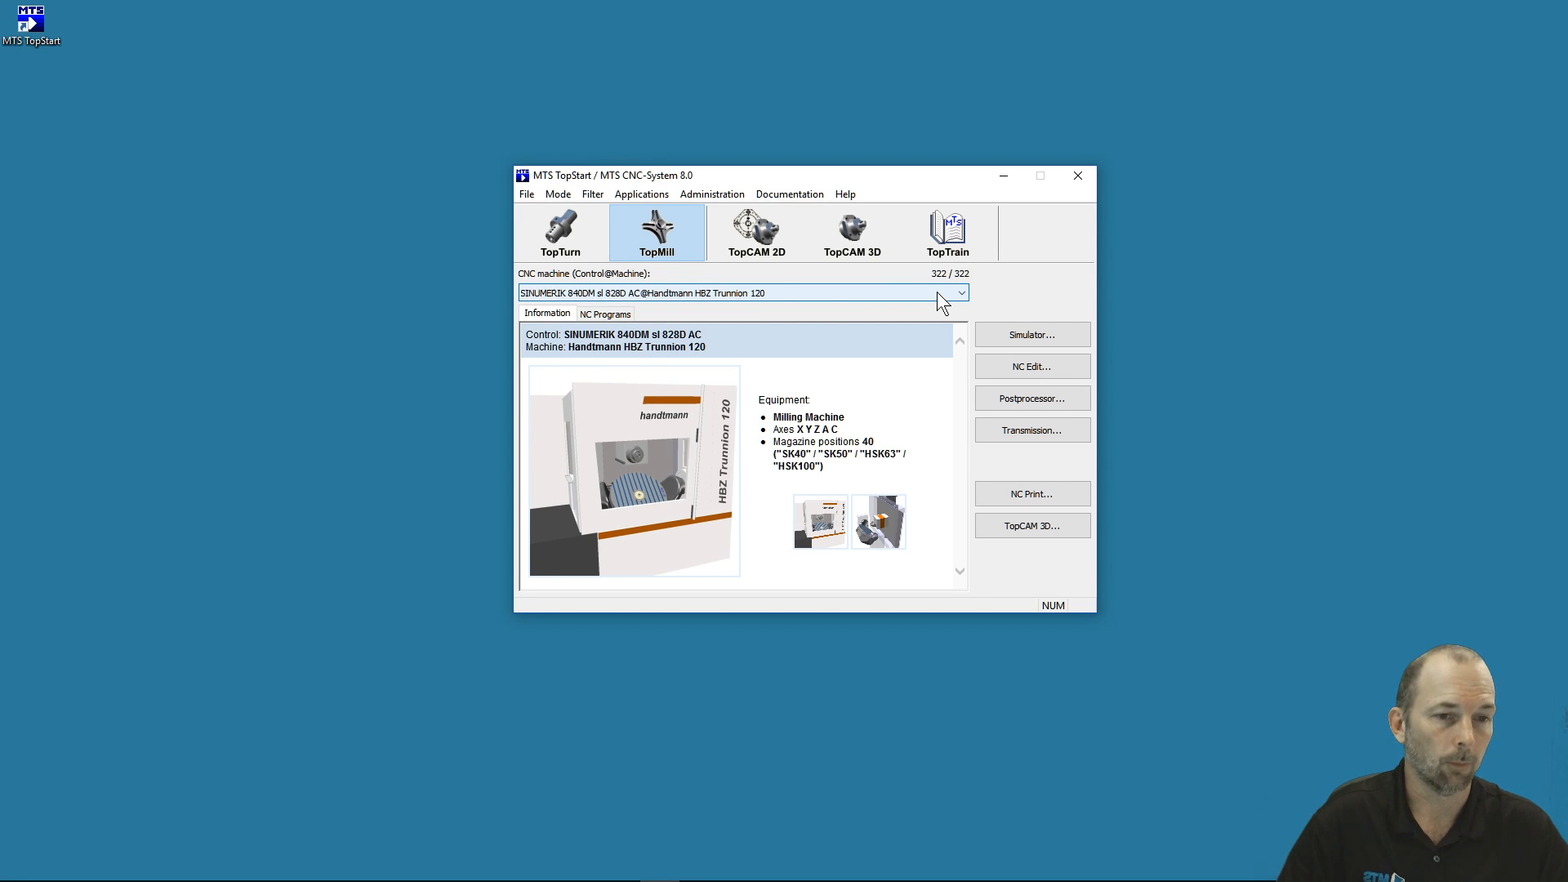
mouse_move(931, 302)
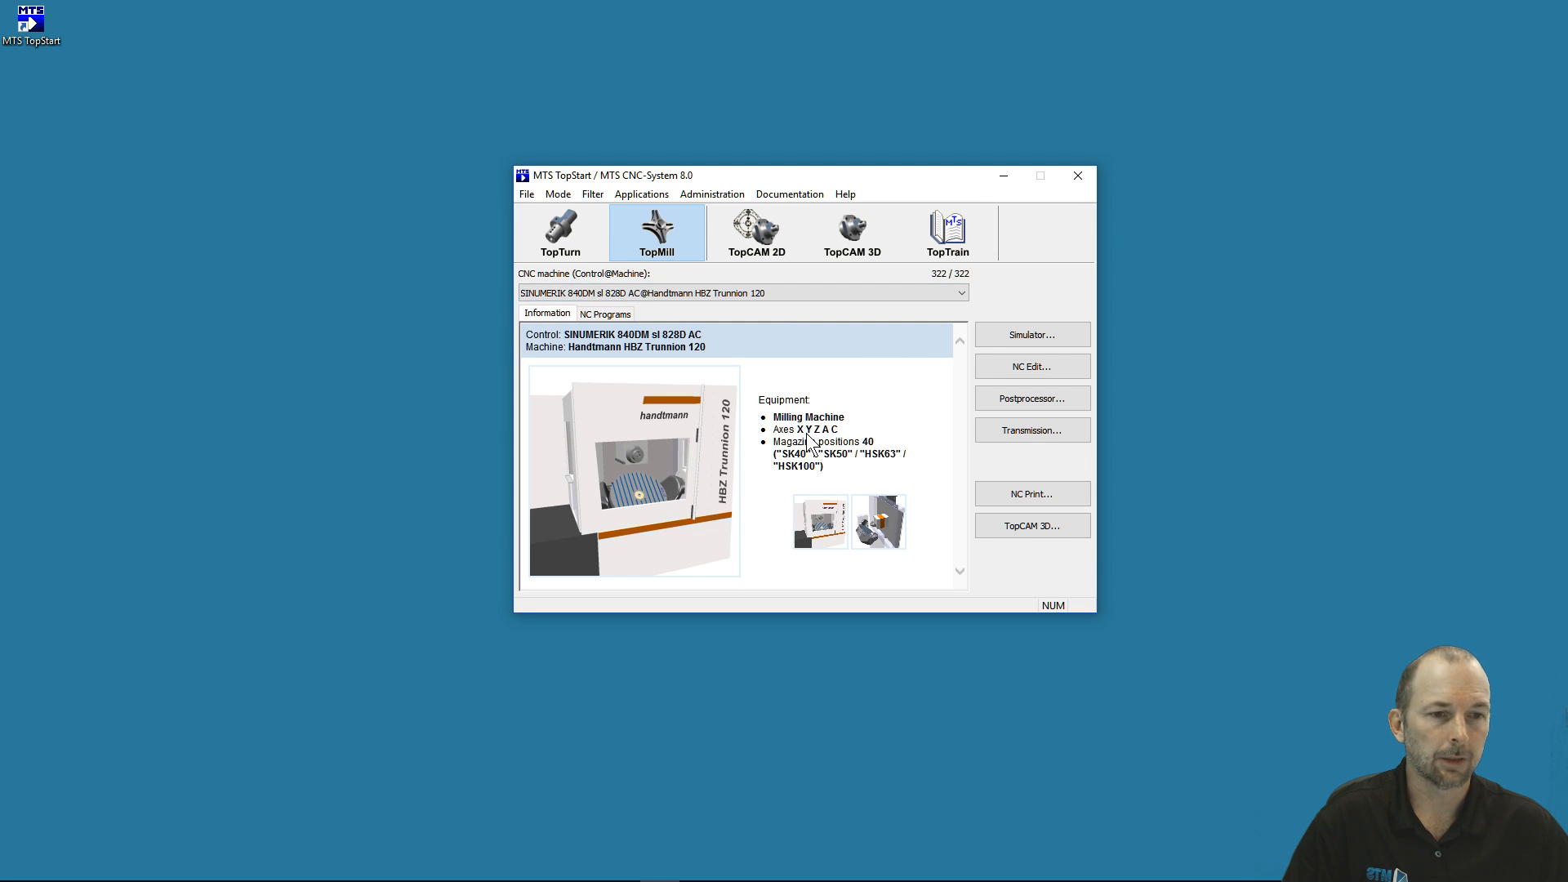
mouse_move(841, 450)
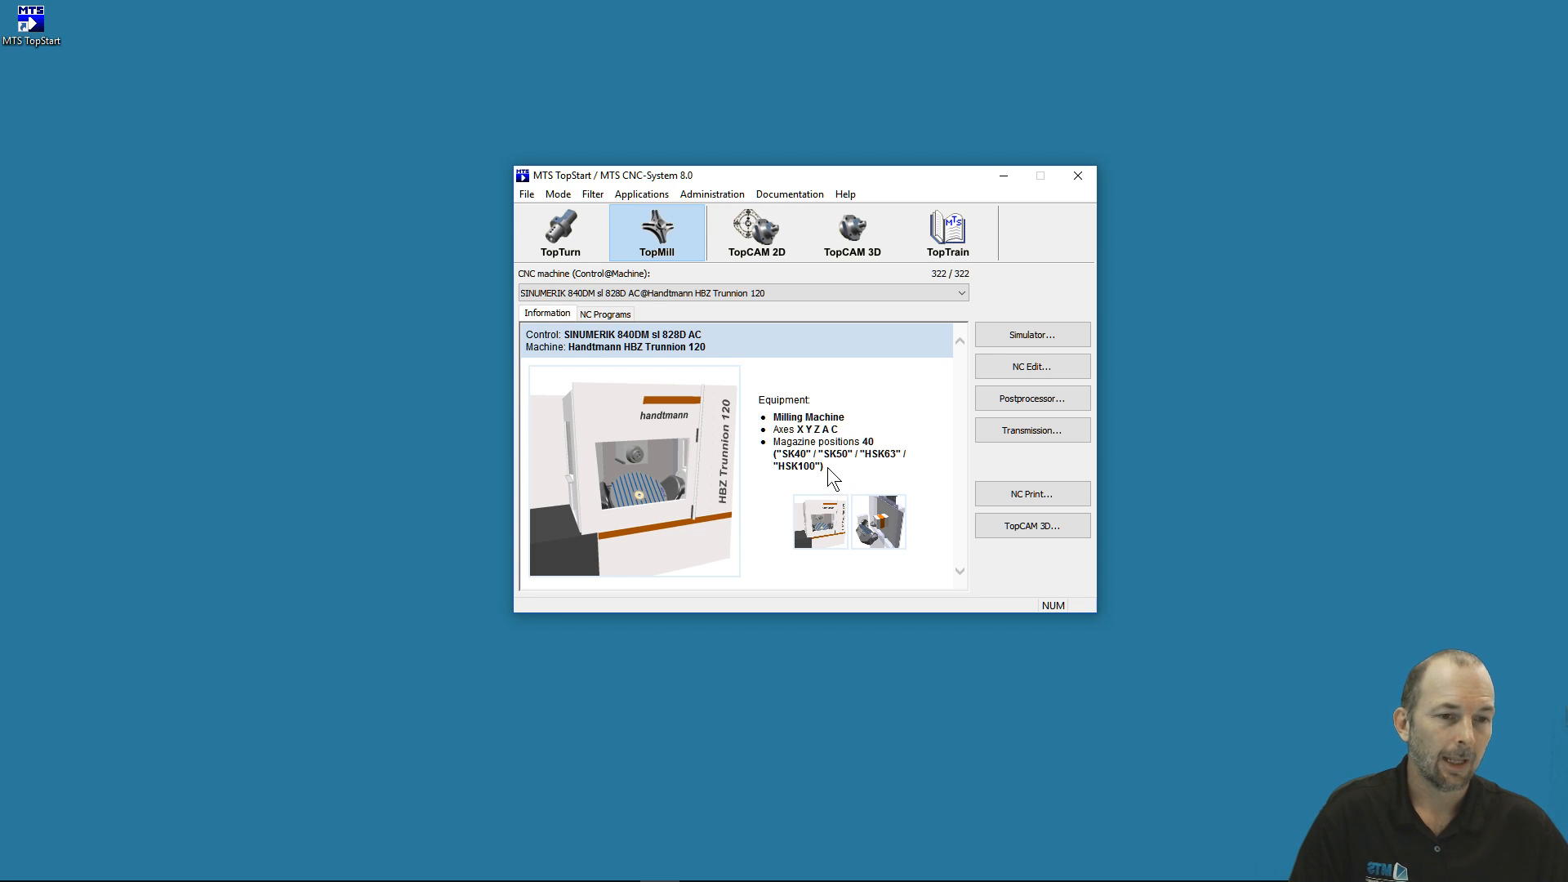
mouse_move(810, 471)
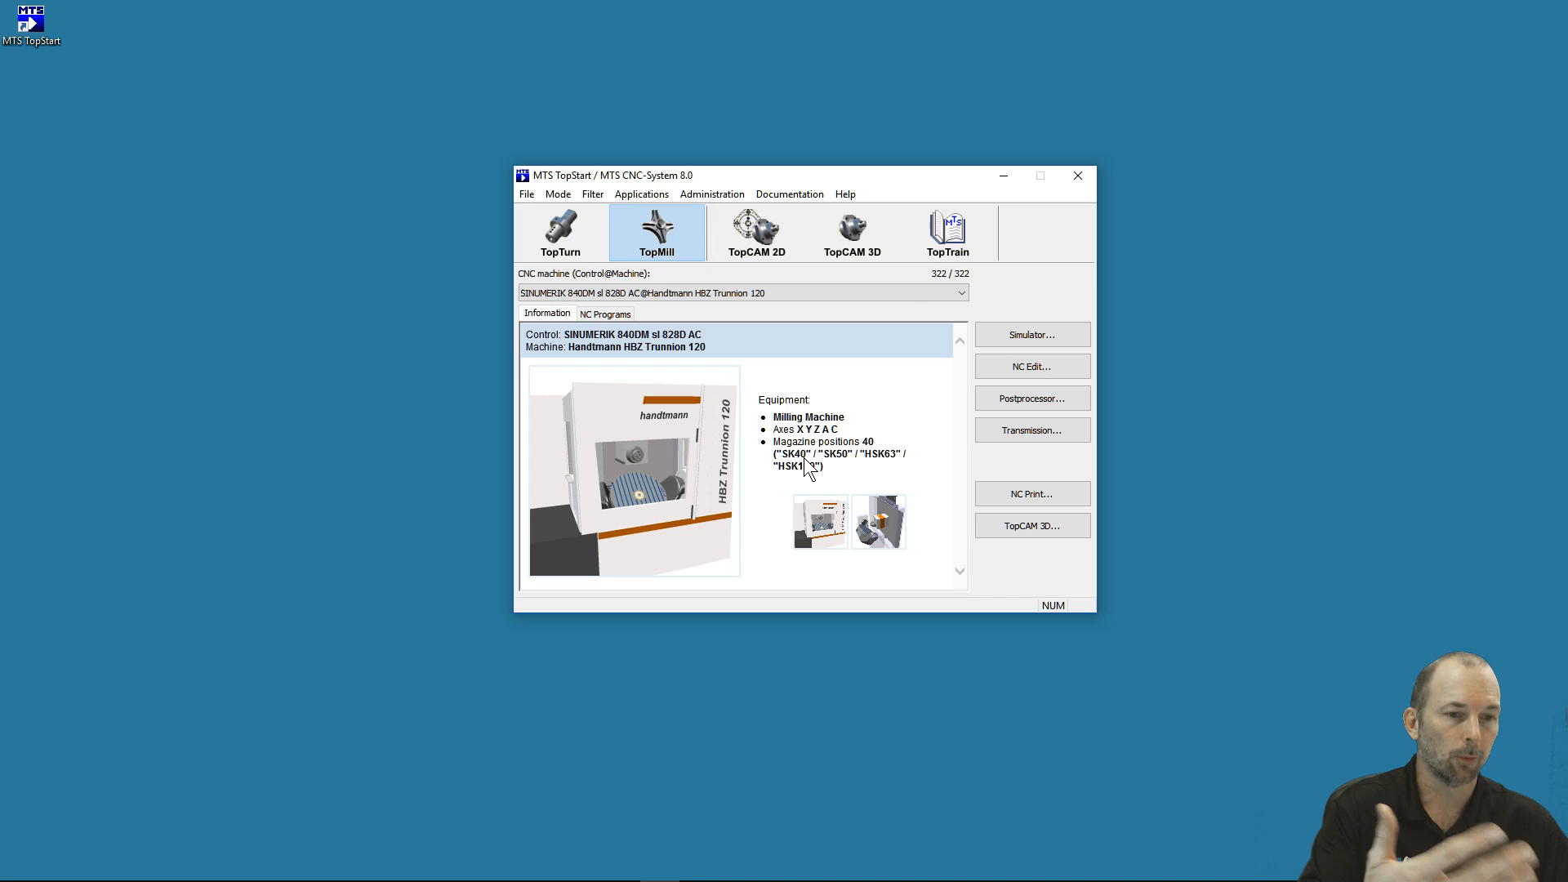
mouse_move(850, 464)
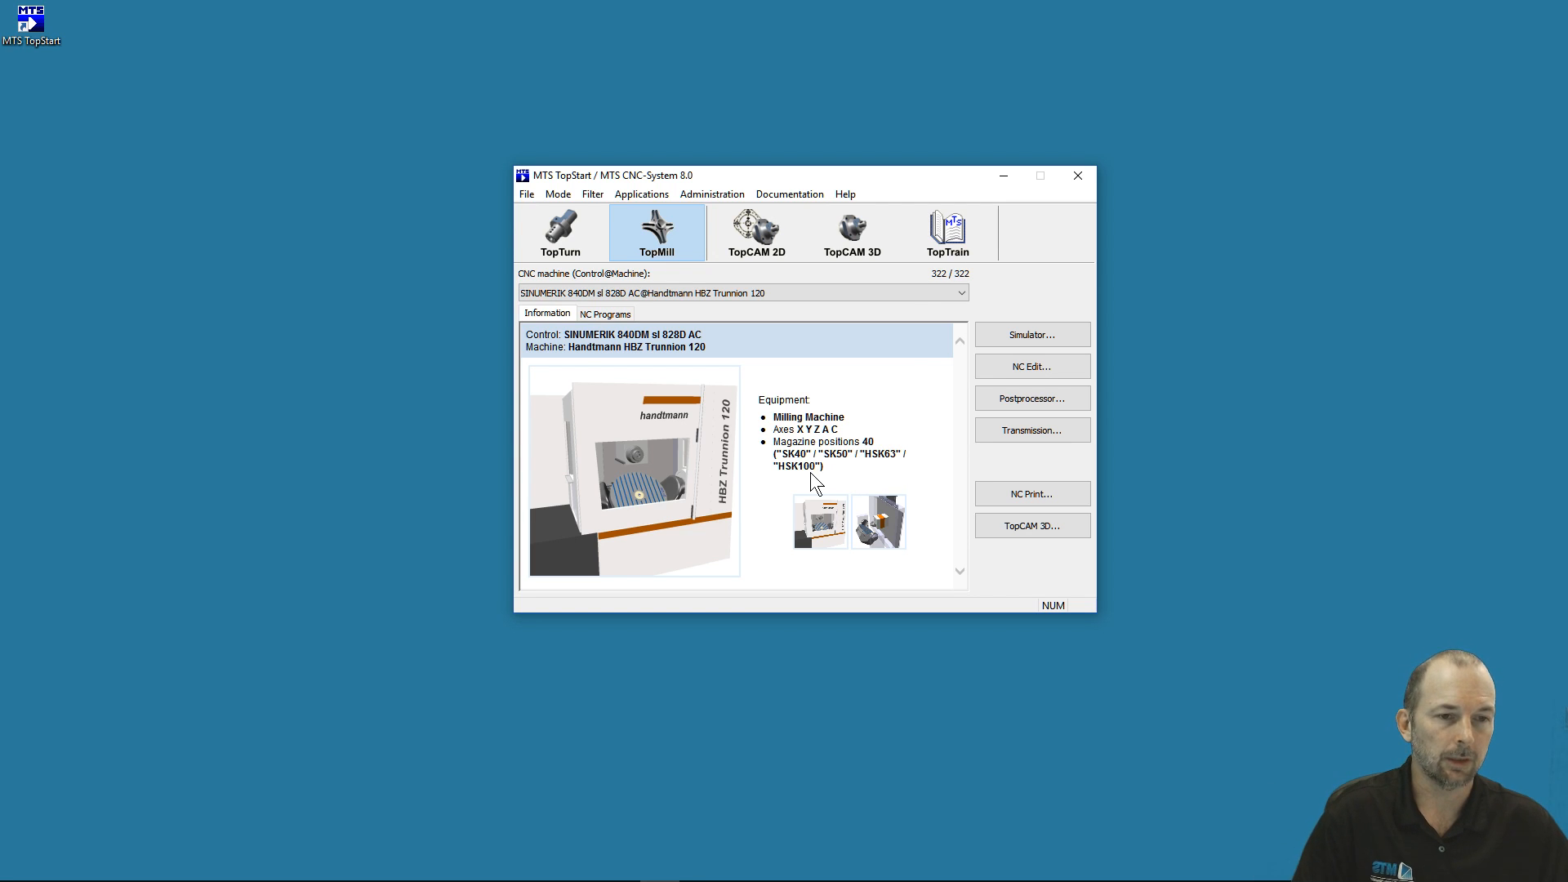
mouse_move(791, 503)
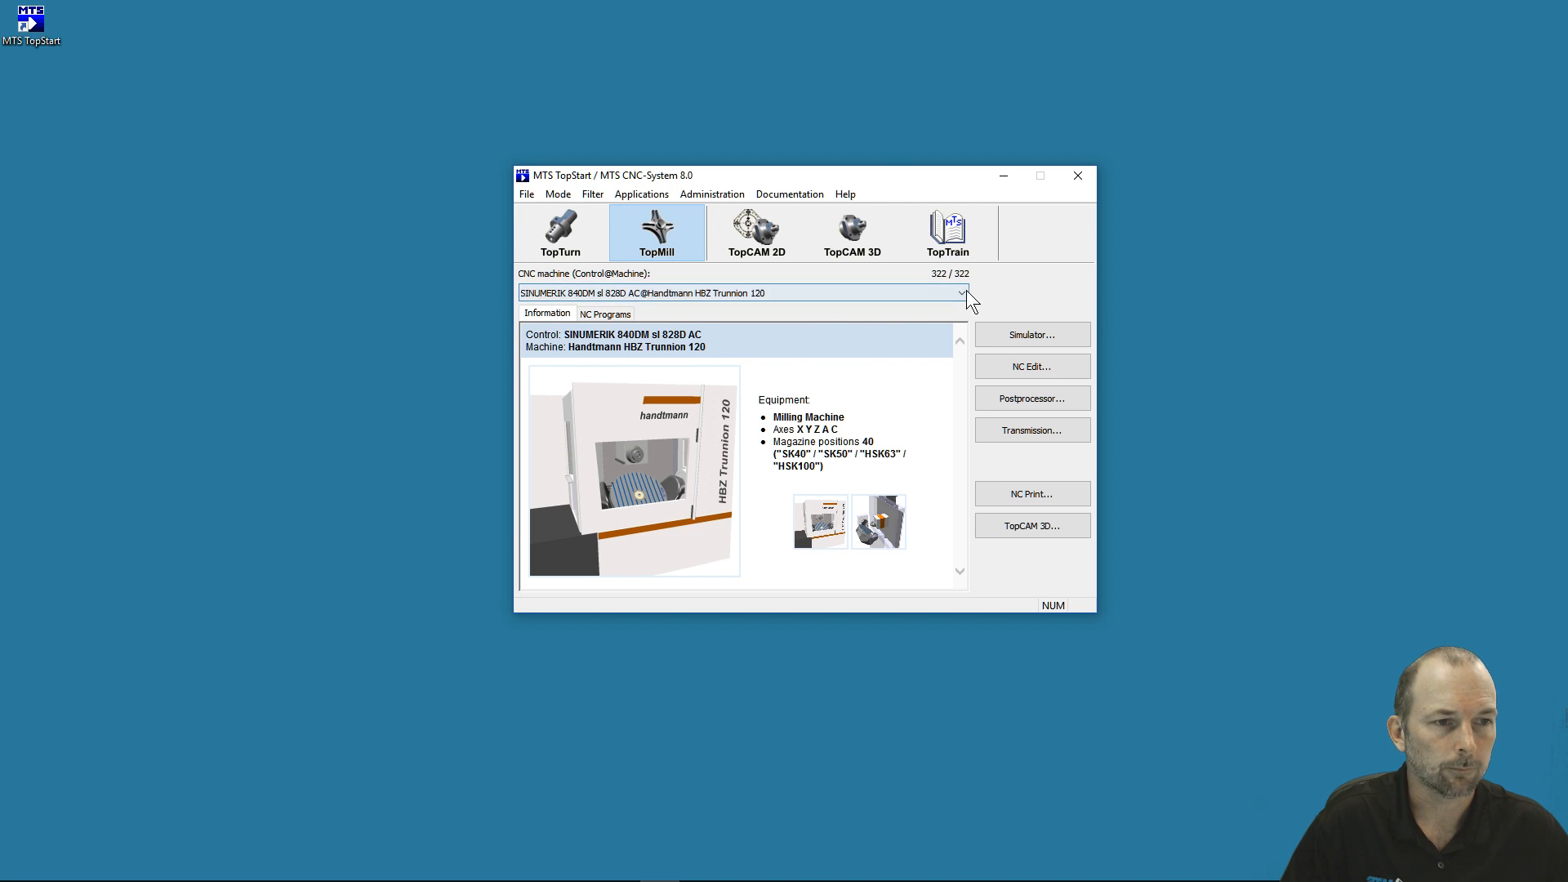
click(963, 292)
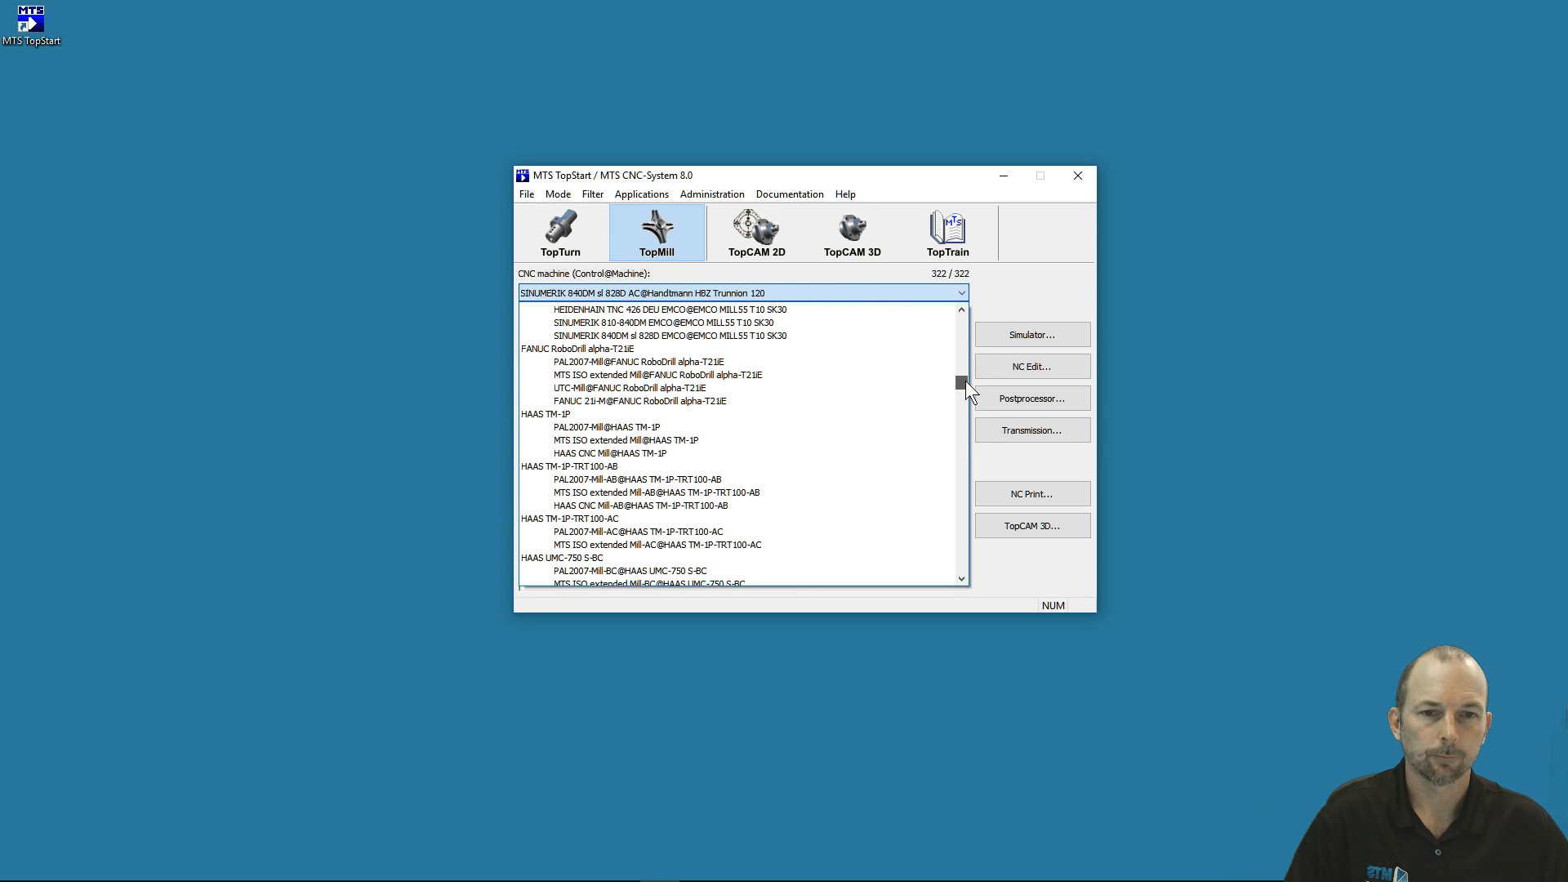
scroll(down, 3)
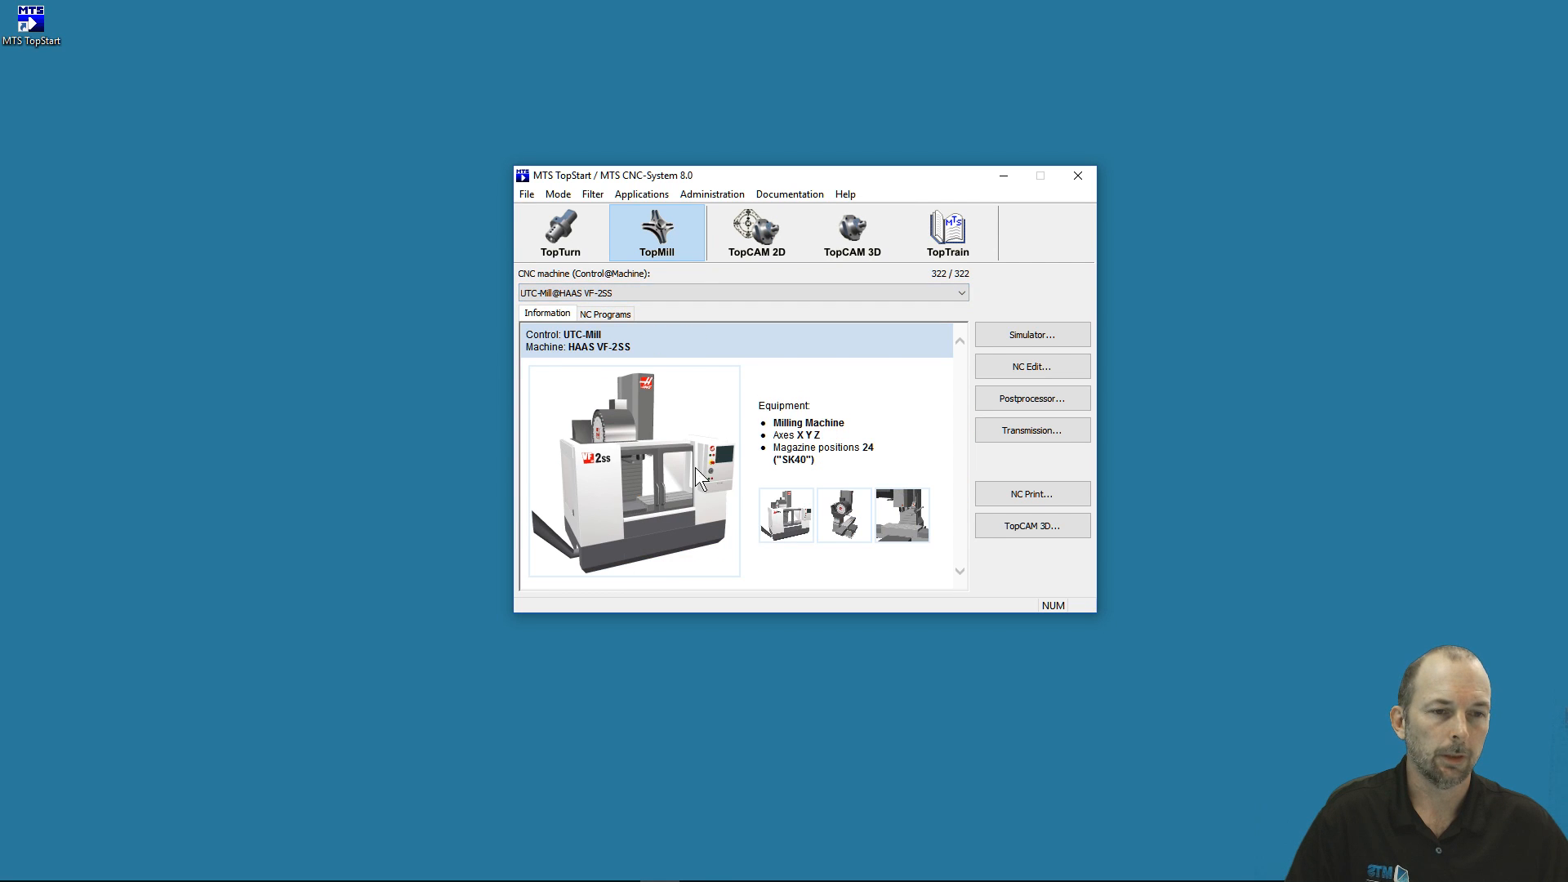
mouse_move(658, 392)
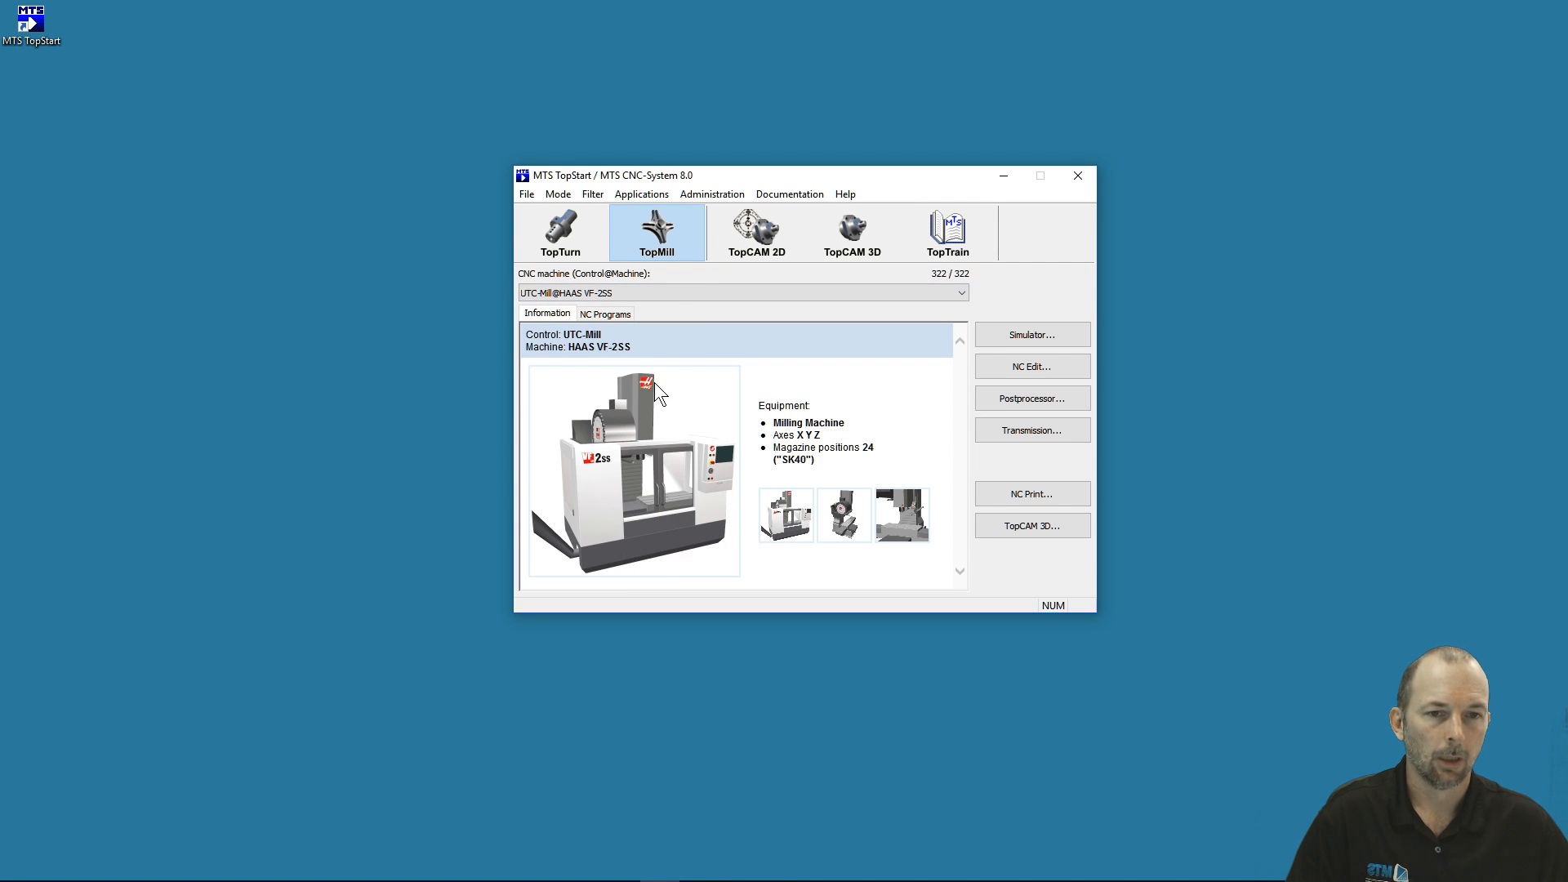
click(604, 312)
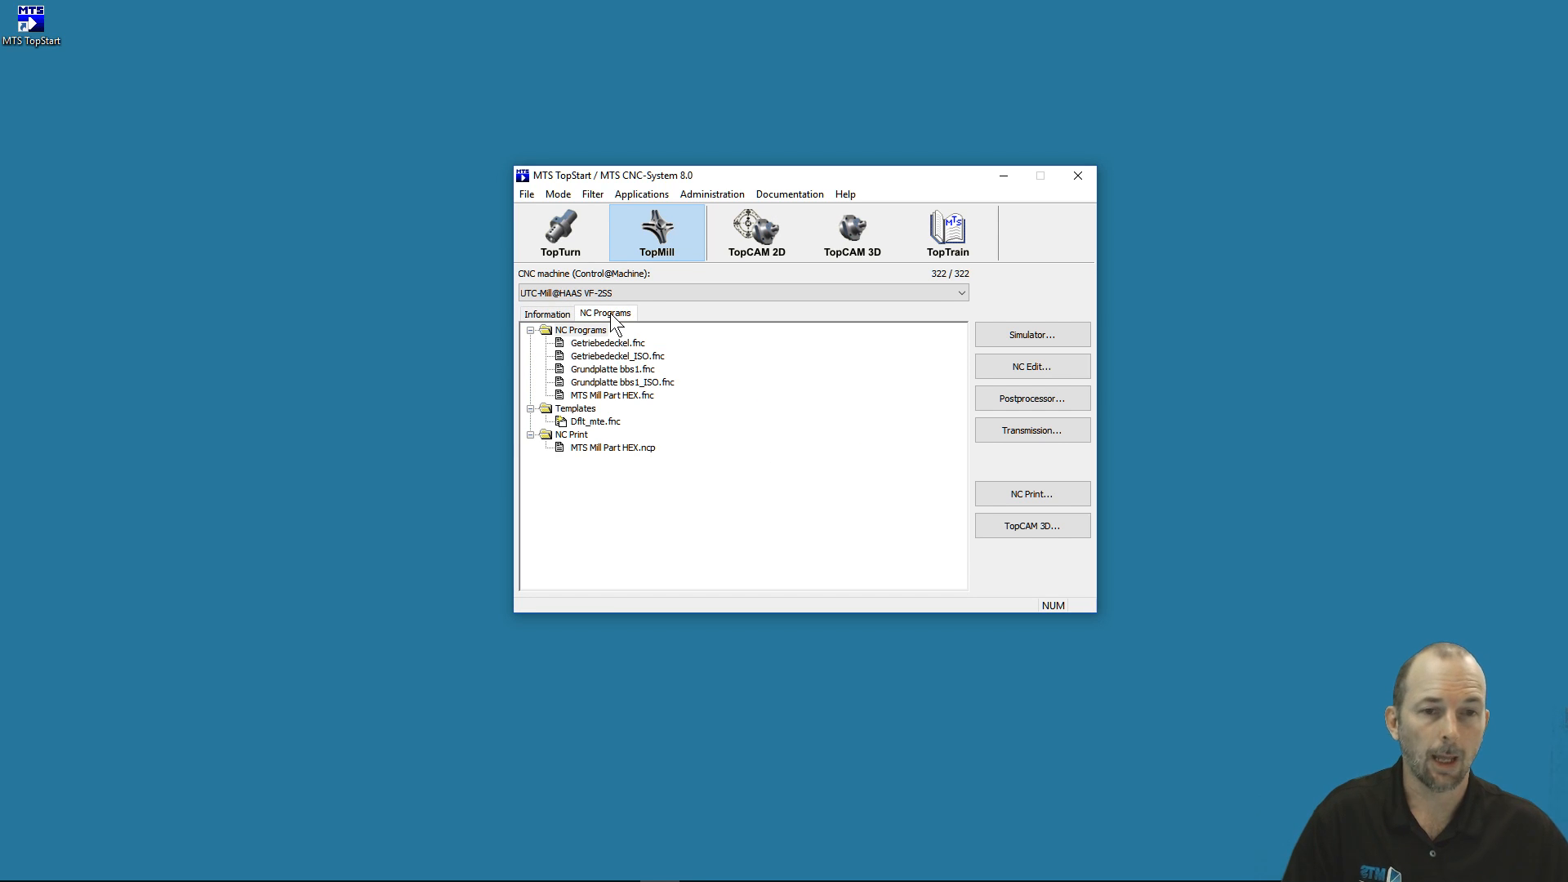
mouse_move(595, 402)
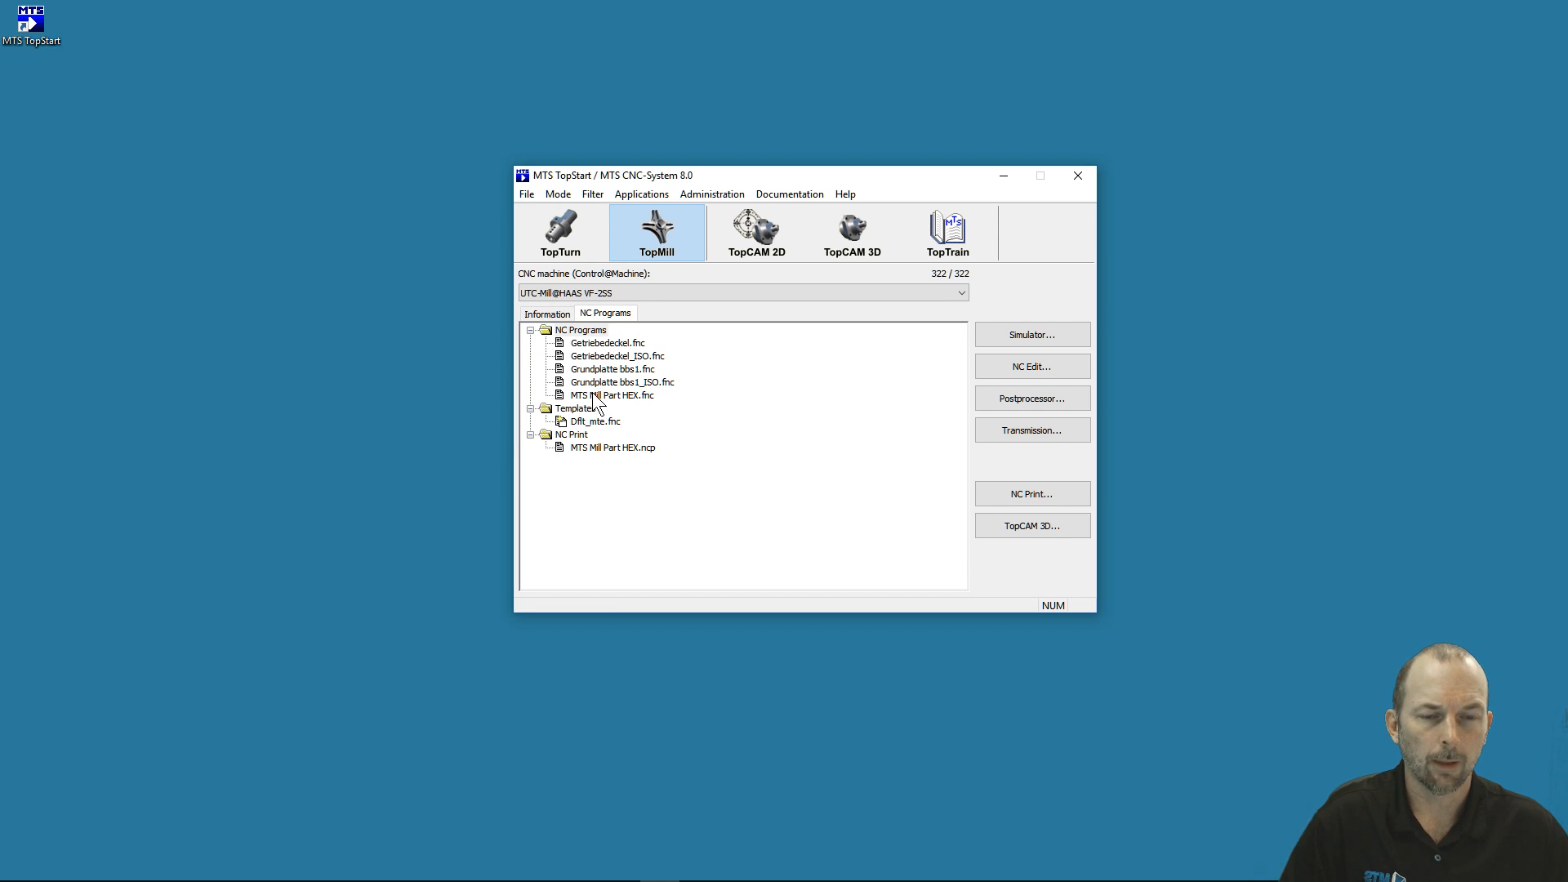
mouse_move(603, 401)
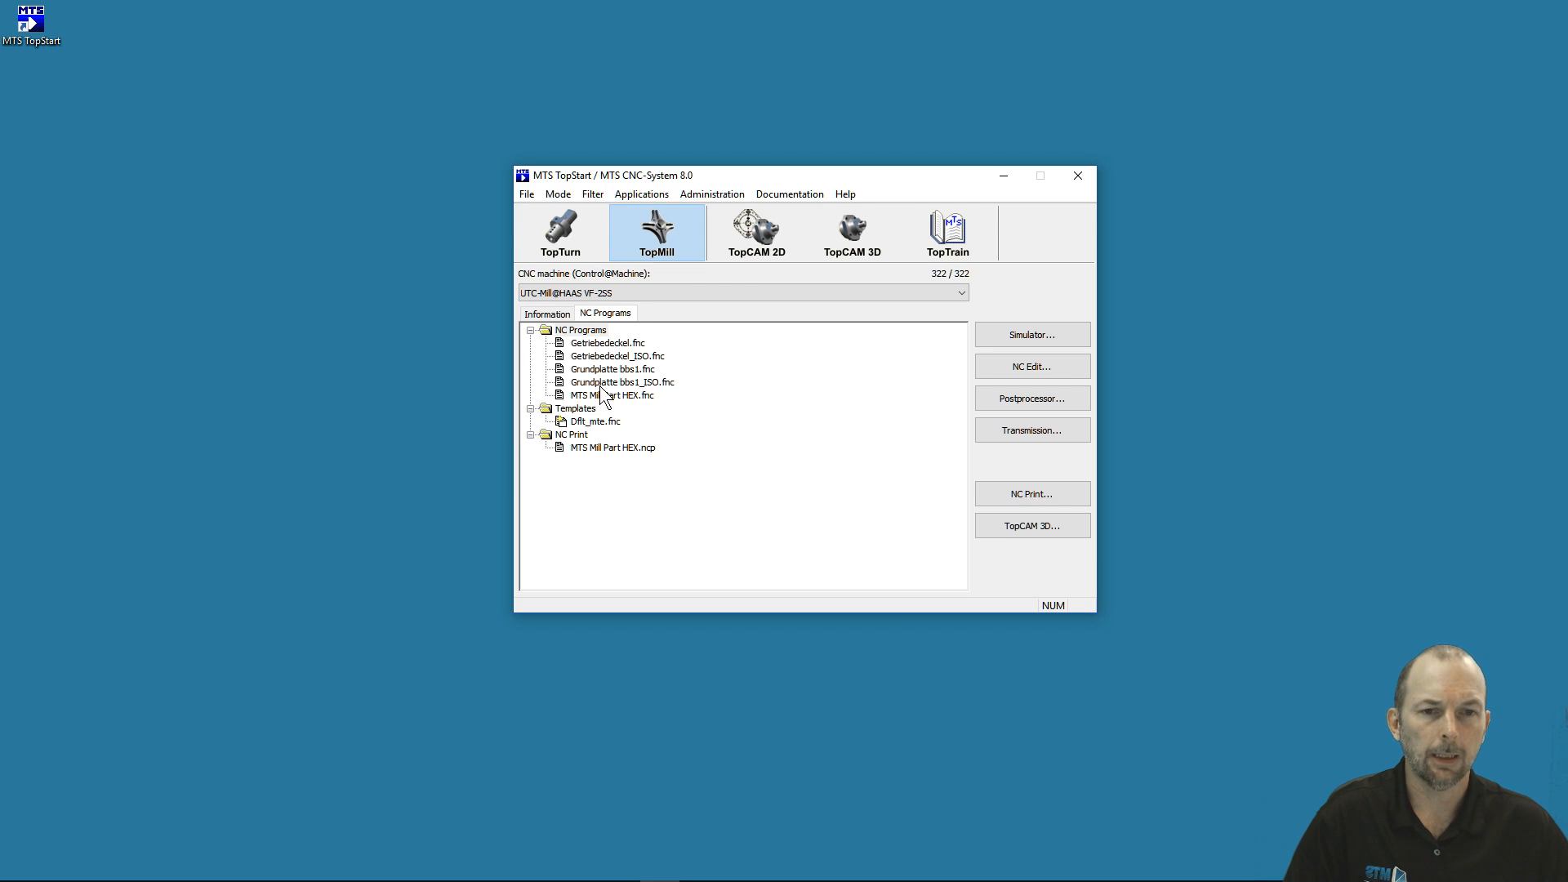
mouse_move(610, 357)
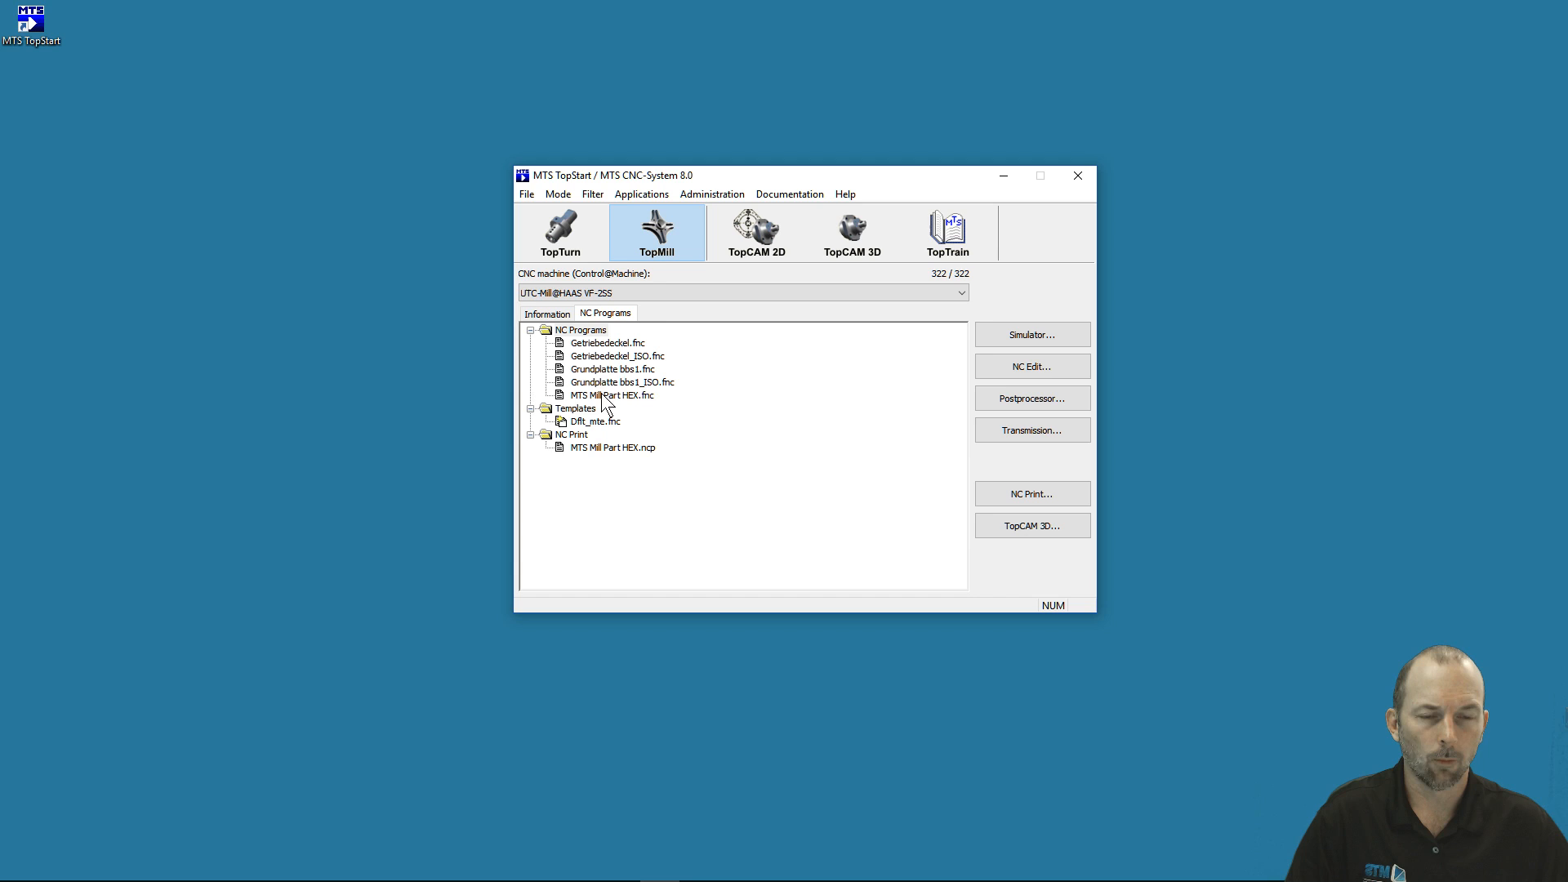
Simulate MTS Mill Part HEX.fnc in MillTurnSim, then close the simulator.
click(611, 395)
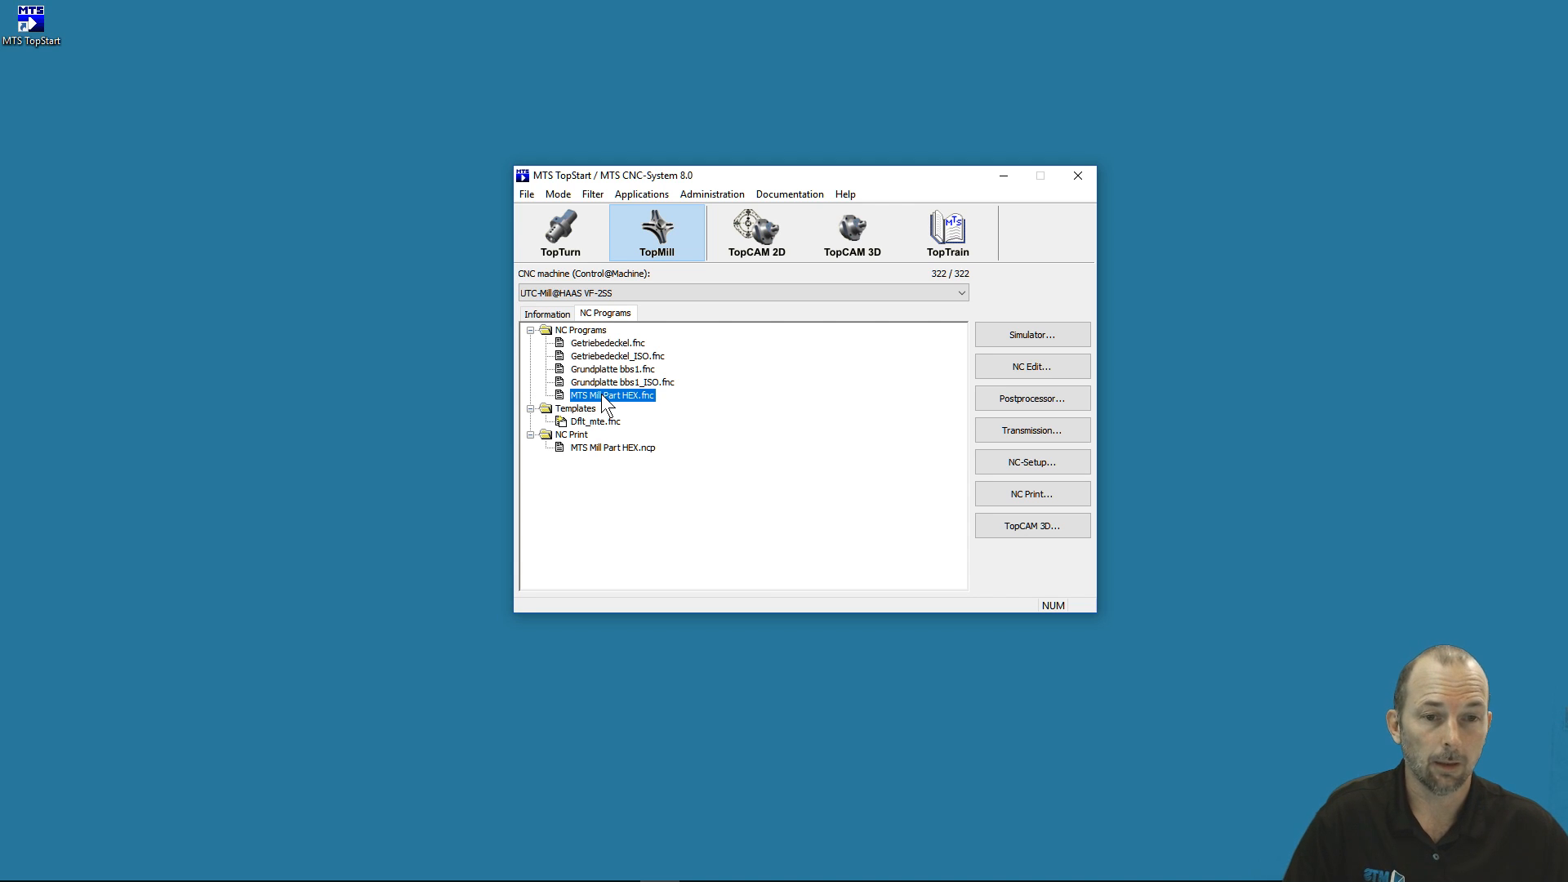
mouse_move(619, 413)
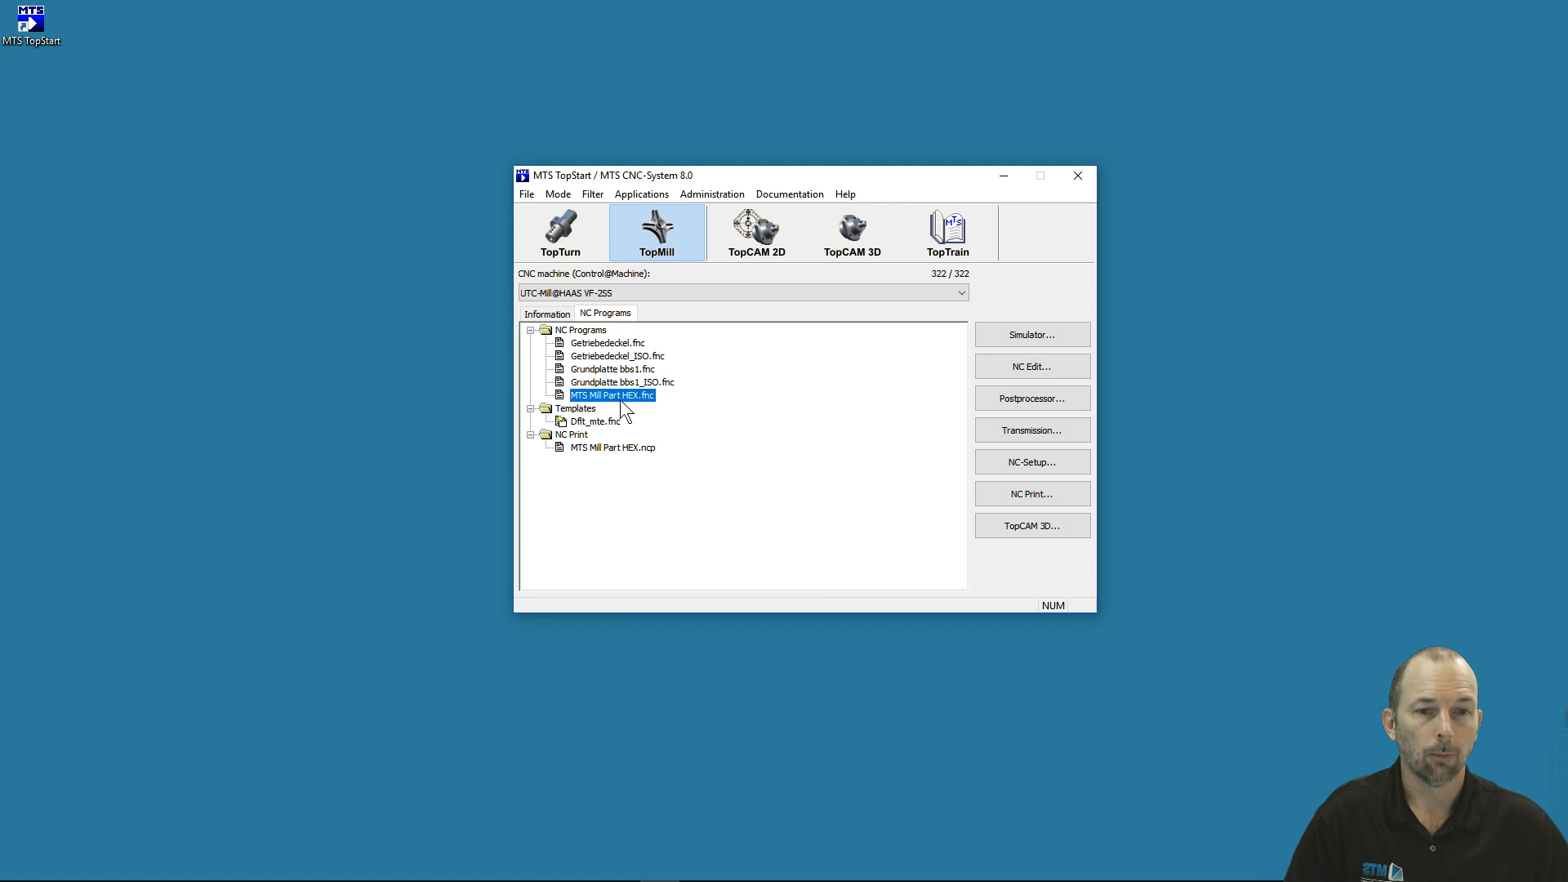
mouse_move(700, 401)
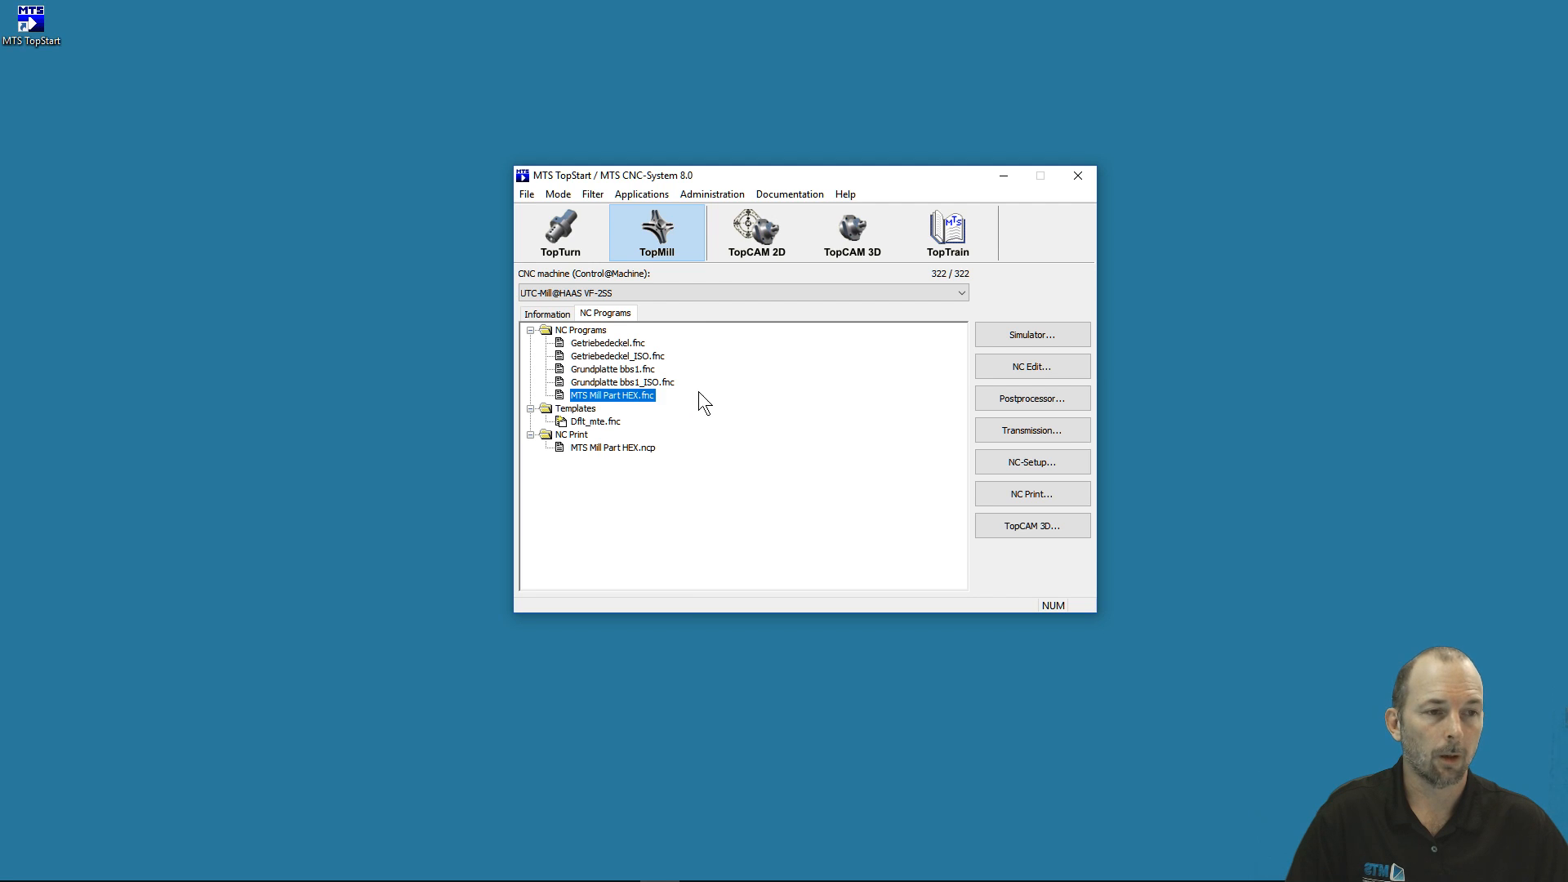
mouse_move(611, 403)
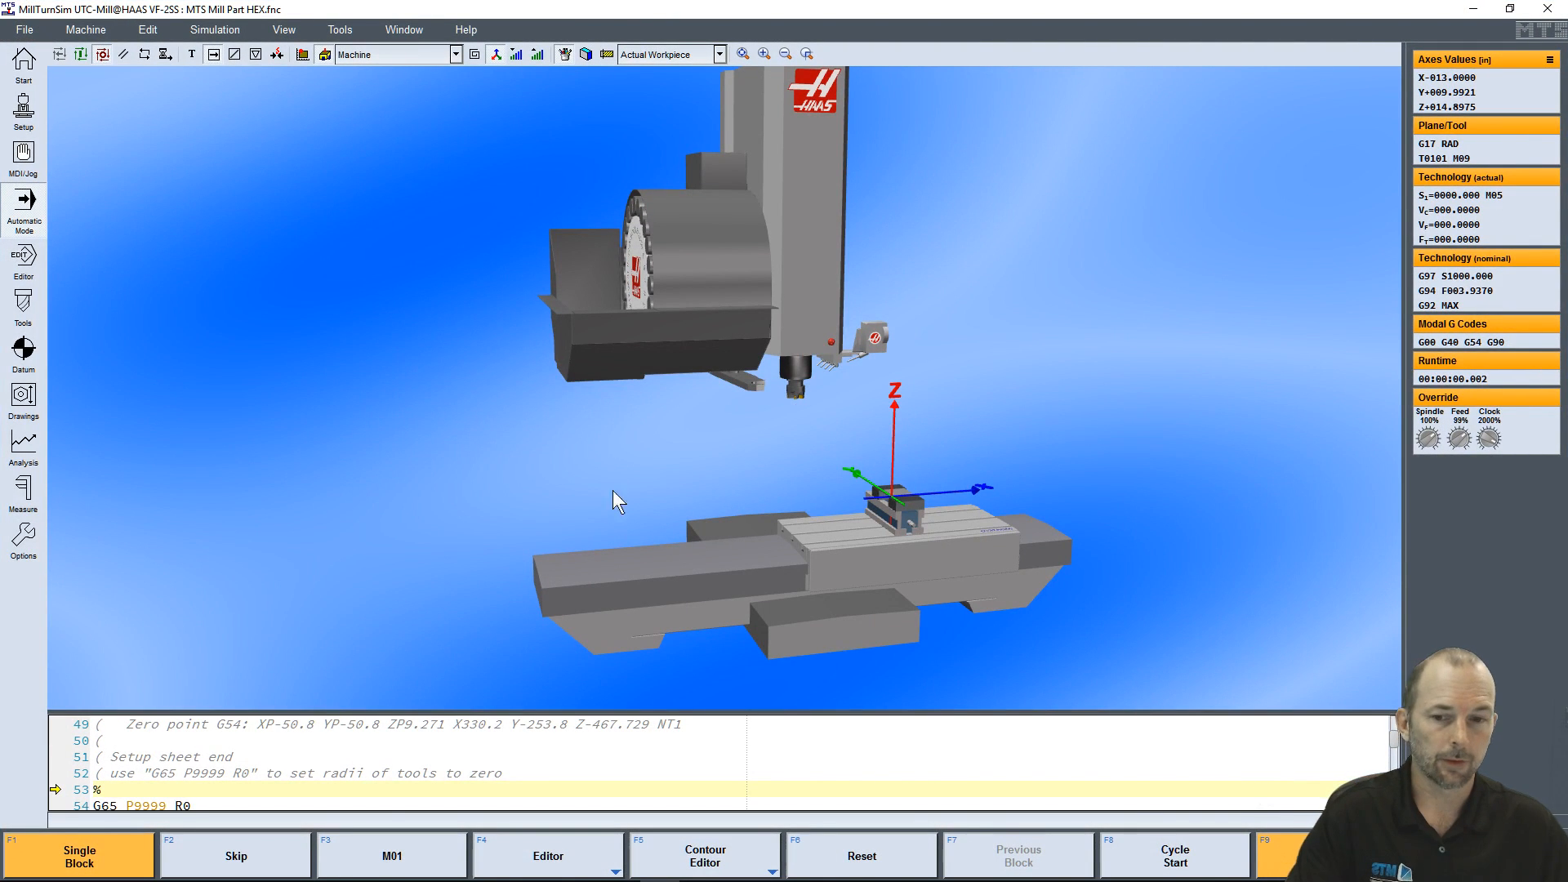
mouse_move(250, 20)
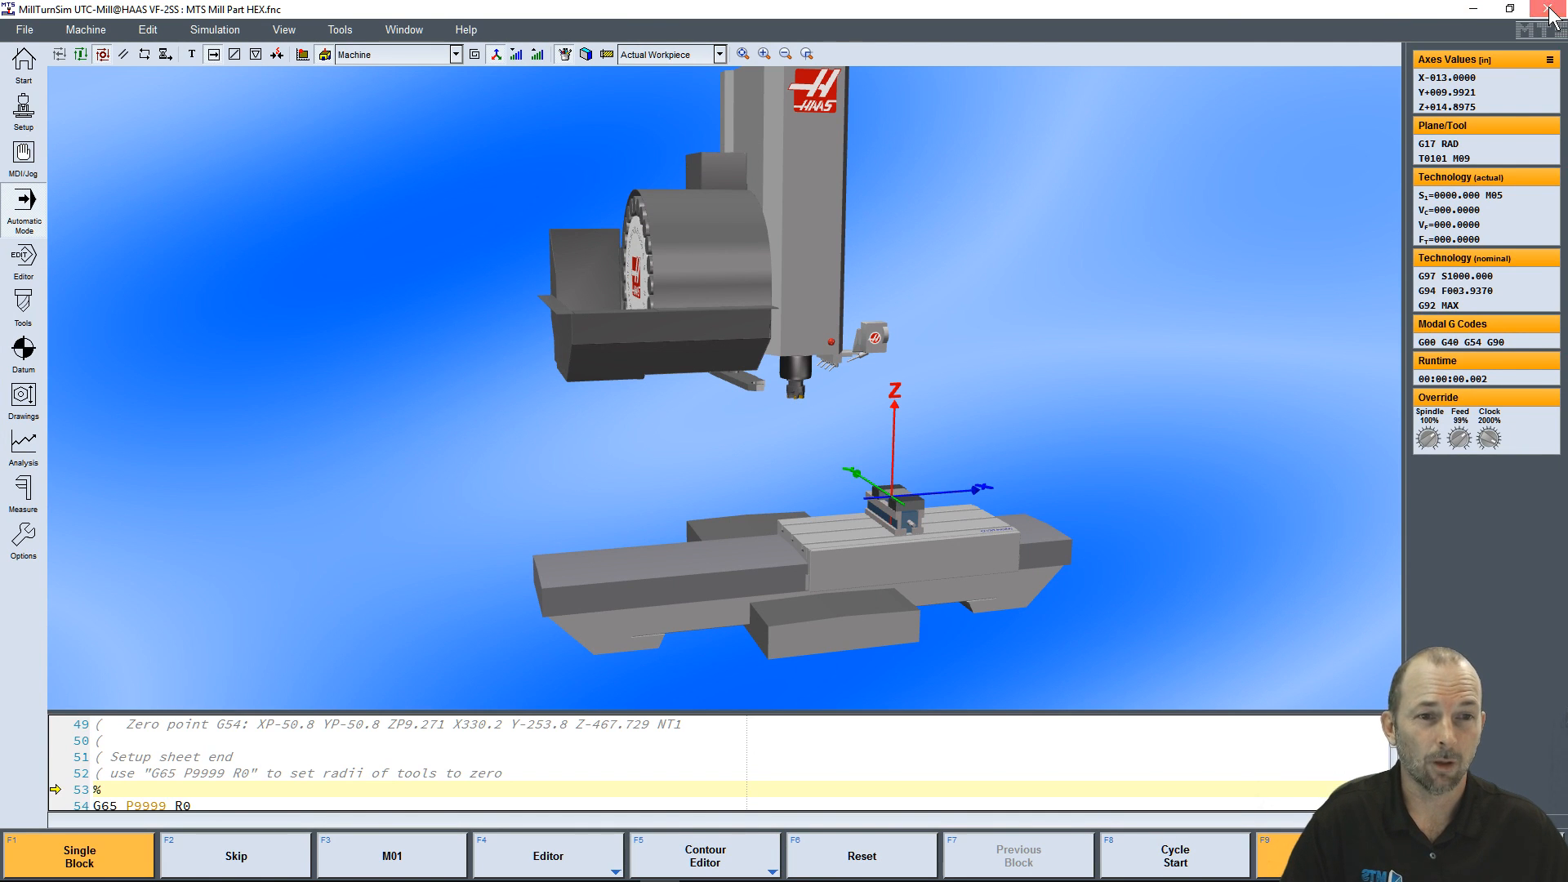
click(1551, 9)
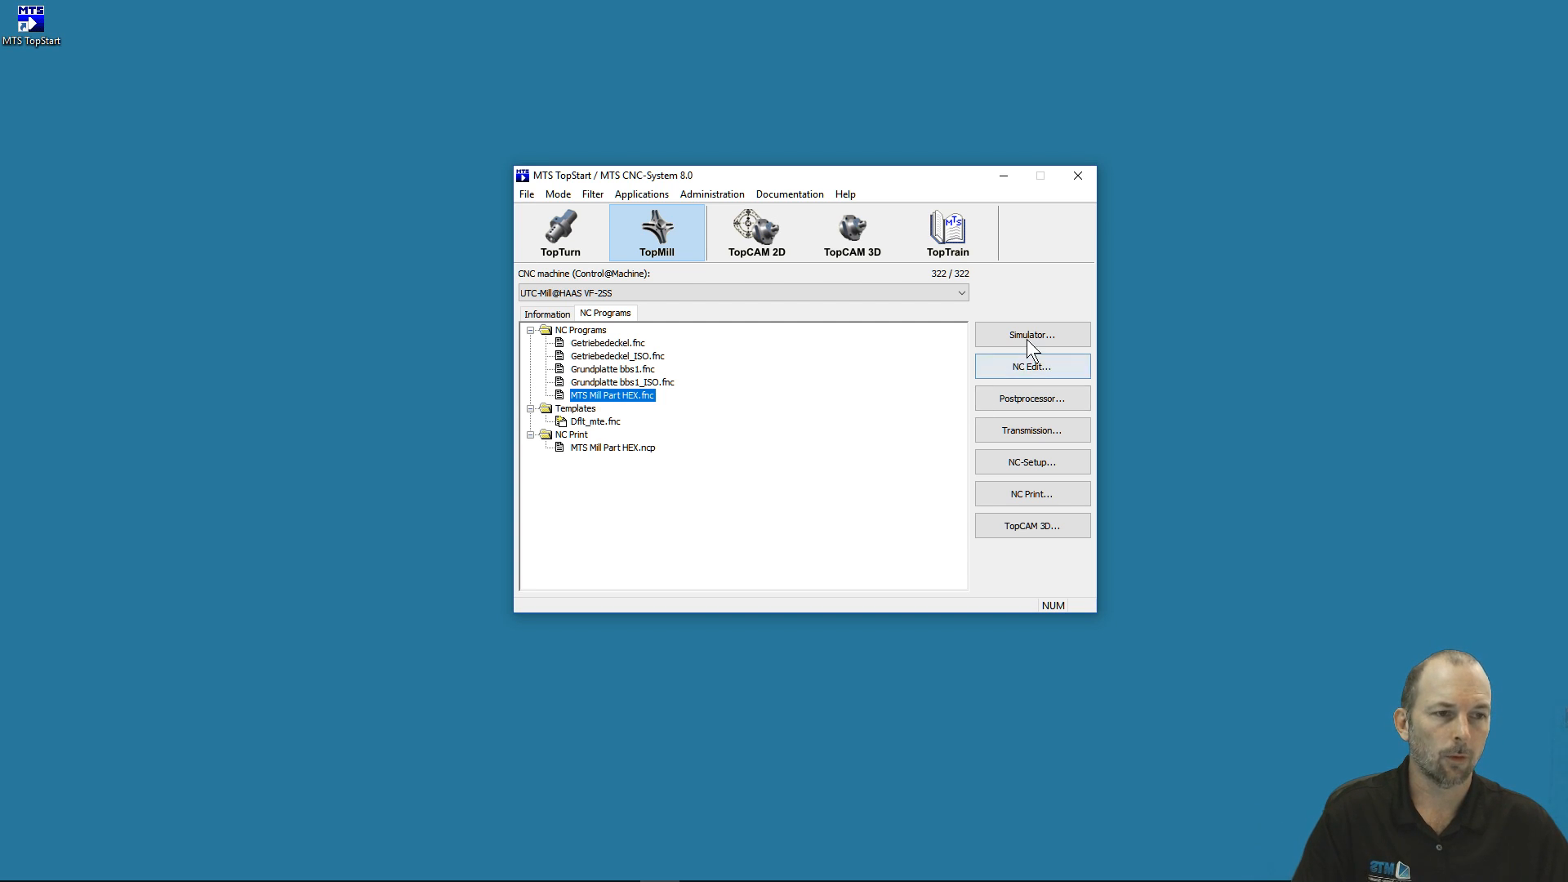
click(1031, 334)
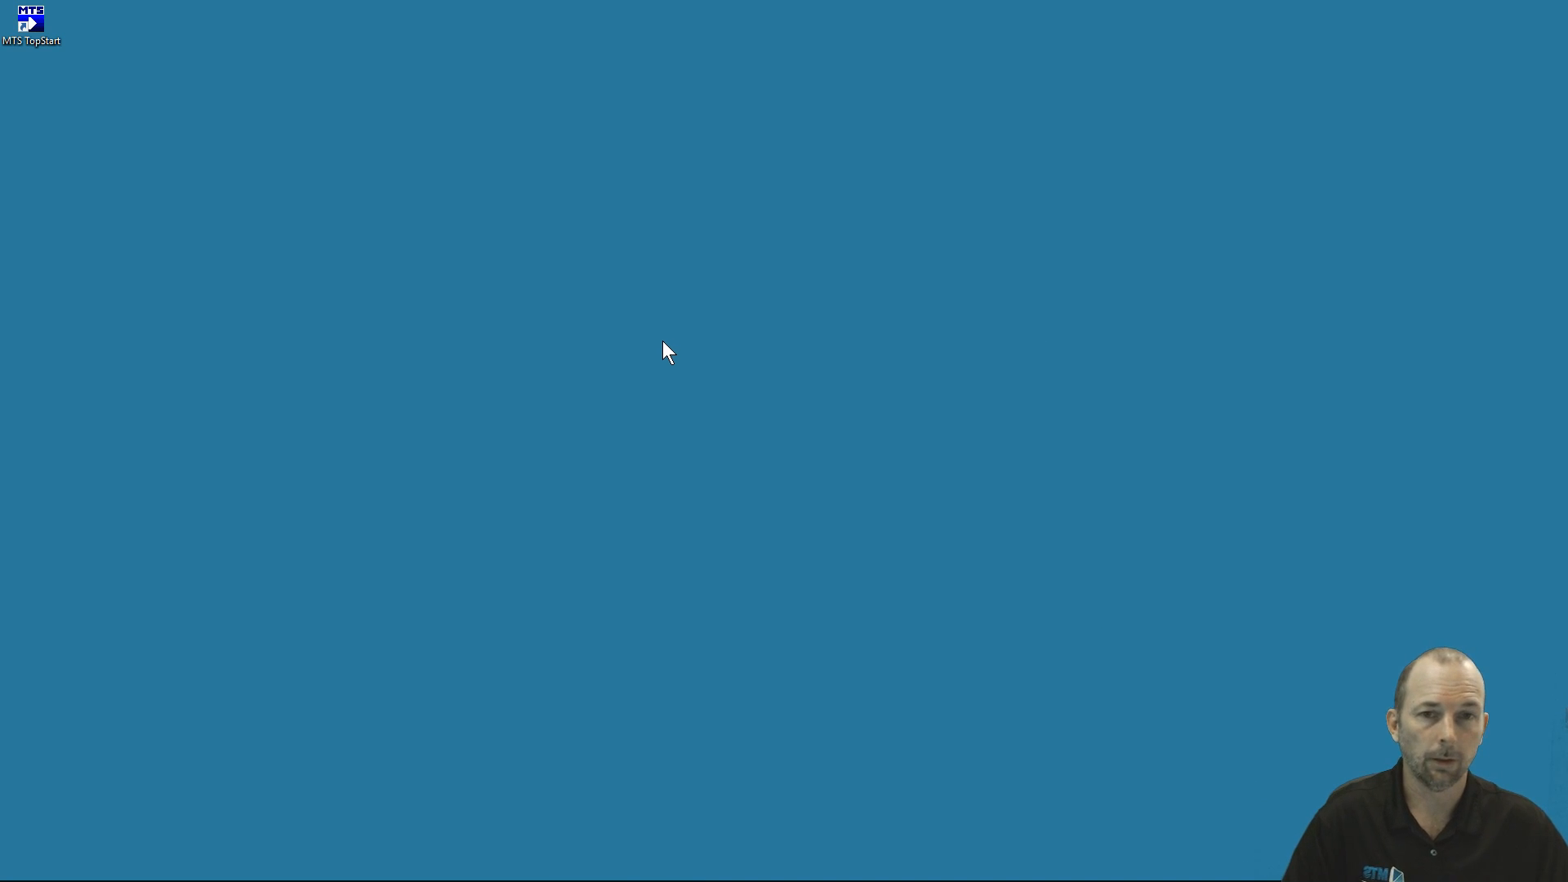
double_click(30, 25)
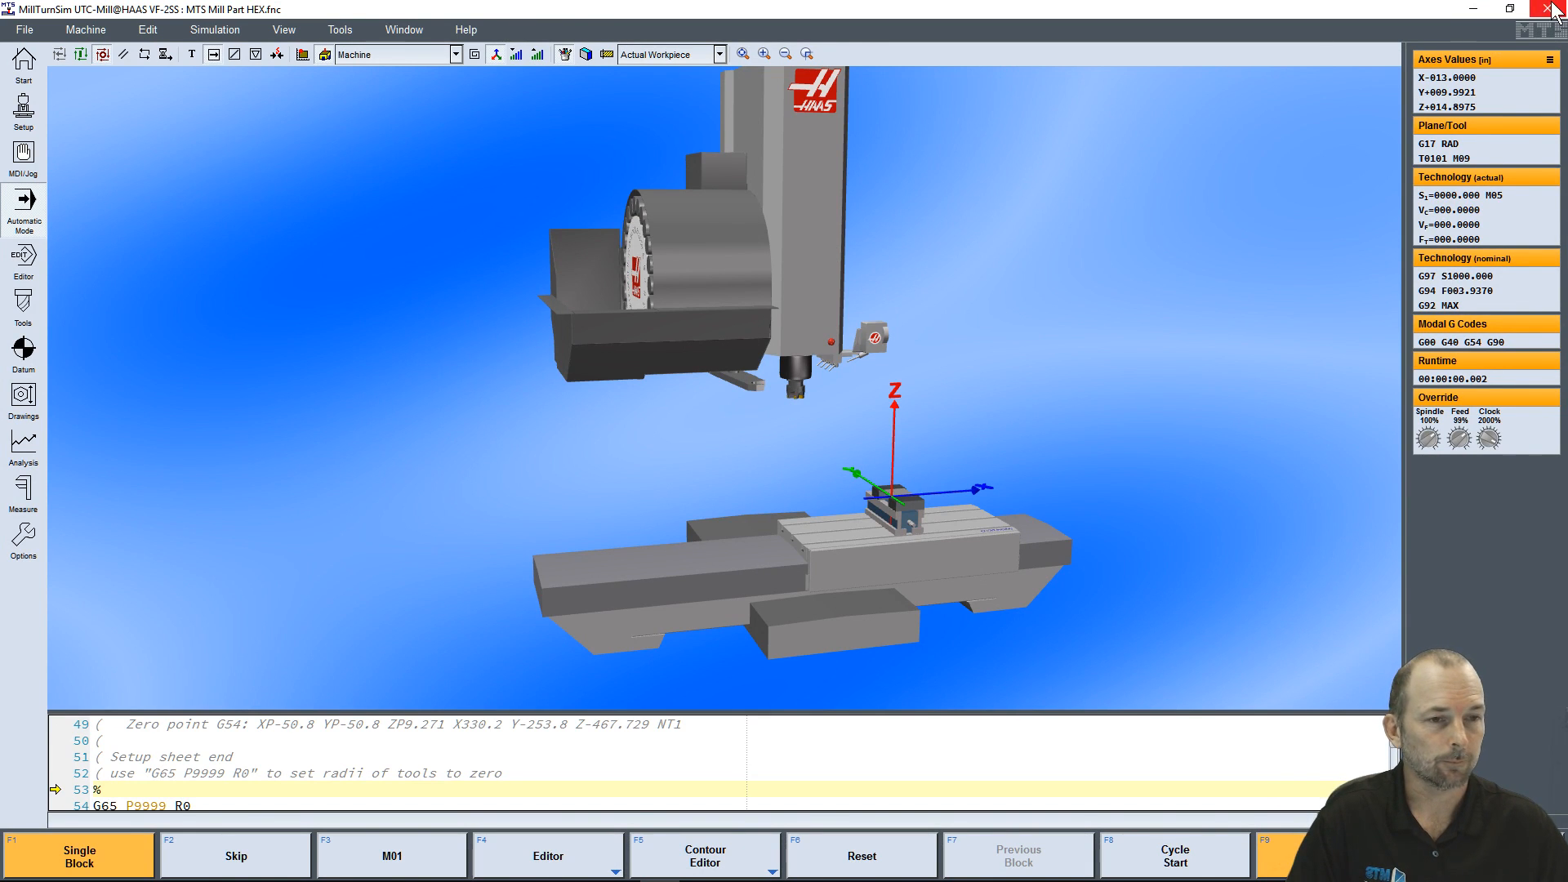
click(1554, 9)
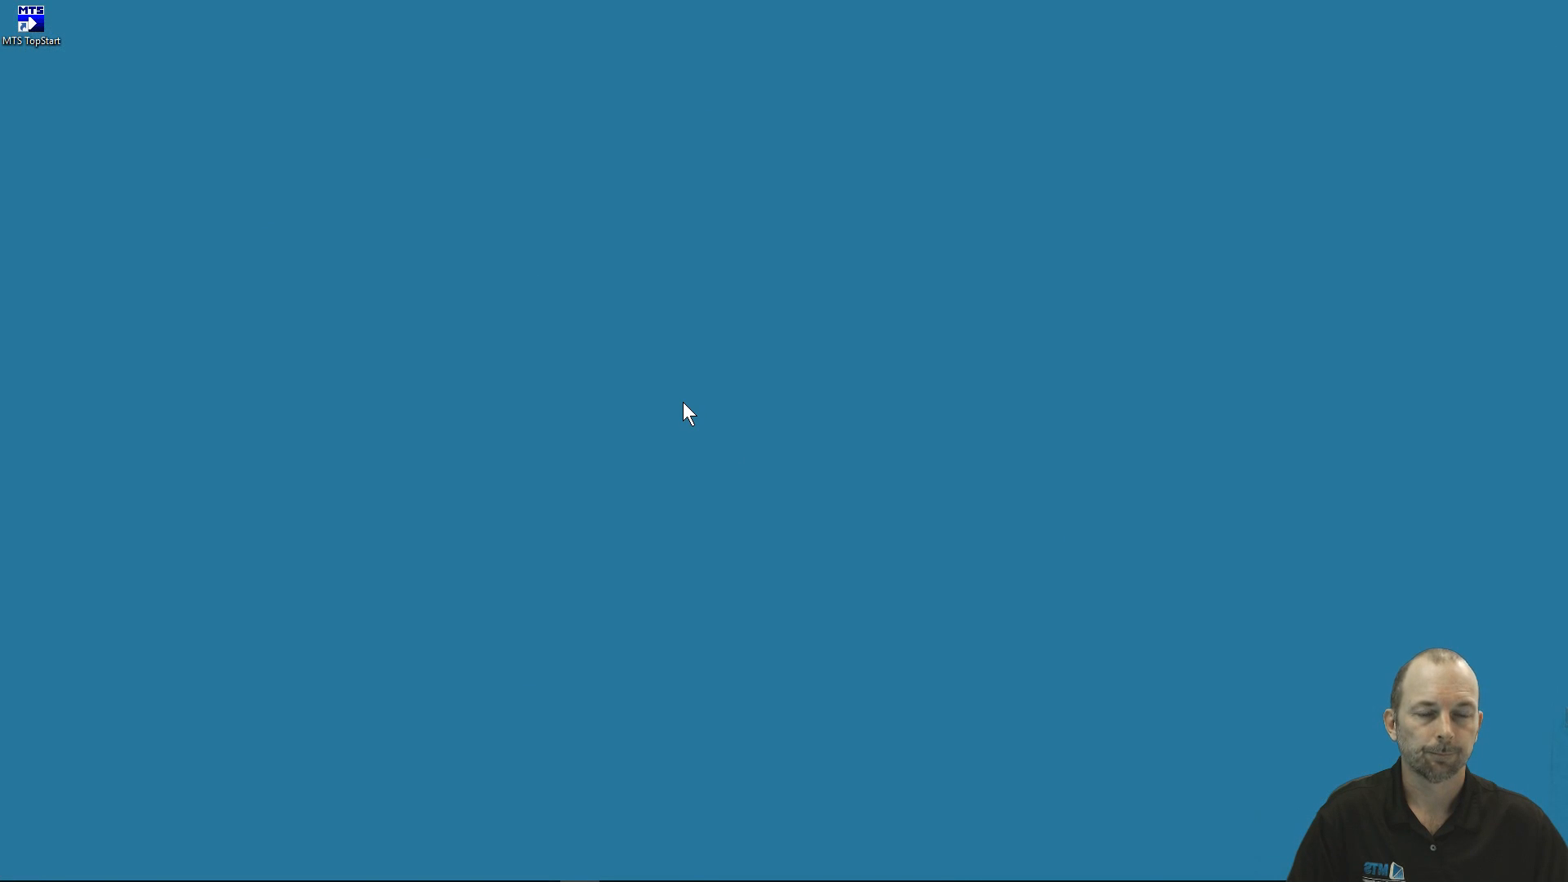
double_click(31, 22)
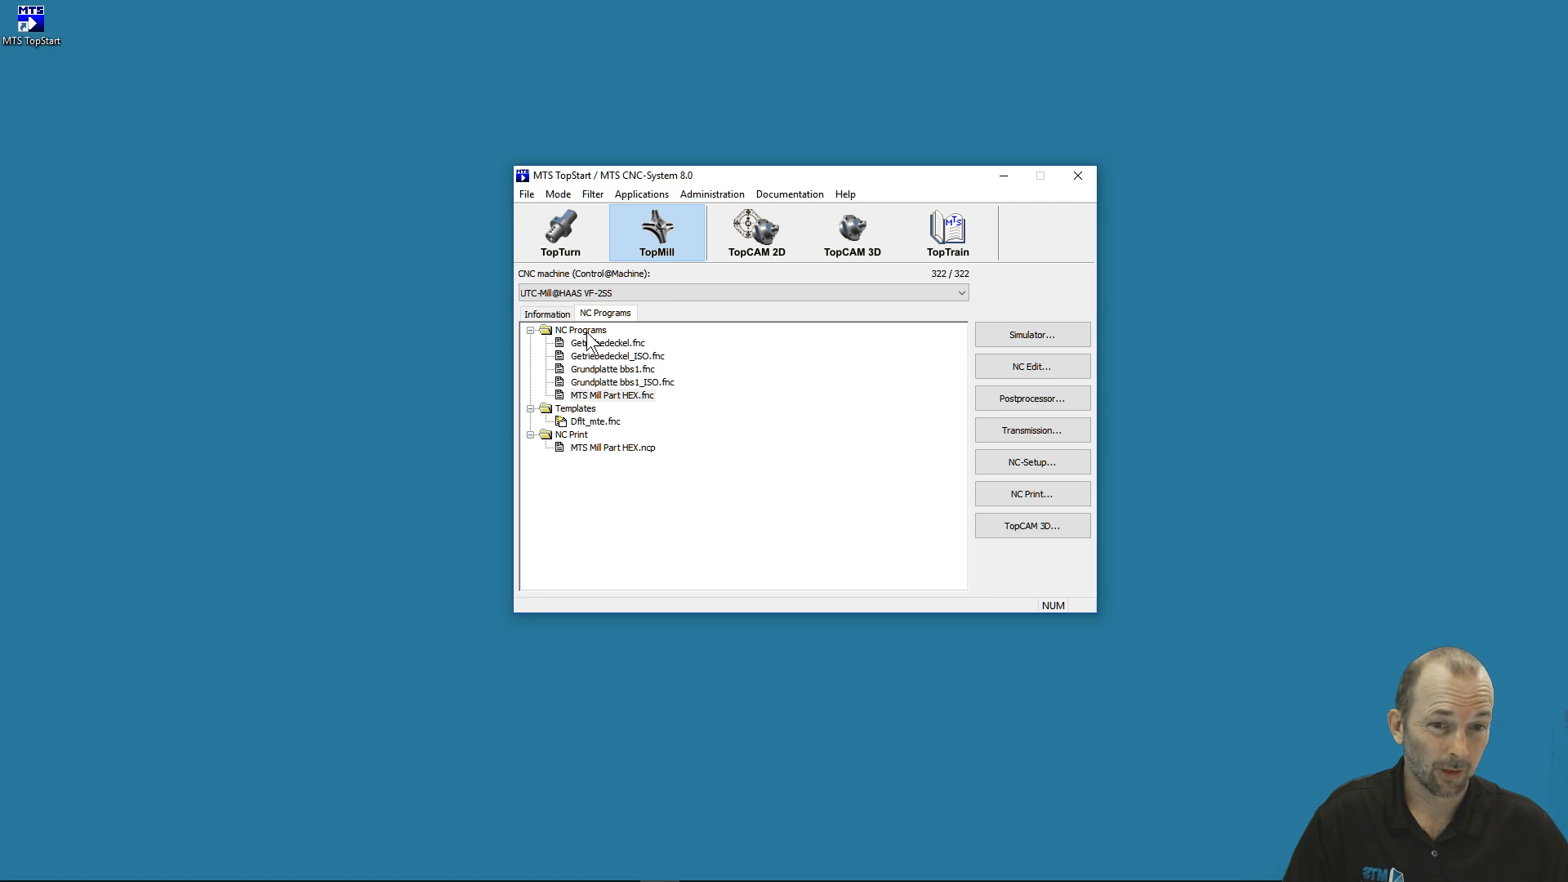
Launch MillTurnSim from the NC Programs folder, view its editor and machine simulation, then close it.
click(581, 330)
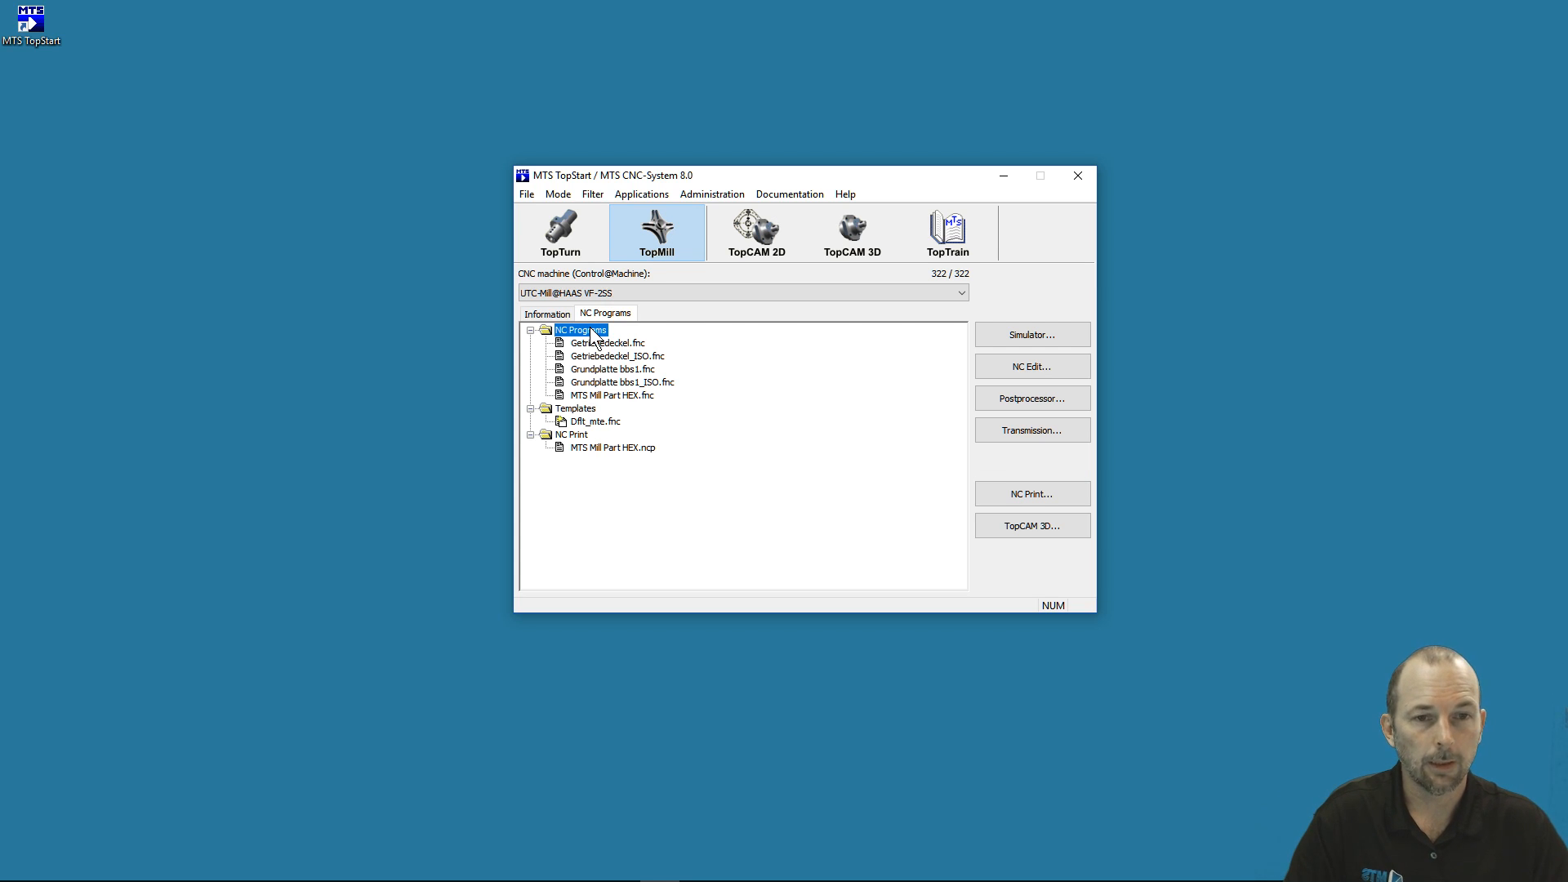
mouse_move(510, 336)
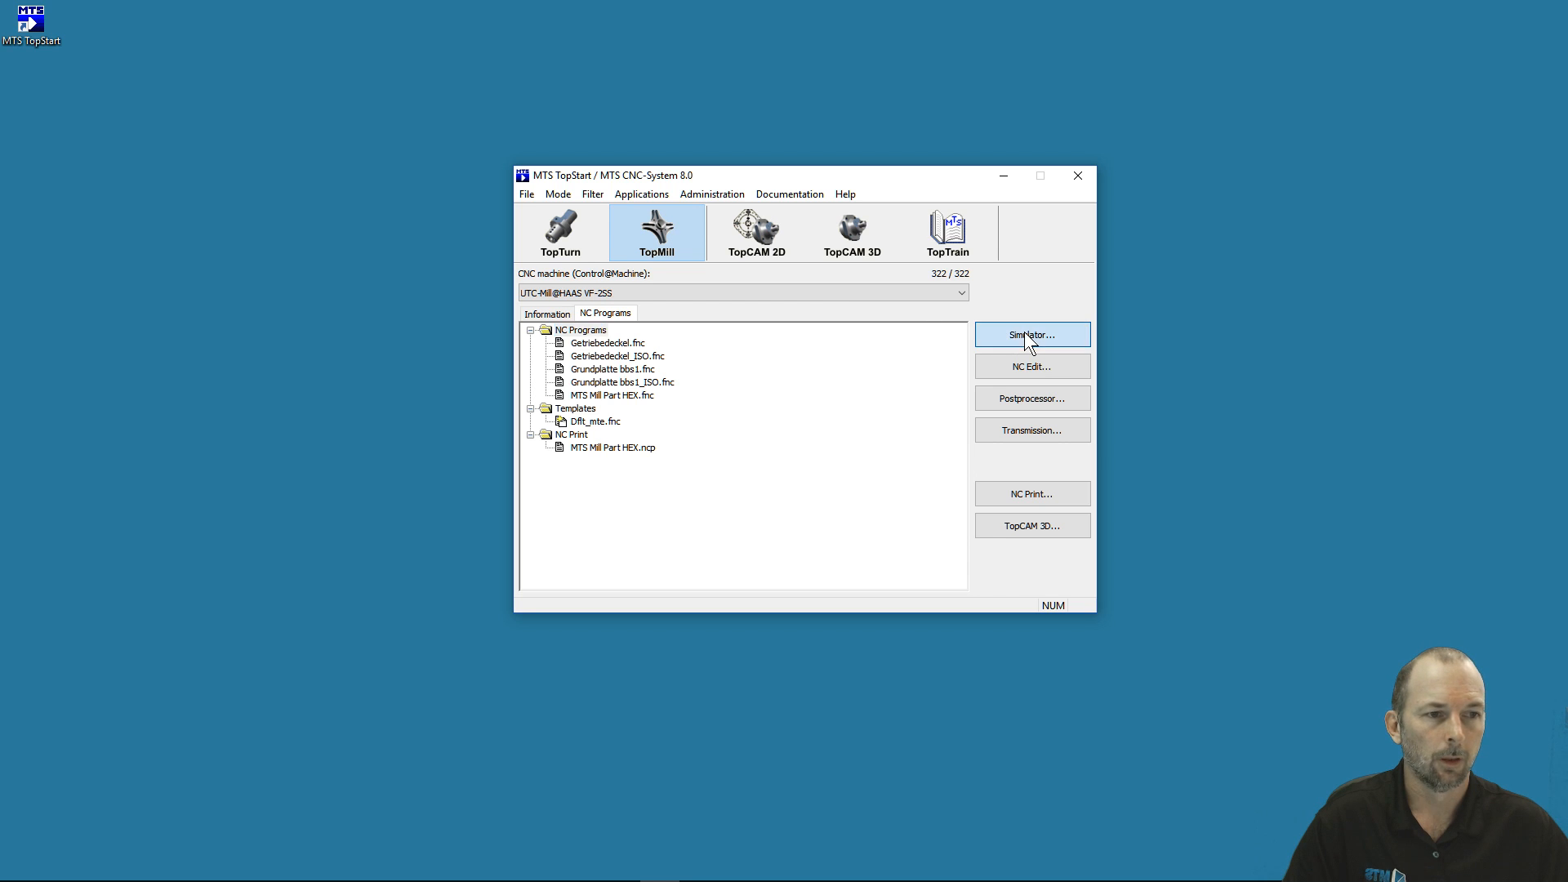
click(1031, 334)
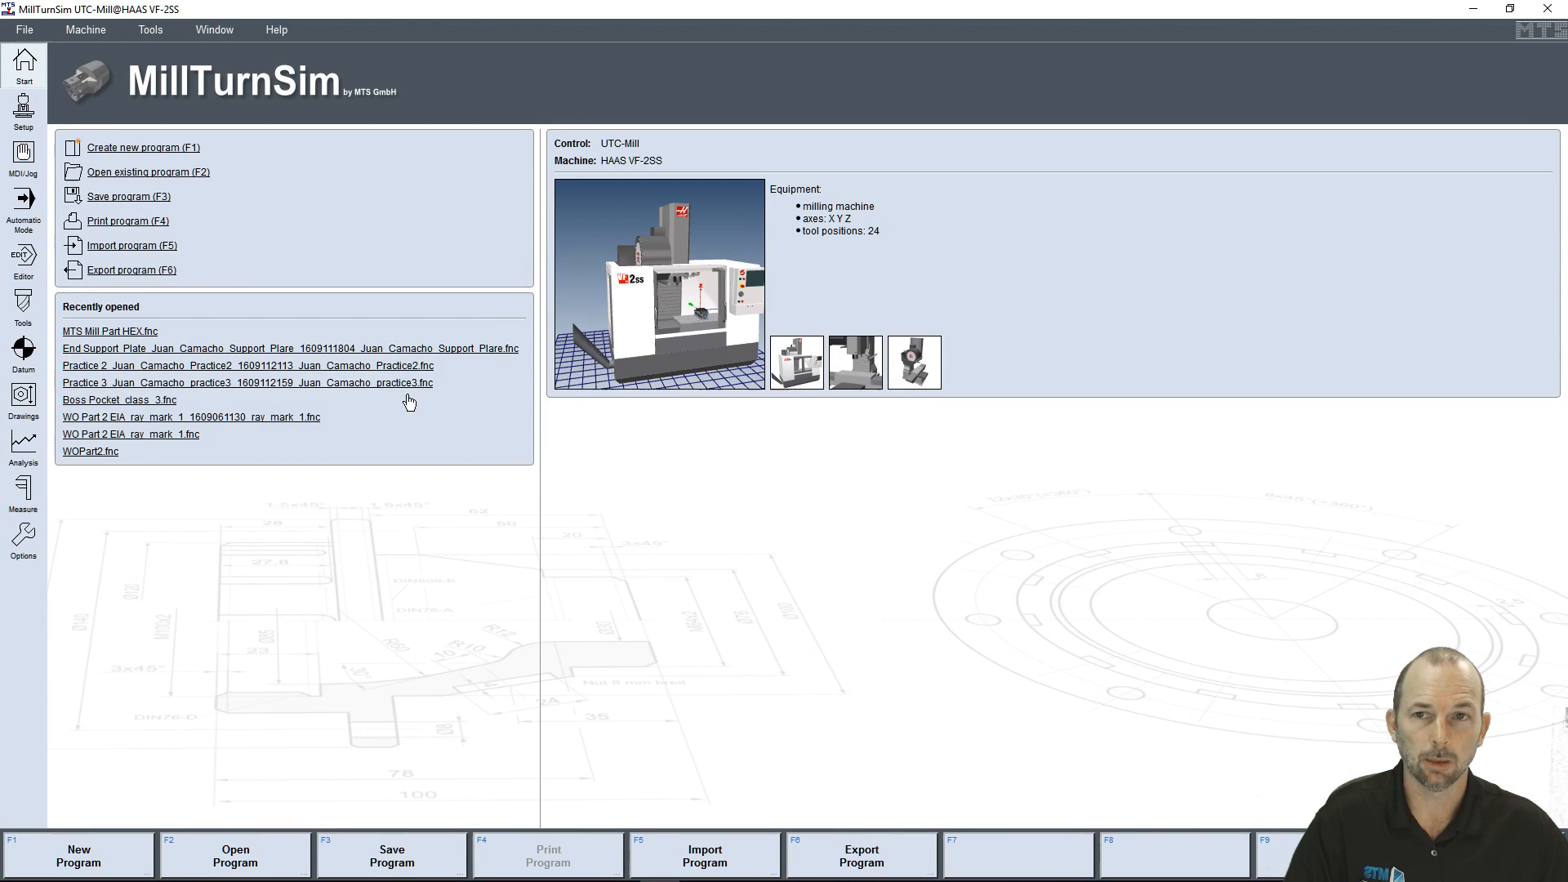
mouse_move(22, 254)
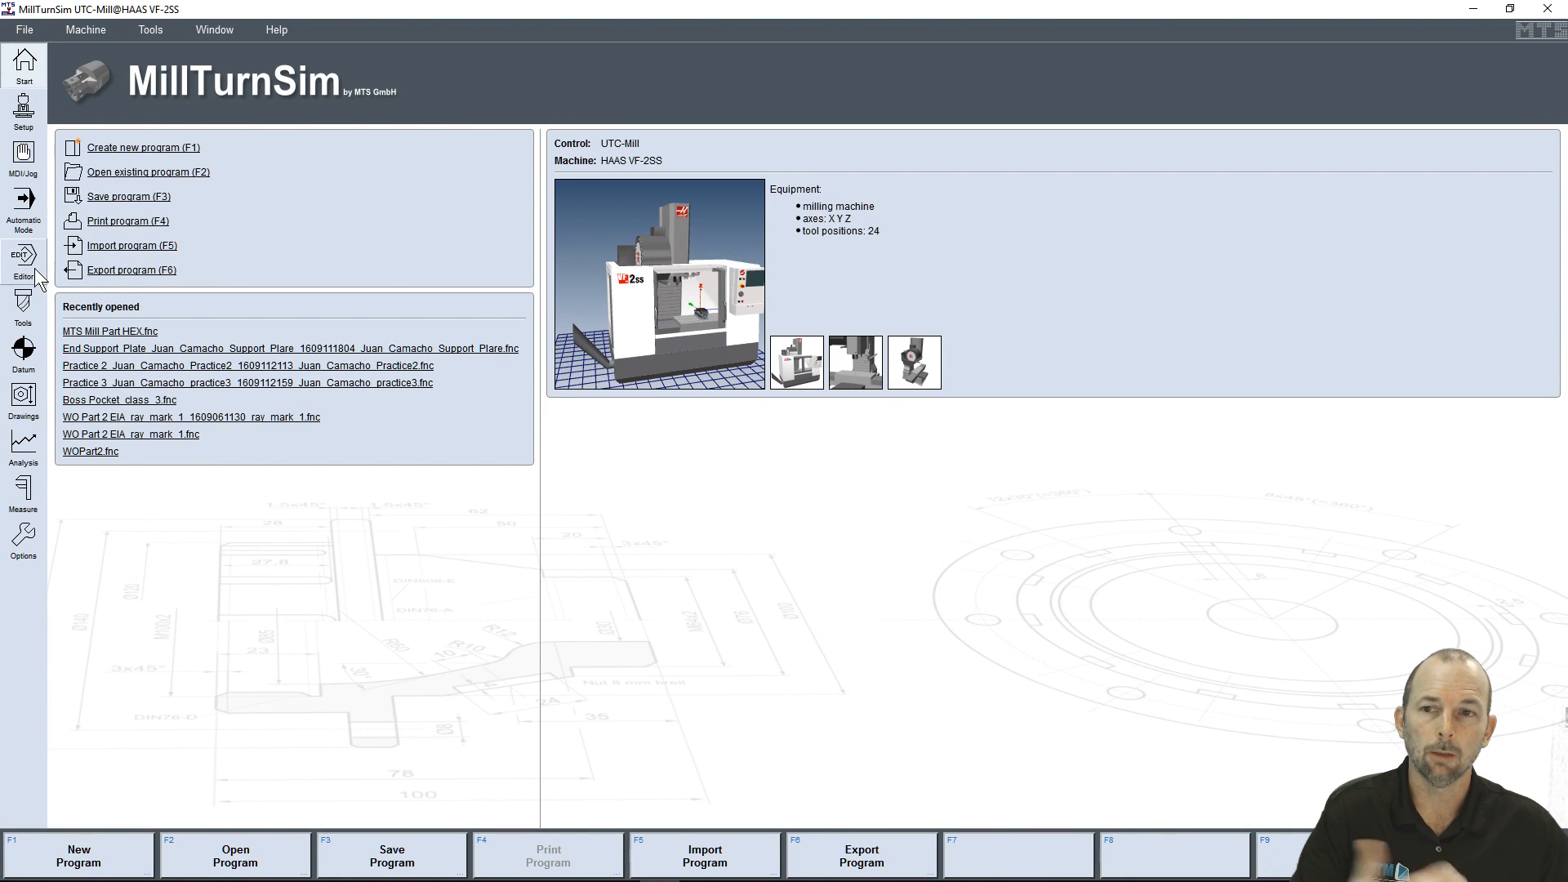
click(22, 258)
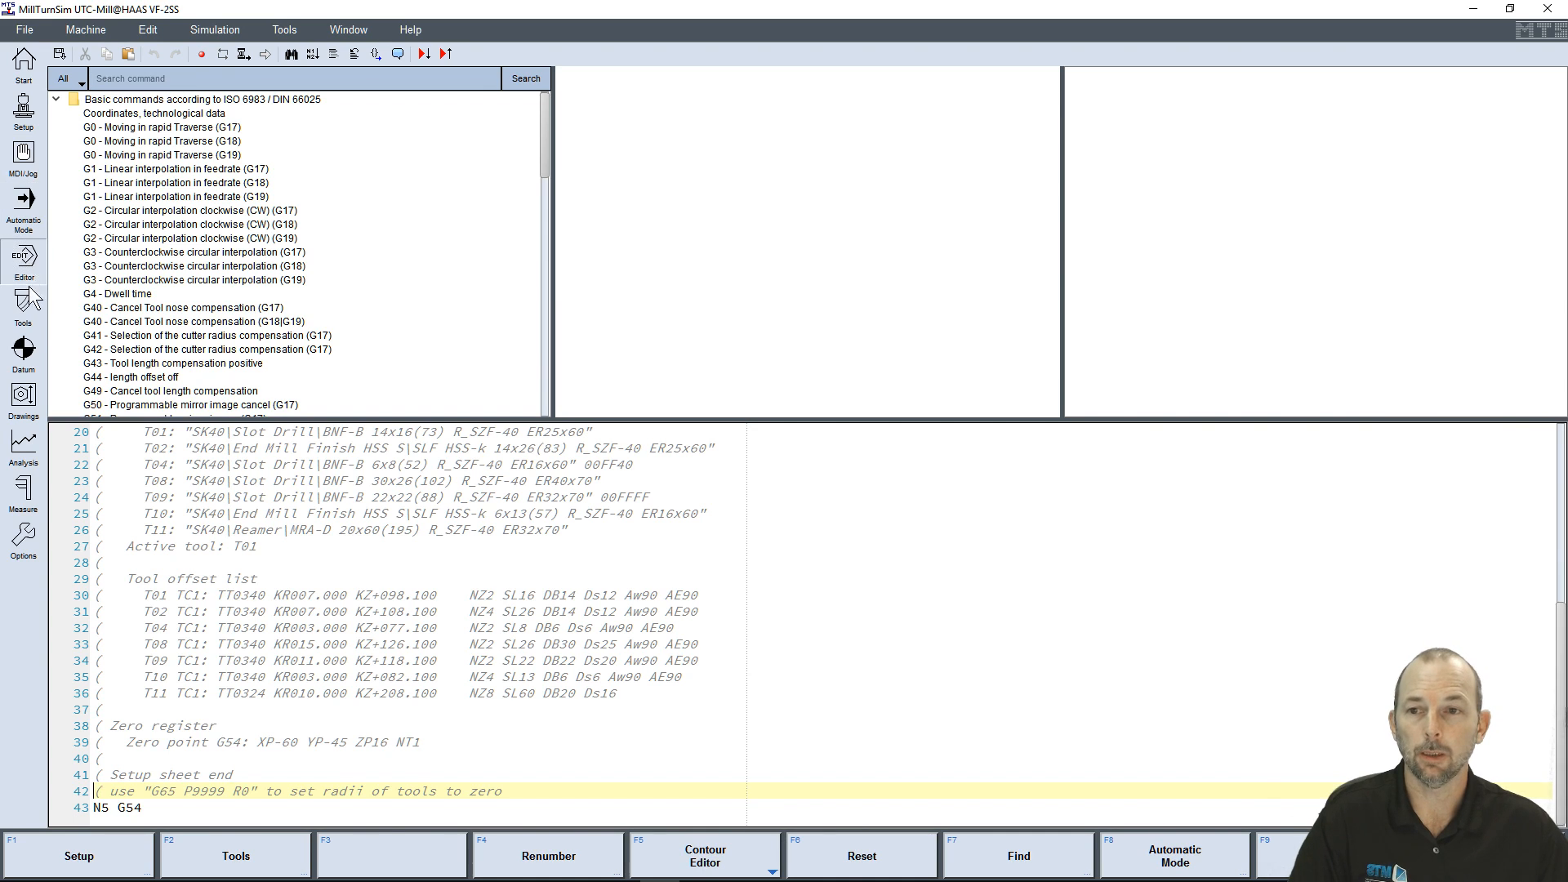
click(22, 209)
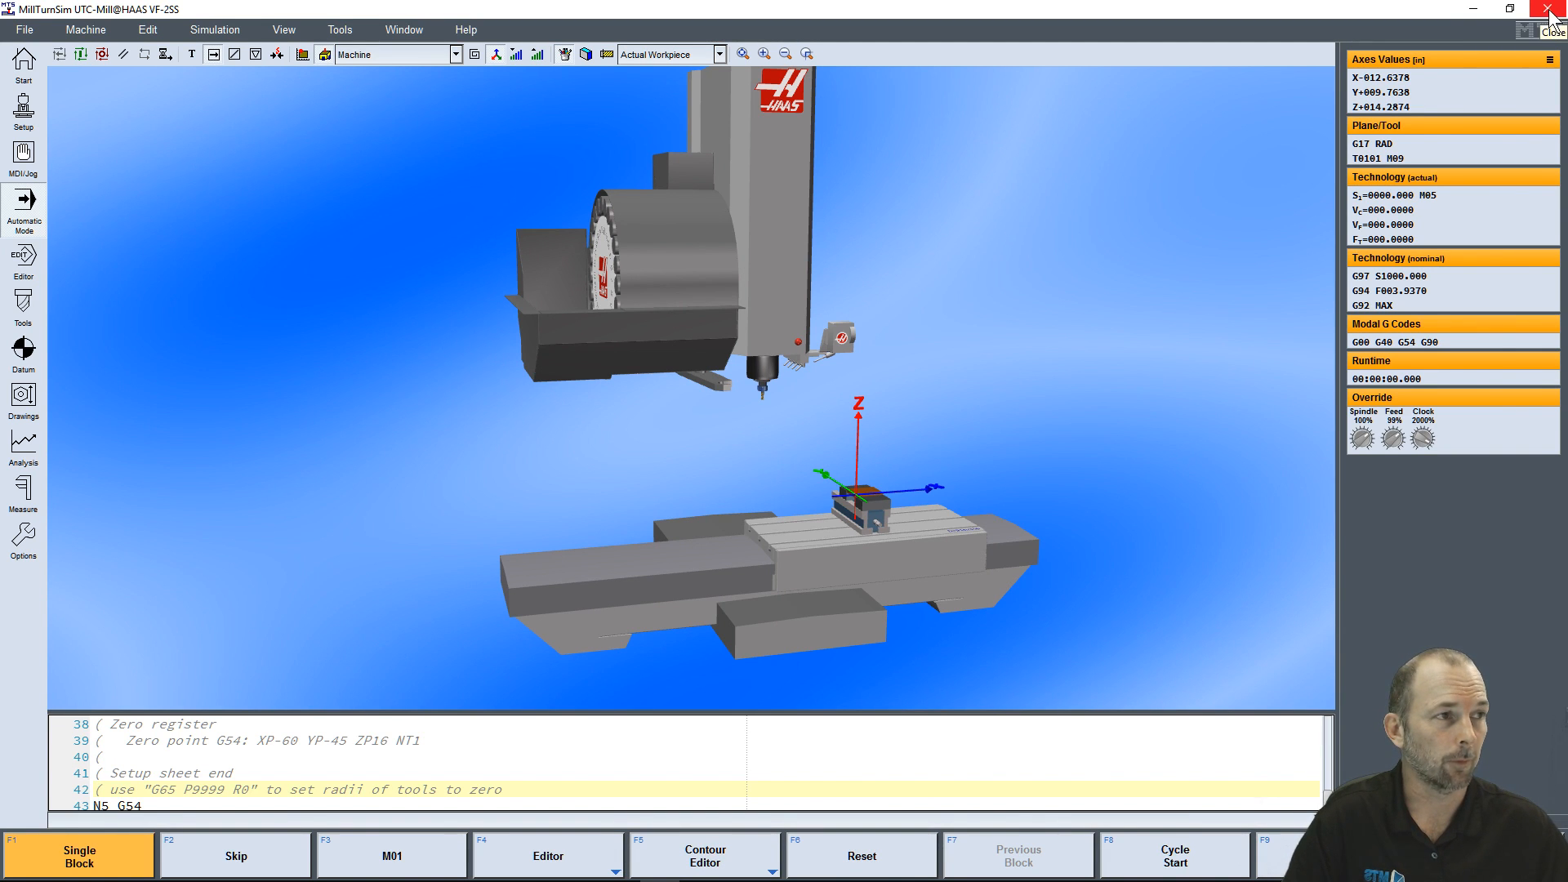
click(1553, 9)
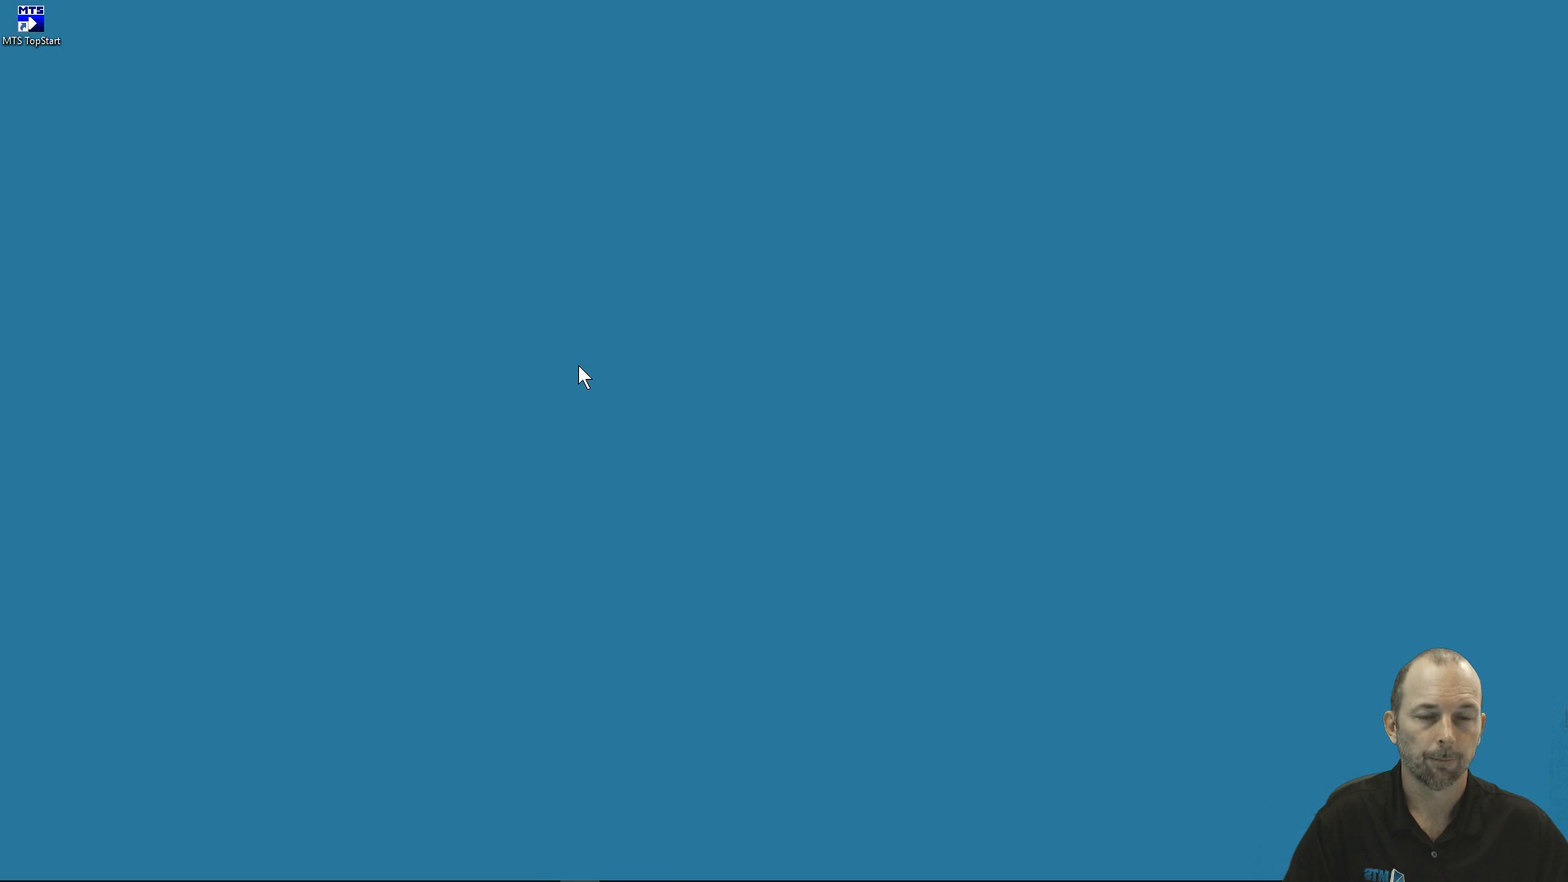
Browse from the Templates folder to the NC Print folder in the TopStart tree.
double_click(30, 22)
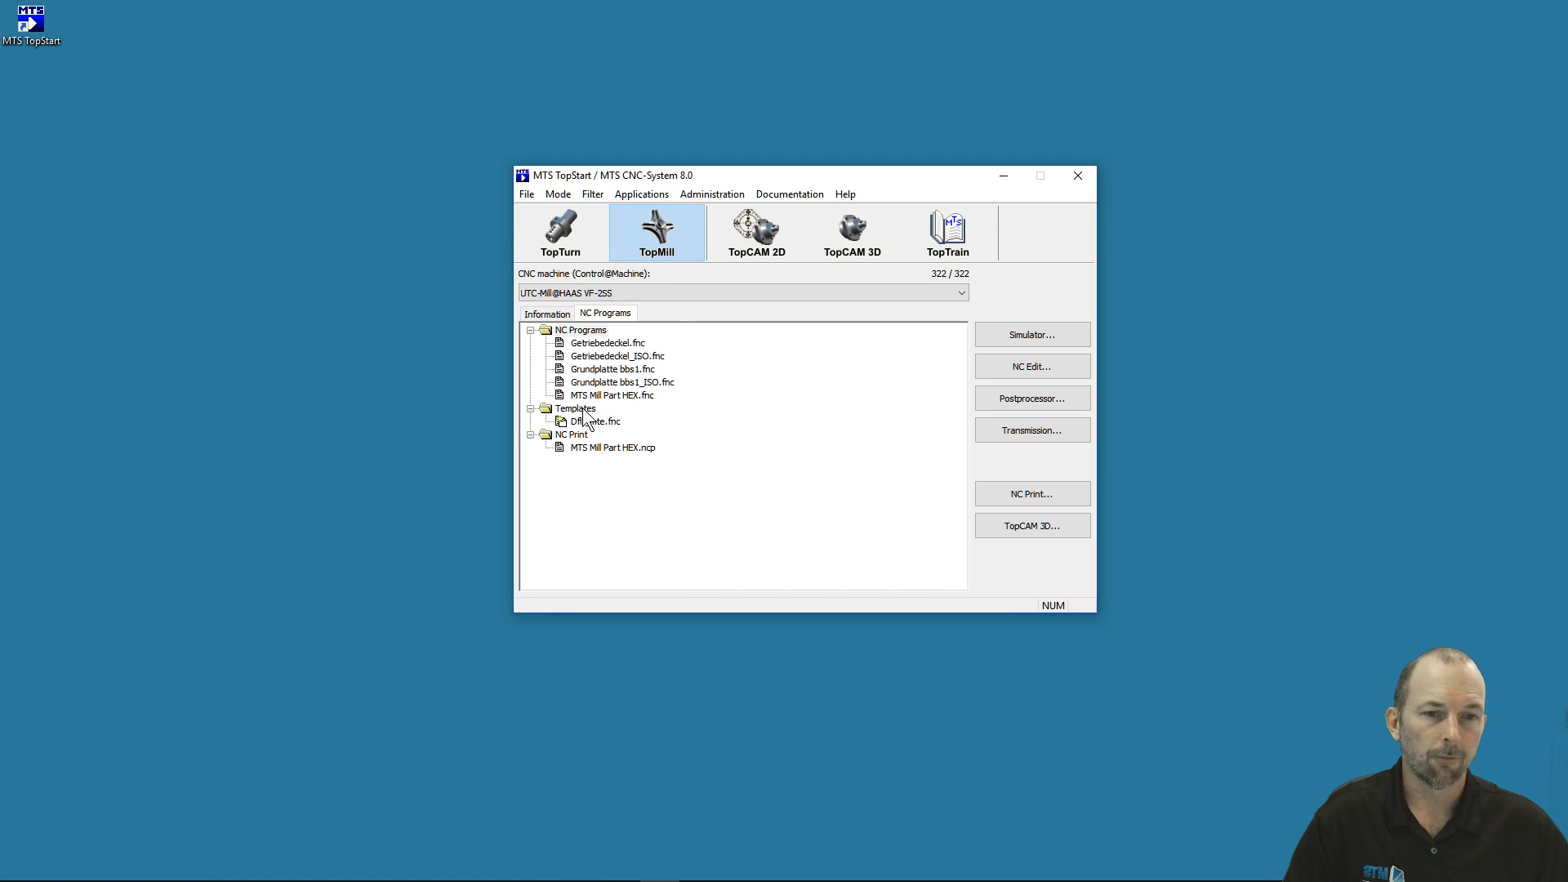
click(575, 409)
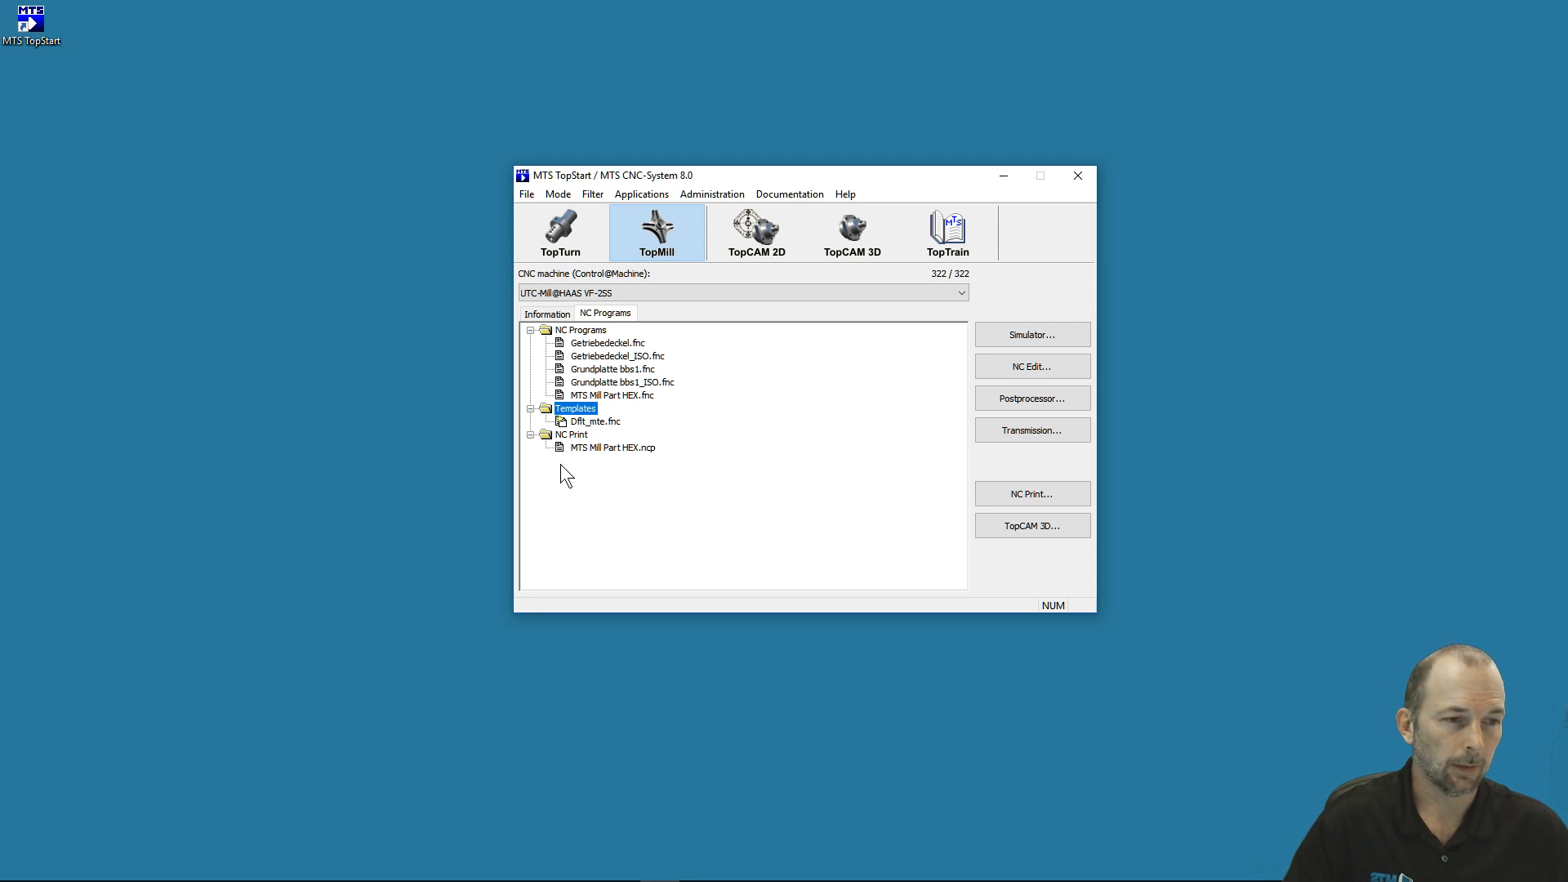
mouse_move(583, 446)
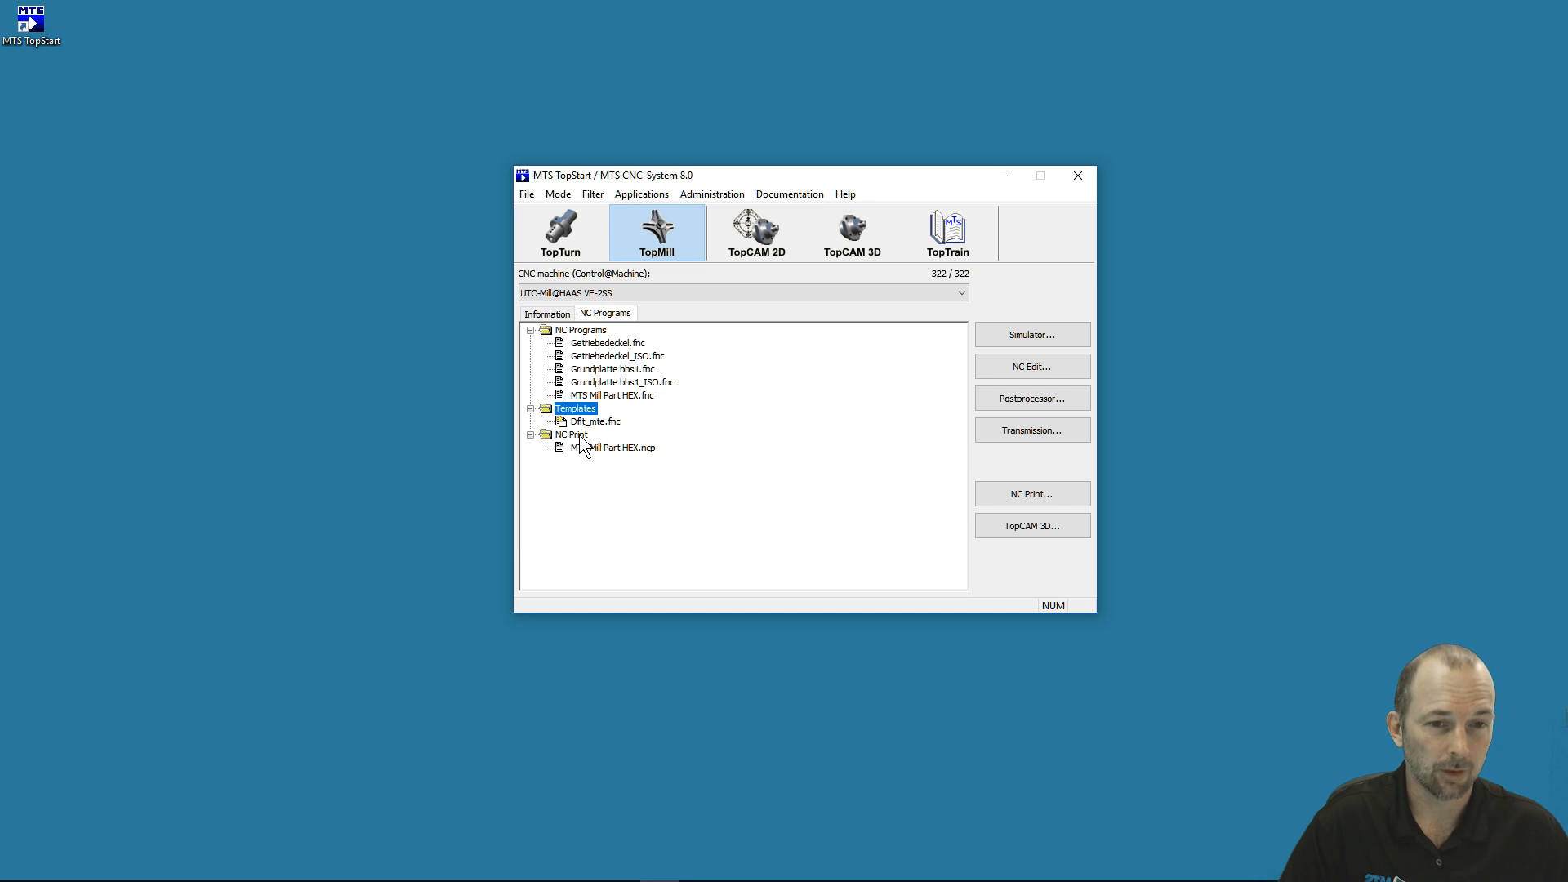
click(572, 433)
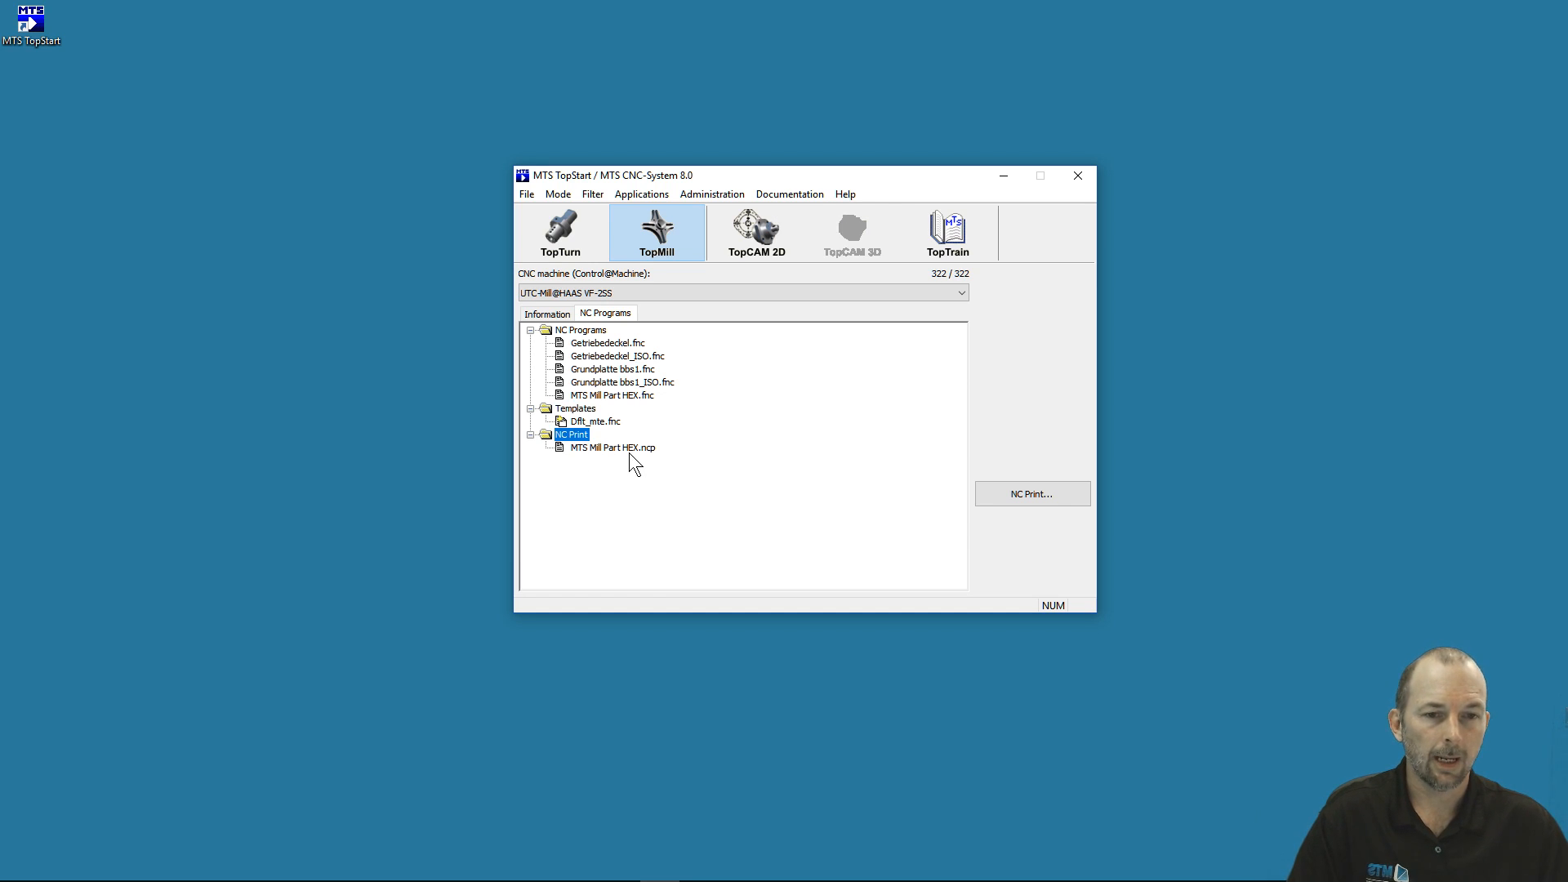
Launch NC Print on MTS Mill Part HEX.ncp from the NC Print folder.
click(611, 446)
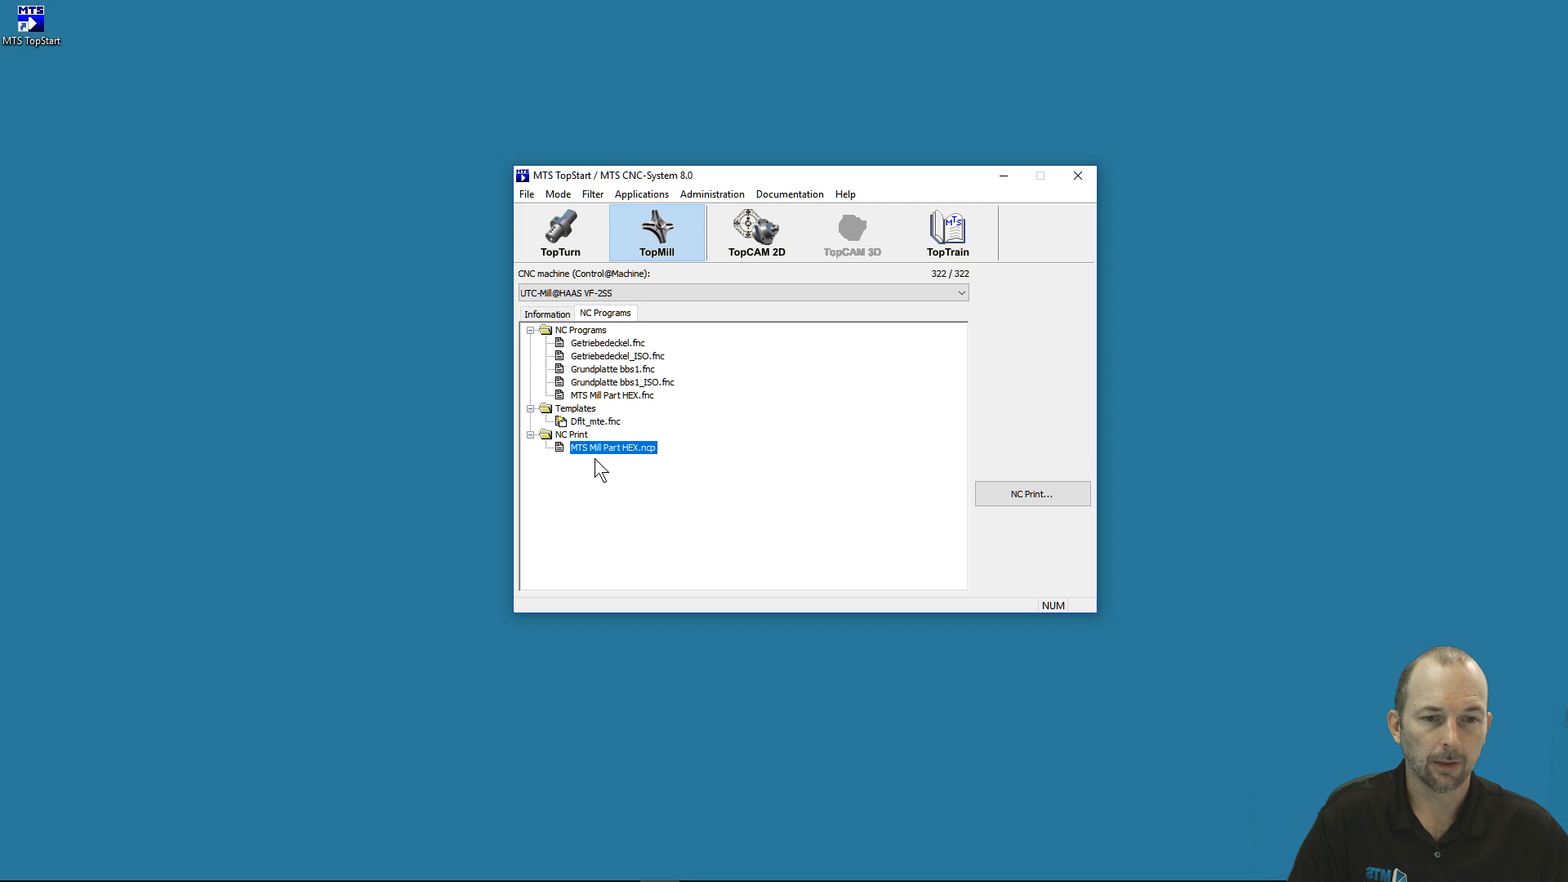
mouse_move(640, 455)
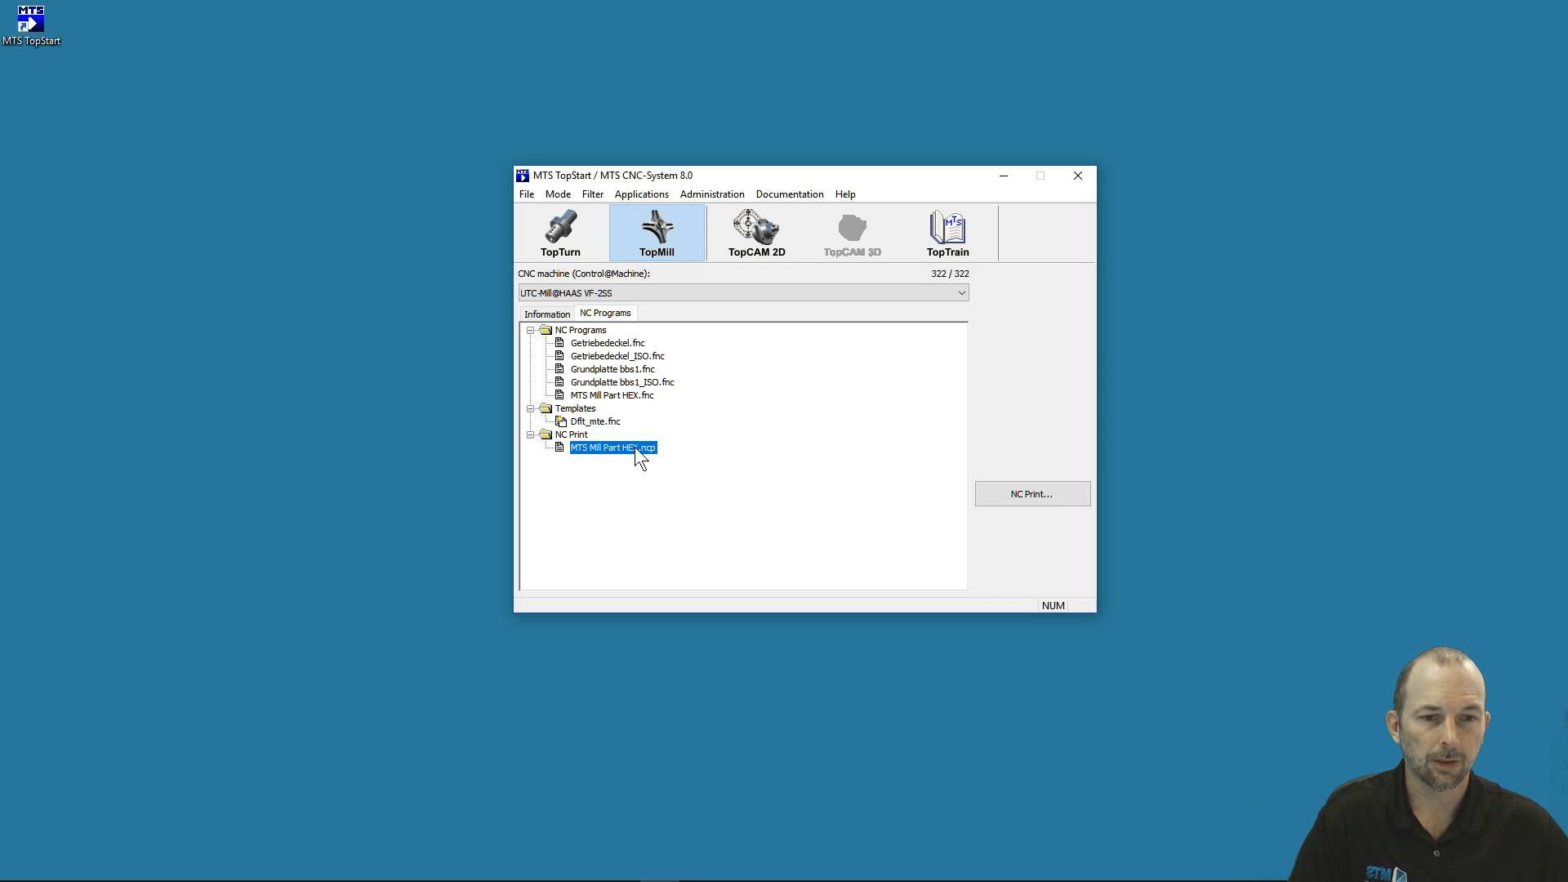
mouse_move(1031, 493)
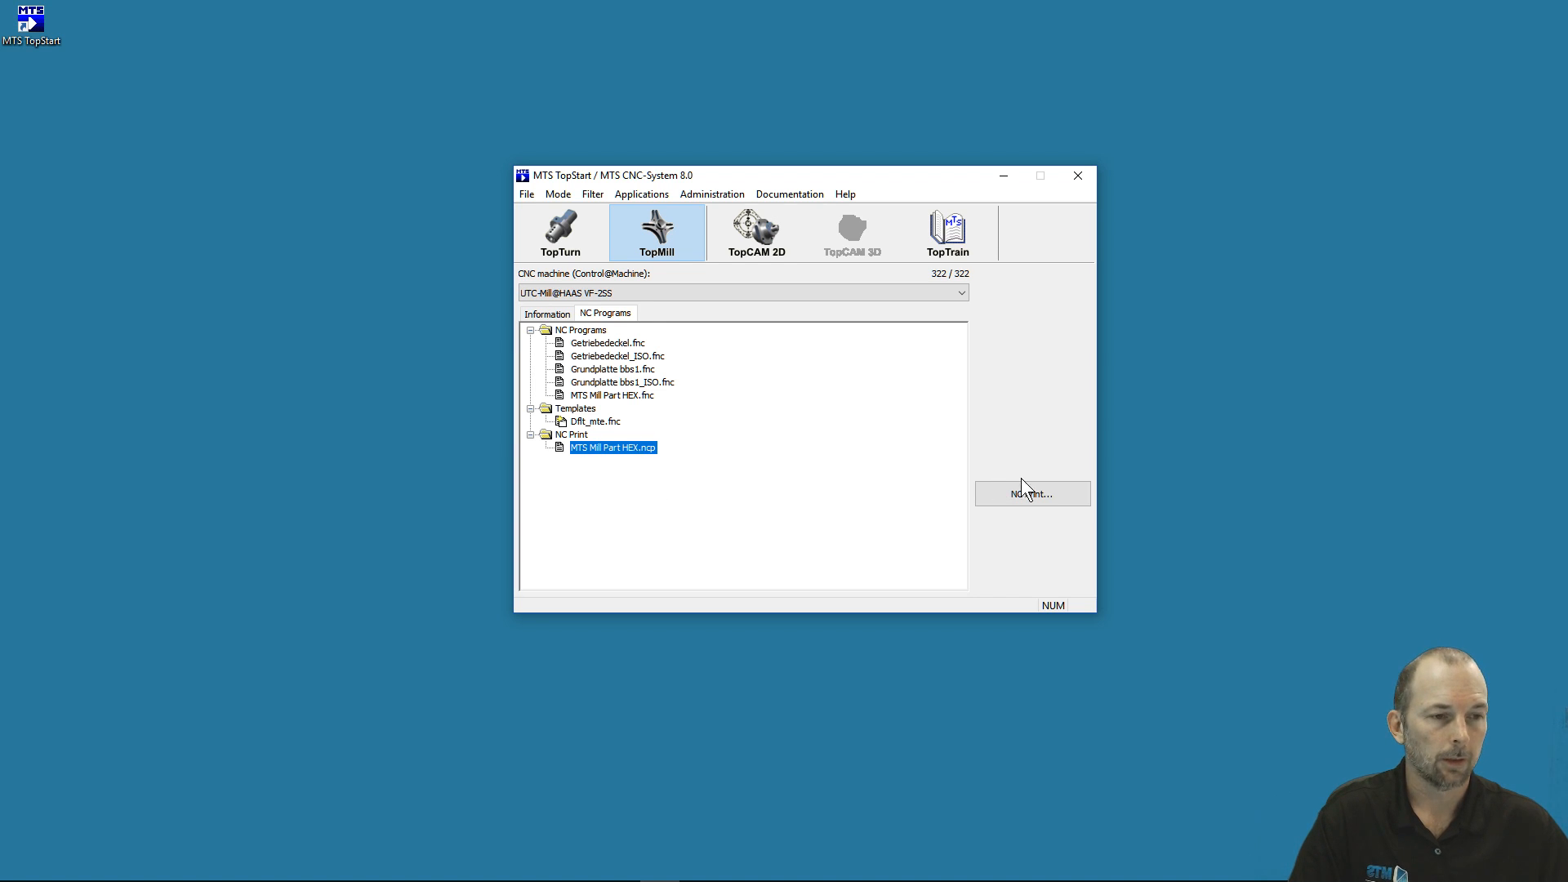
click(1077, 175)
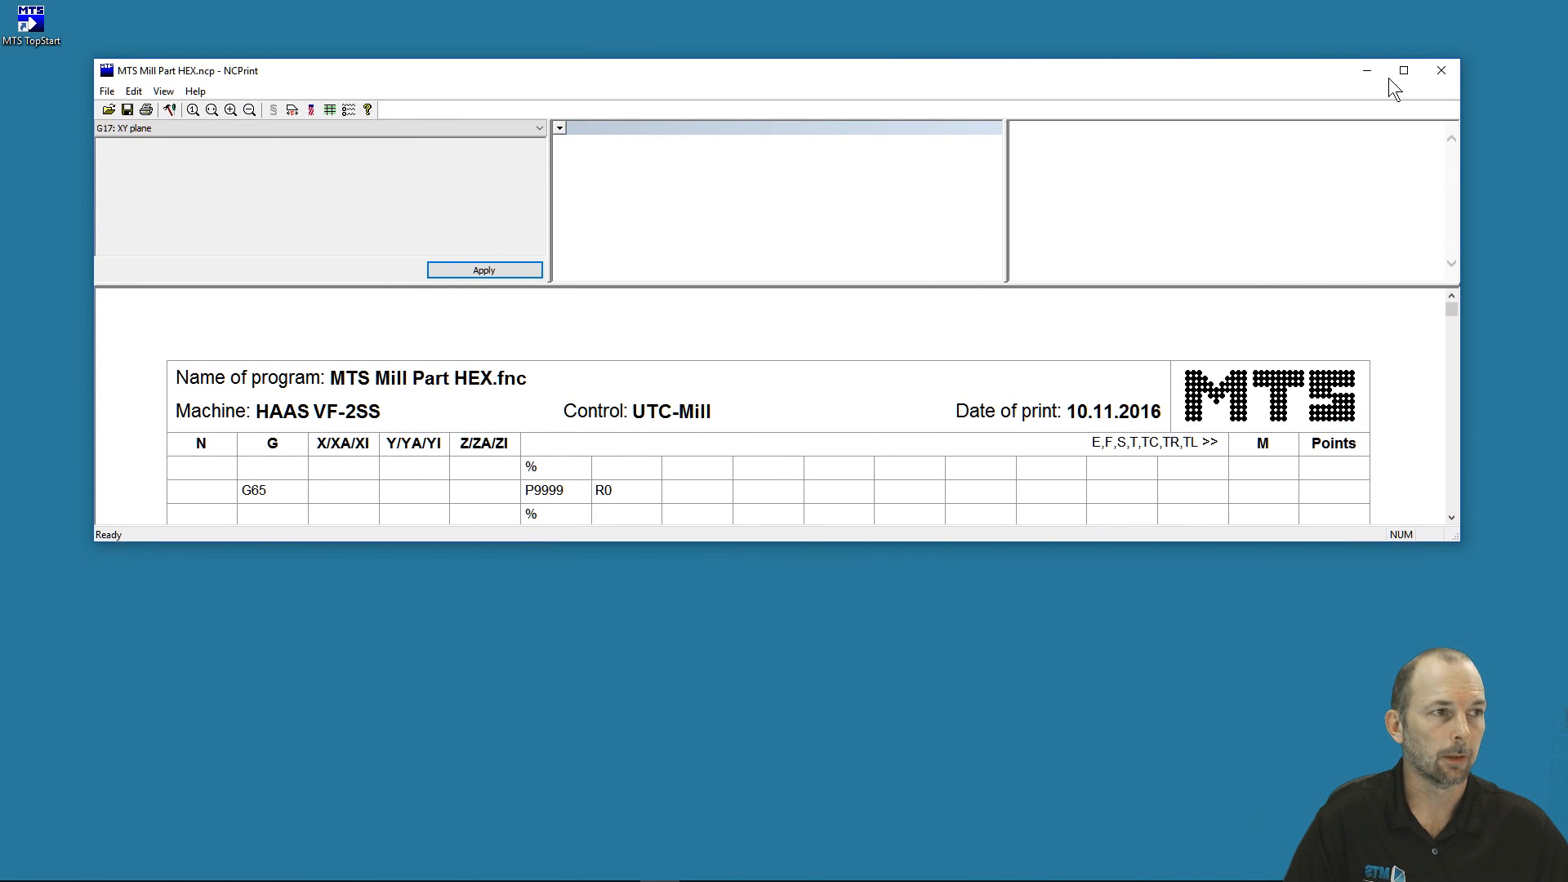
View the HEX print sheet full-screen, then select the MTS Mill Part HEX program.
click(1403, 70)
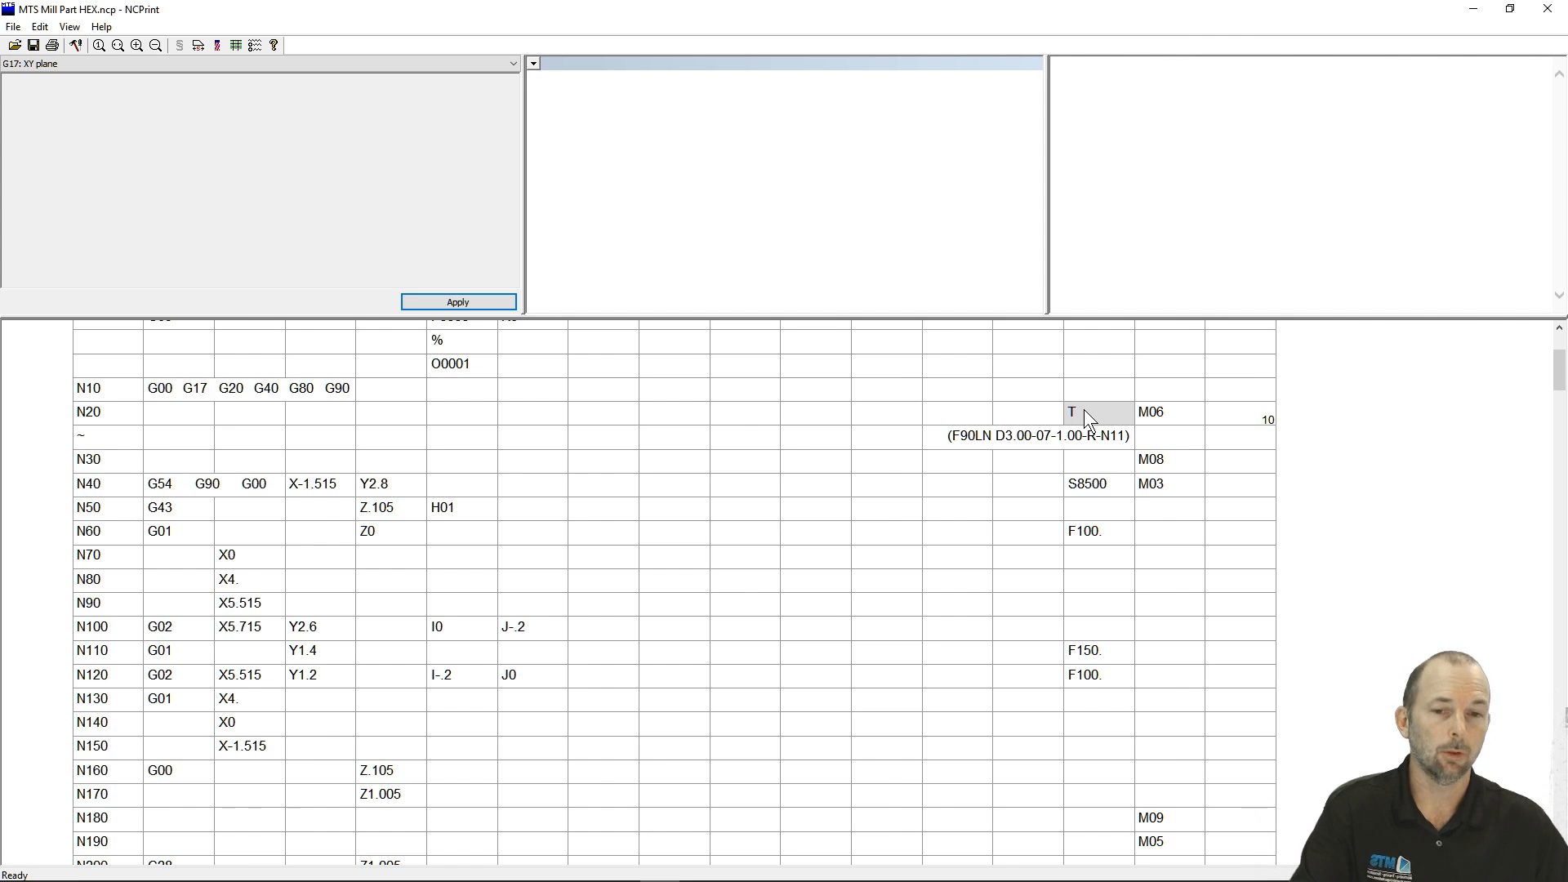
mouse_move(935, 451)
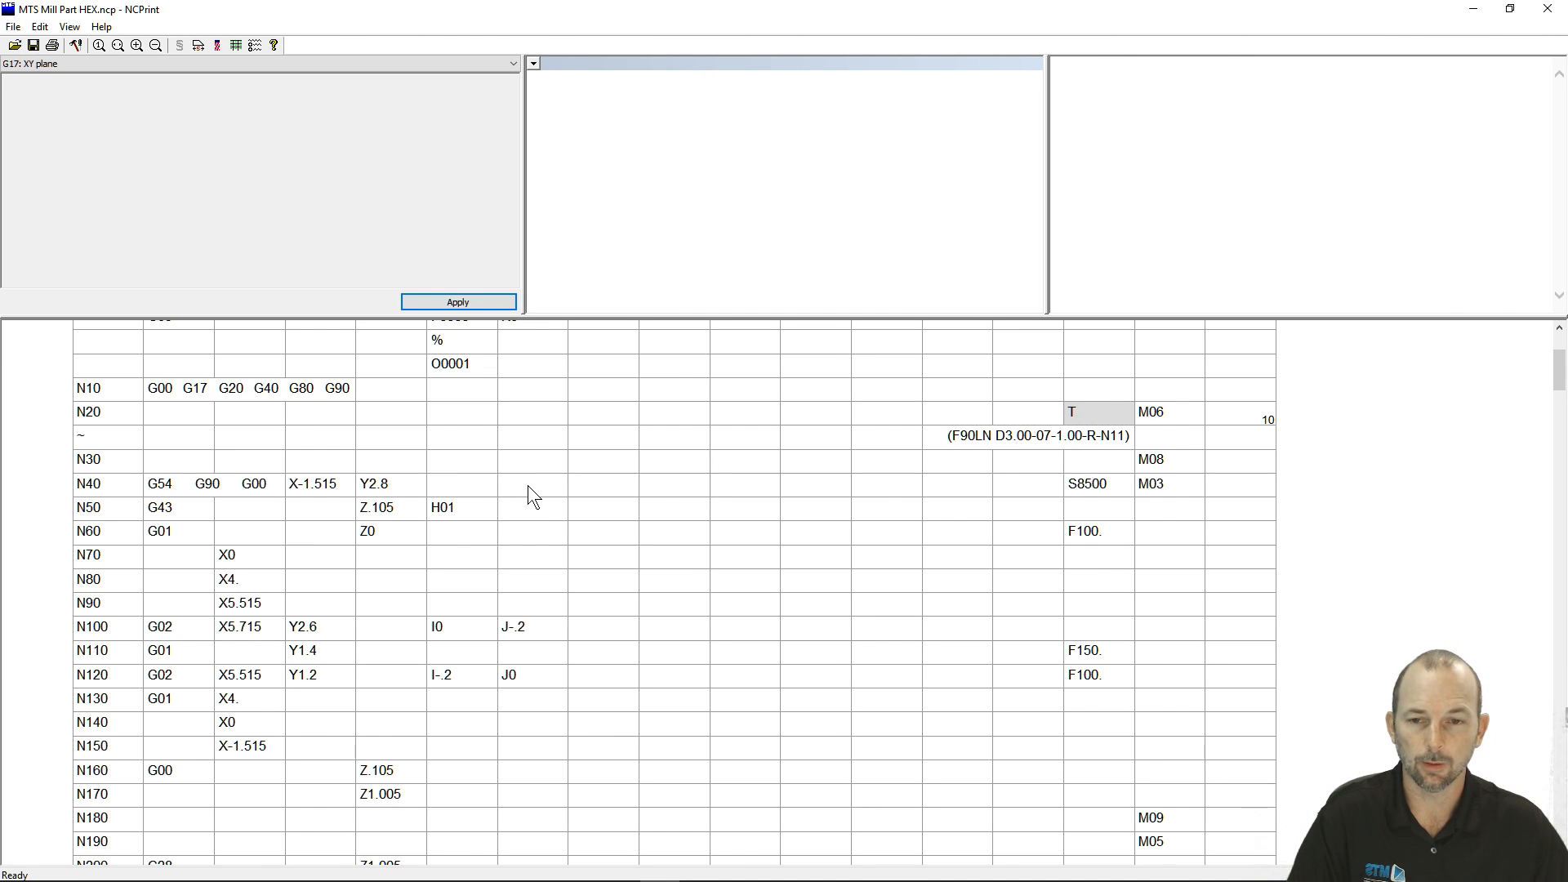
mouse_move(694, 499)
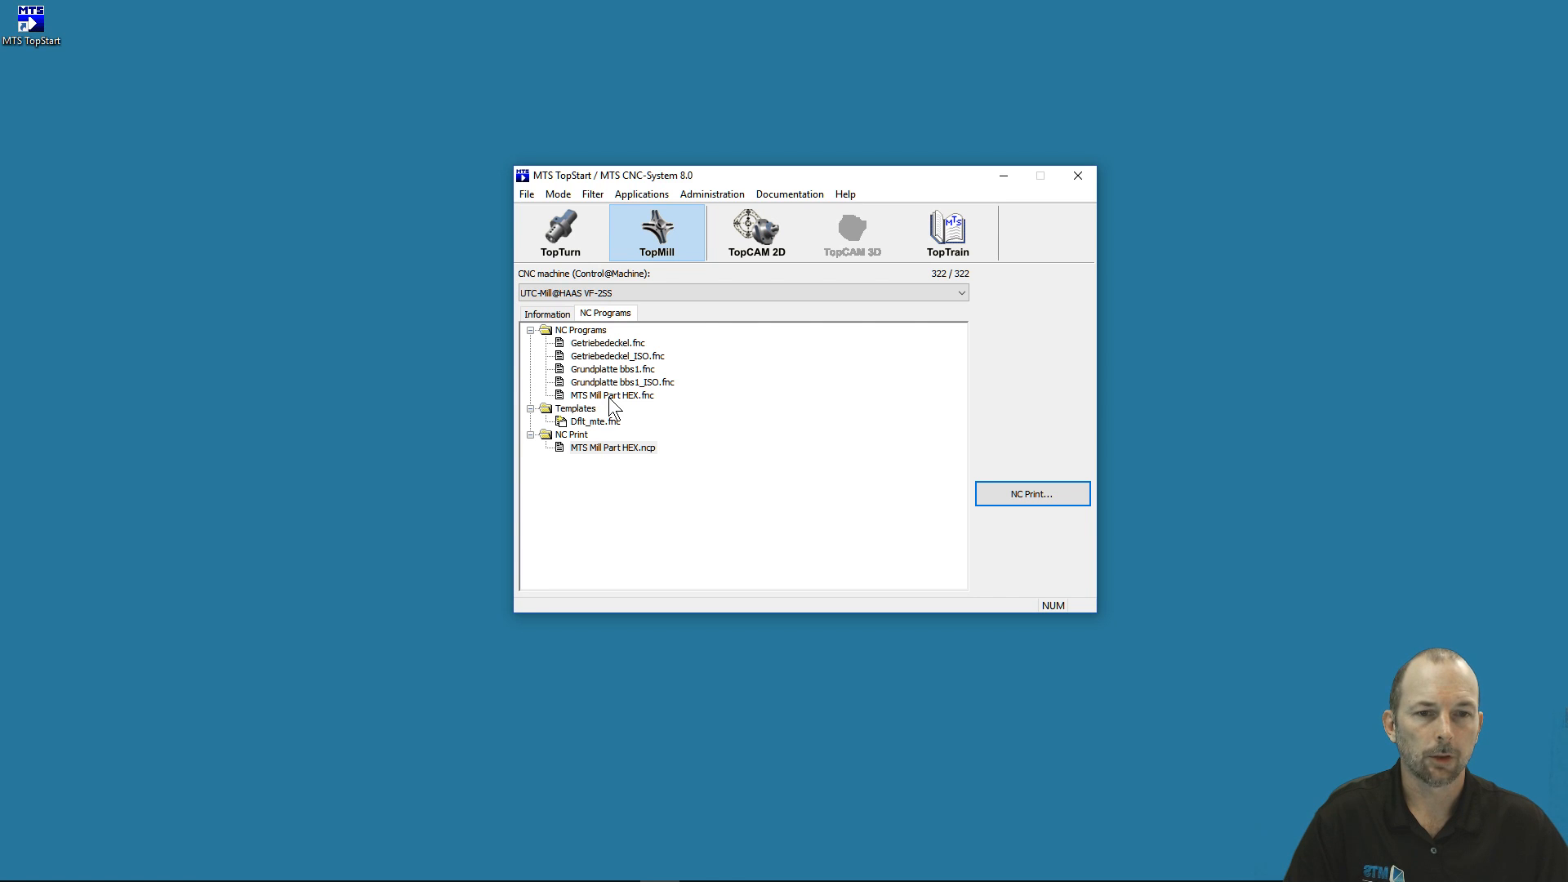
click(610, 396)
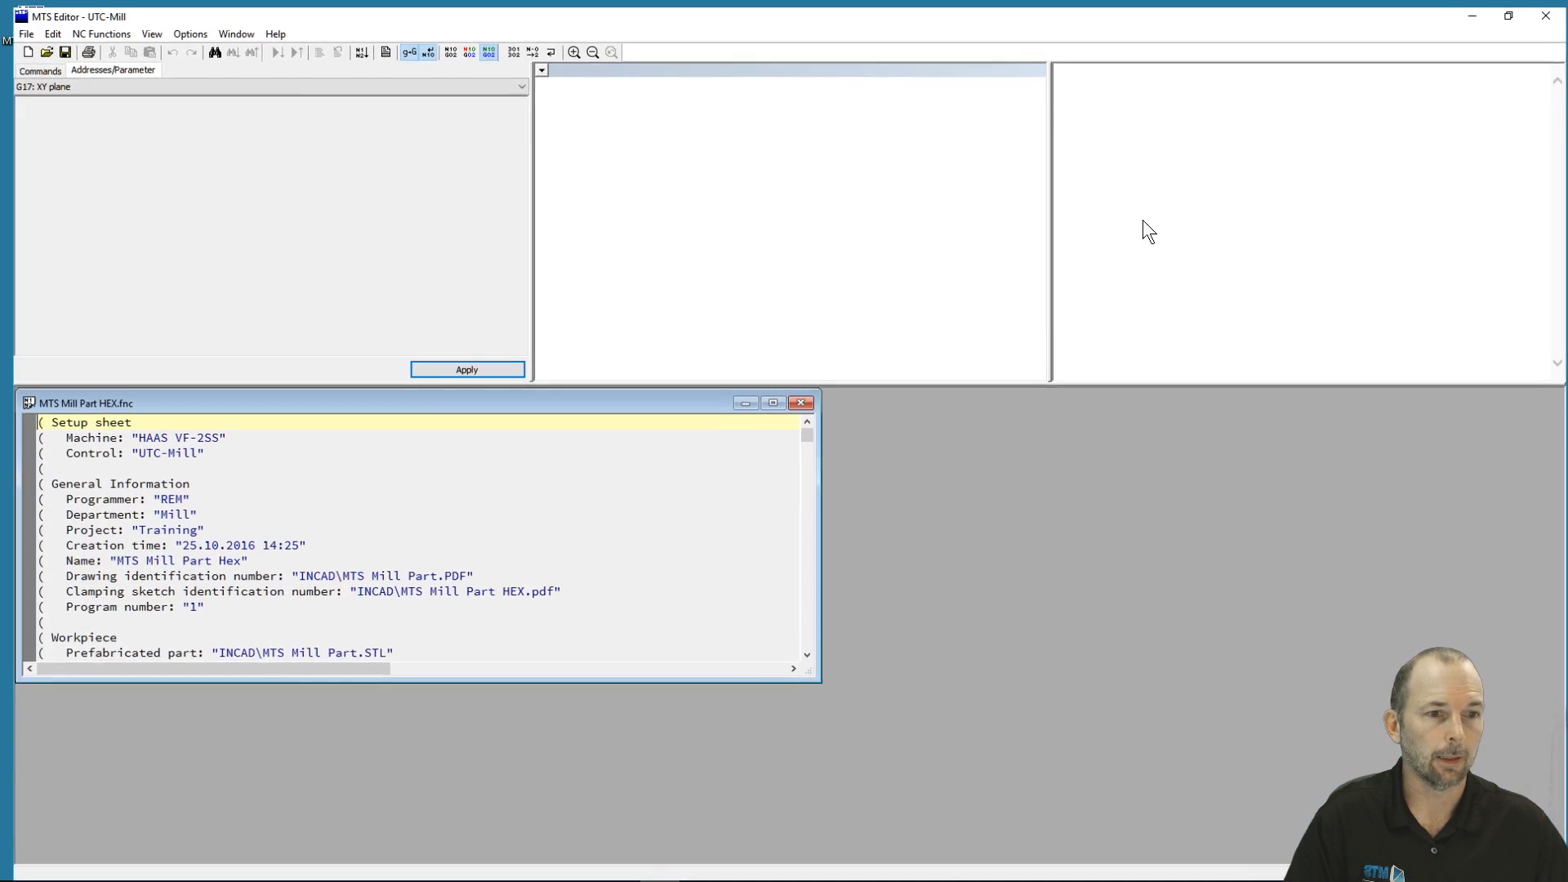
Maximize the MTS Mill Part HEX.fnc code window for review, then close the editor.
click(771, 402)
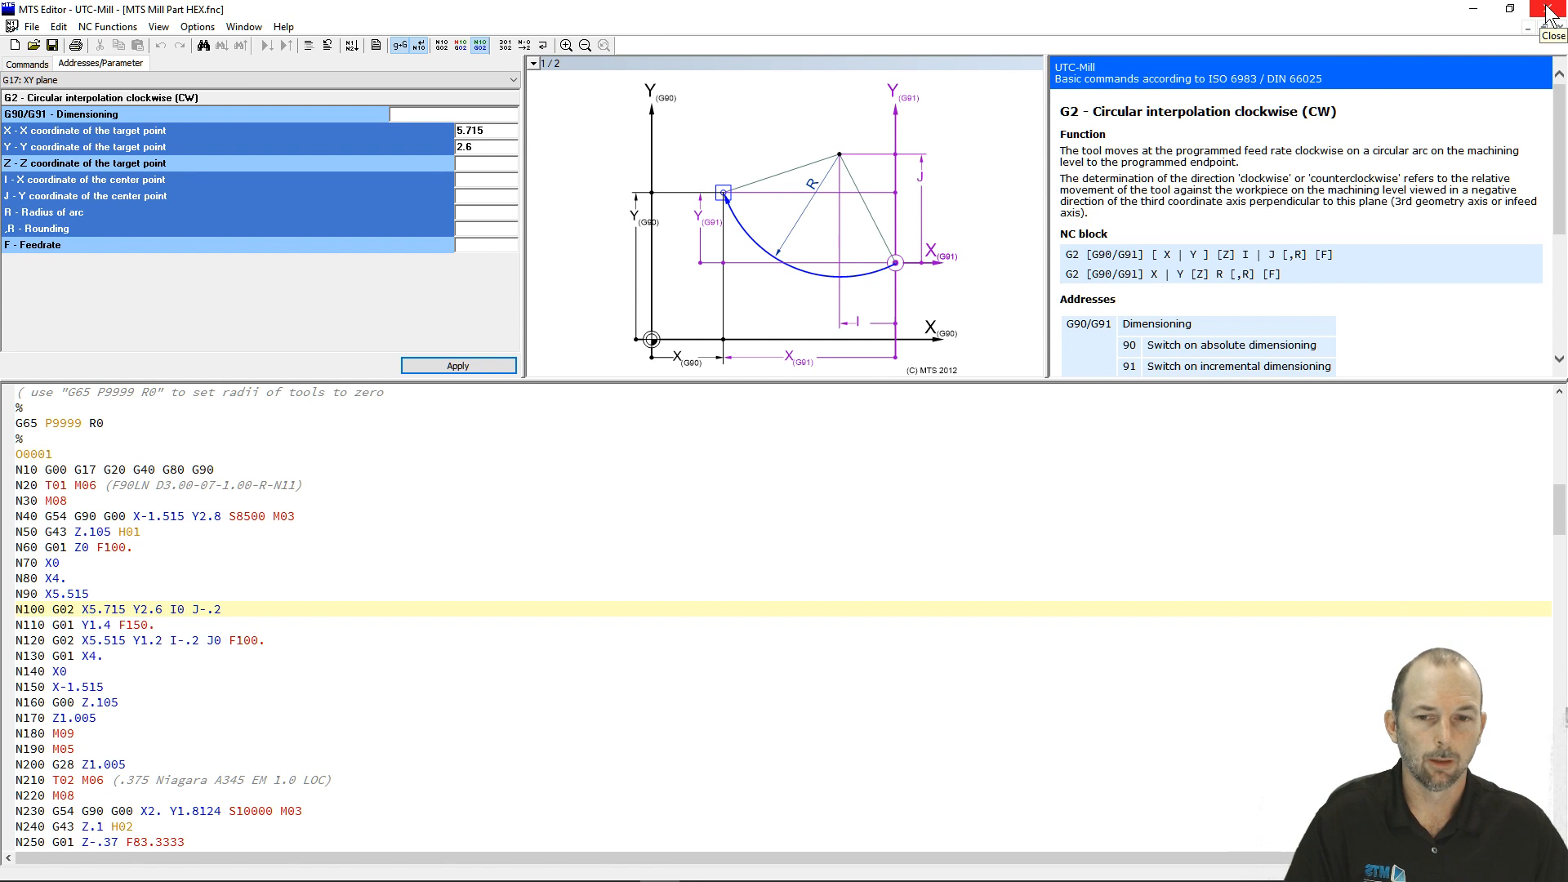
click(1551, 9)
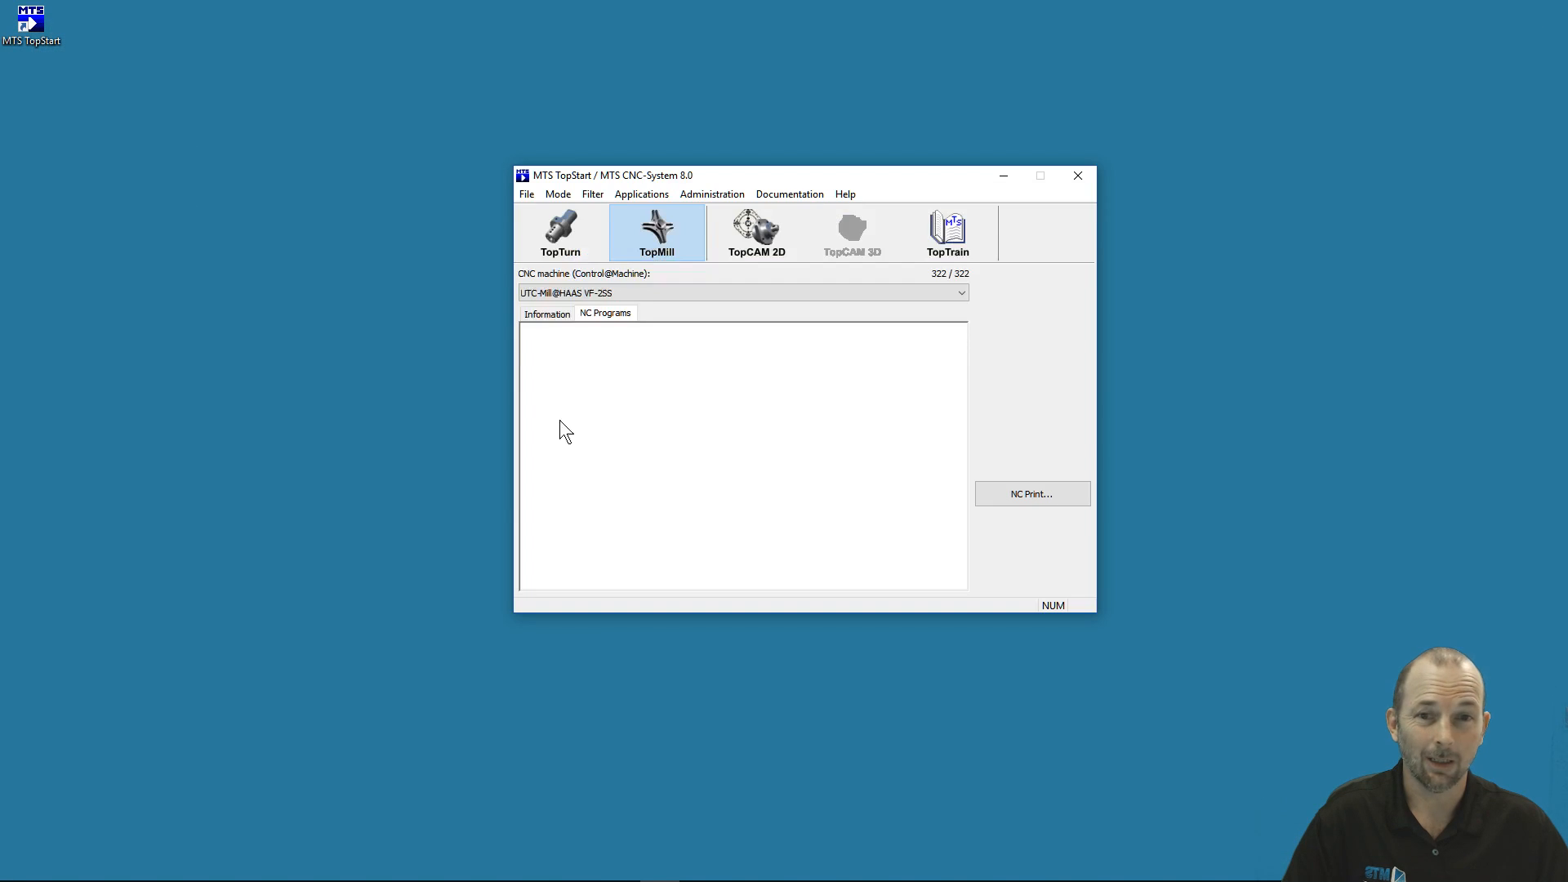
Show the UTC-Mill@HAAS VF-2SS NC program list and open the post processor.
click(604, 313)
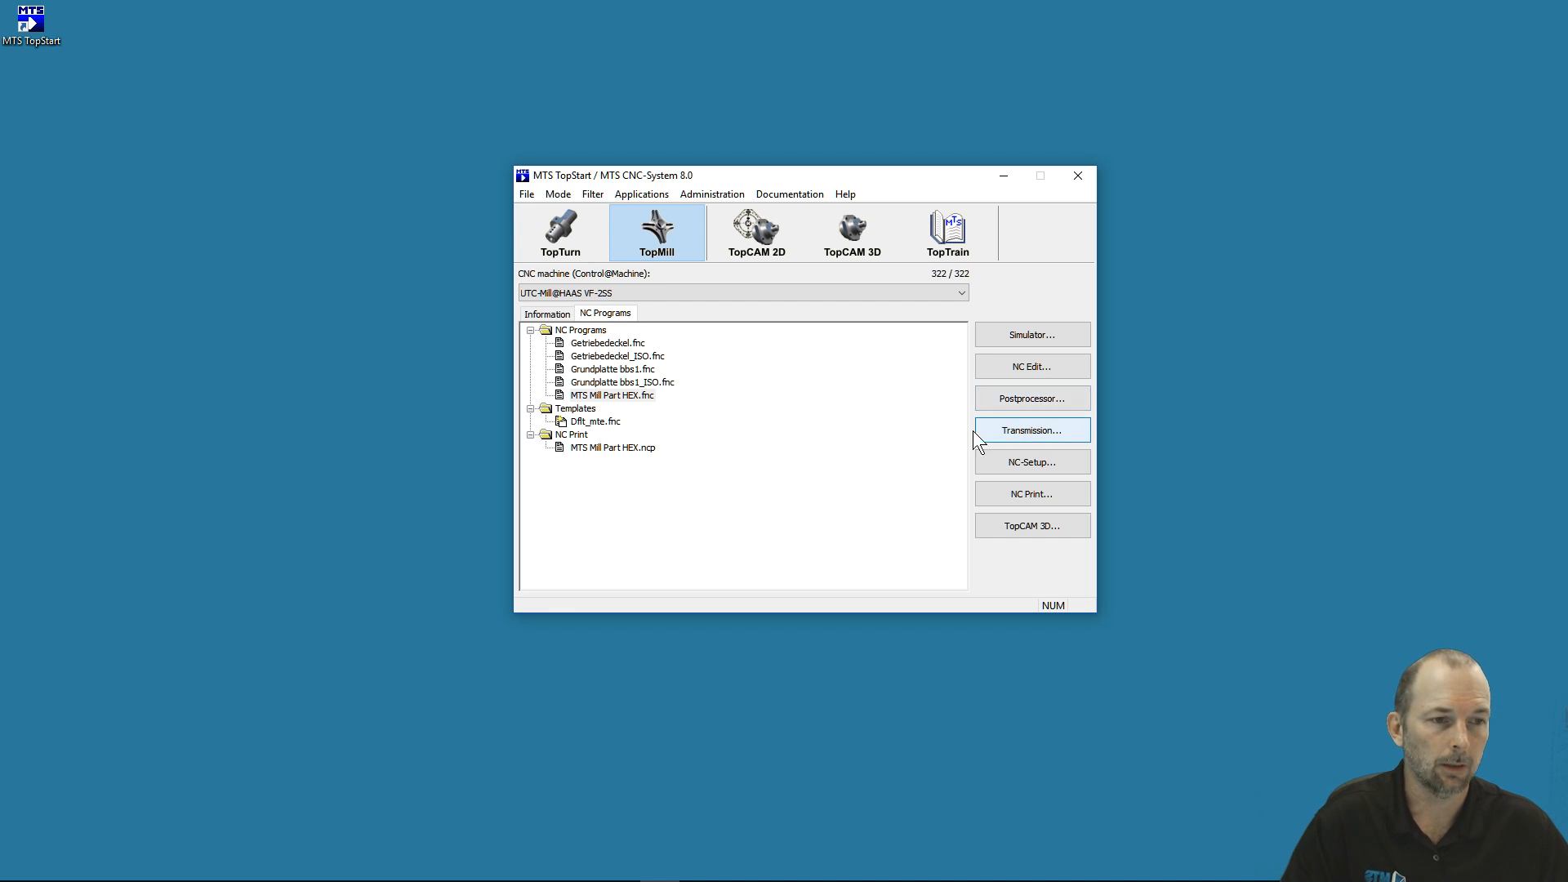
mouse_move(1032, 398)
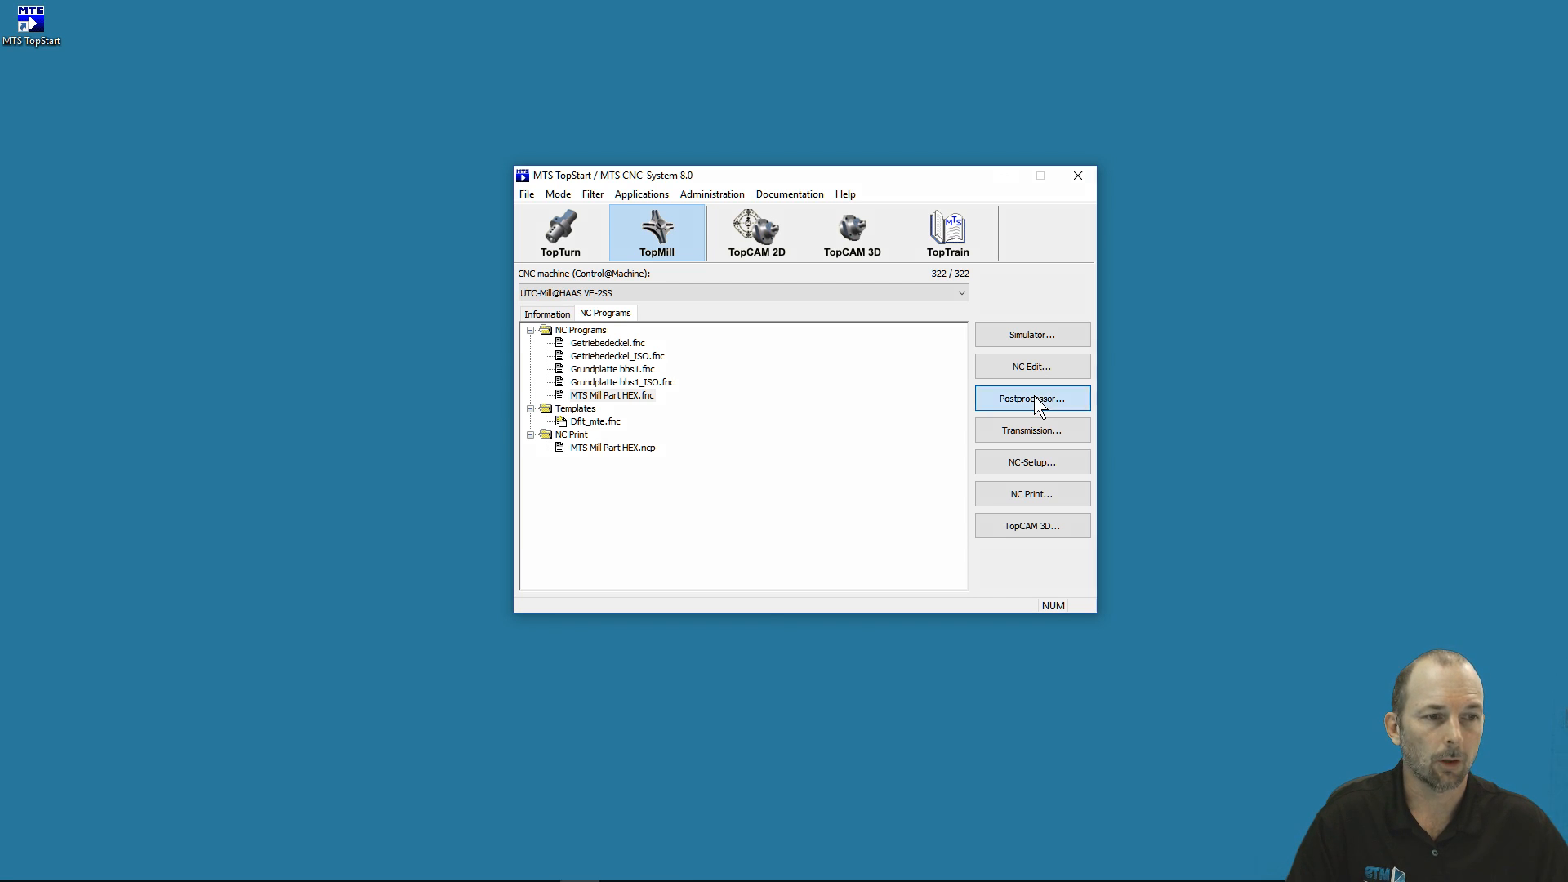
click(1033, 398)
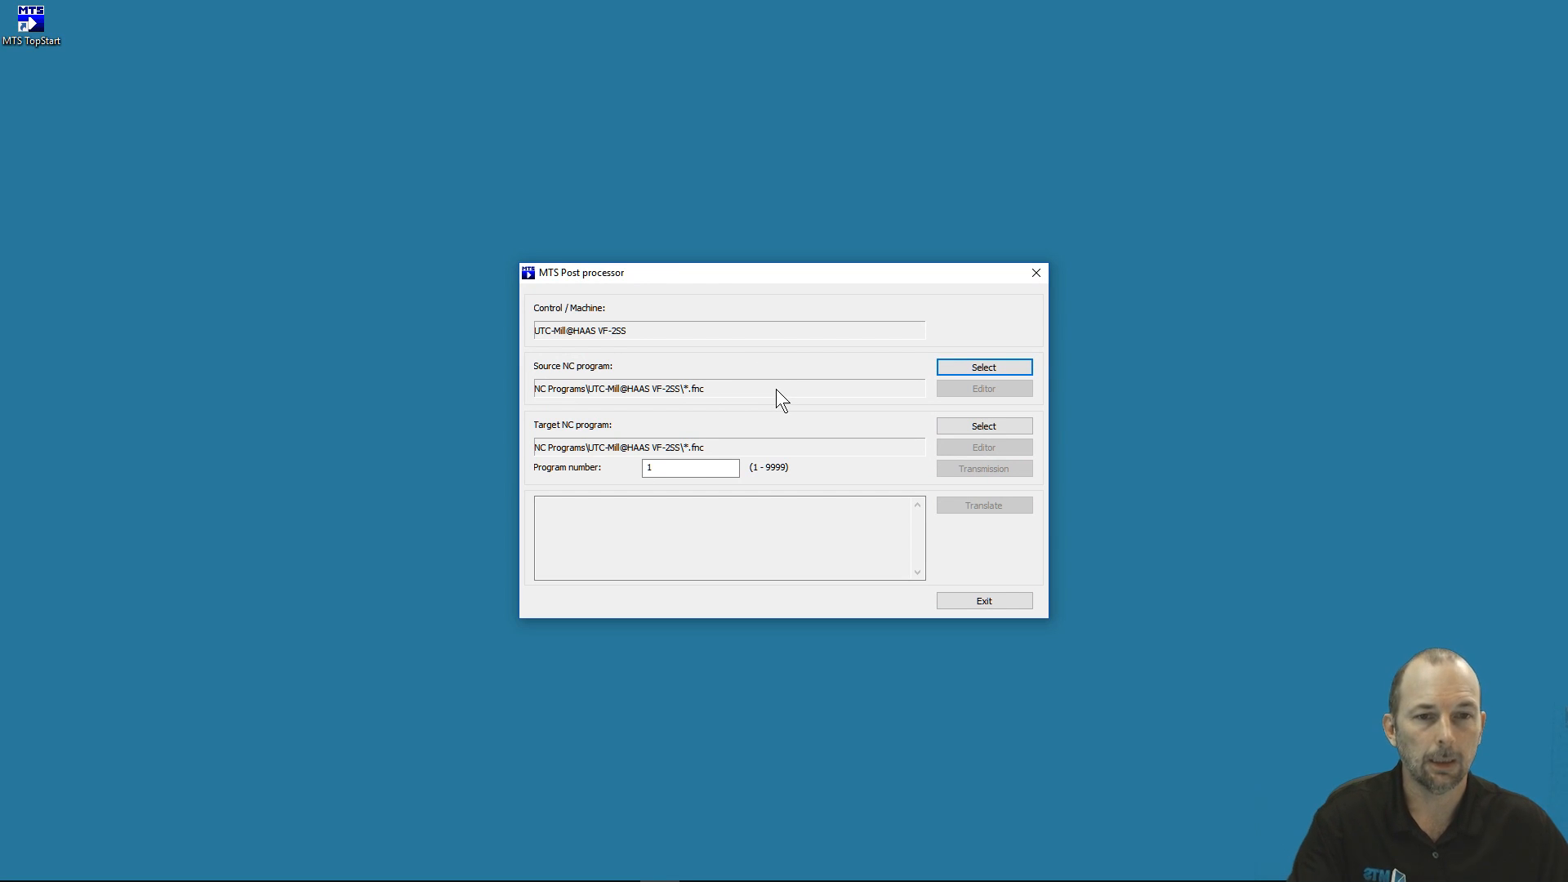
mouse_move(739, 391)
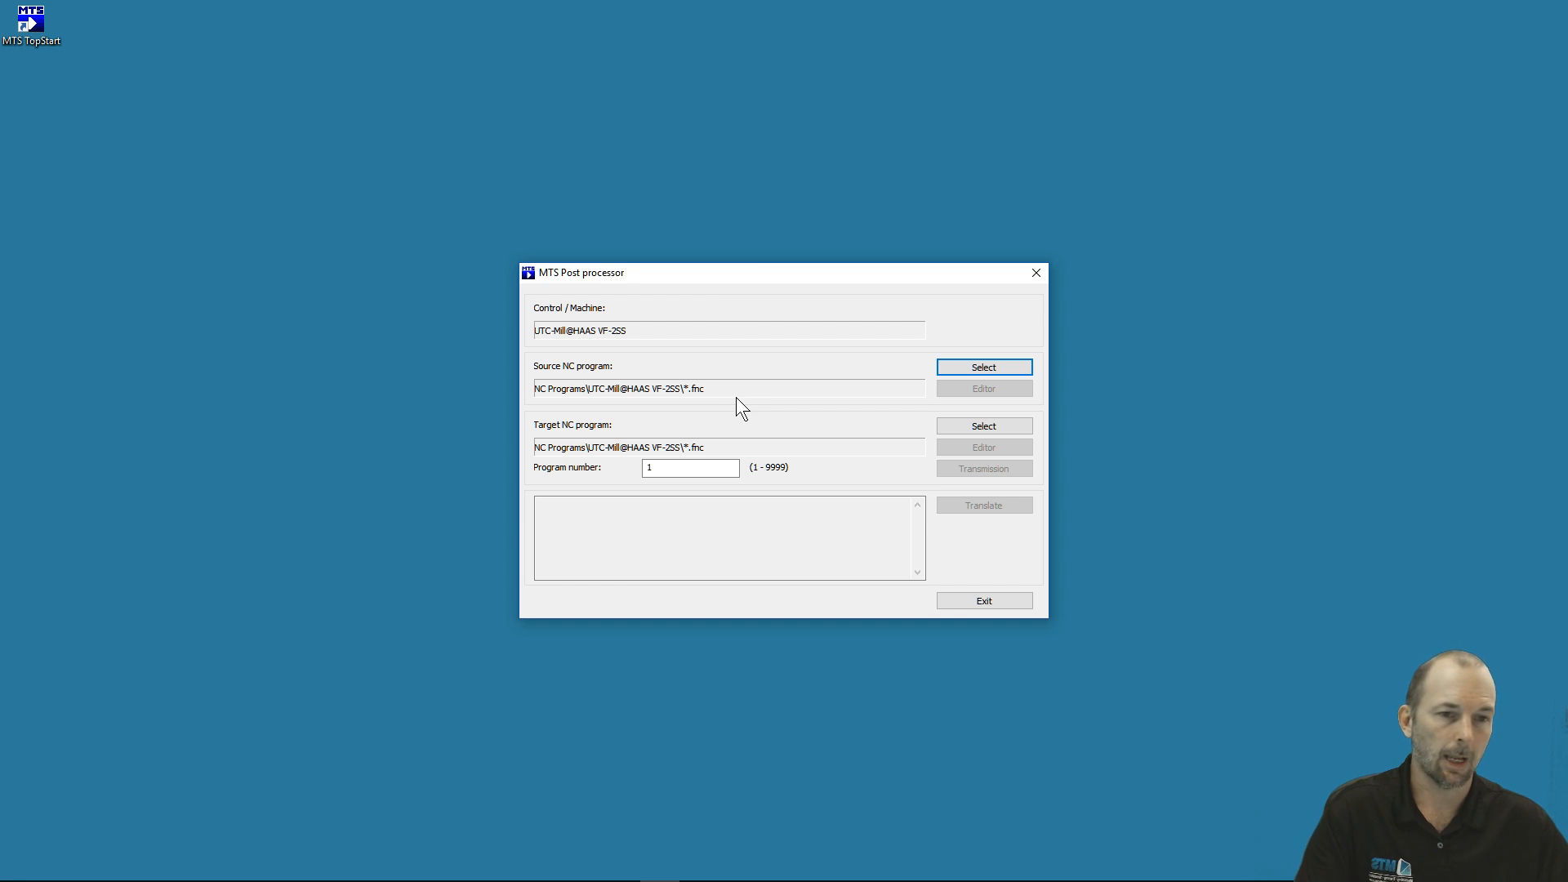
mouse_move(752, 392)
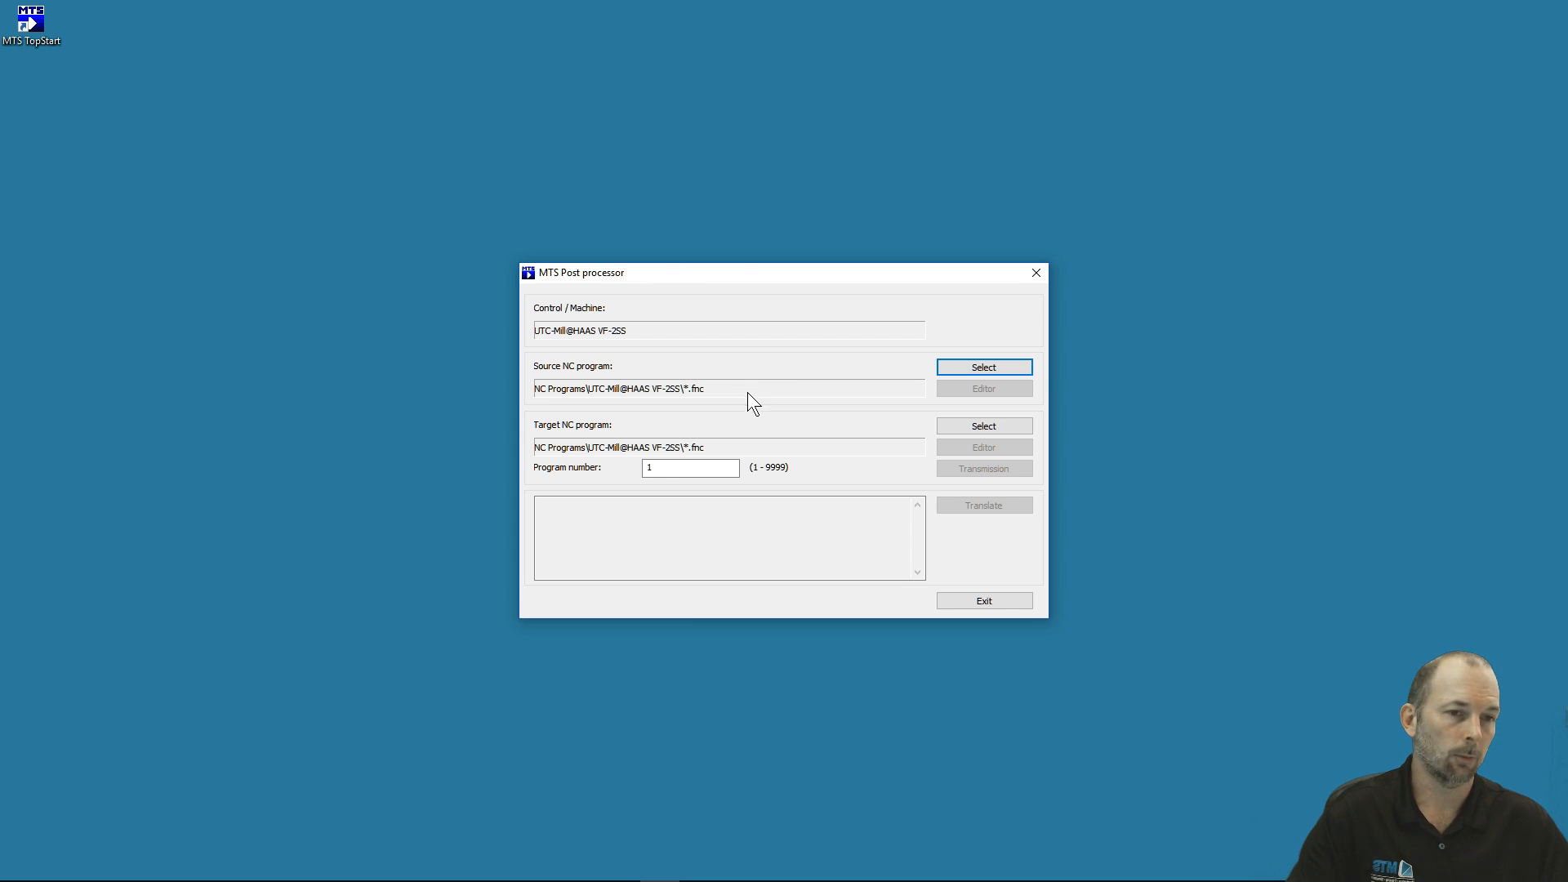
mouse_move(762, 403)
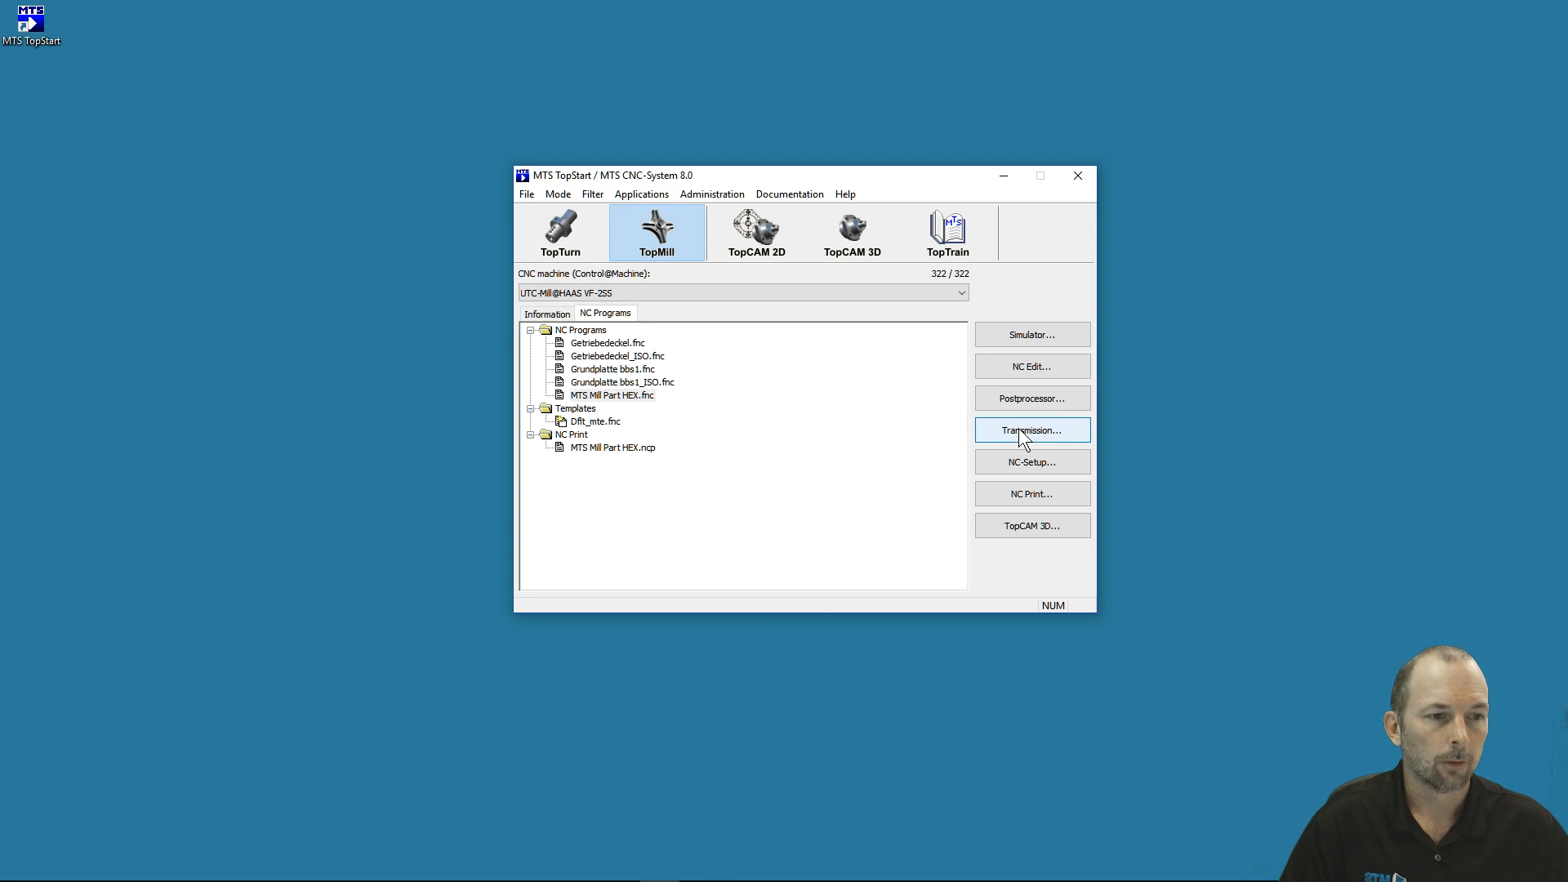
Exit the post processor without translating and launch the XMIT transmission program.
click(611, 395)
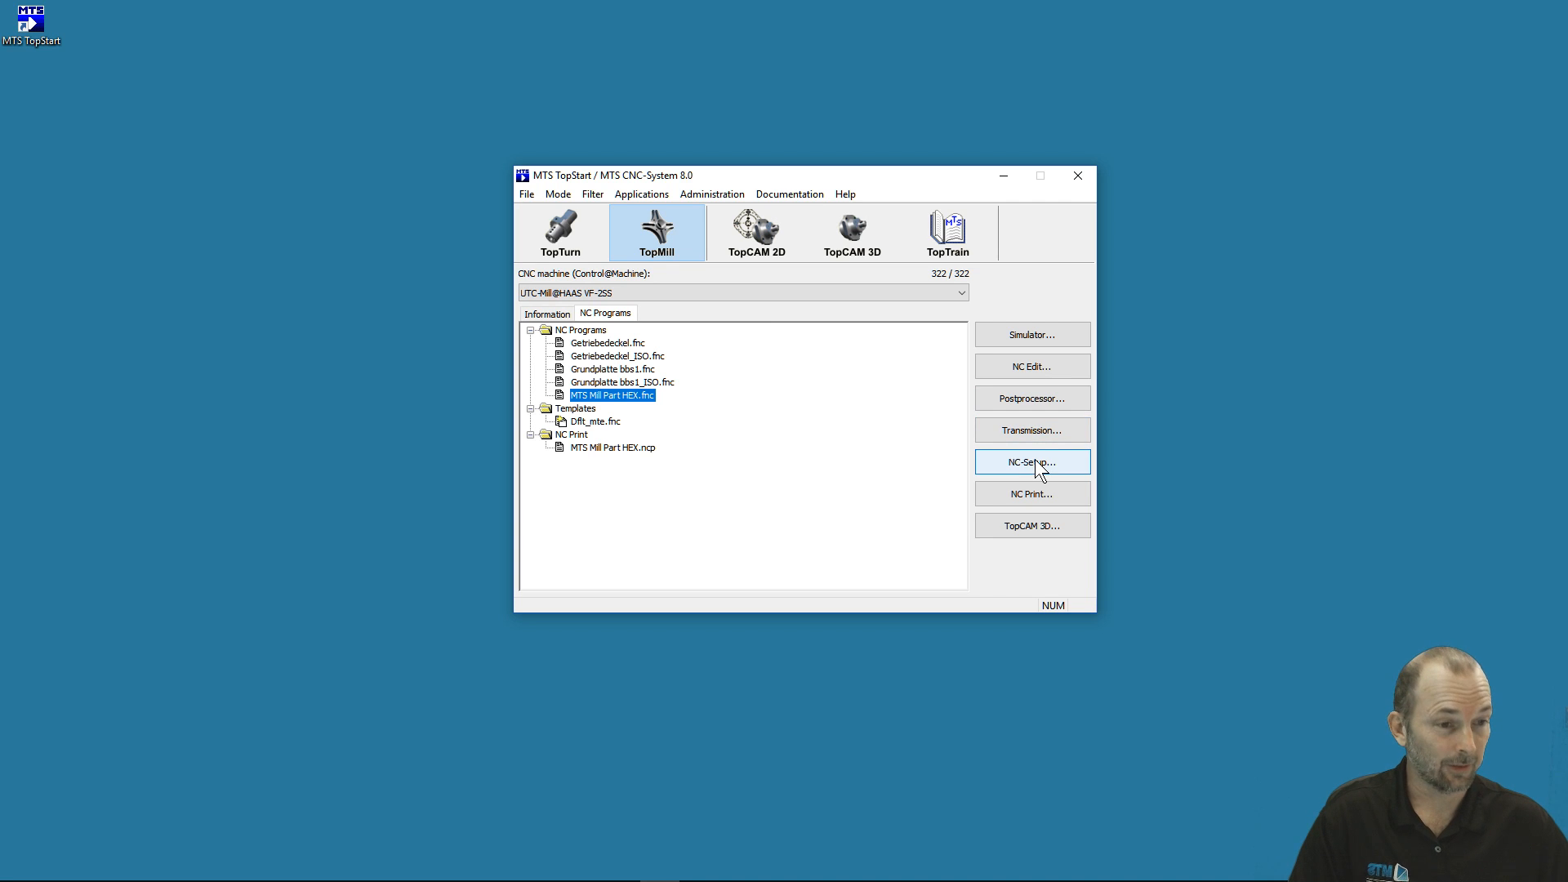
mouse_move(1030, 430)
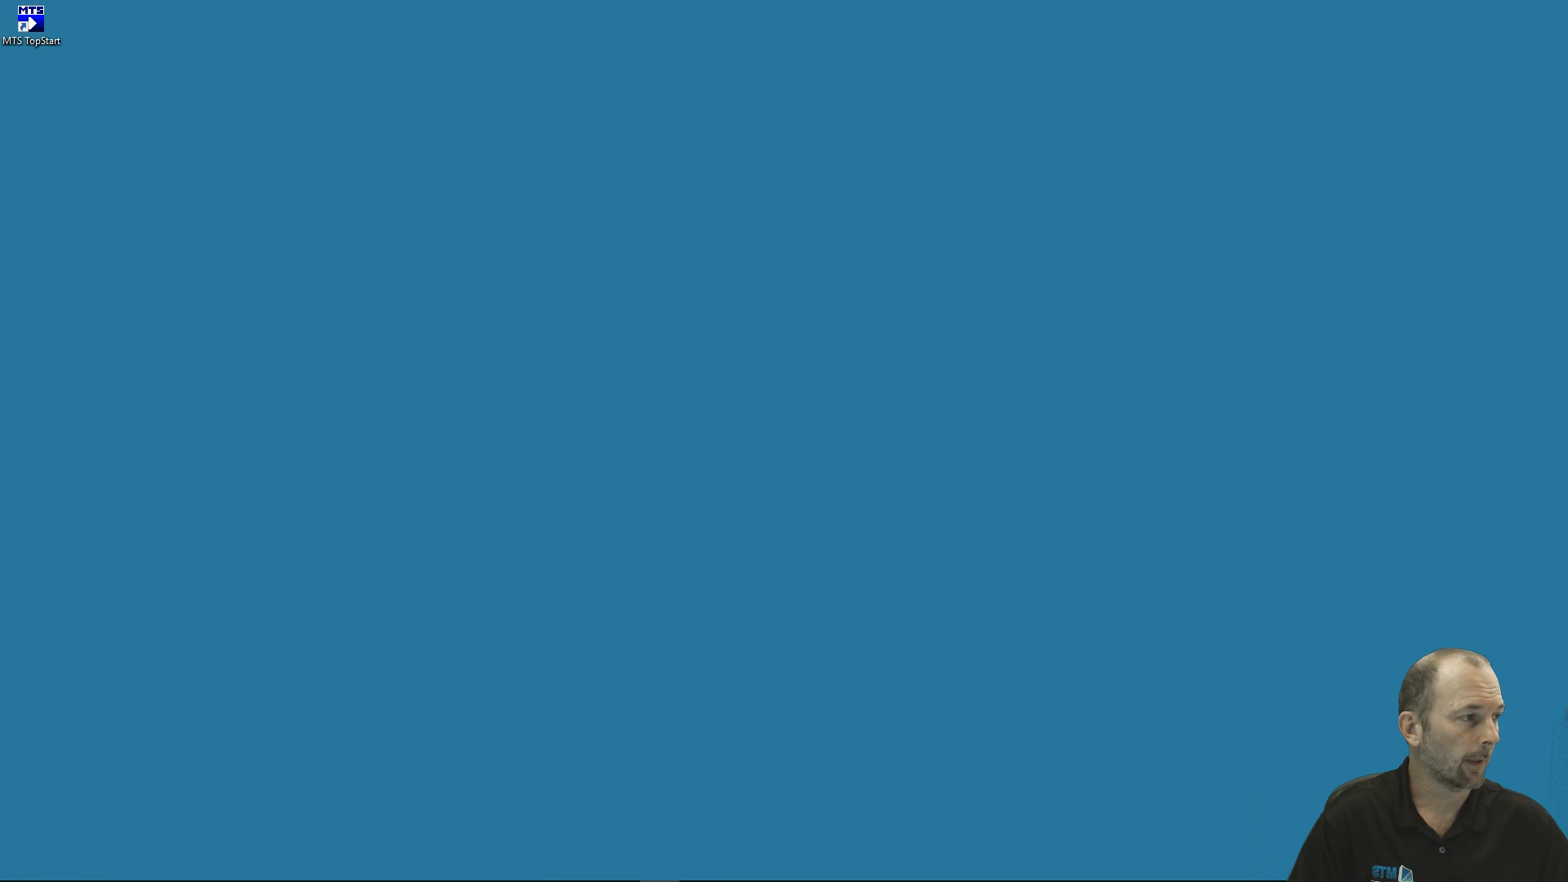
Close MTS XMIT (COM2, 9600 baud, even parity) and reselect the HEX part.
double_click(31, 22)
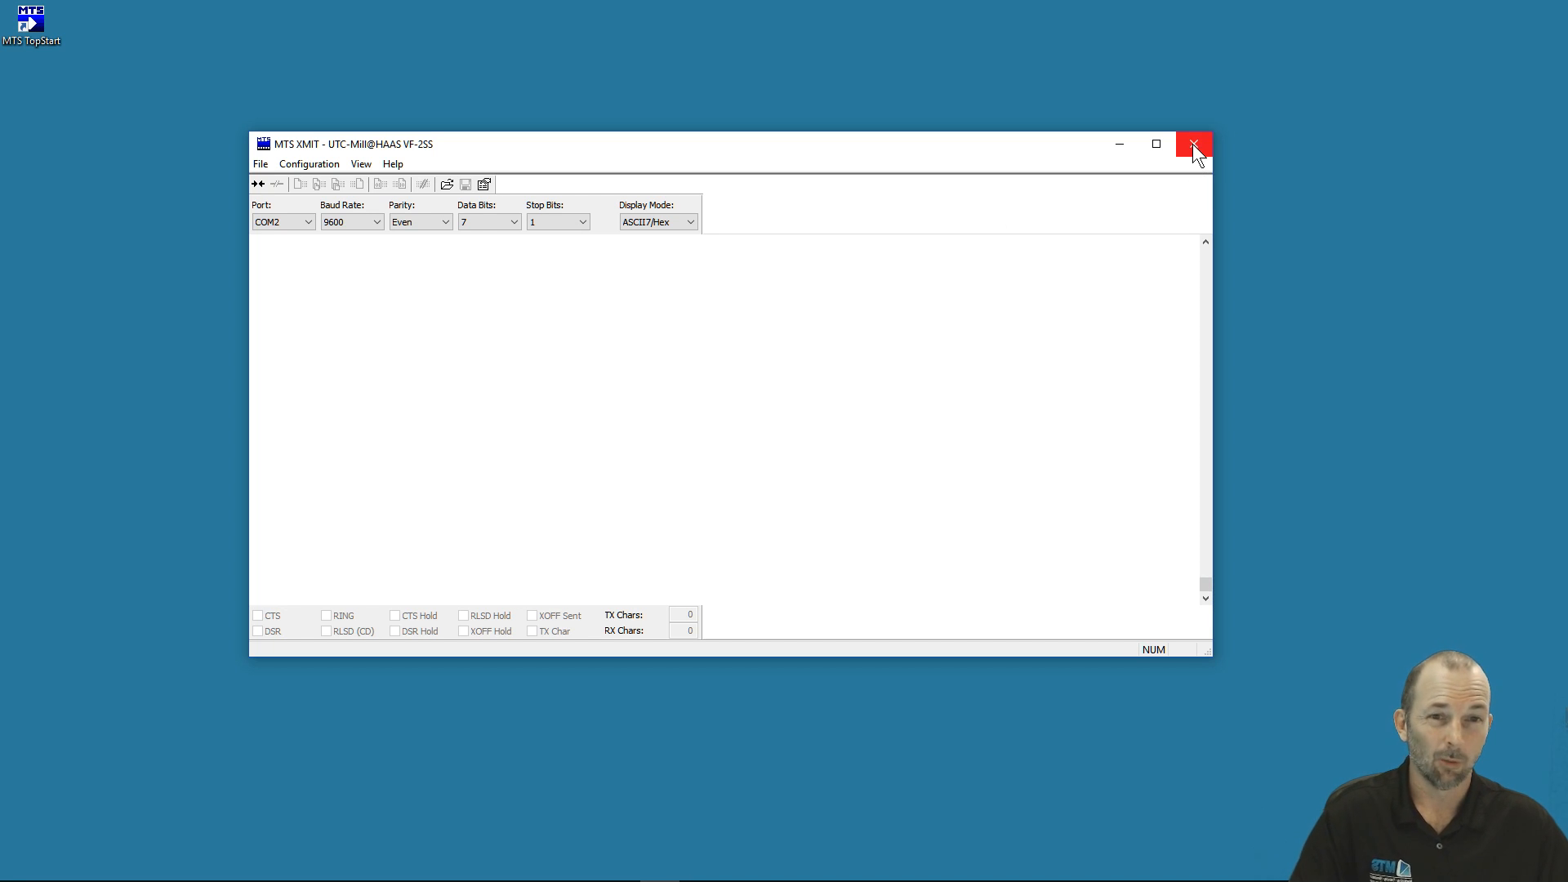
mouse_move(1193, 146)
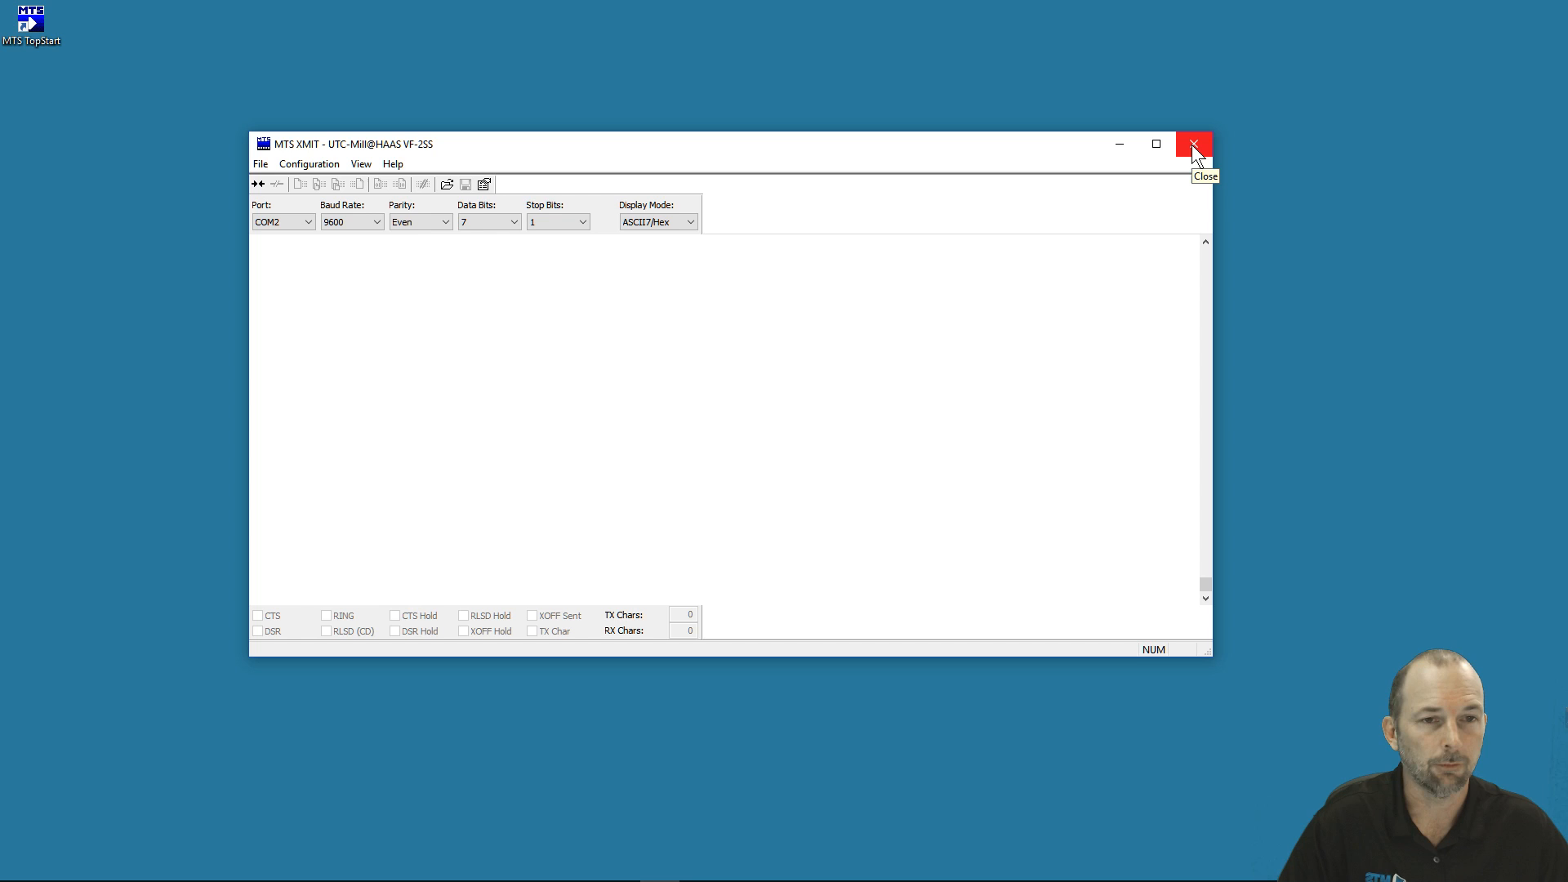
click(1192, 143)
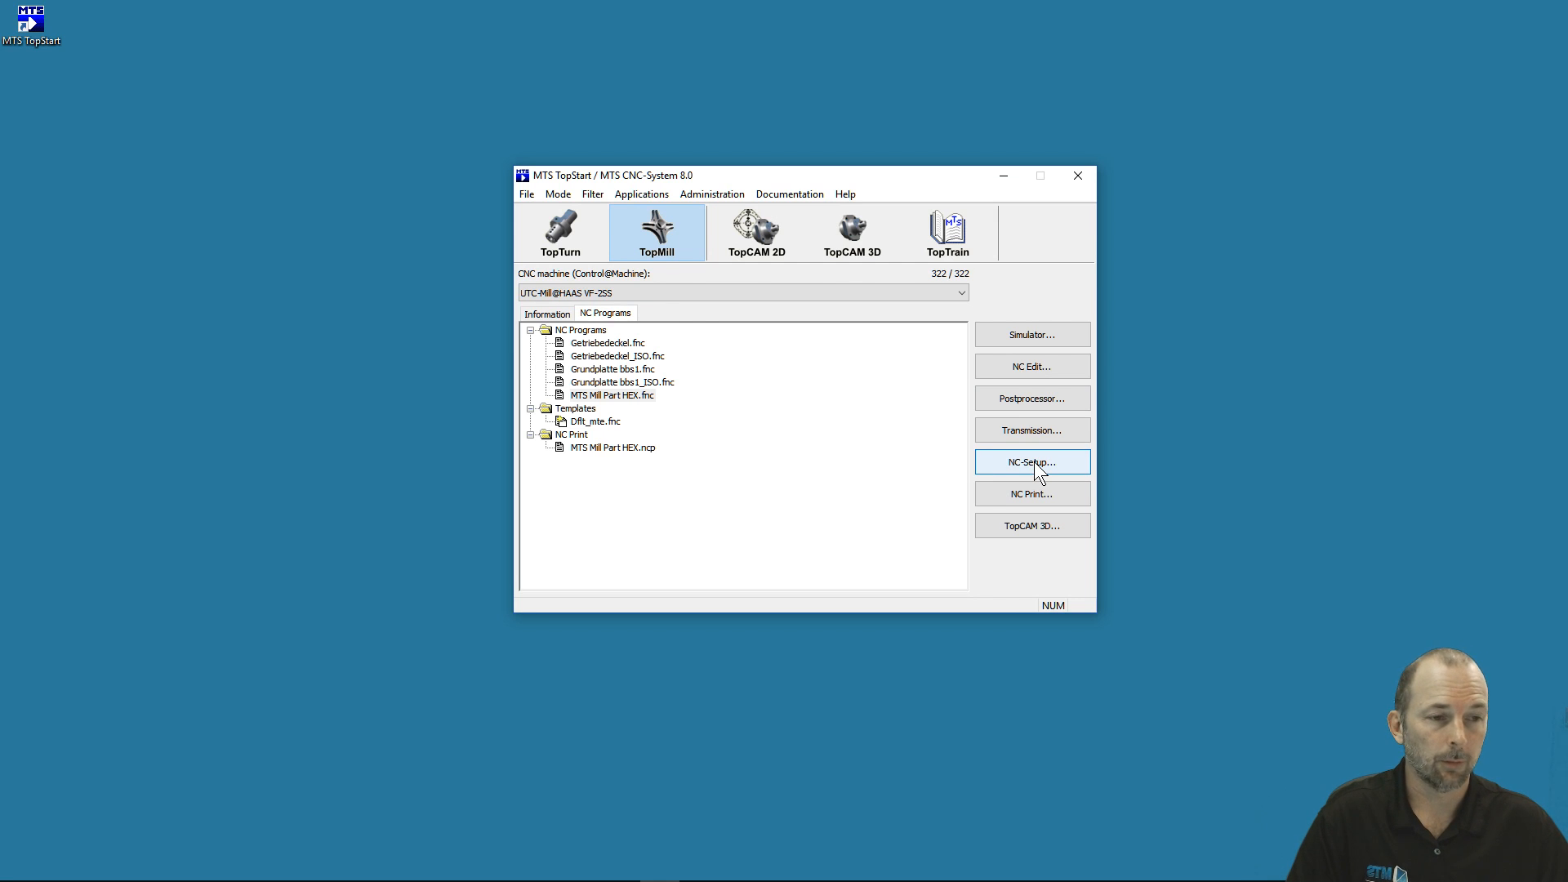
click(611, 393)
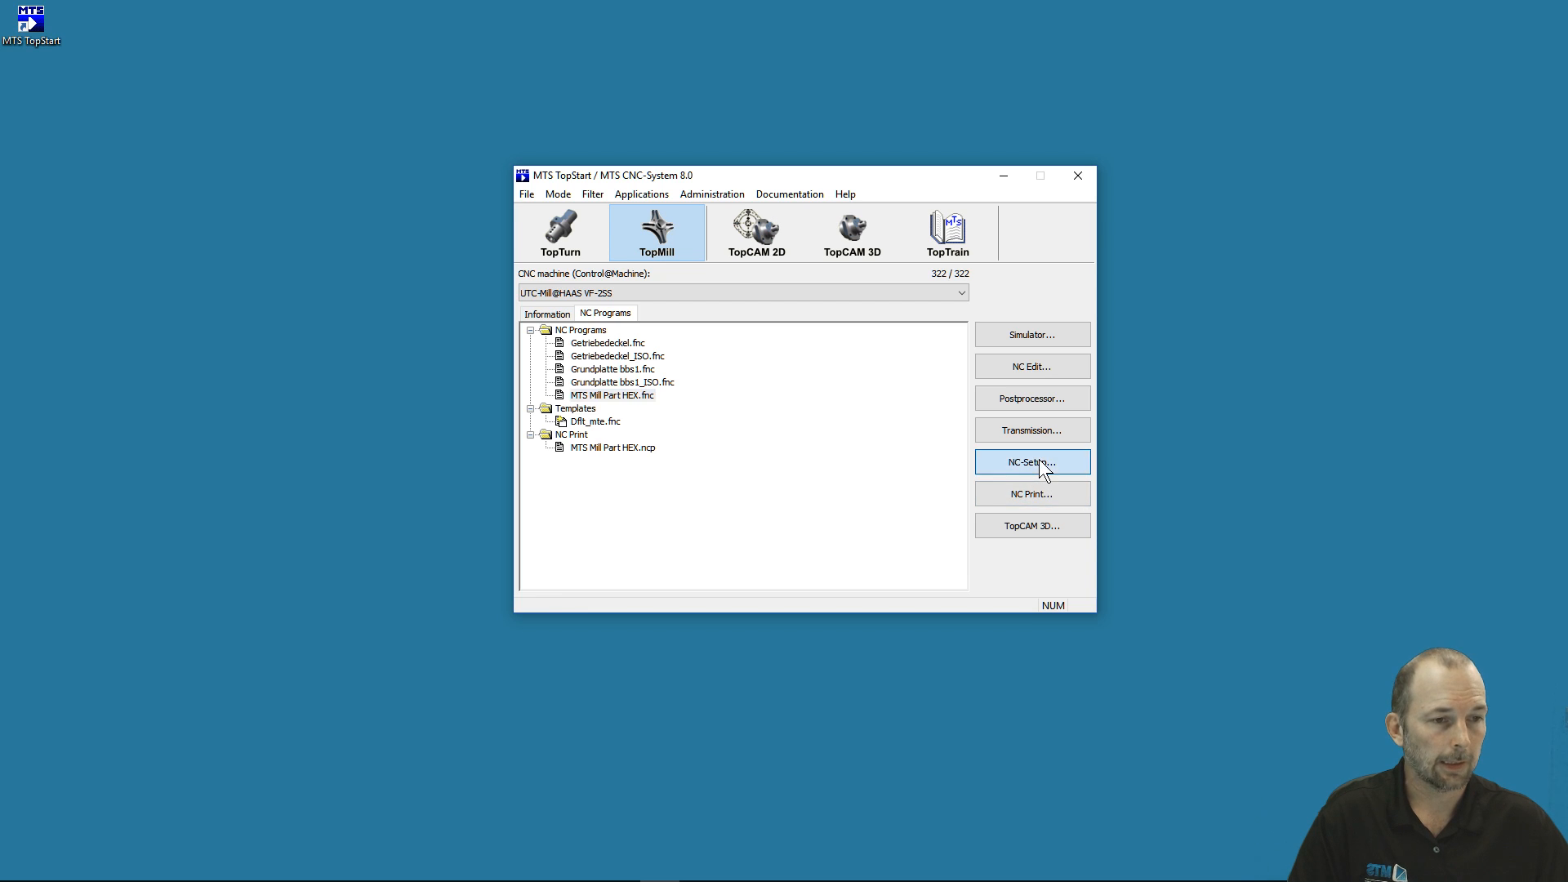
Open NC-Setup for MTS Mill Part HEX.fnc and view its vise workpiece clamping.
click(1077, 175)
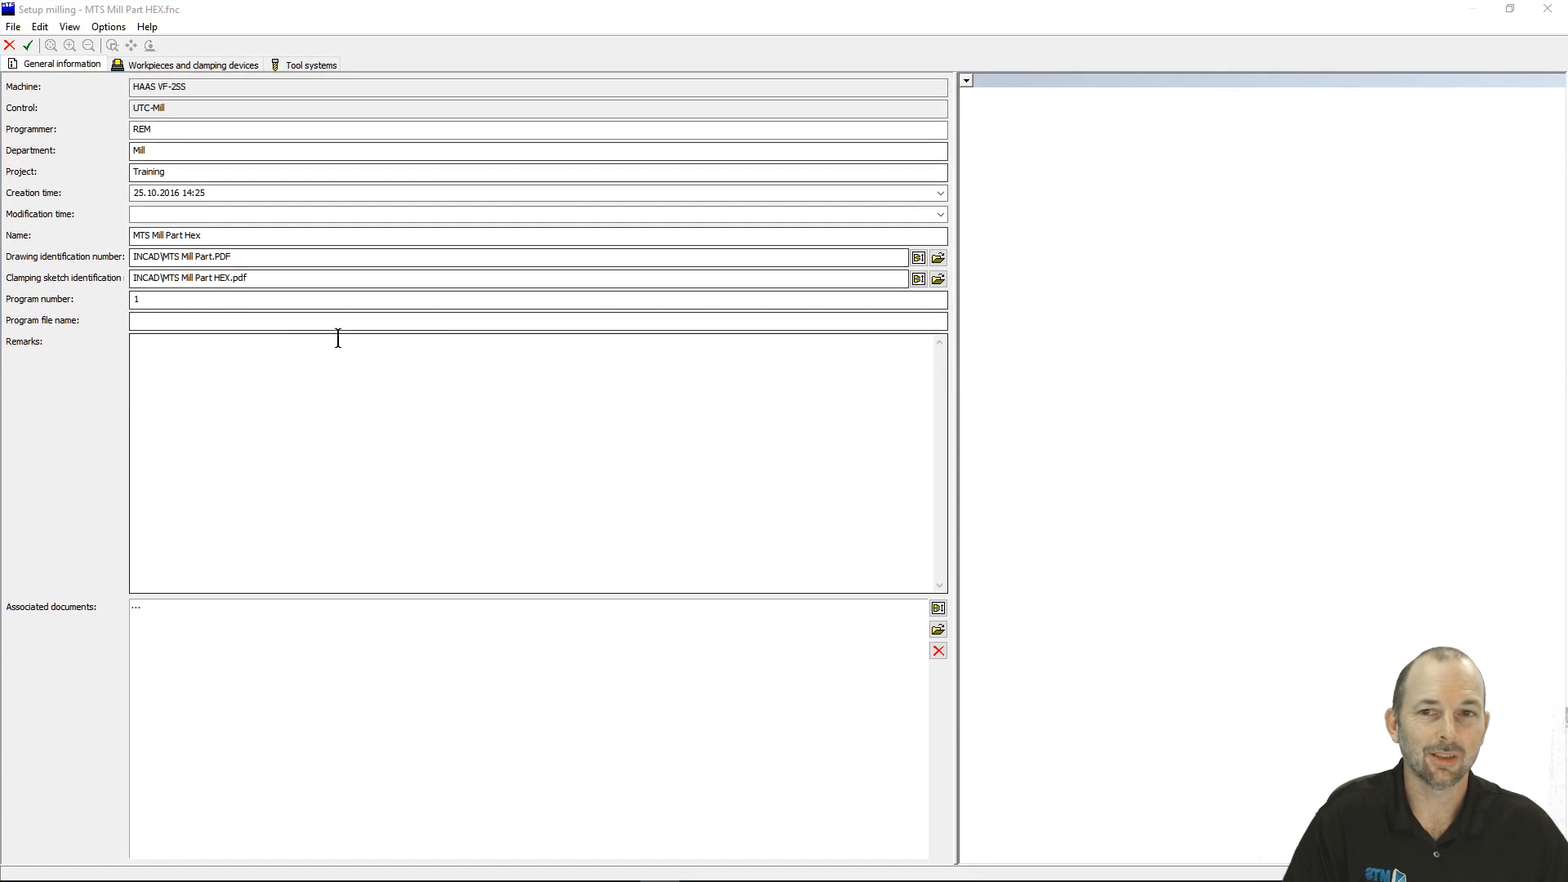
click(193, 64)
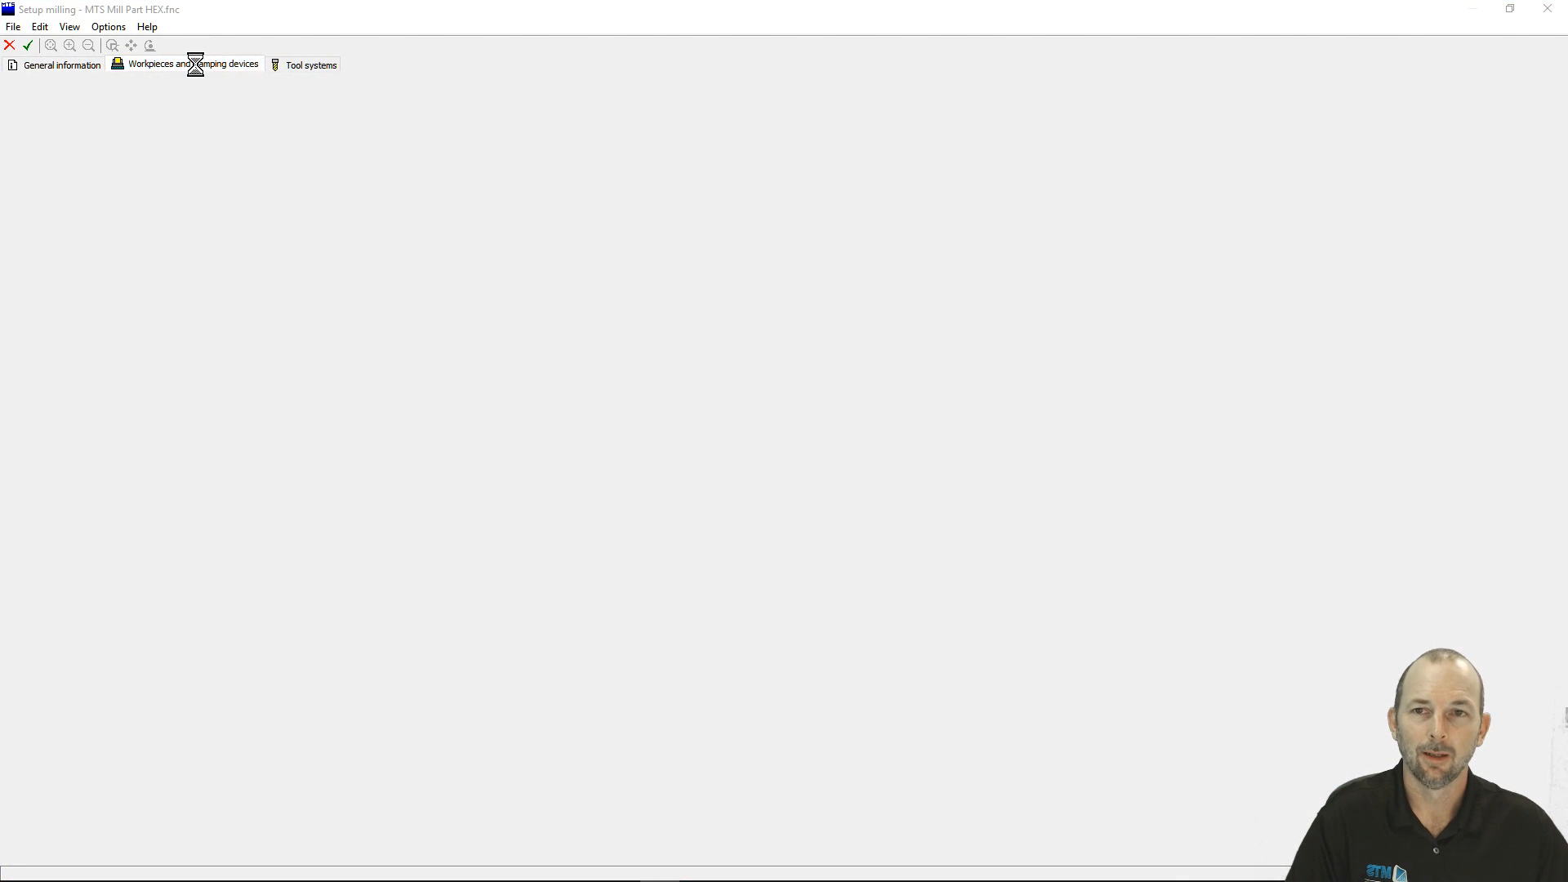
click(185, 64)
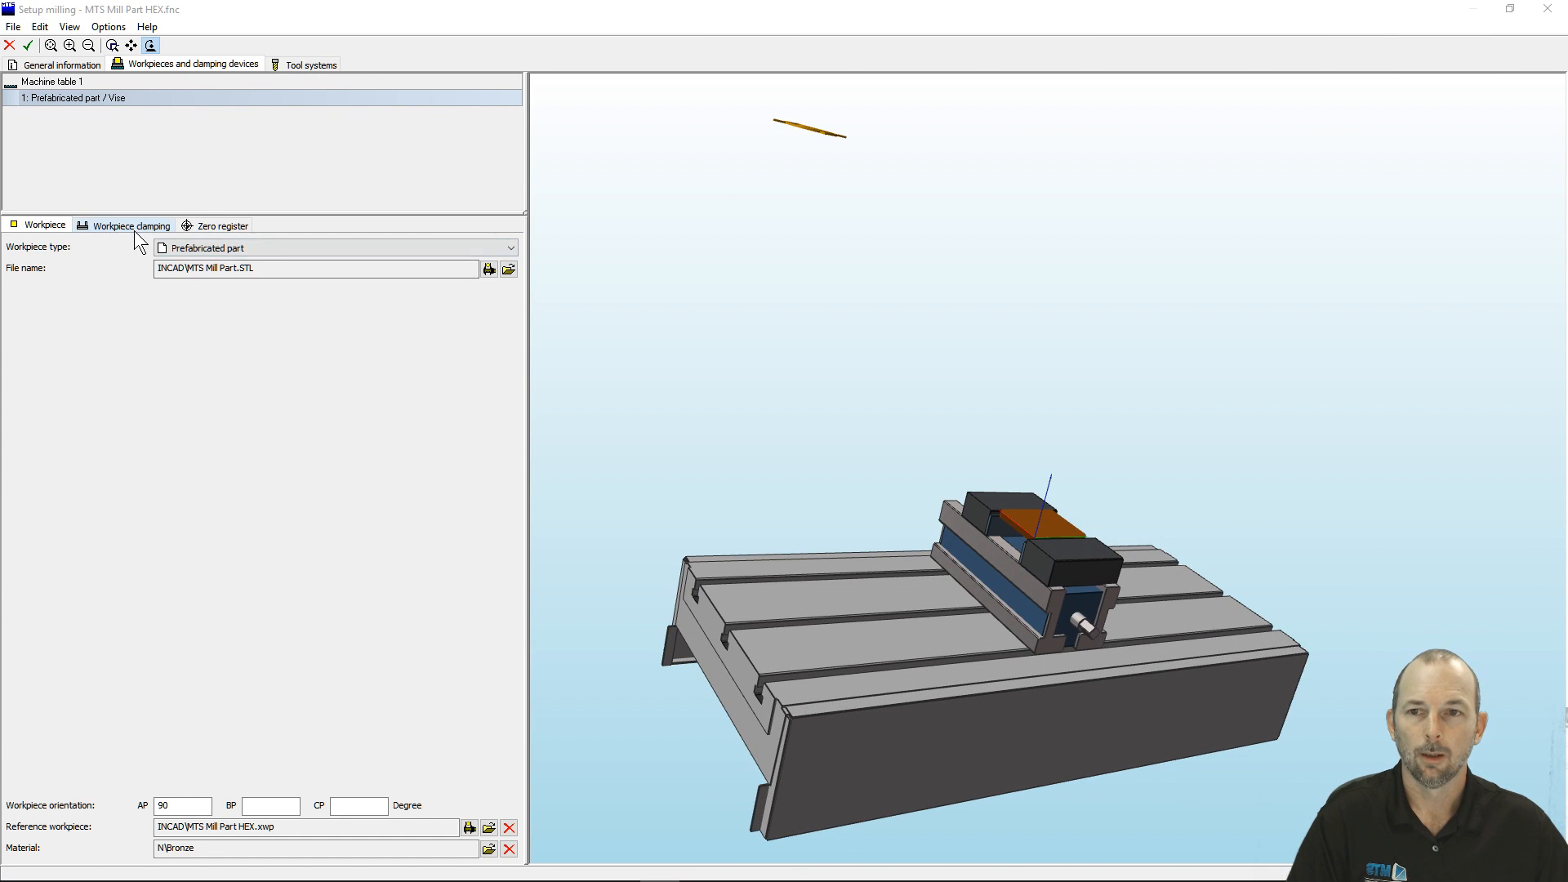
click(222, 226)
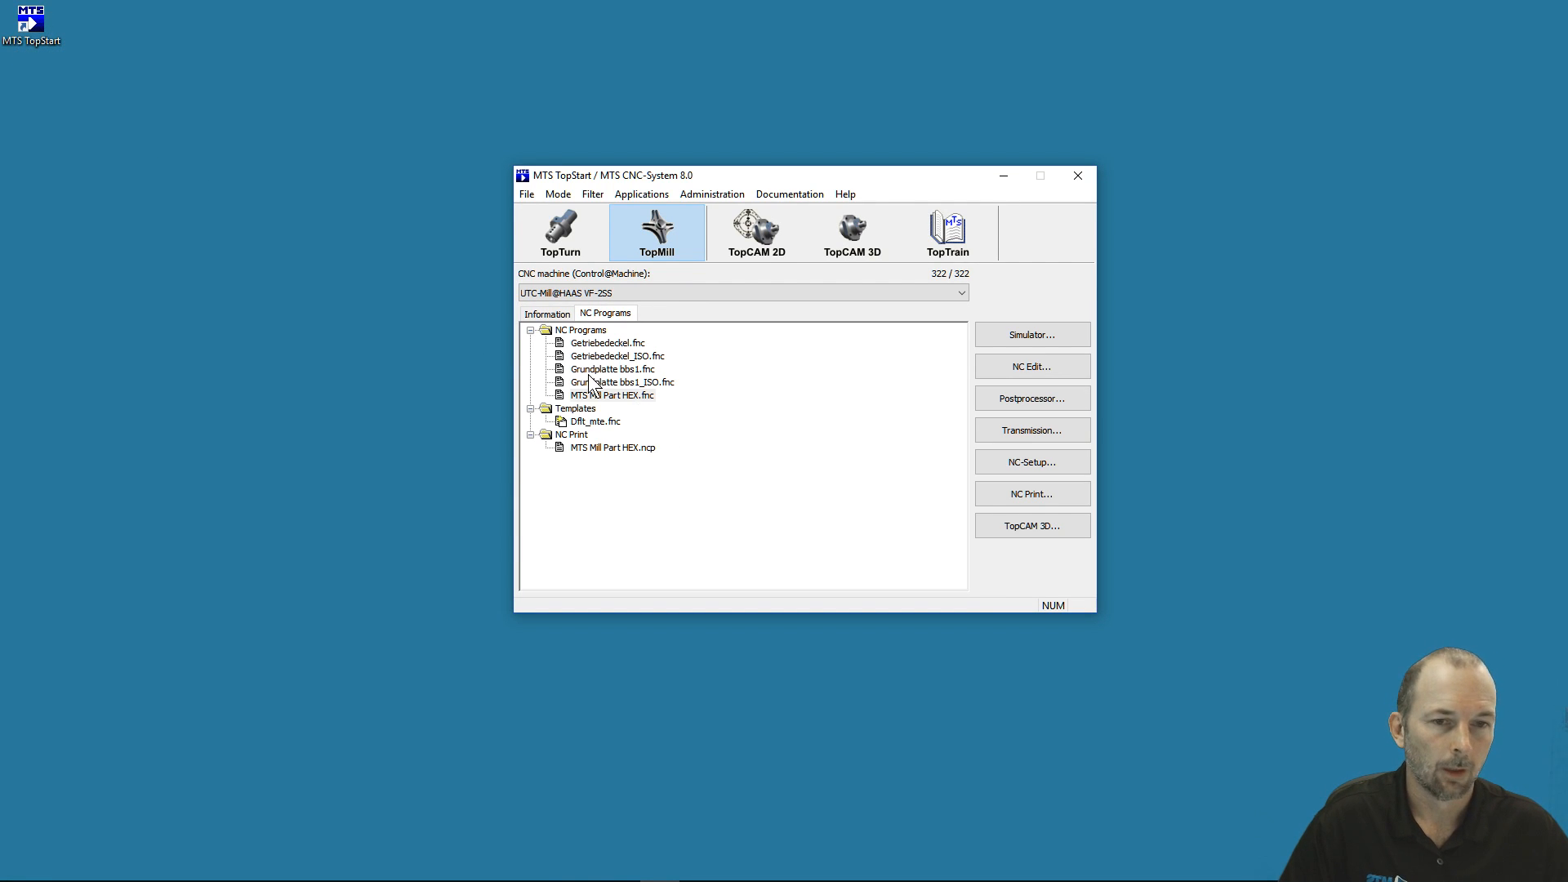
Load MTS Mill Part HEX.fnc into MillTurnSim on the HAAS VF-2SS.
click(614, 394)
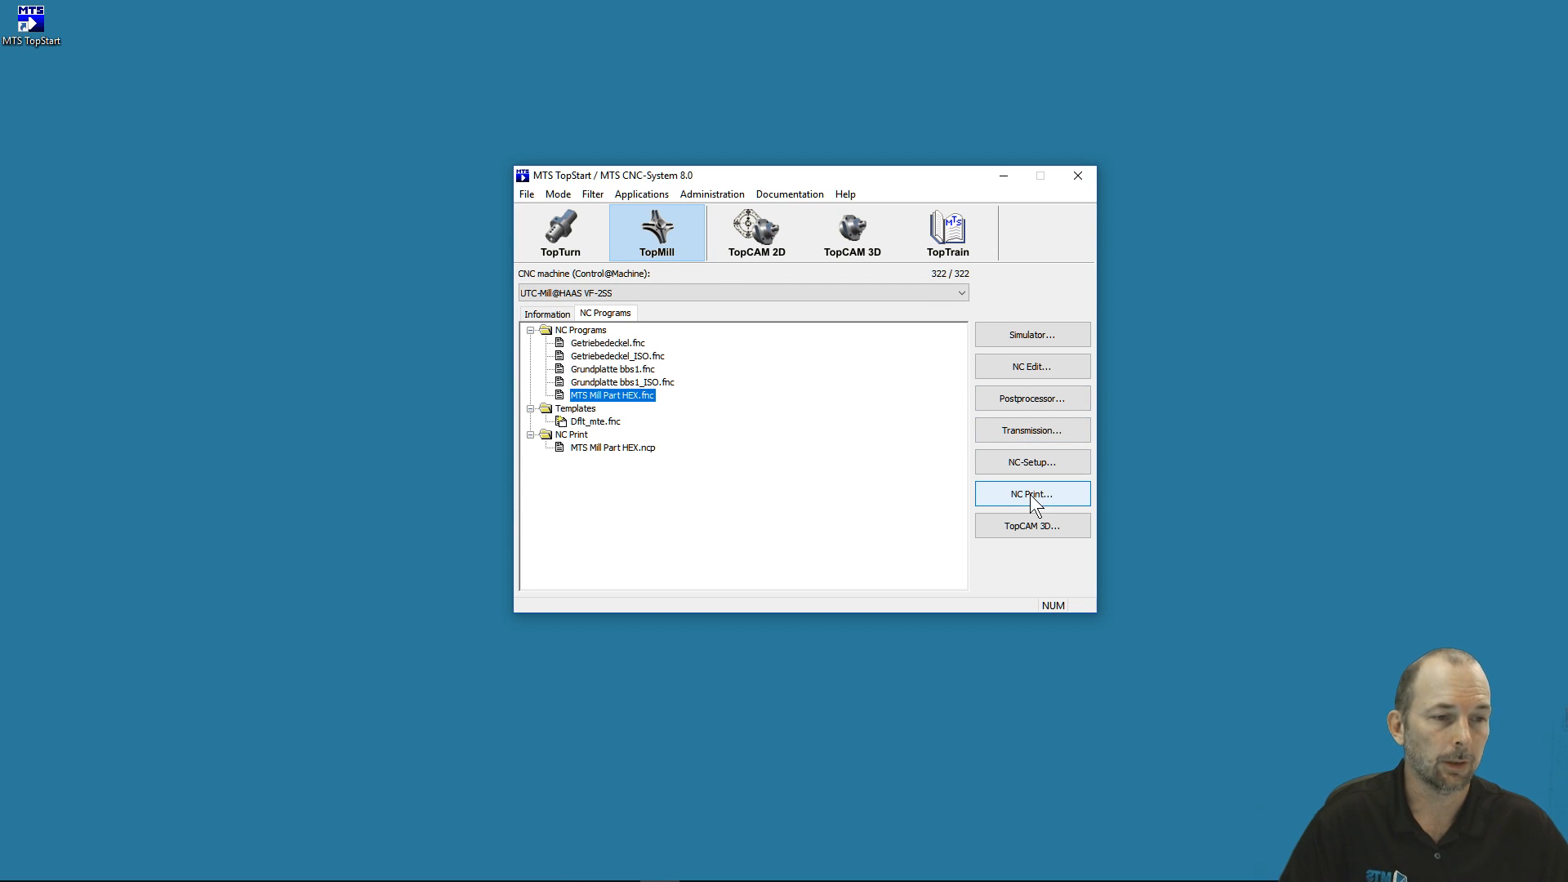
mouse_move(1031, 531)
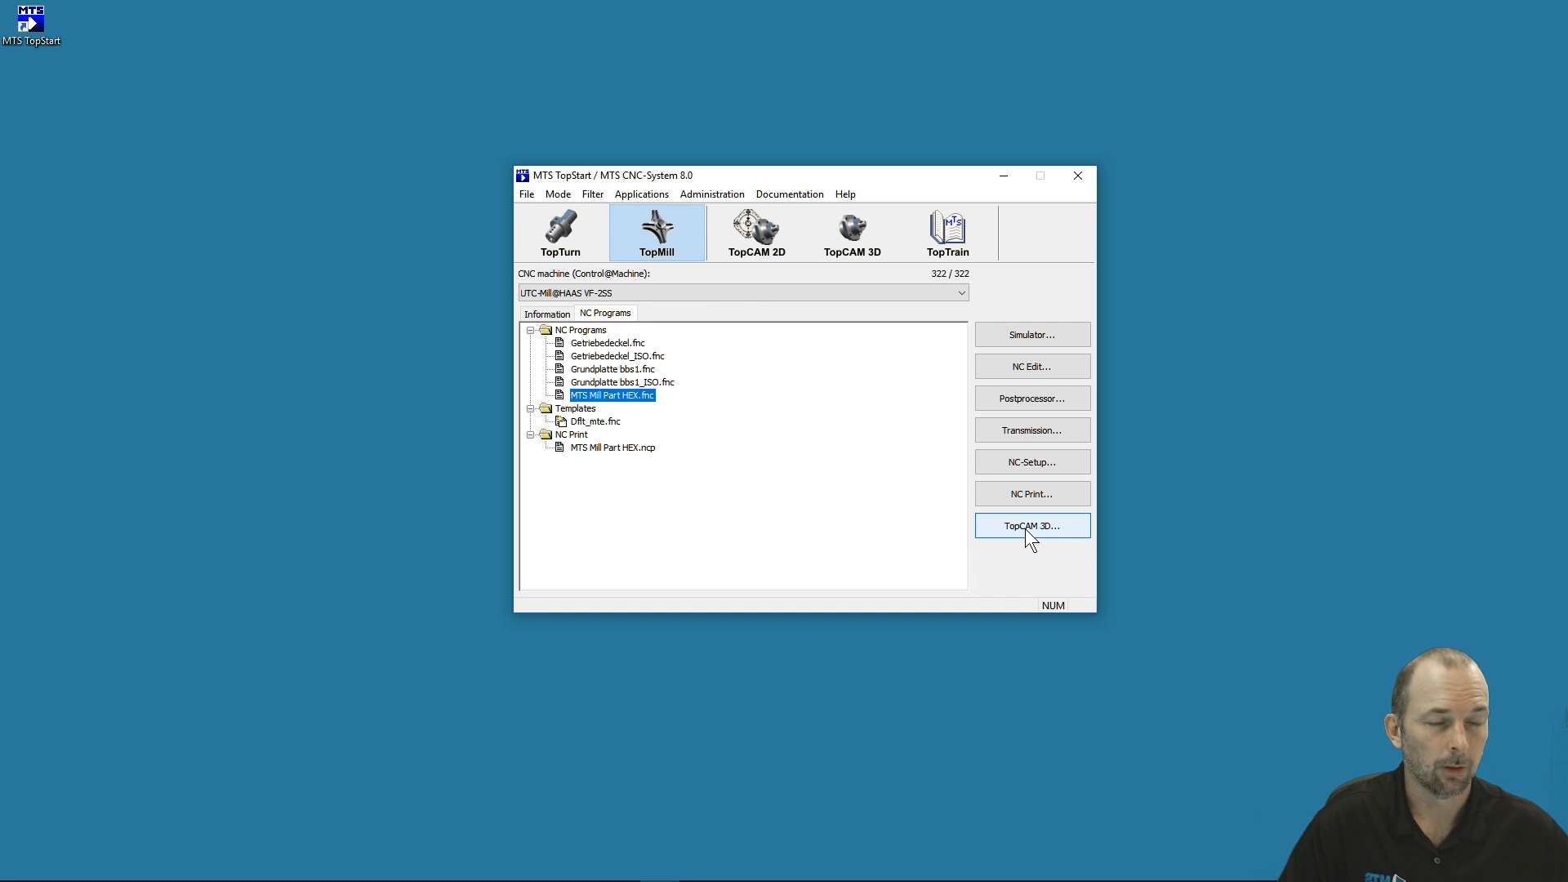
mouse_move(838, 504)
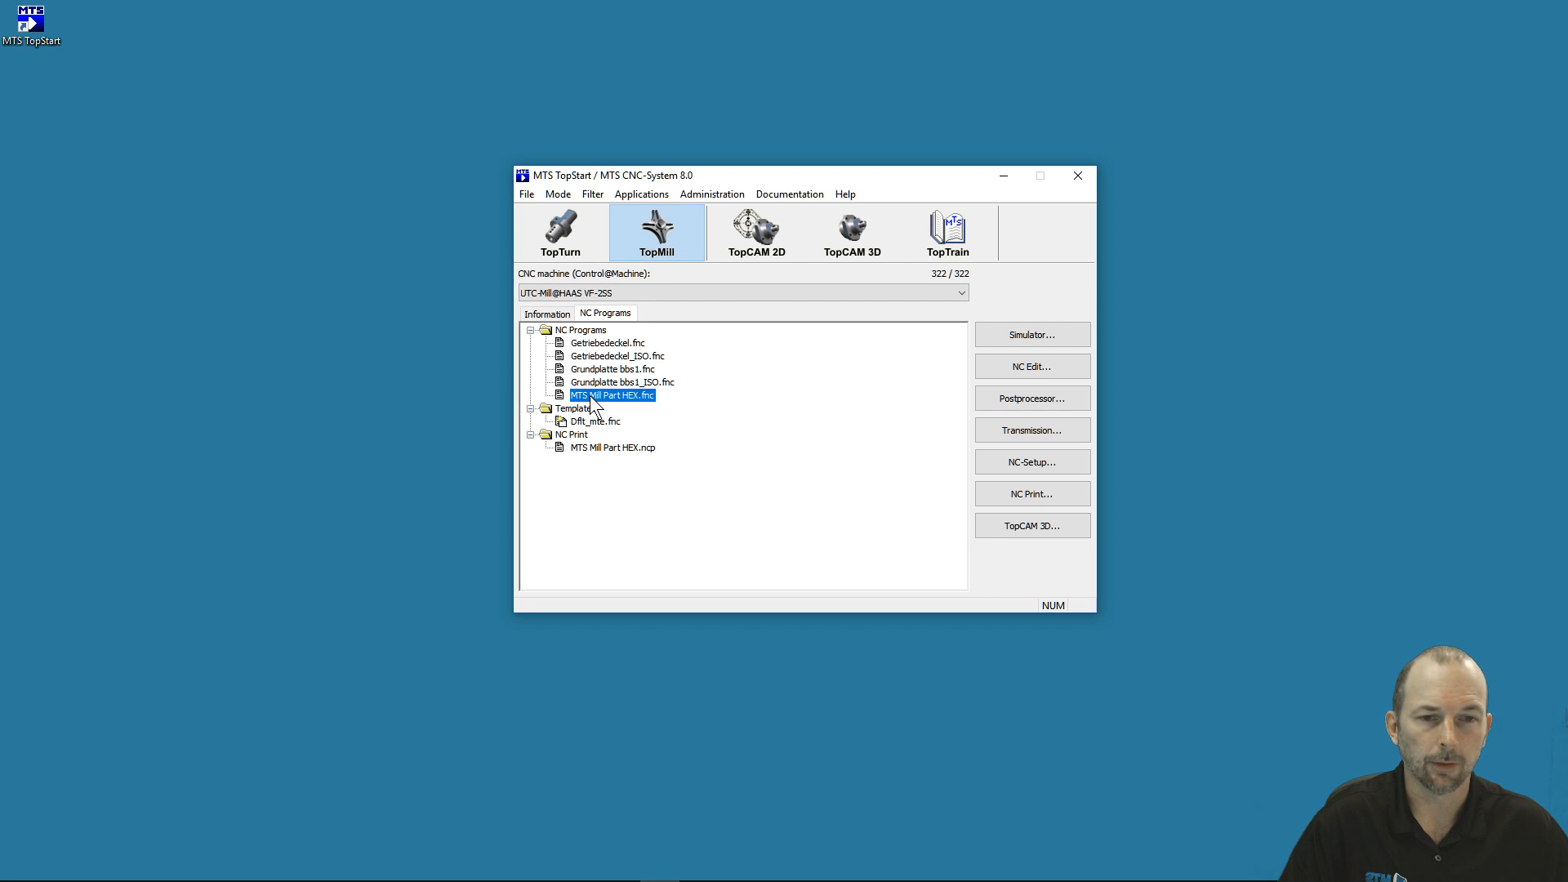
mouse_move(600, 410)
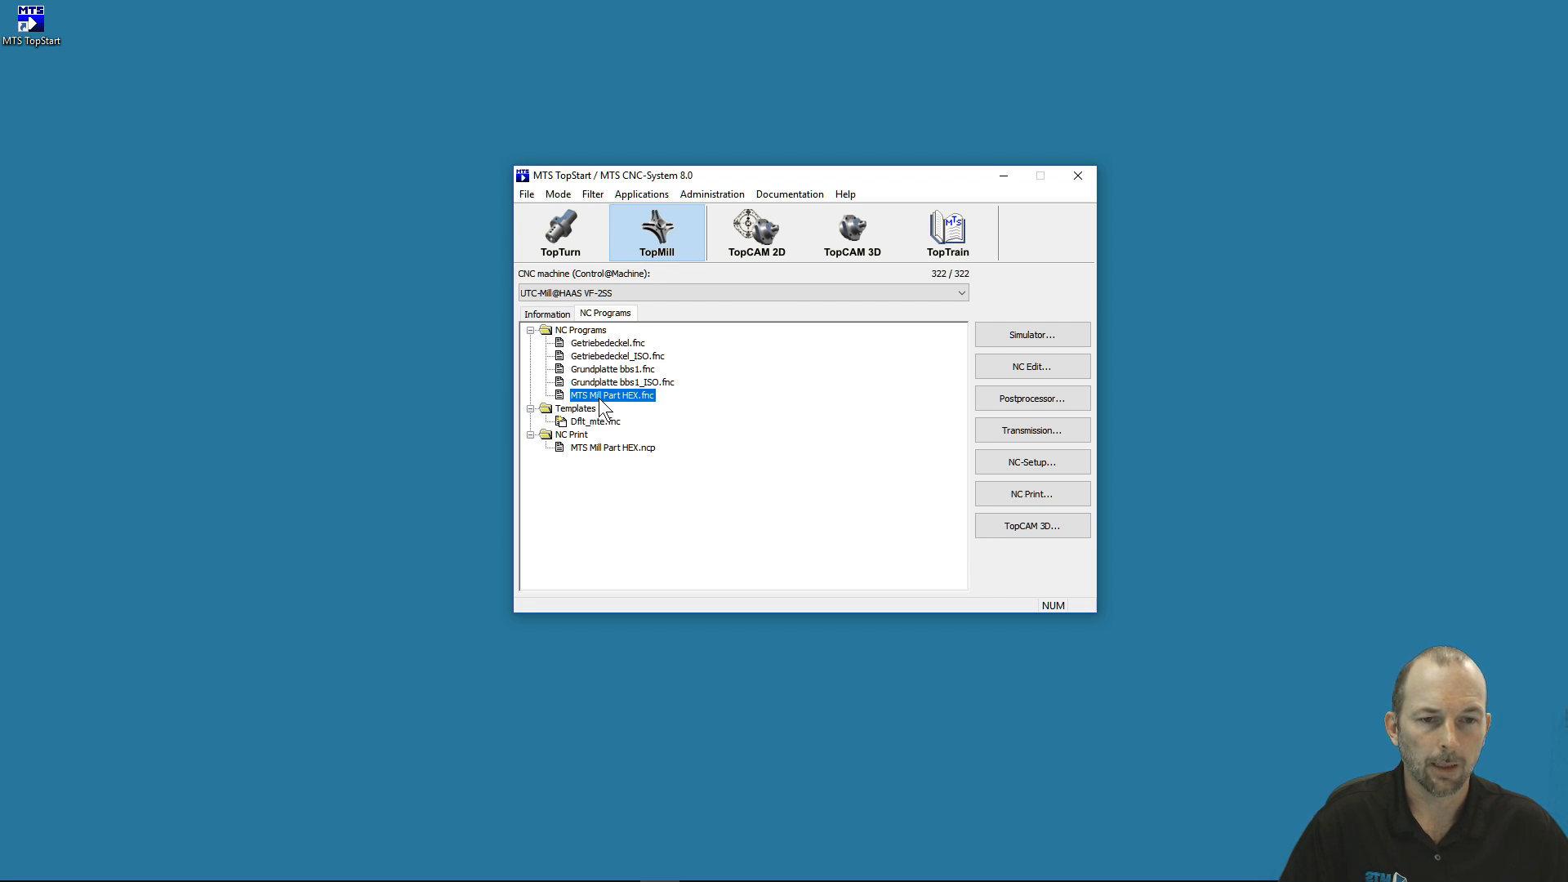
mouse_move(881, 449)
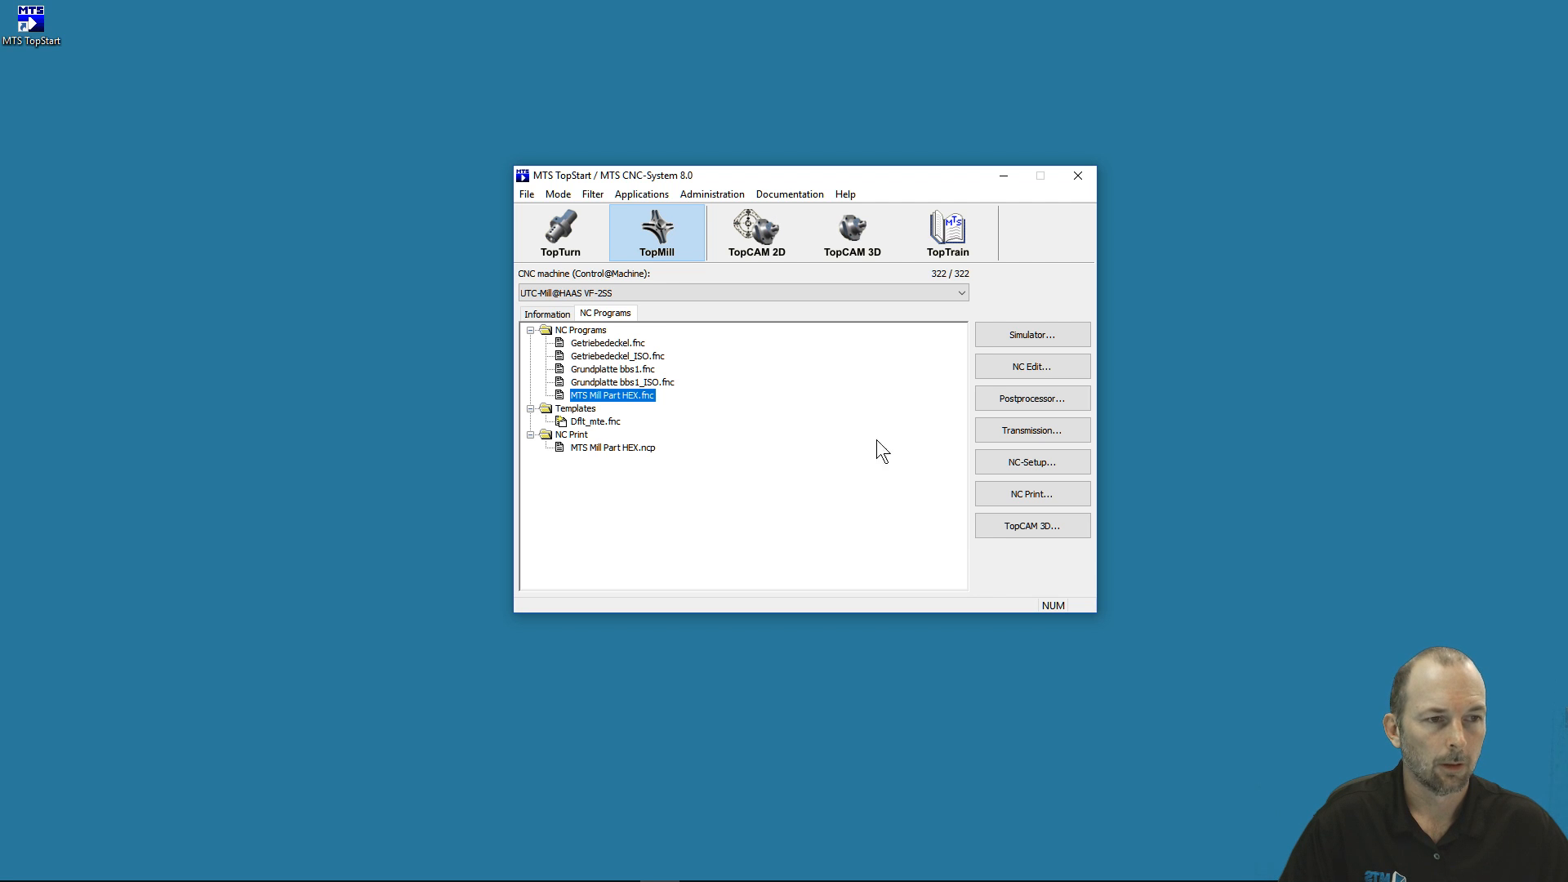
click(1077, 176)
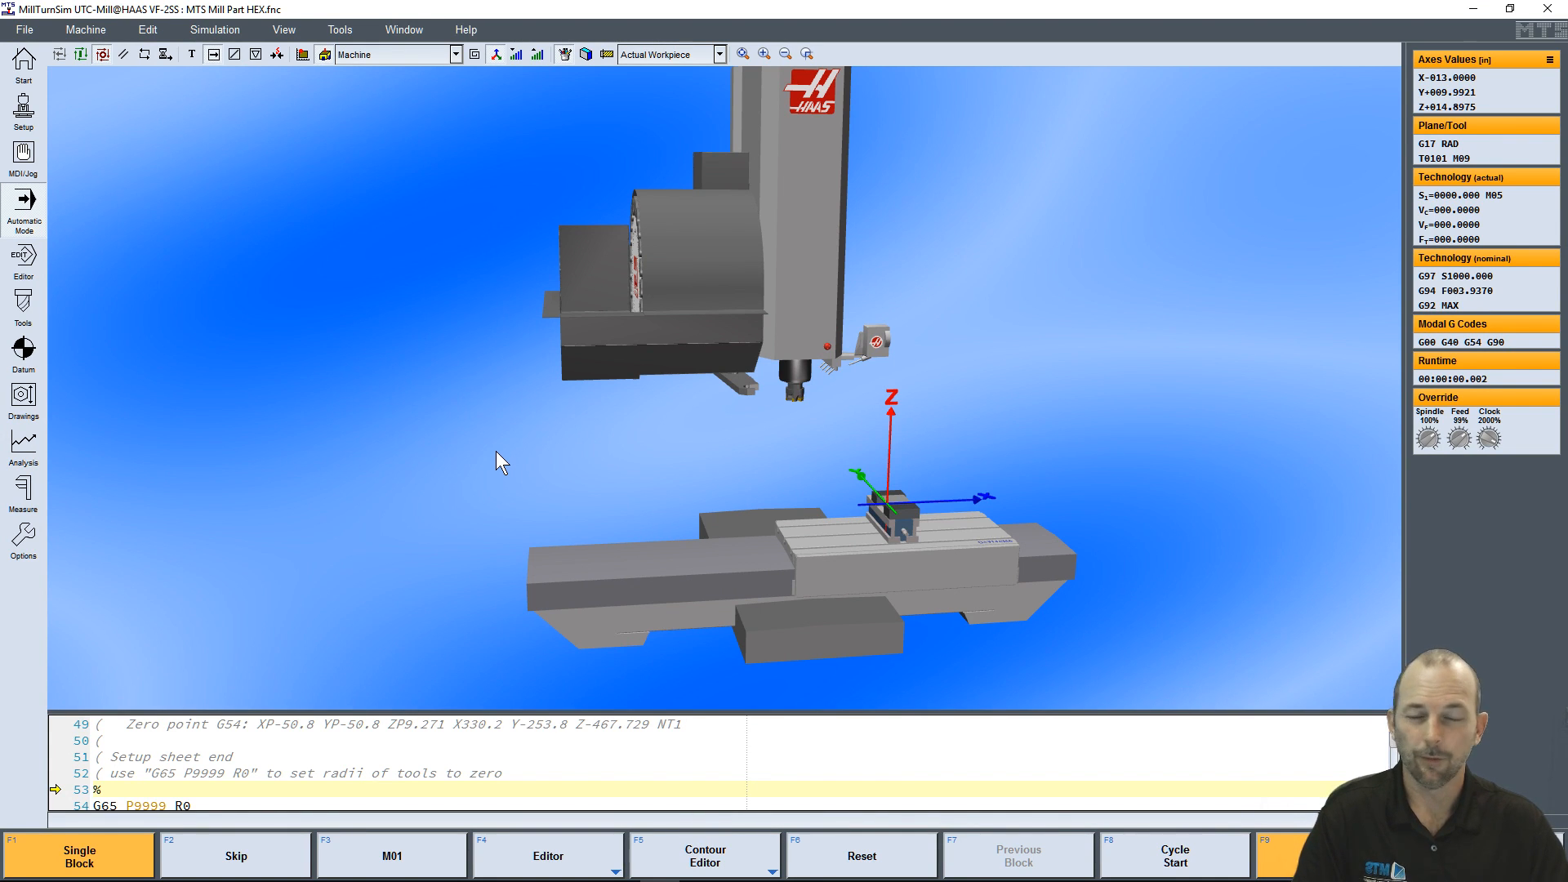
mouse_move(720, 310)
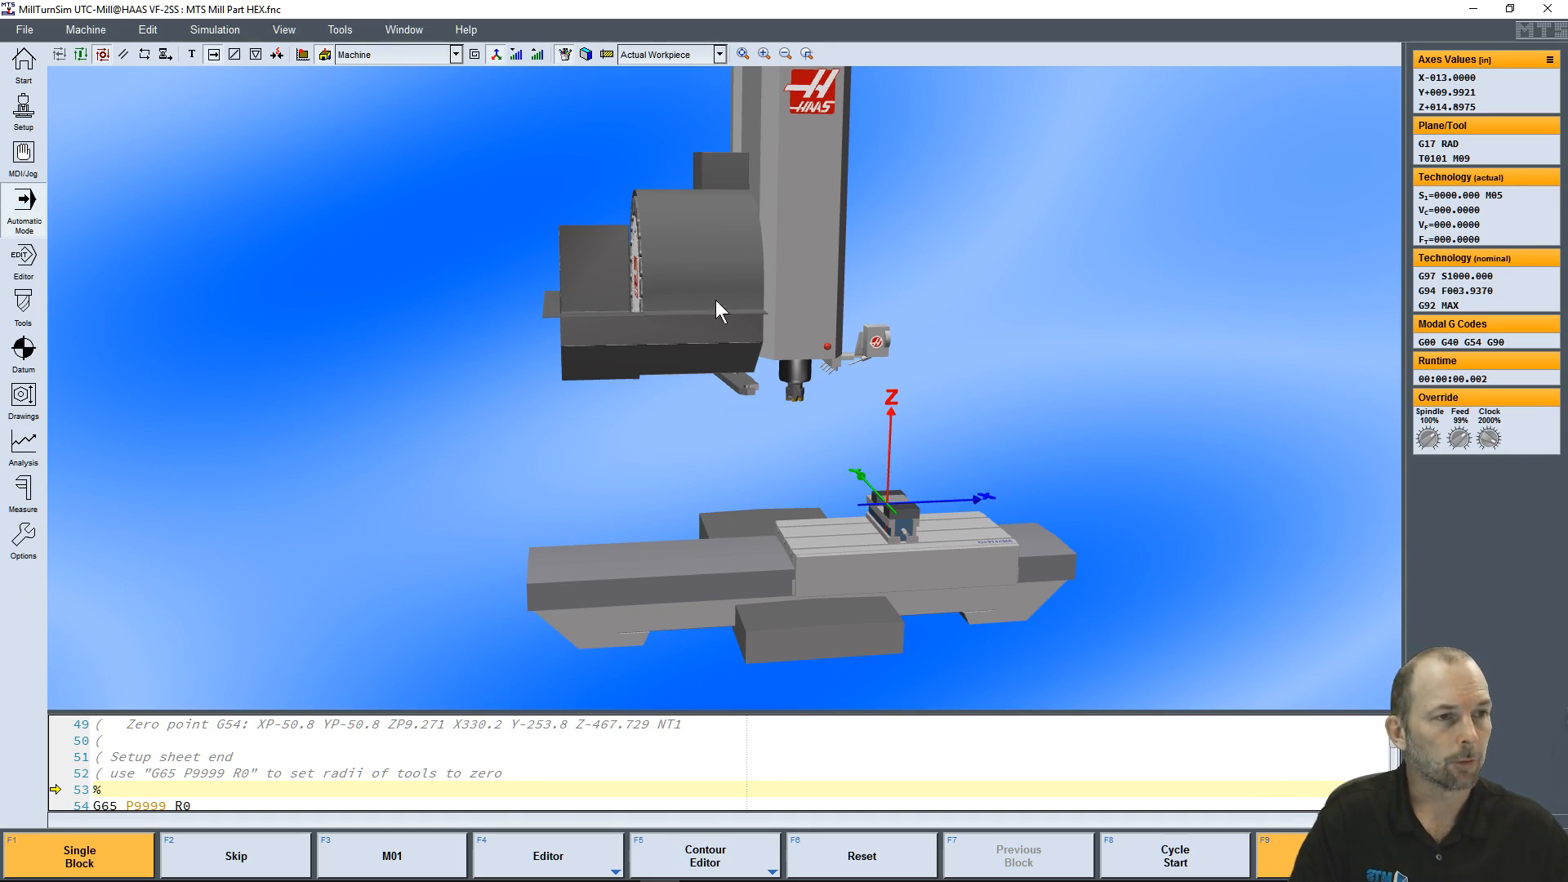
mouse_move(1050, 179)
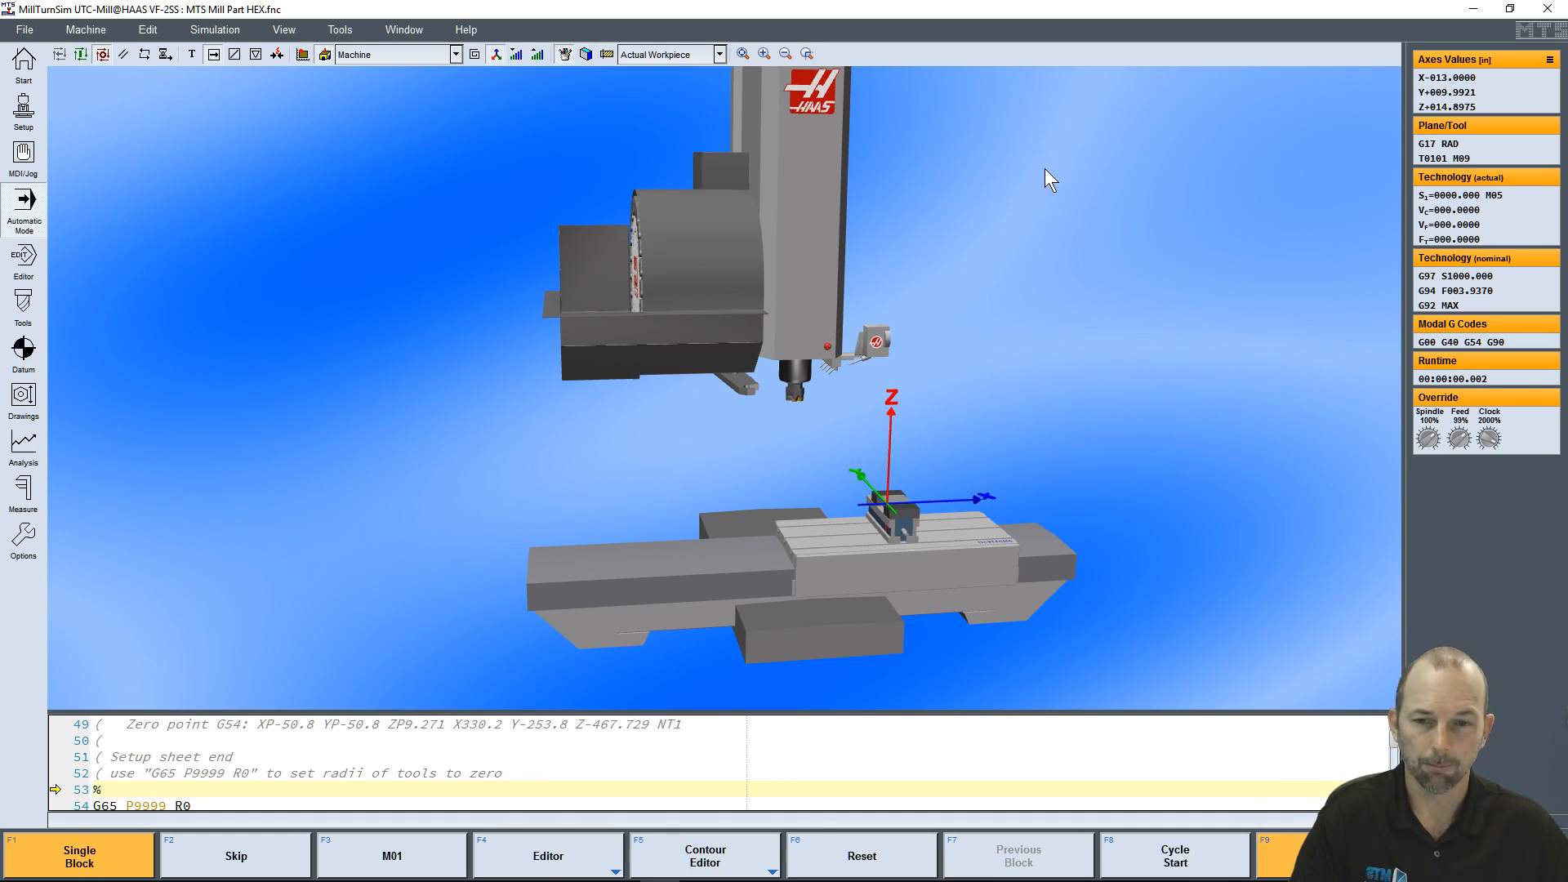